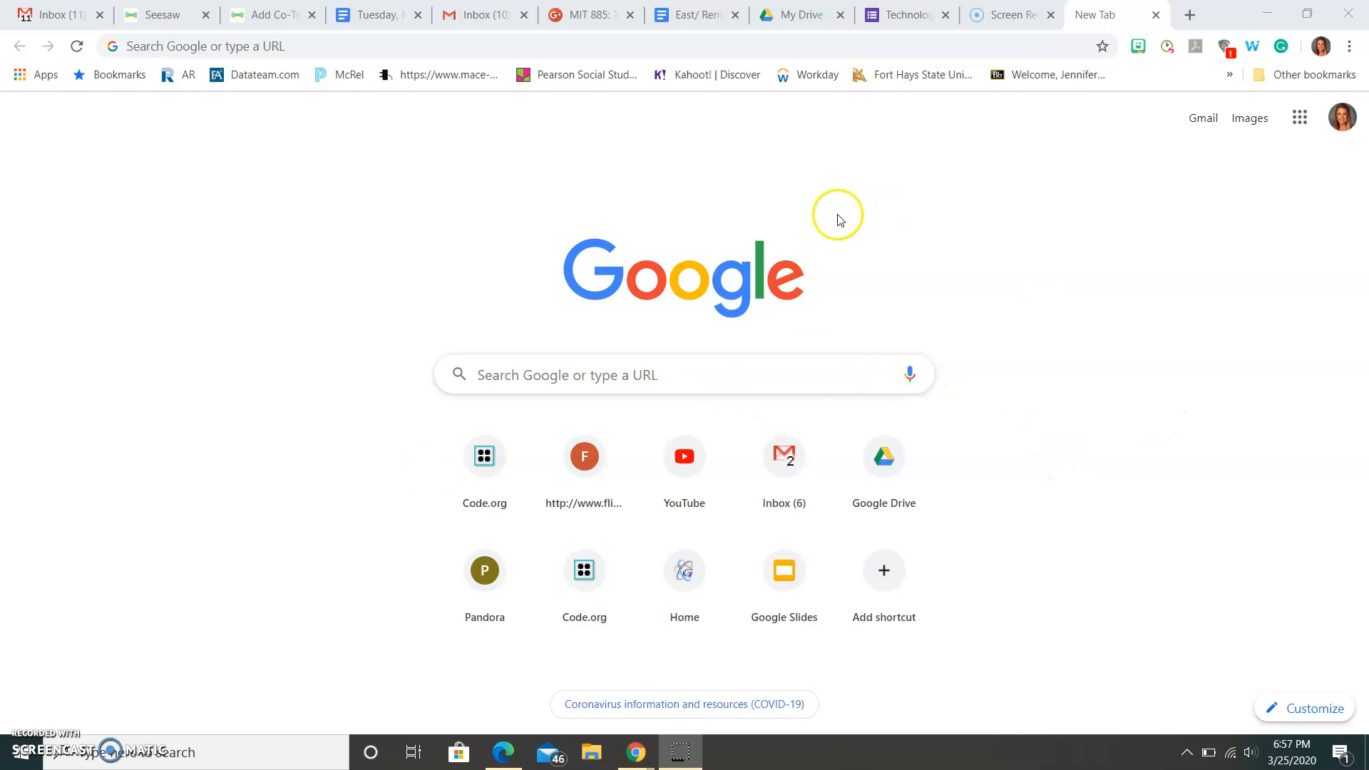
{"action": "mouse_move", "coordinate": [1300, 117]}
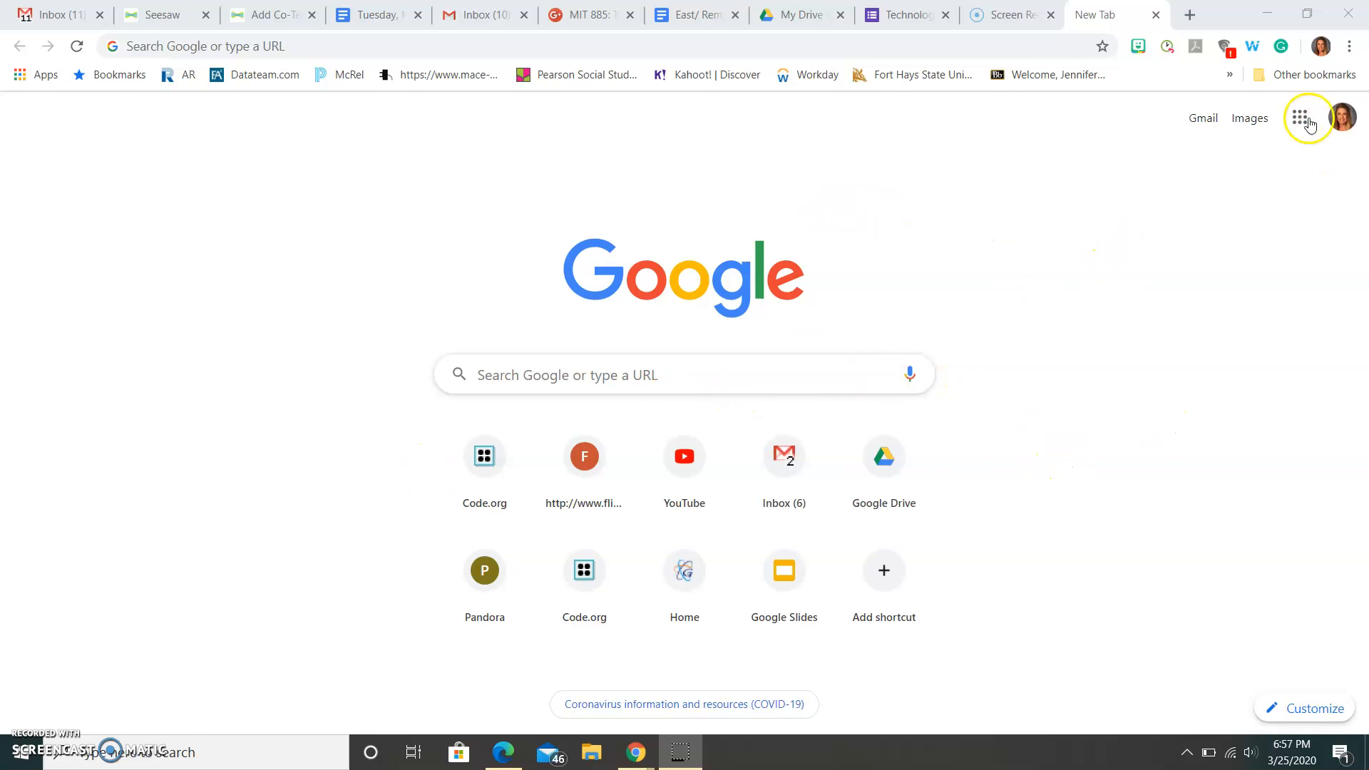
{"action": "mouse_move", "coordinate": [1300, 118]}
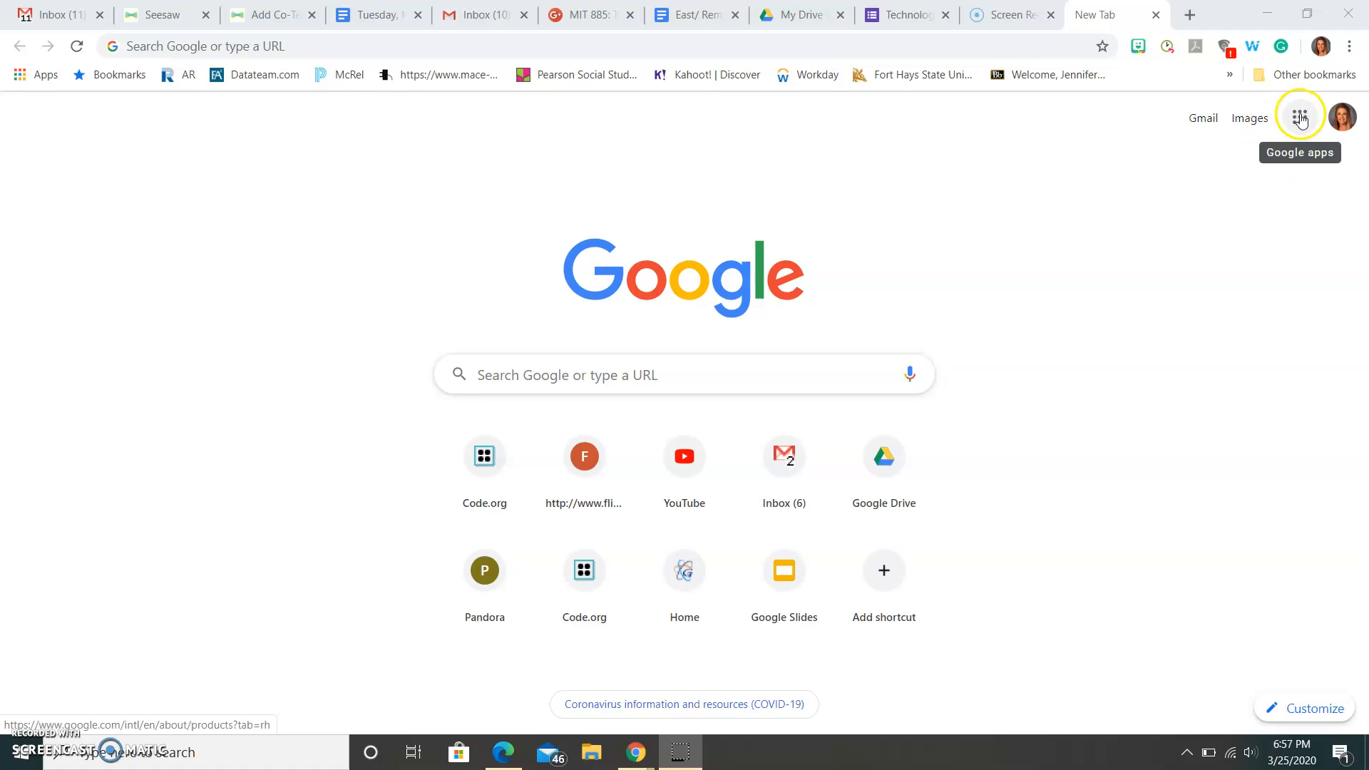
- Launch Google Forms from the Google apps grid on Chrome's new tab page
{"action": "left_click", "coordinate": [1299, 118]}
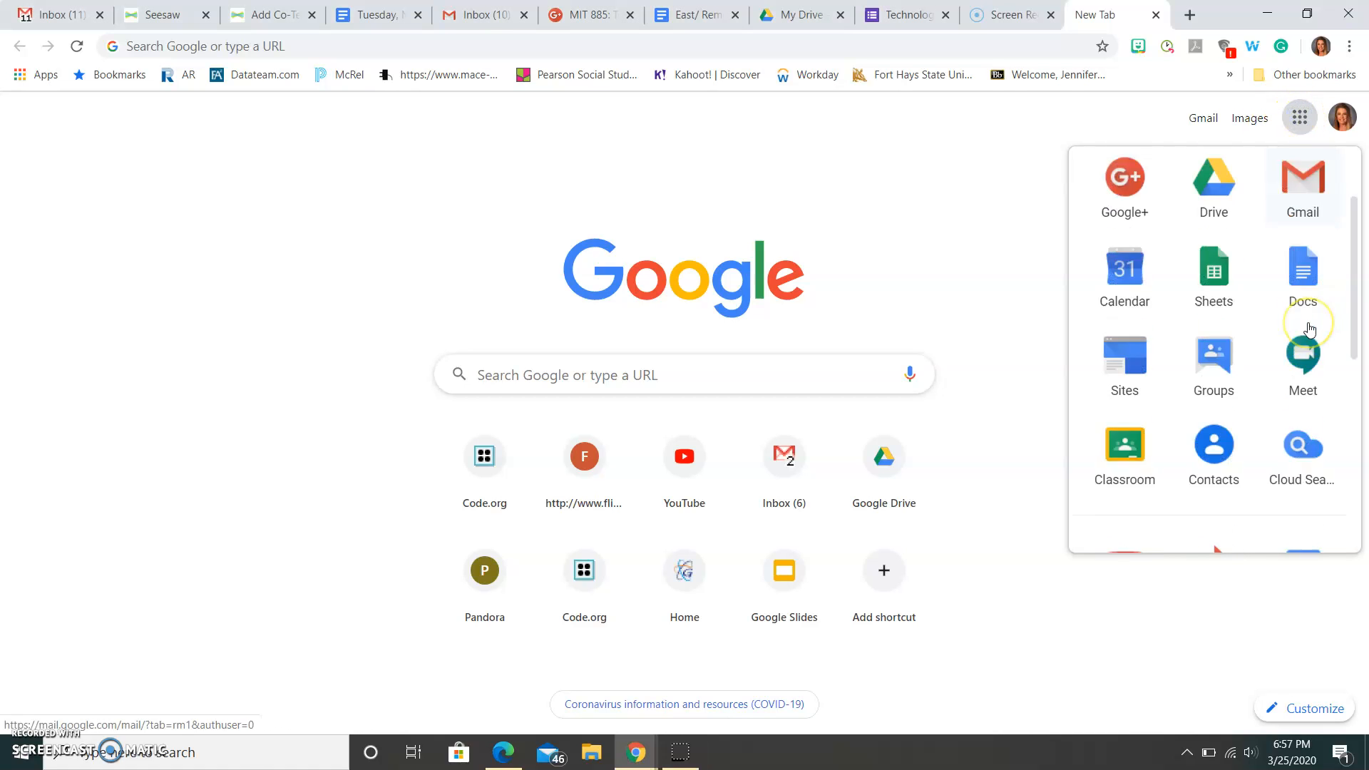
{"action": "scroll", "scroll_direction": "down", "scroll_amount": 3}
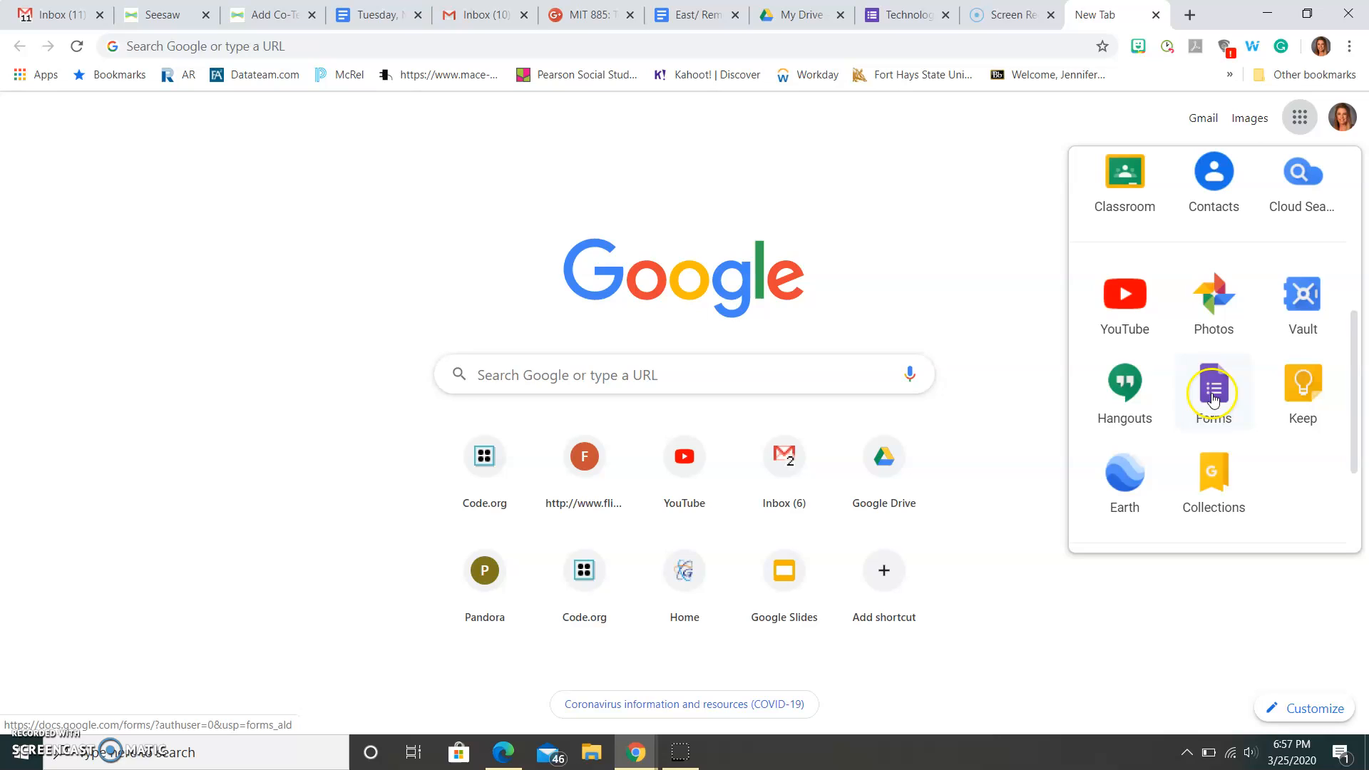
{"action": "left_click", "coordinate": [1213, 391]}
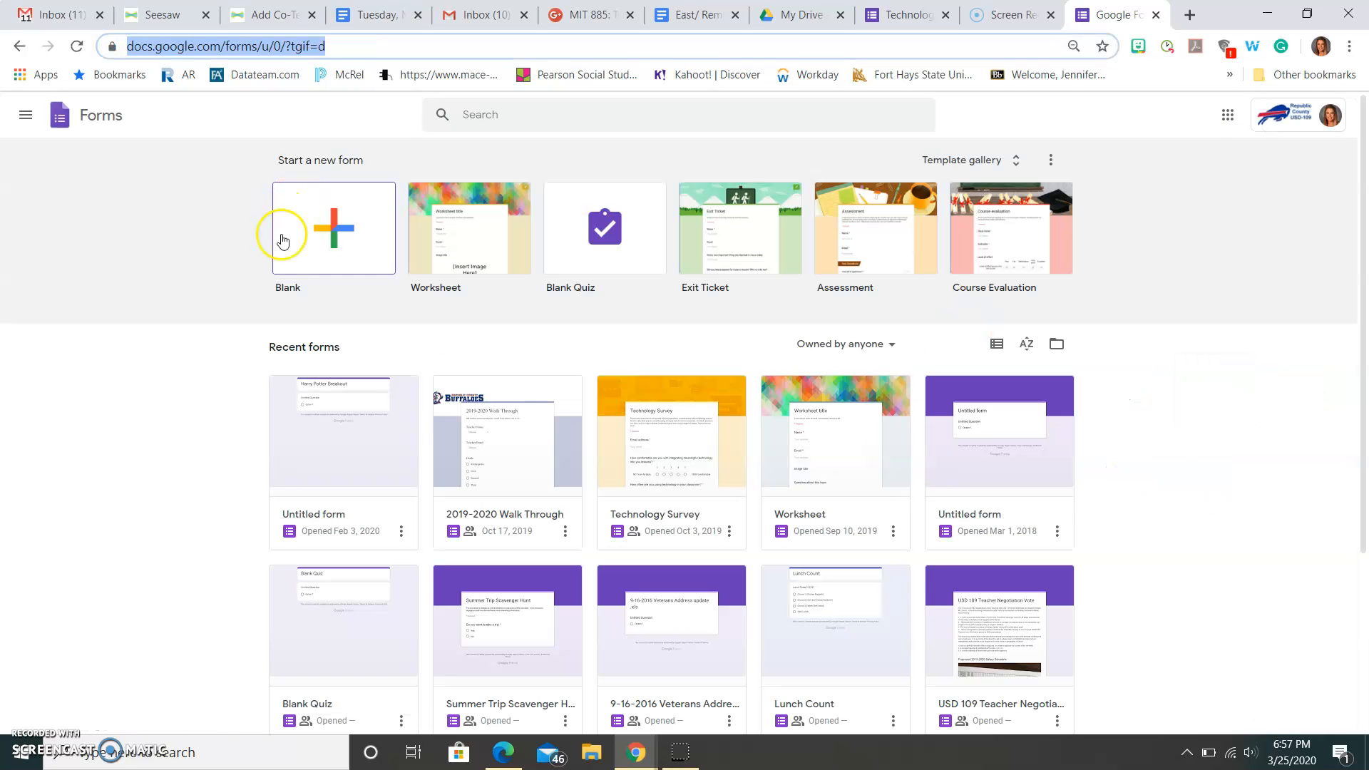
{"action": "mouse_move", "coordinate": [390, 329]}
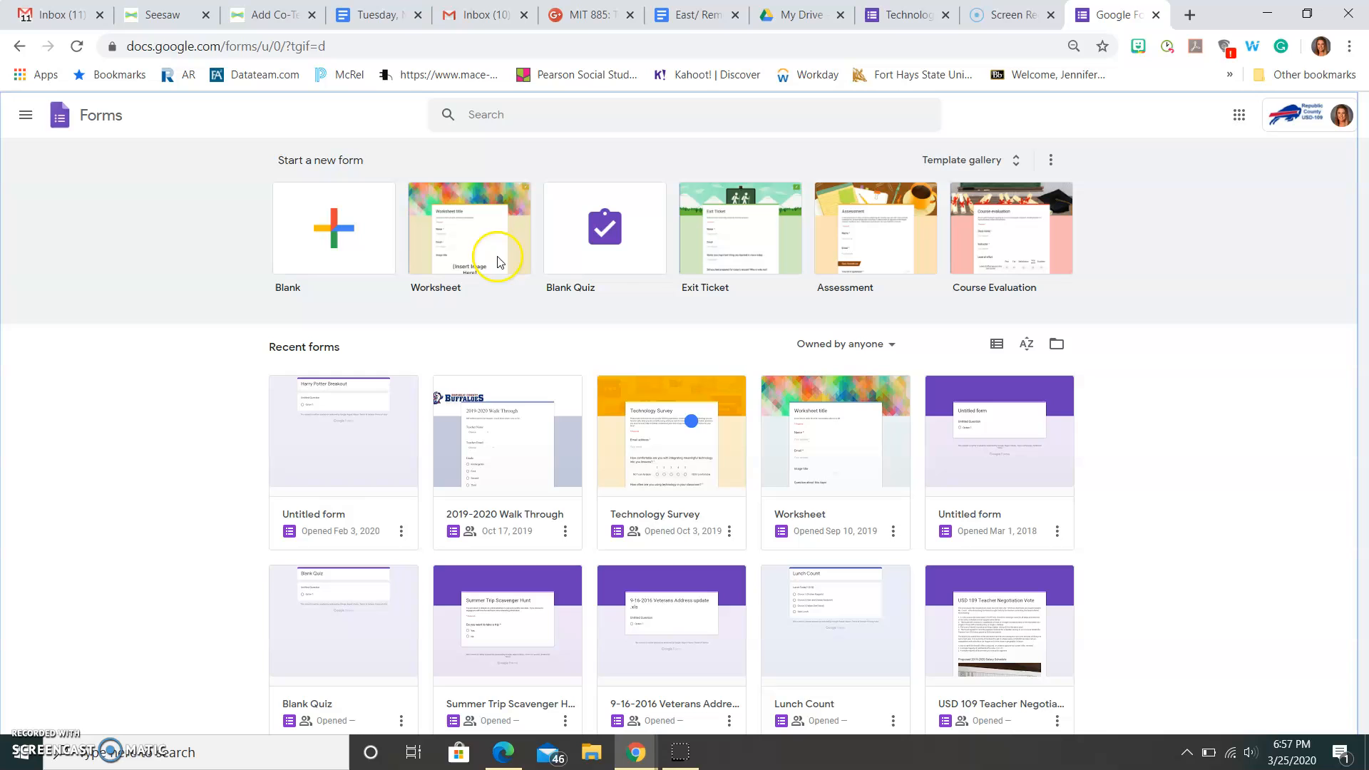
- Create a Worksheet-template form, then return to the Google Forms home page in a new tab
{"action": "left_click", "coordinate": [469, 229]}
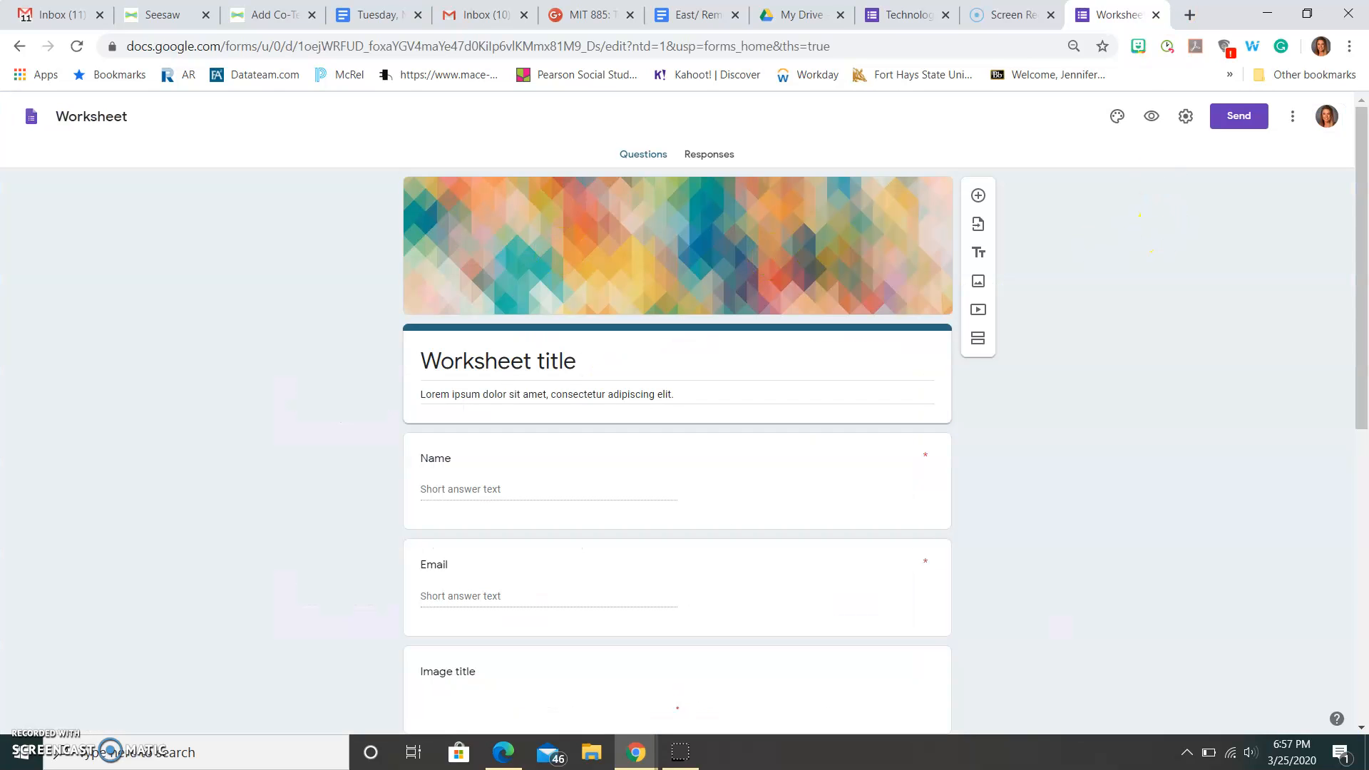
{"action": "left_click", "coordinate": [1188, 15]}
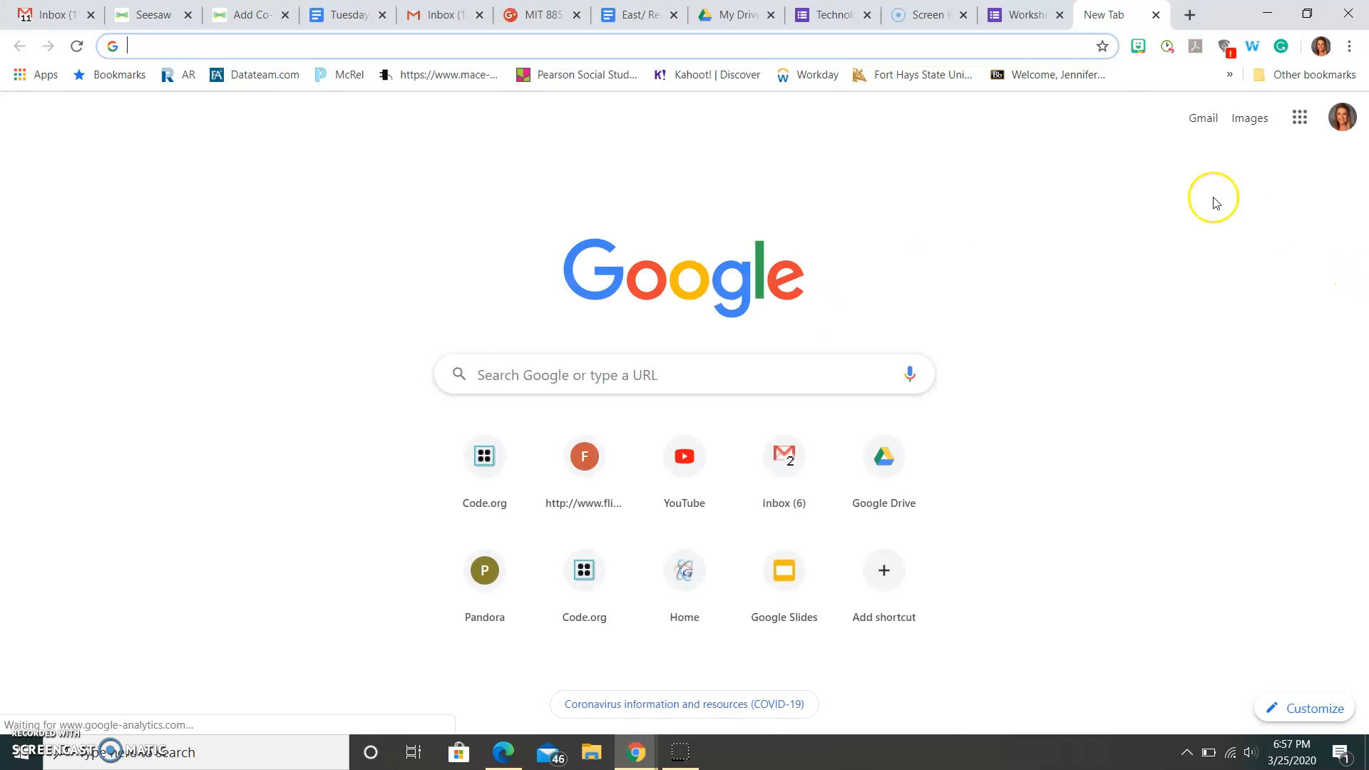
{"action": "left_click", "coordinate": [1299, 116]}
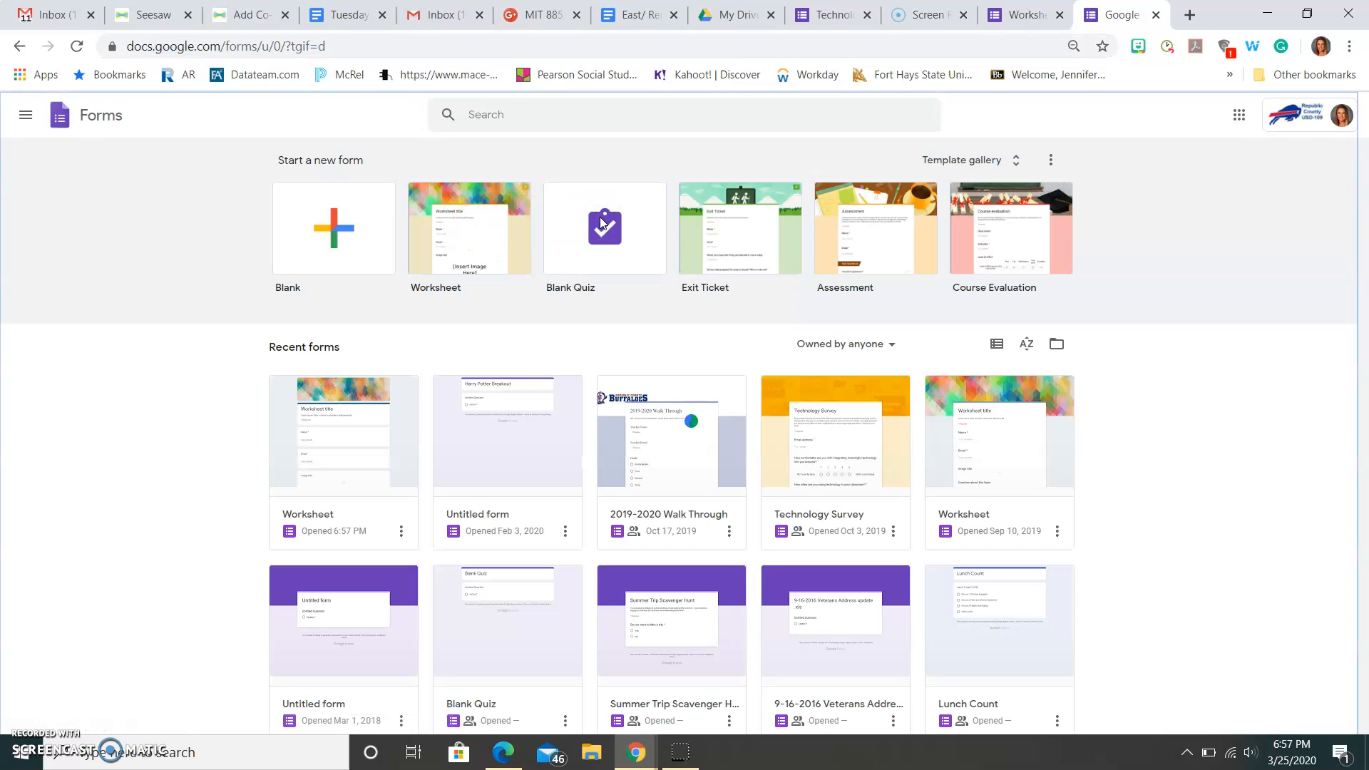
- Start a blank quiz, skip the tour, and rename the file 'Chapter 4 Social Studies'
{"action": "left_click", "coordinate": [603, 229]}
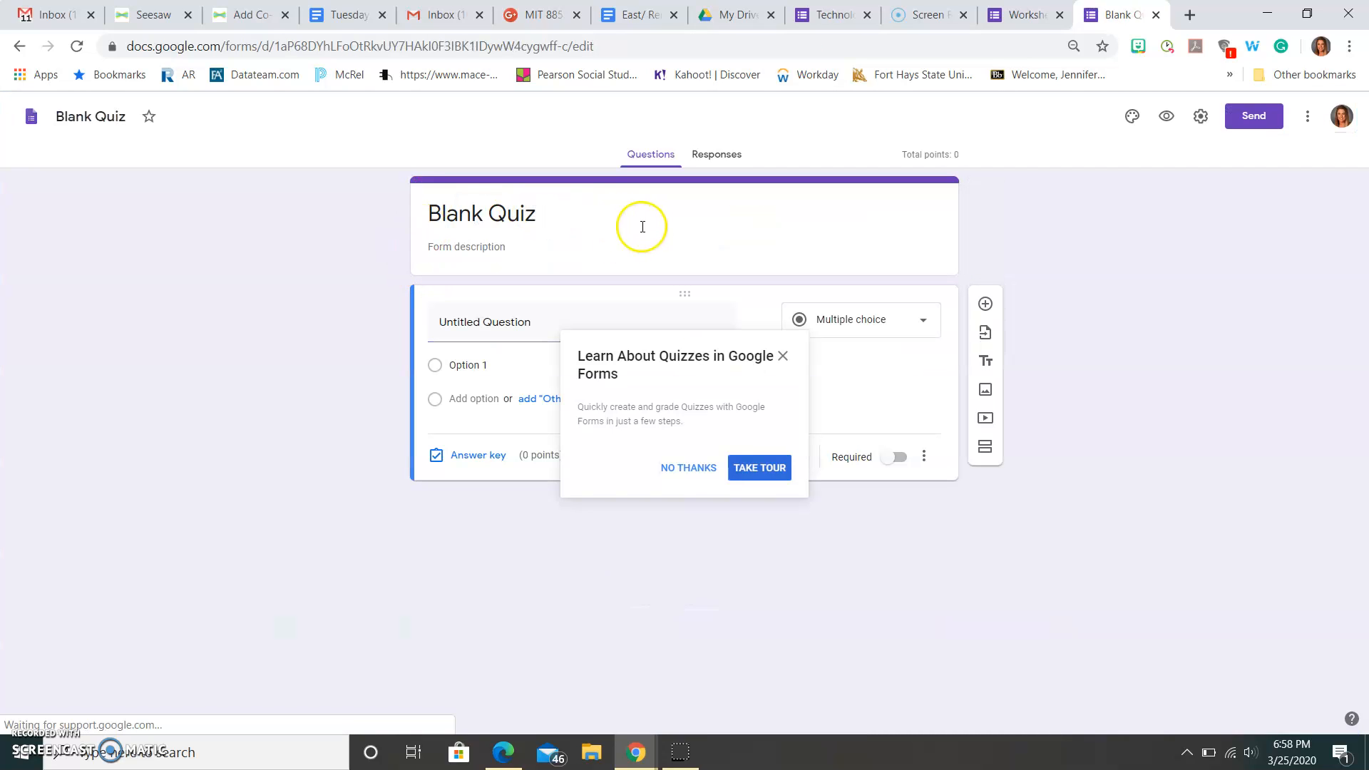
{"action": "left_click", "coordinate": [688, 467]}
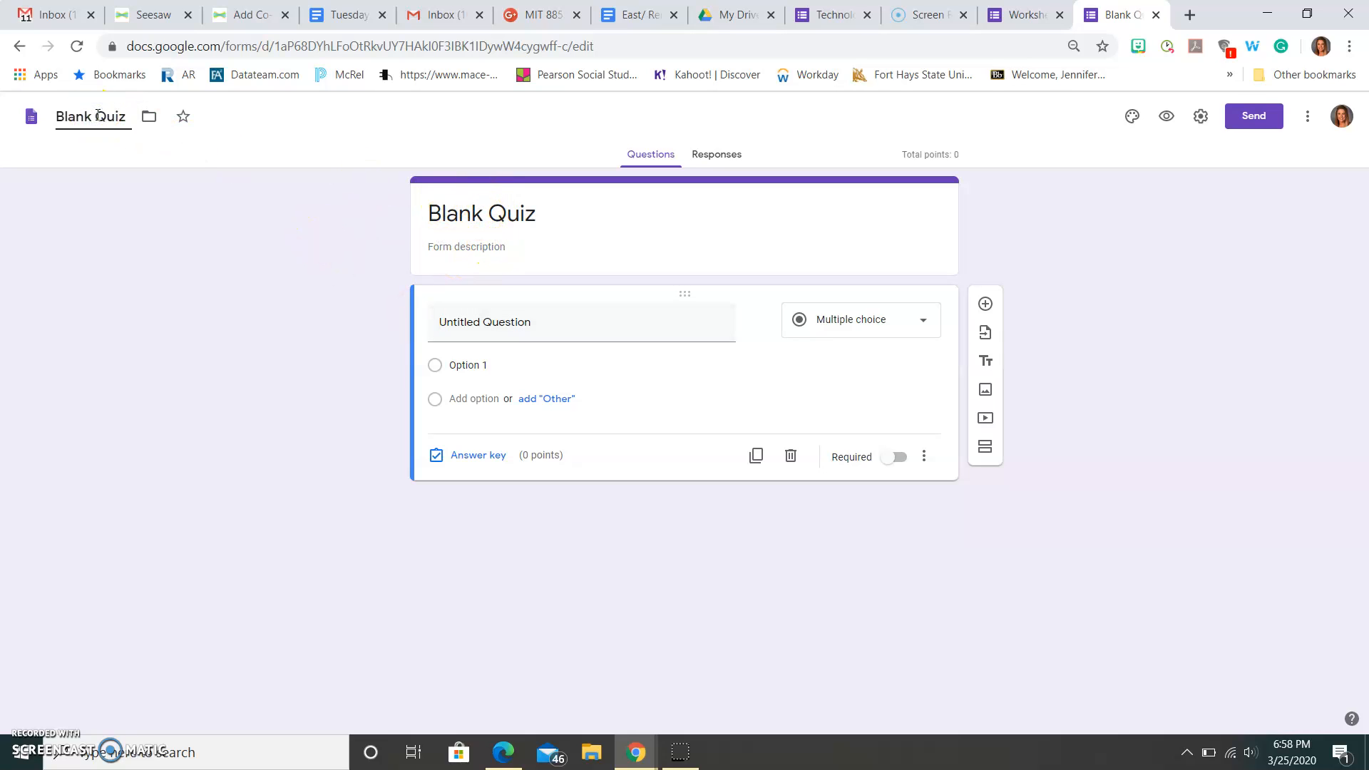
{"action": "left_click", "coordinate": [91, 116]}
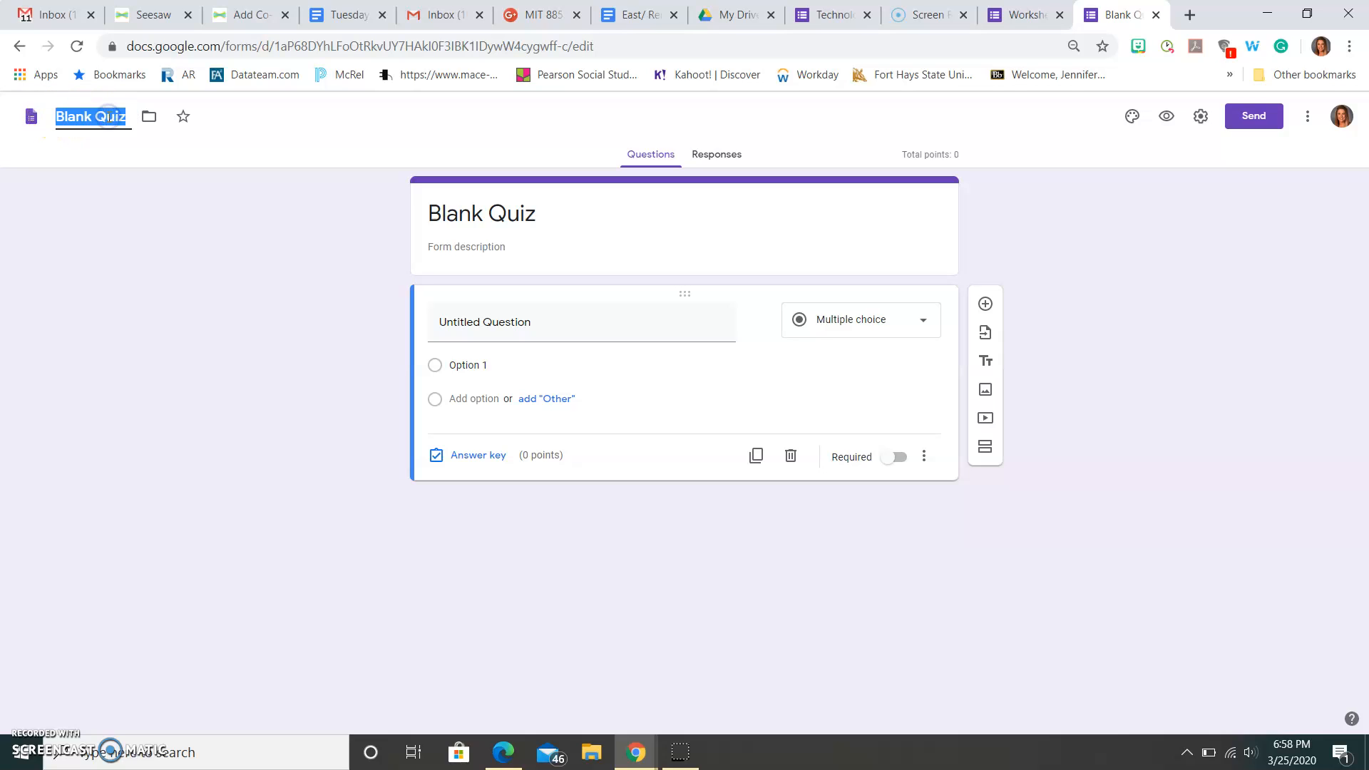
{"action": "type", "text": "Chapter 4 Social Studies"}
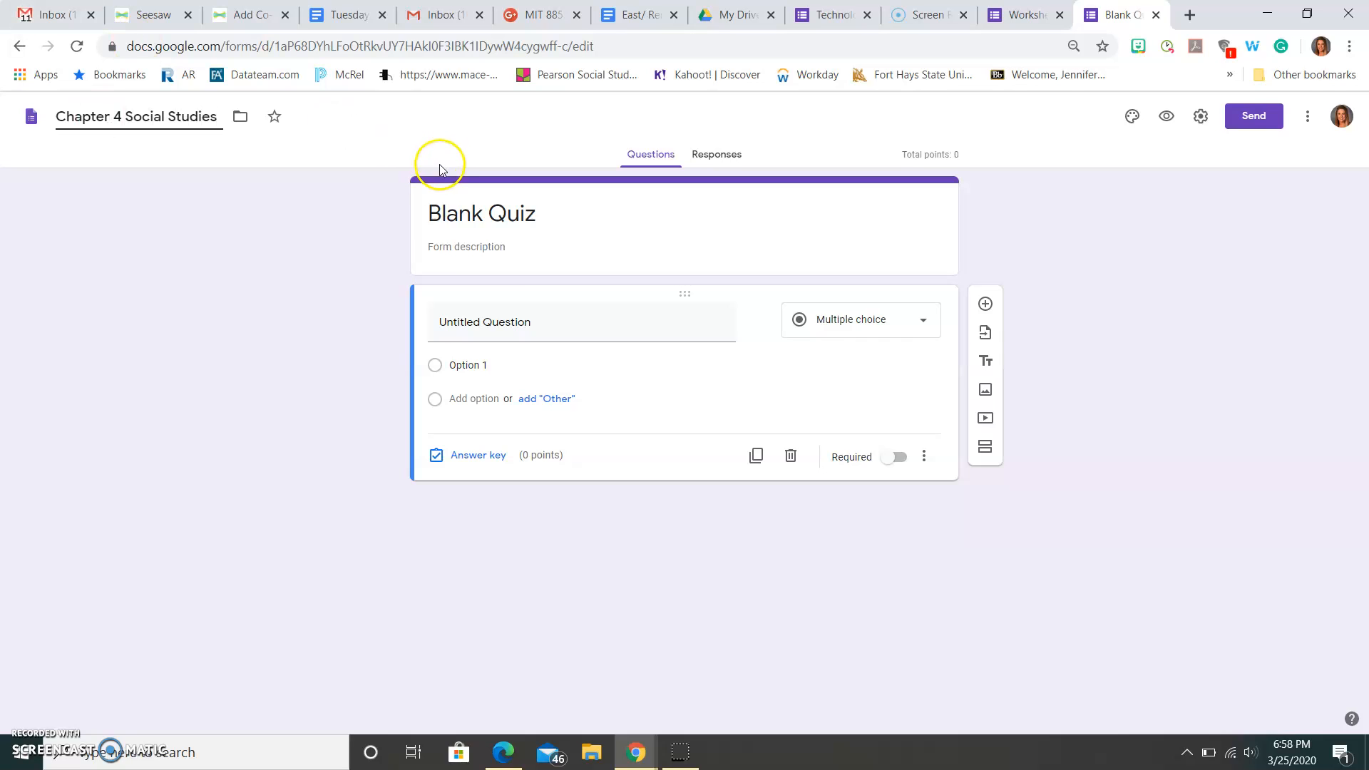
- Change the form's heading to 'Chapter 4 Social Studies'
{"action": "left_click", "coordinate": [480, 213]}
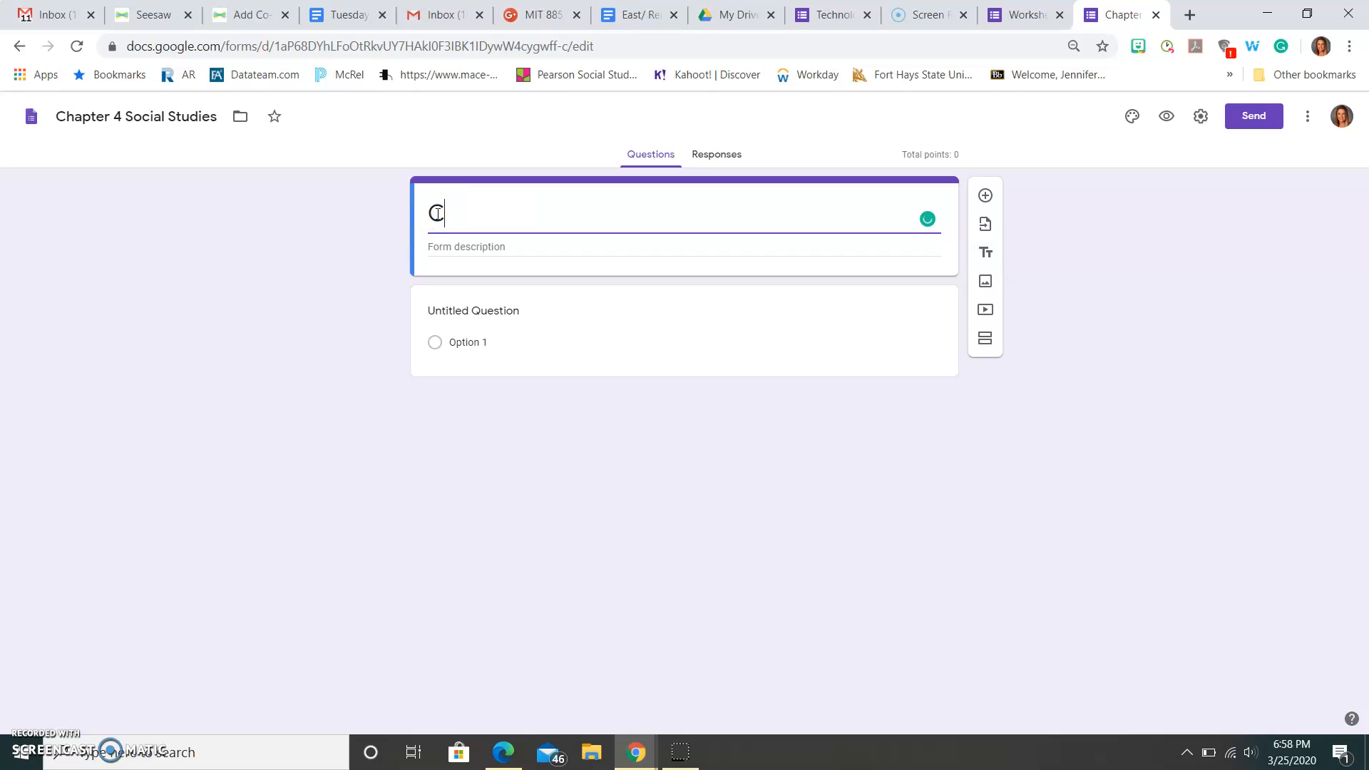
{"action": "type", "text": "hapter 4 Social S"}
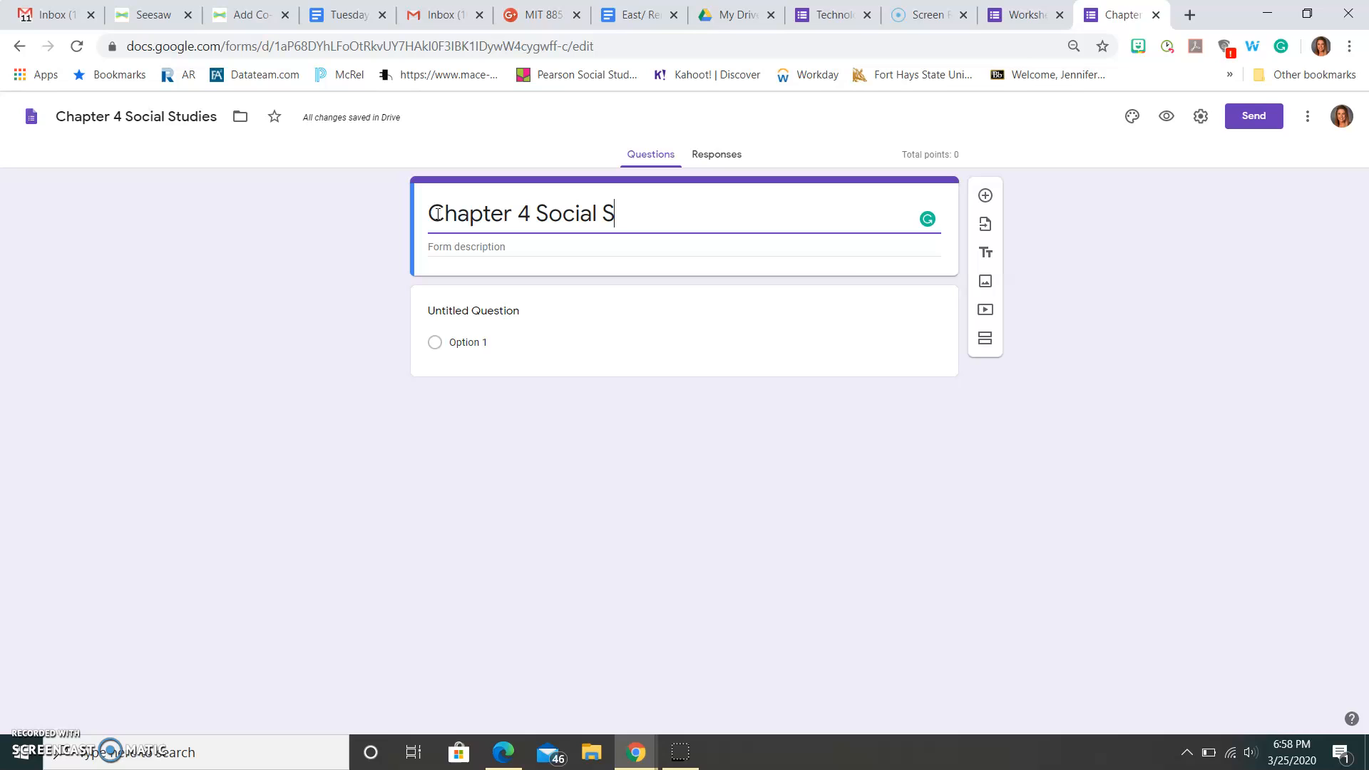
{"action": "type", "text": "tudies"}
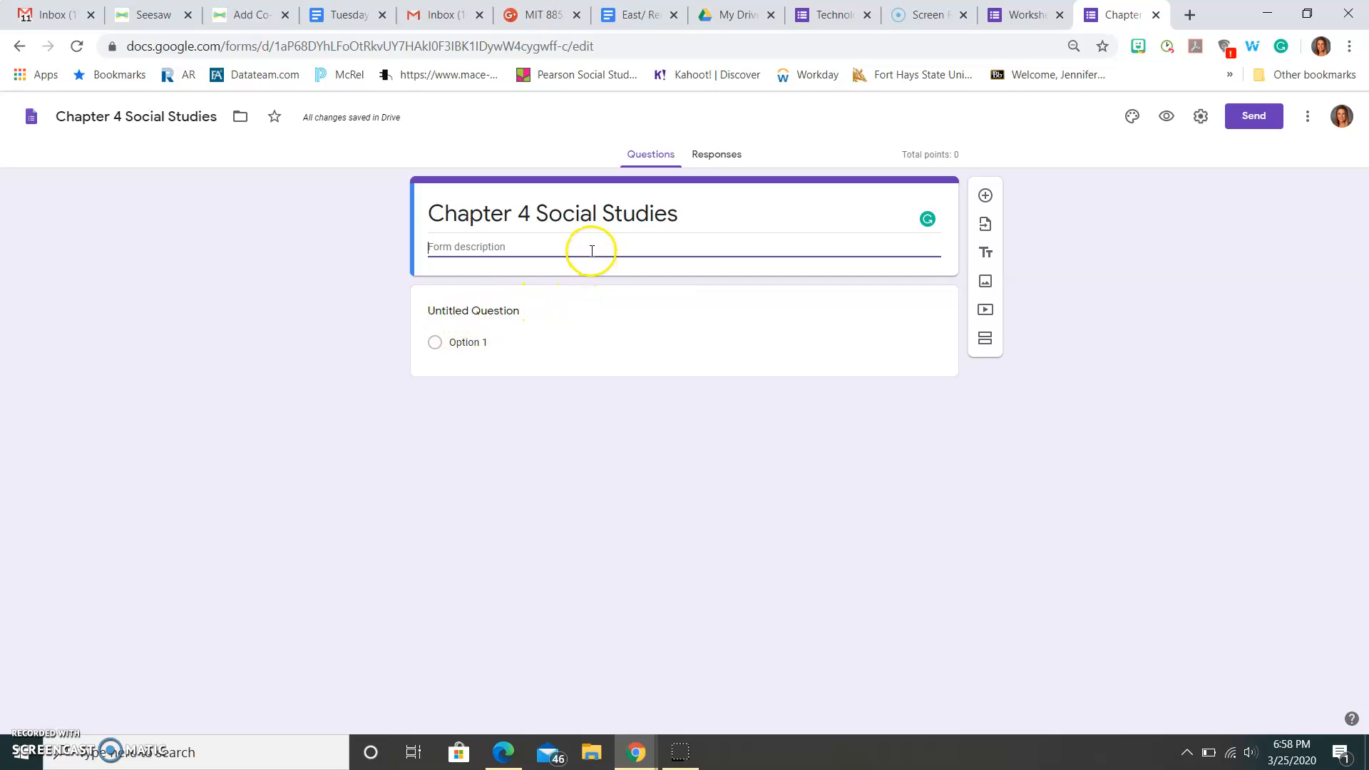
{"action": "mouse_move", "coordinate": [513, 290]}
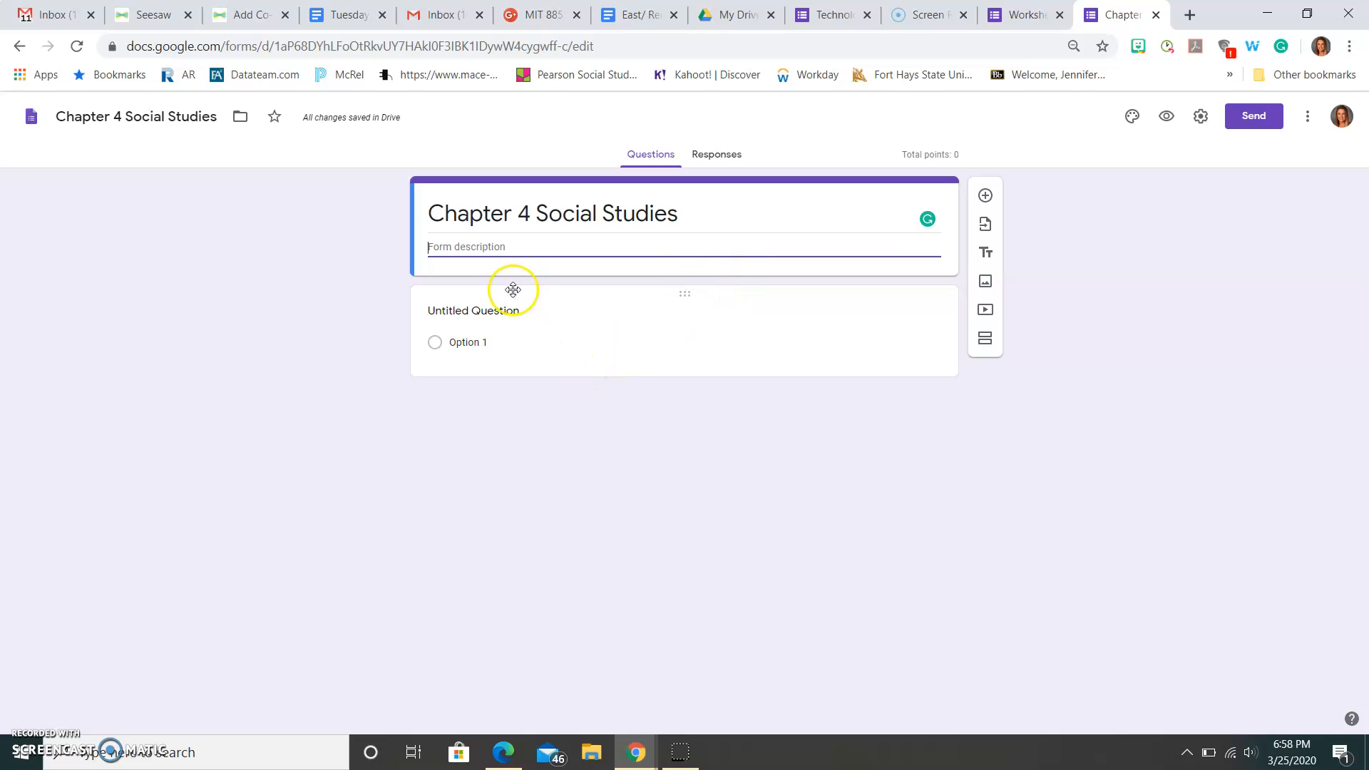
- Write the first question: 'How many colonies made up the original colonies'
{"action": "left_click", "coordinate": [484, 310]}
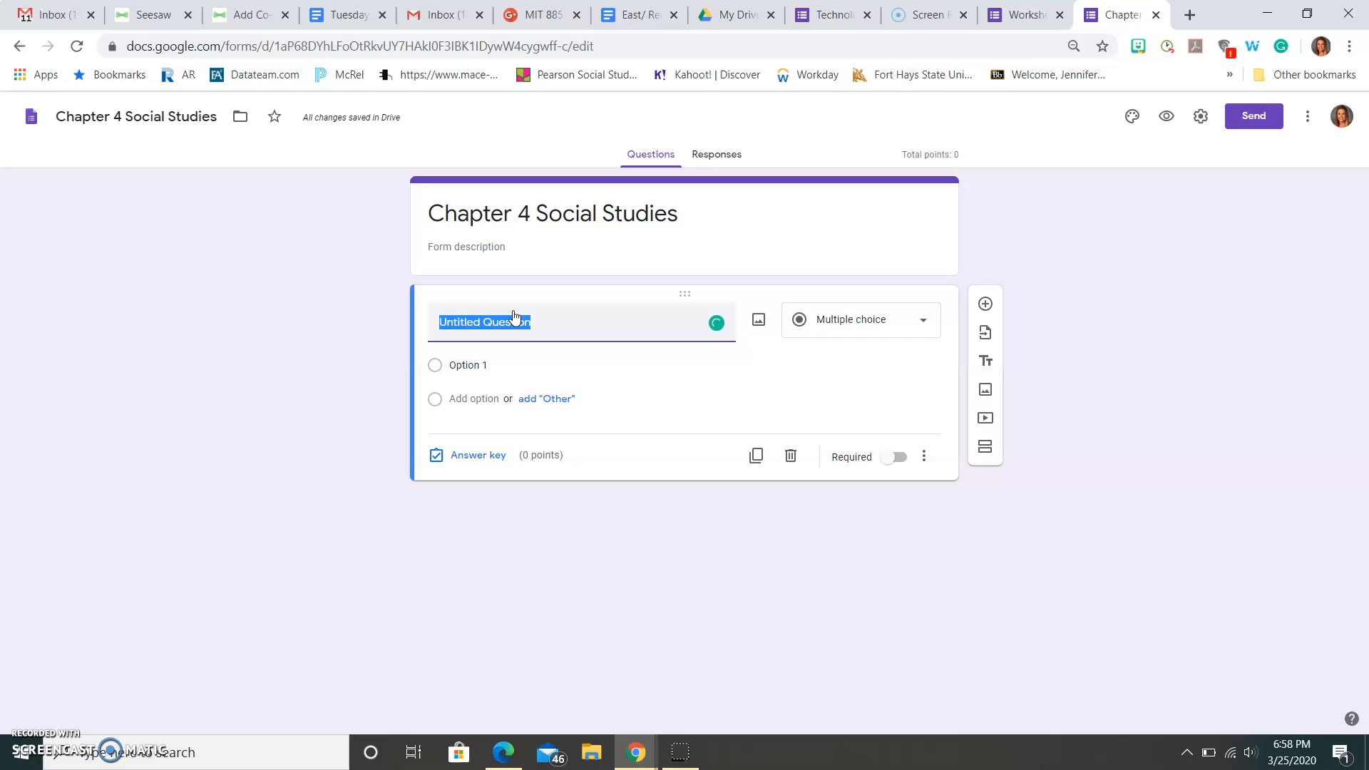
{"action": "type", "text": "What"}
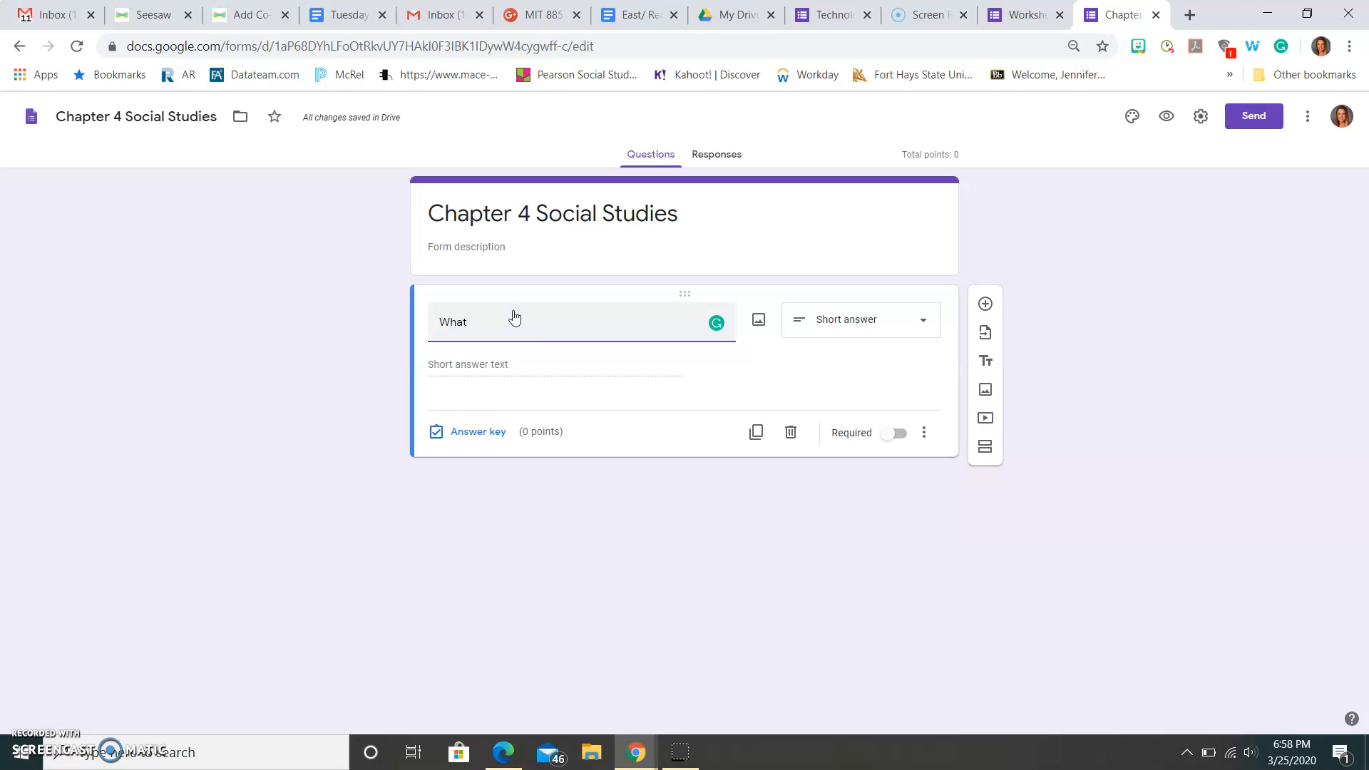
{"action": "type", "text": "How many cohies"}
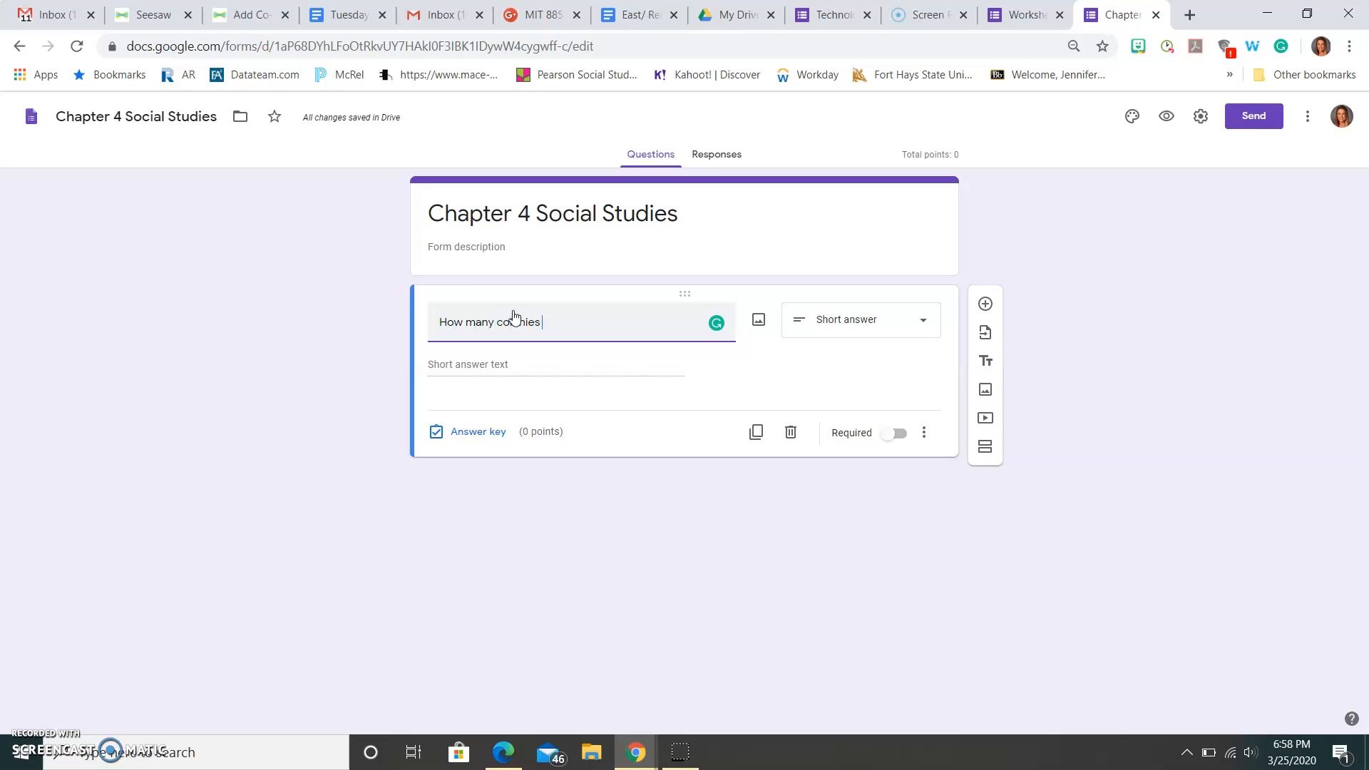
{"action": "type", "text": "made up the 14"}
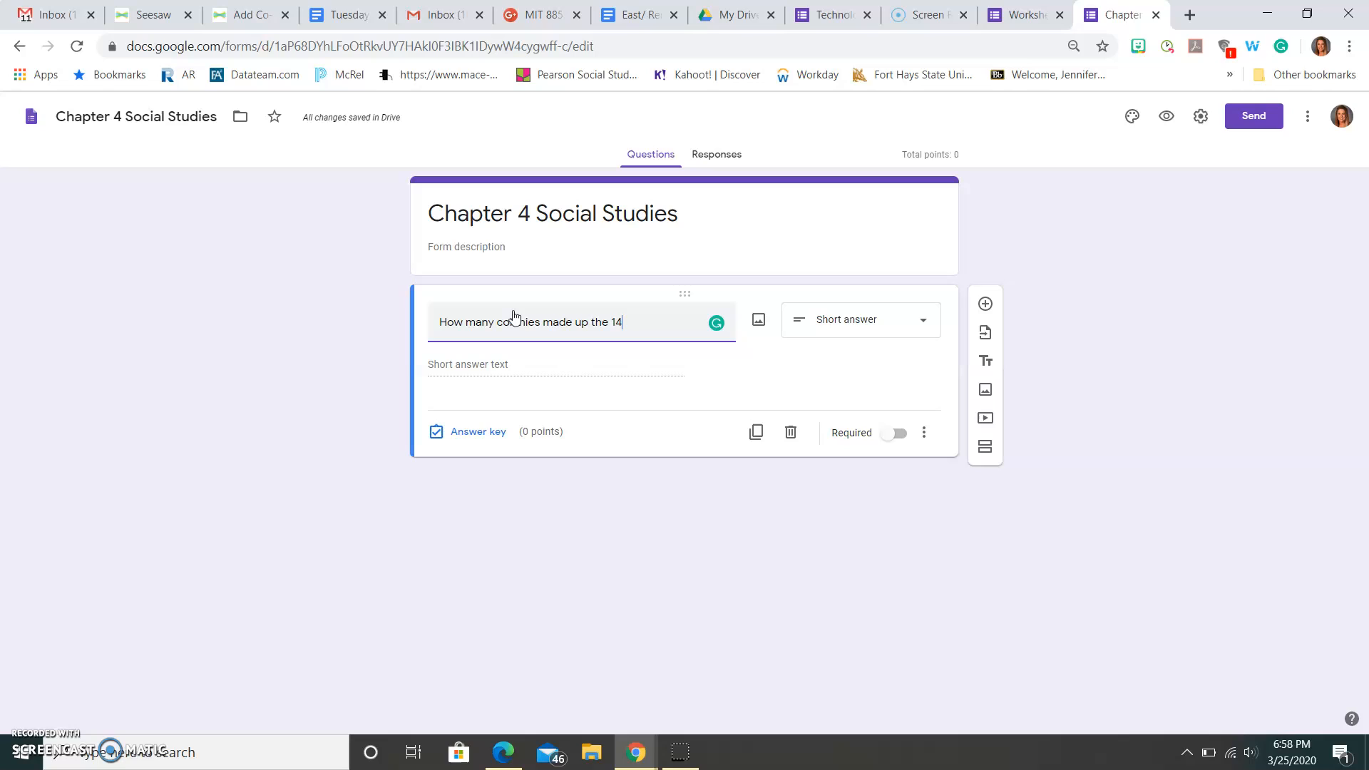
{"action": "type", "text": "3 o"}
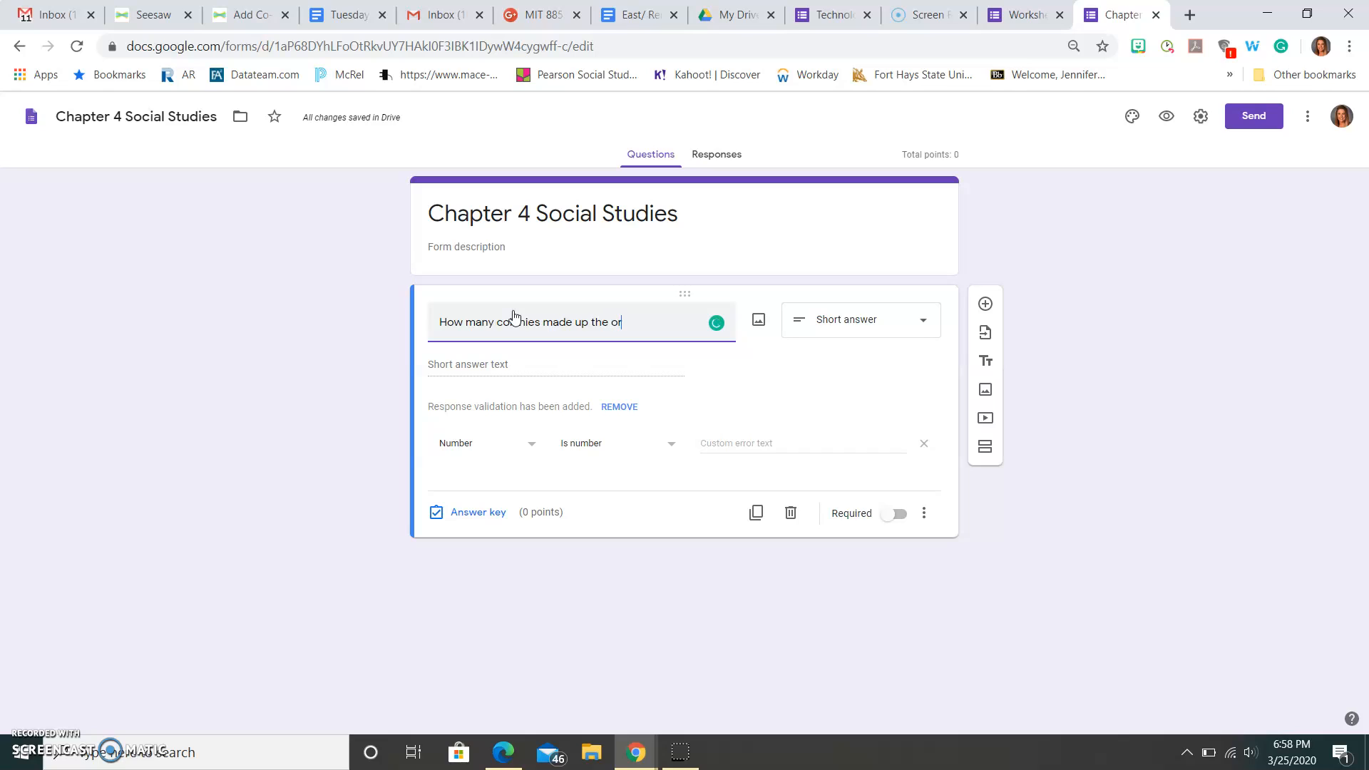
{"action": "type", "text": "iginal con"}
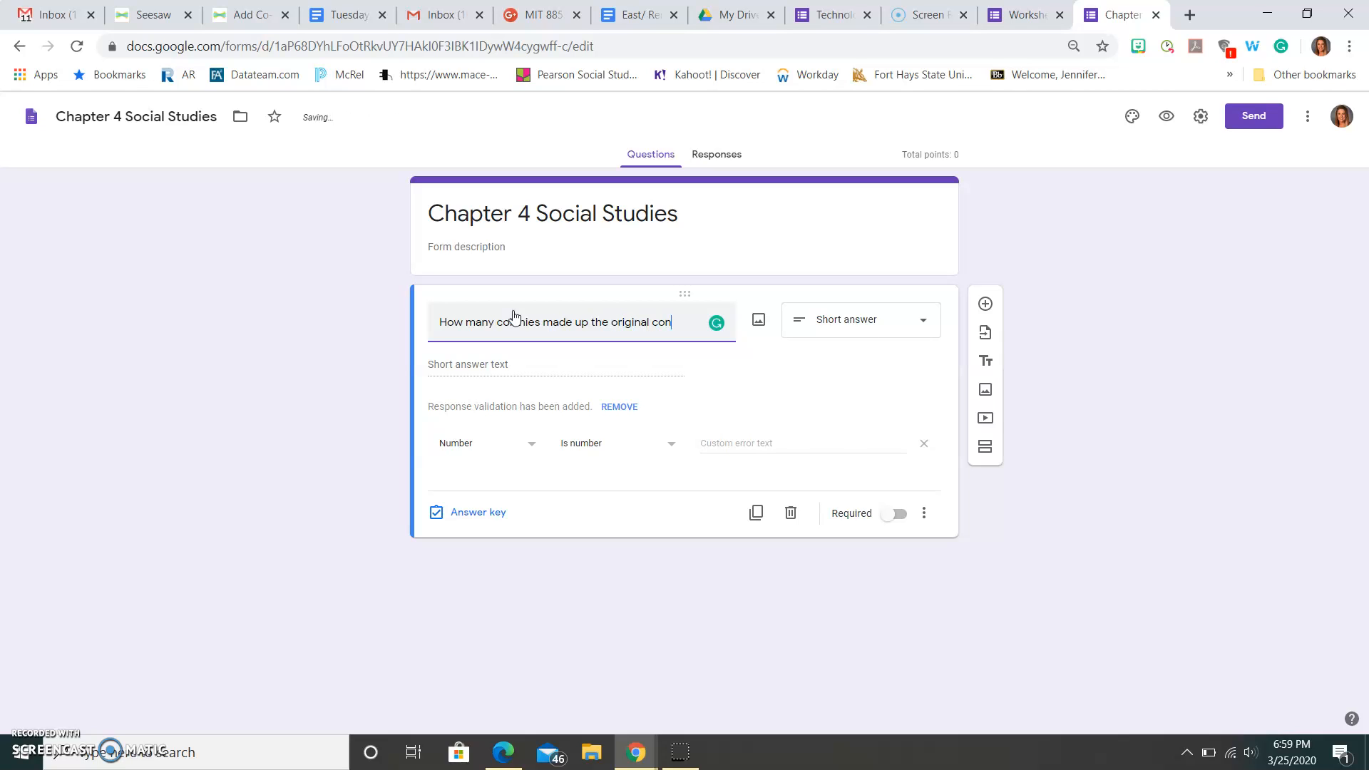
- Make it multiple choice with answer options 12, 13 and 14
{"action": "left_click", "coordinate": [858, 319]}
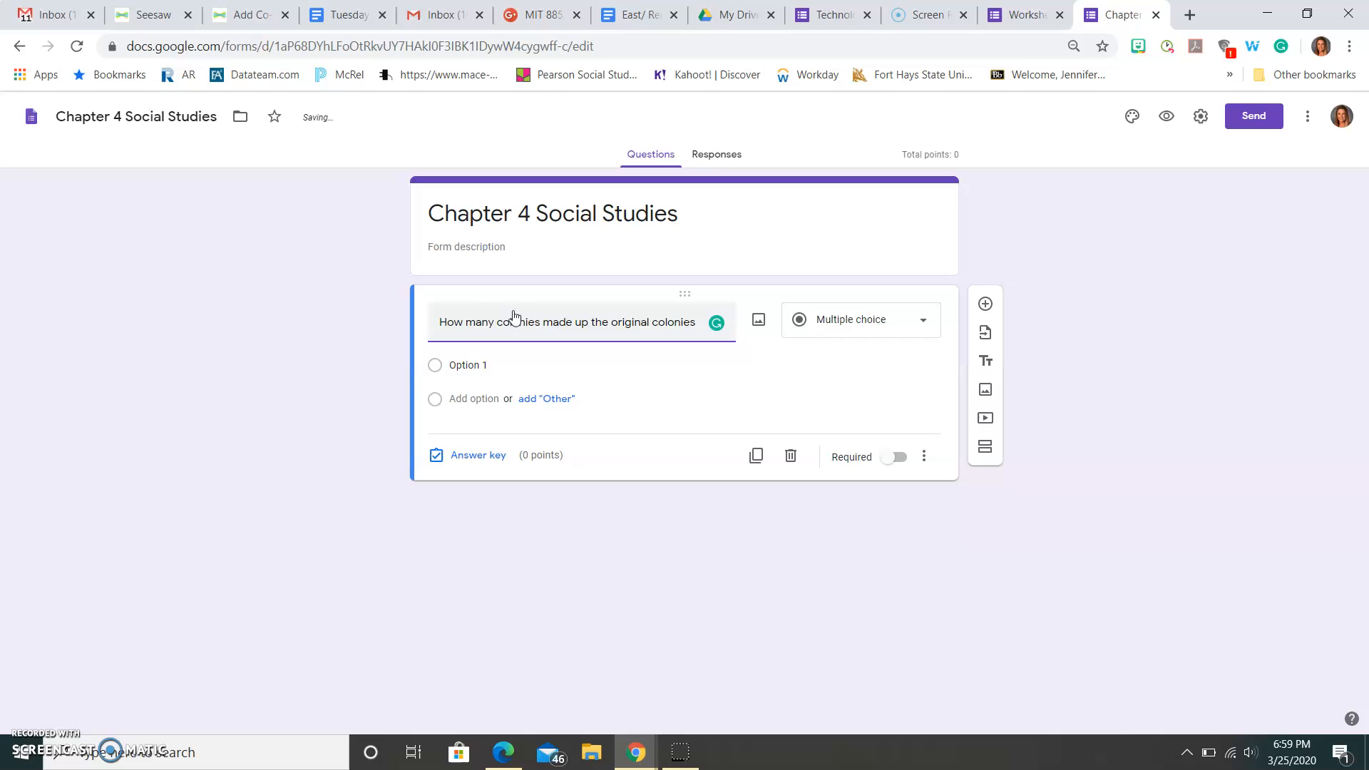
{"action": "left_click", "coordinate": [467, 365]}
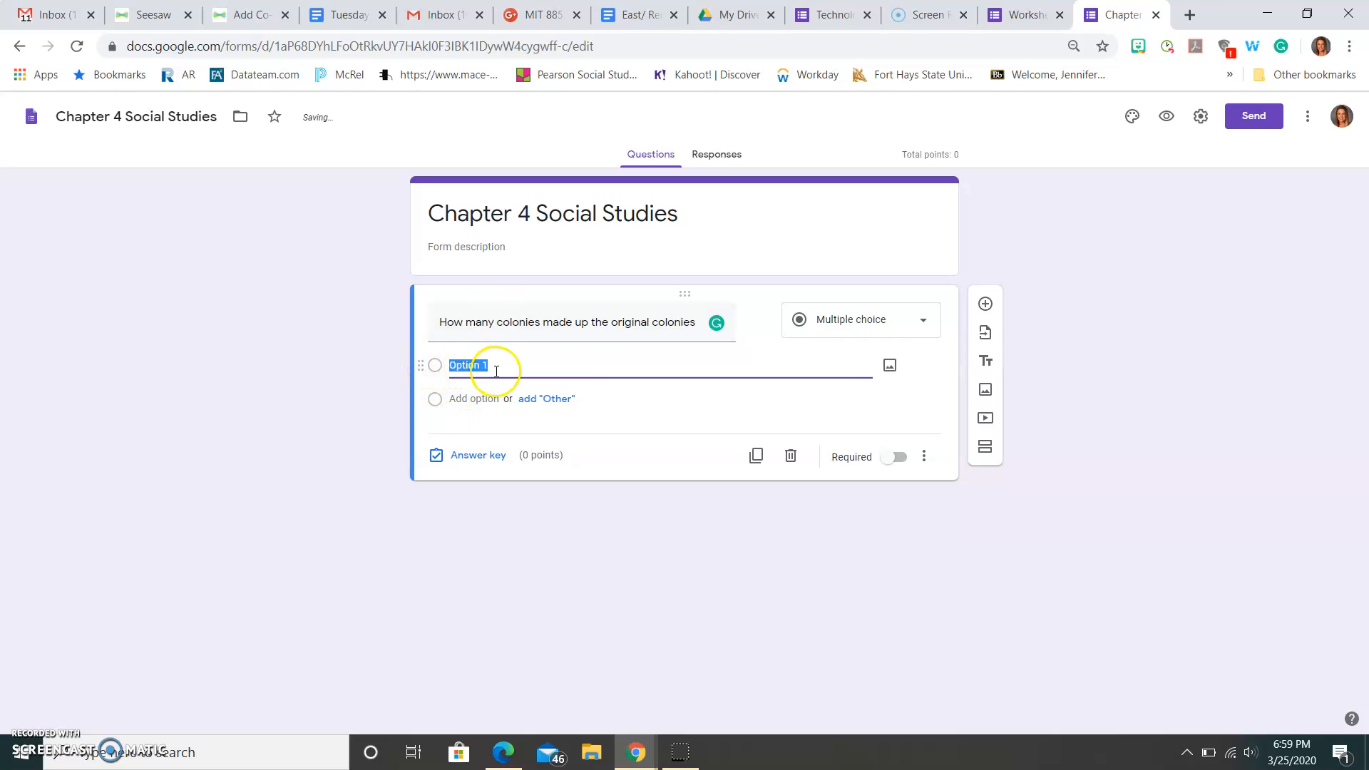
{"action": "type", "text": "14"}
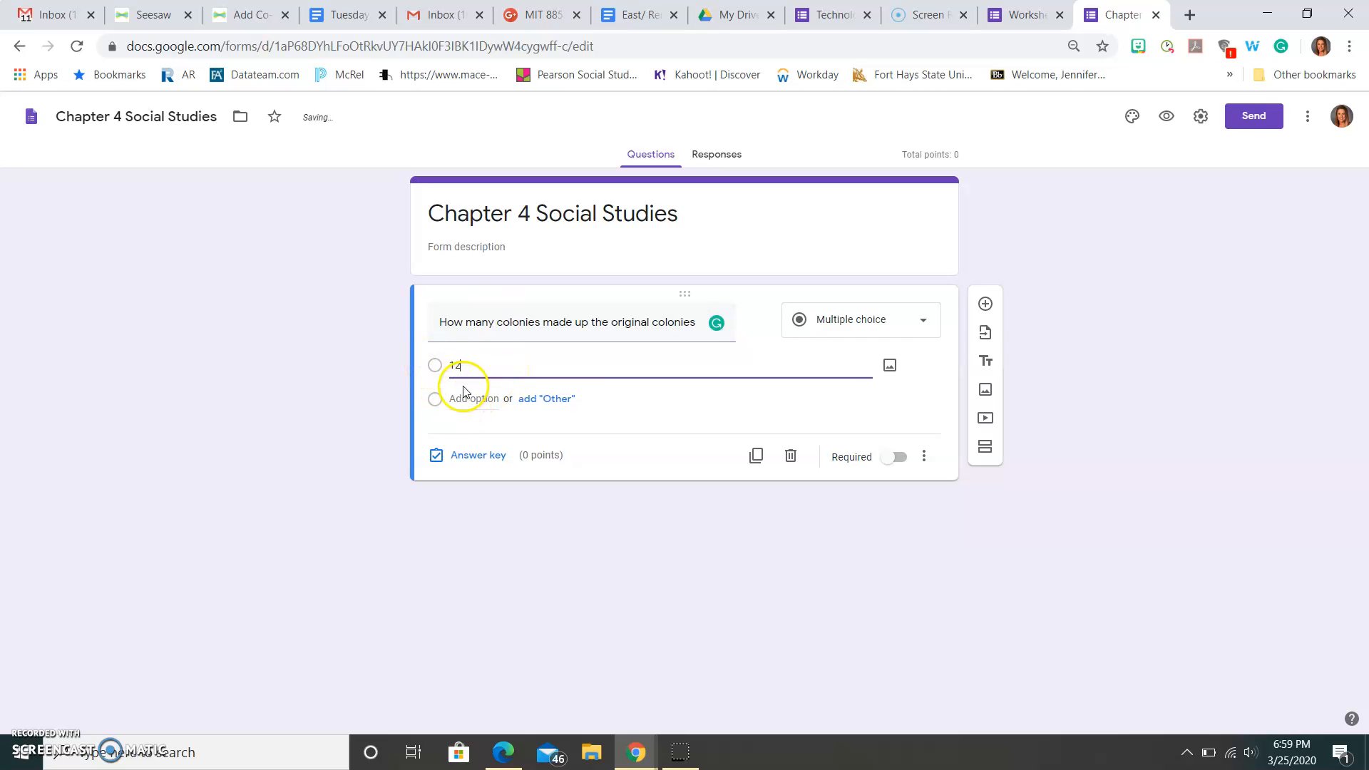
{"action": "left_click", "coordinate": [545, 398]}
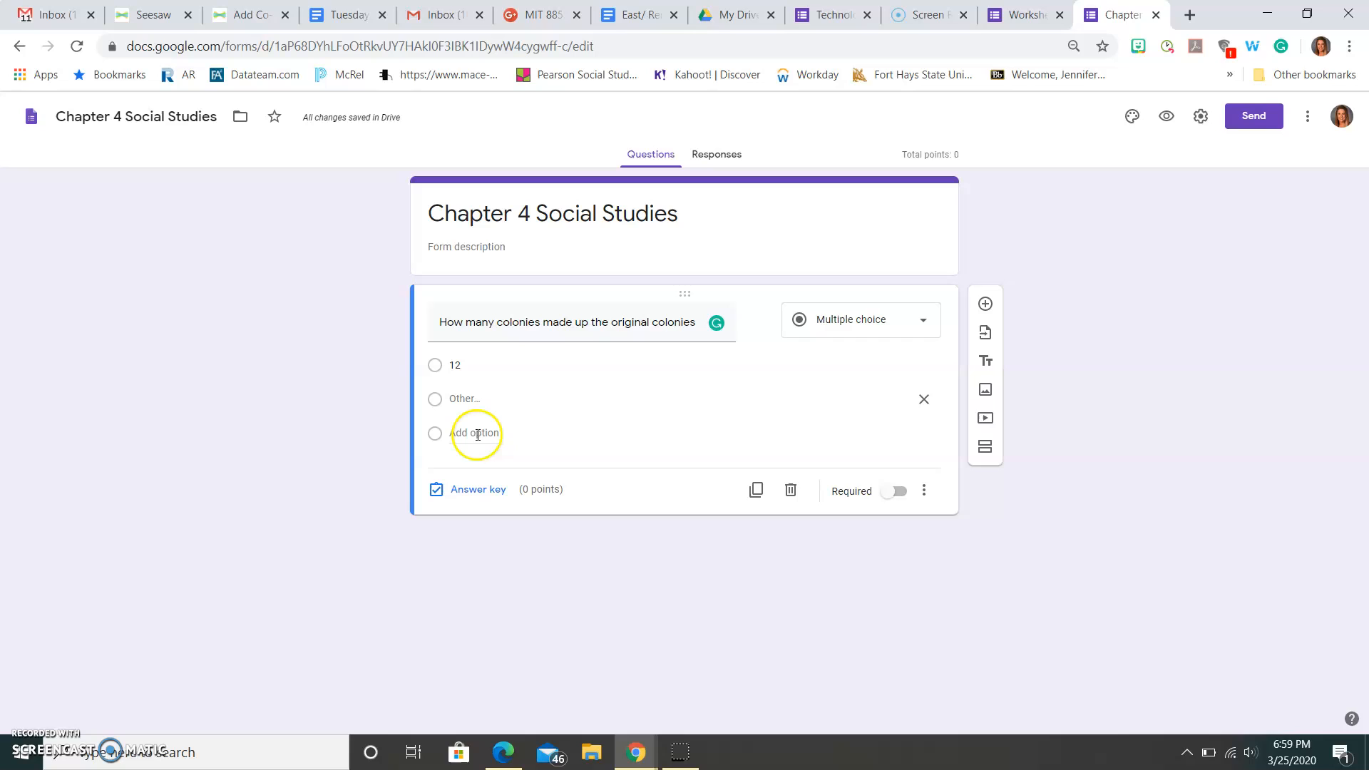
{"action": "left_click", "coordinate": [474, 432]}
{"action": "type", "text": "13"}
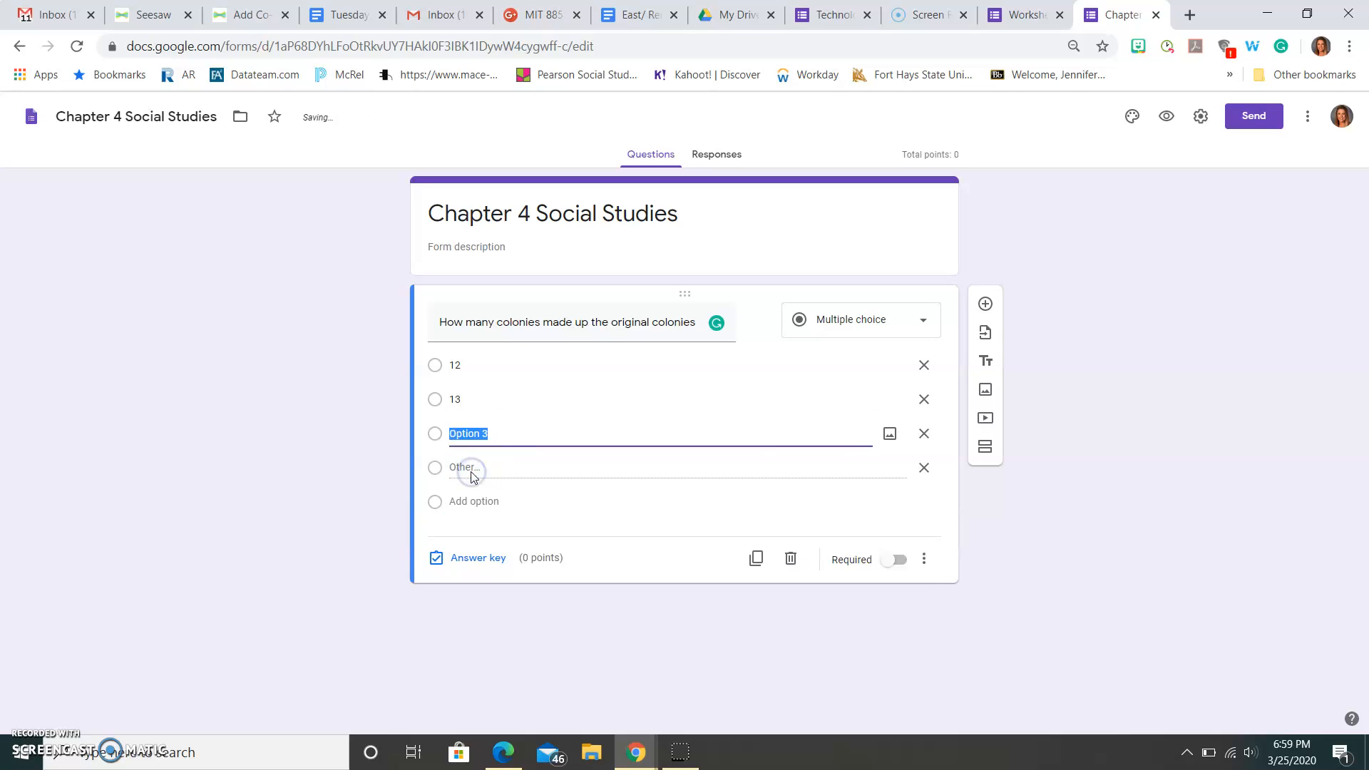
{"action": "type", "text": "14"}
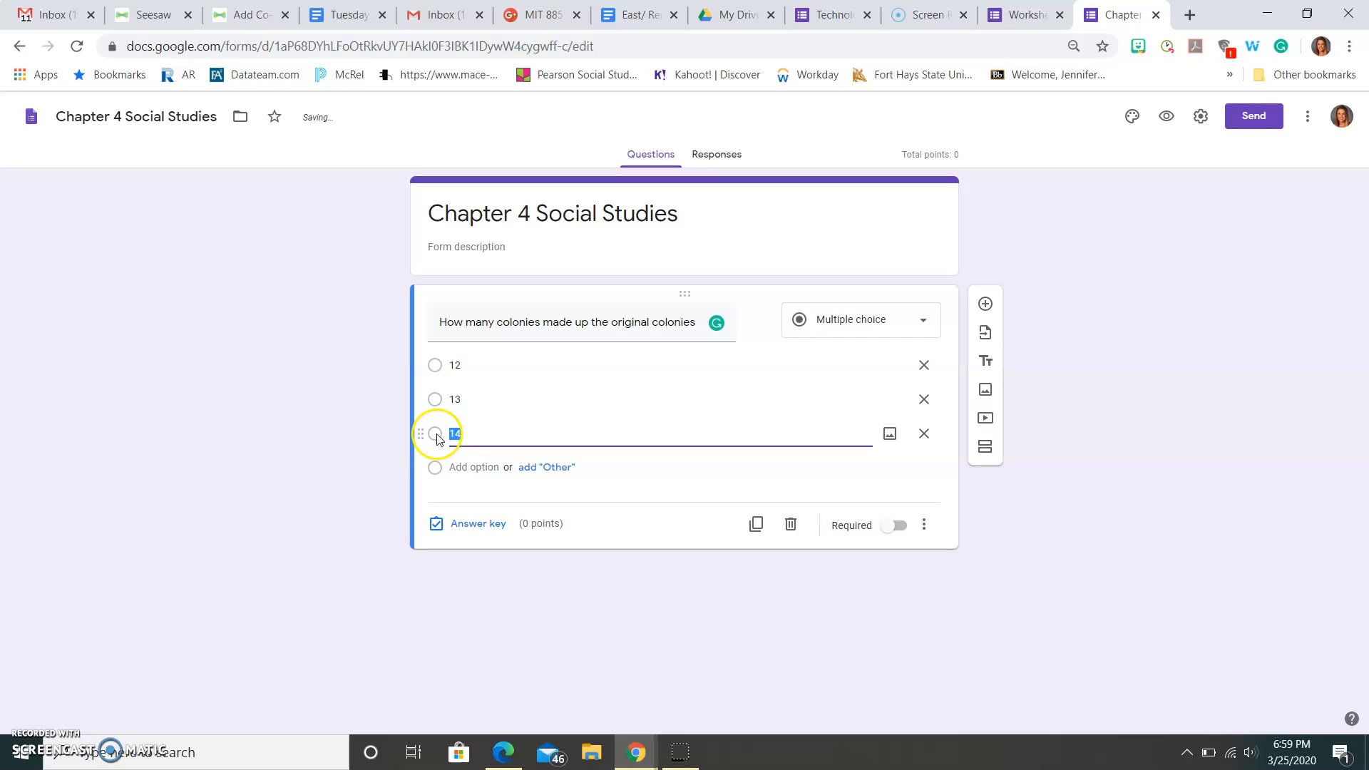
{"action": "mouse_move", "coordinate": [519, 543]}
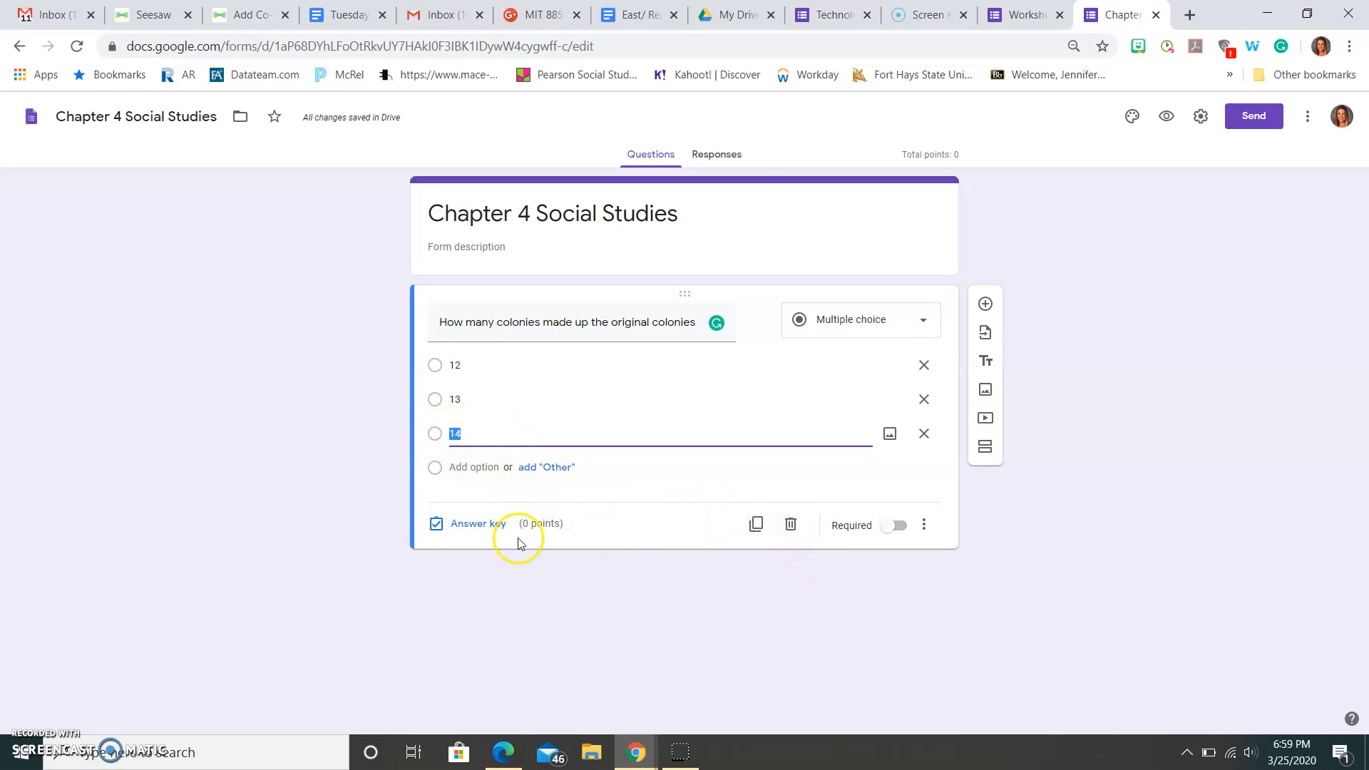
{"action": "mouse_move", "coordinate": [894, 347]}
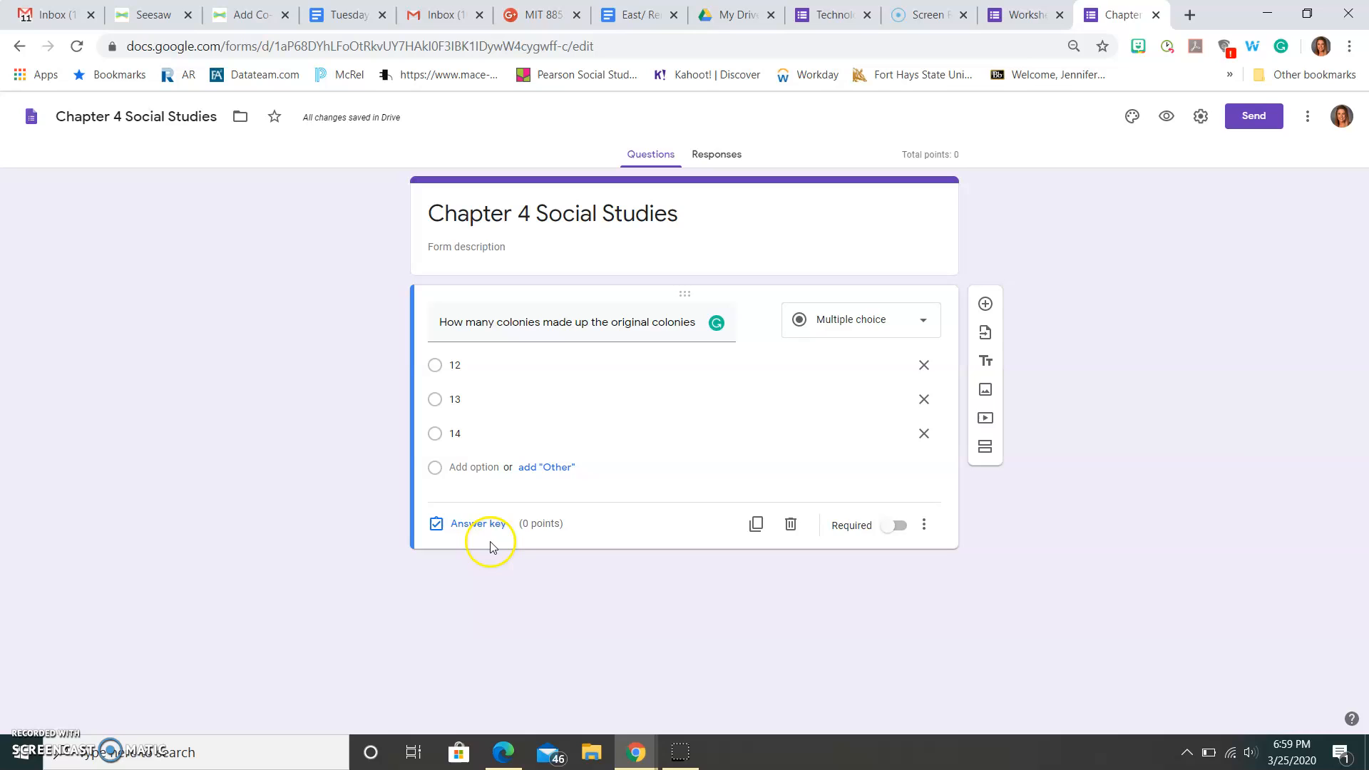
- Save answer feedback: '13' if correct, 'Look over chapter 4, lesson 1 again' if incorrect
{"action": "left_click", "coordinate": [478, 522]}
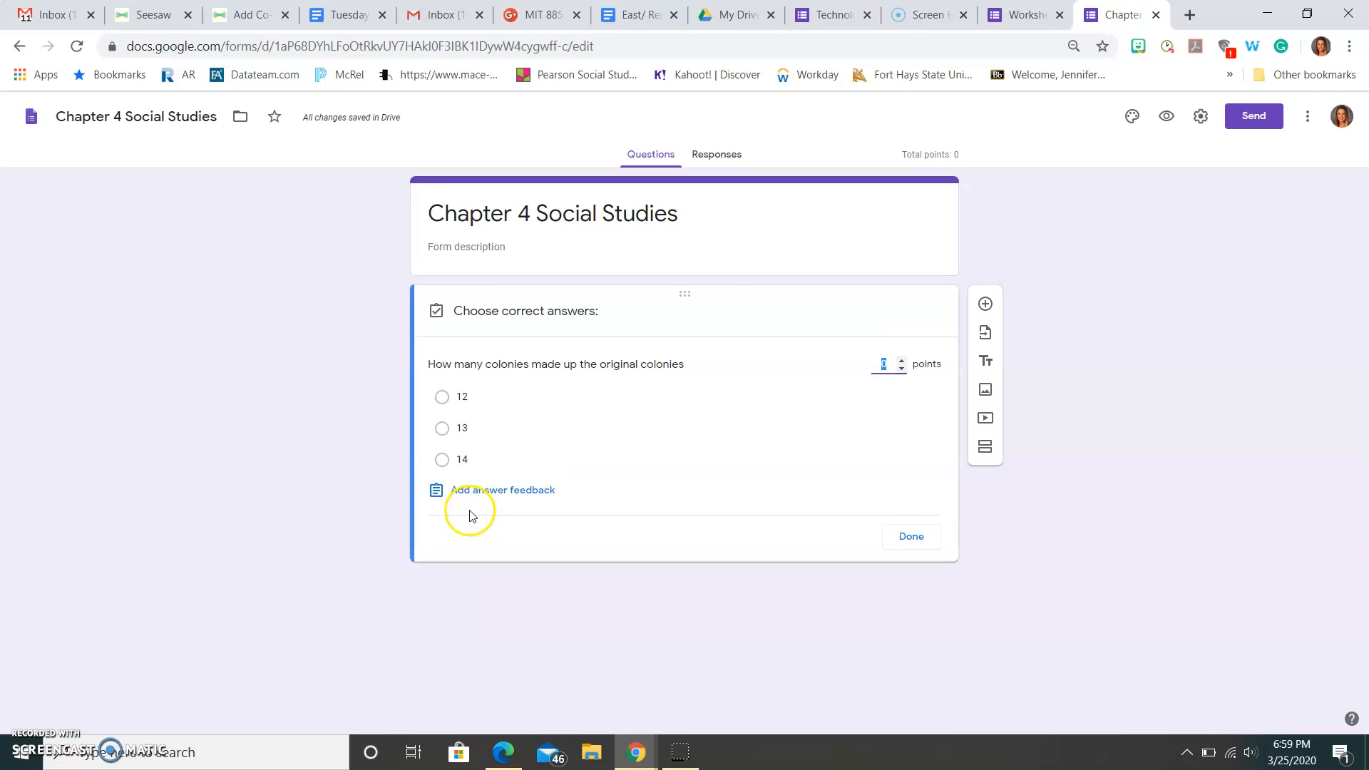
{"action": "mouse_move", "coordinate": [486, 501]}
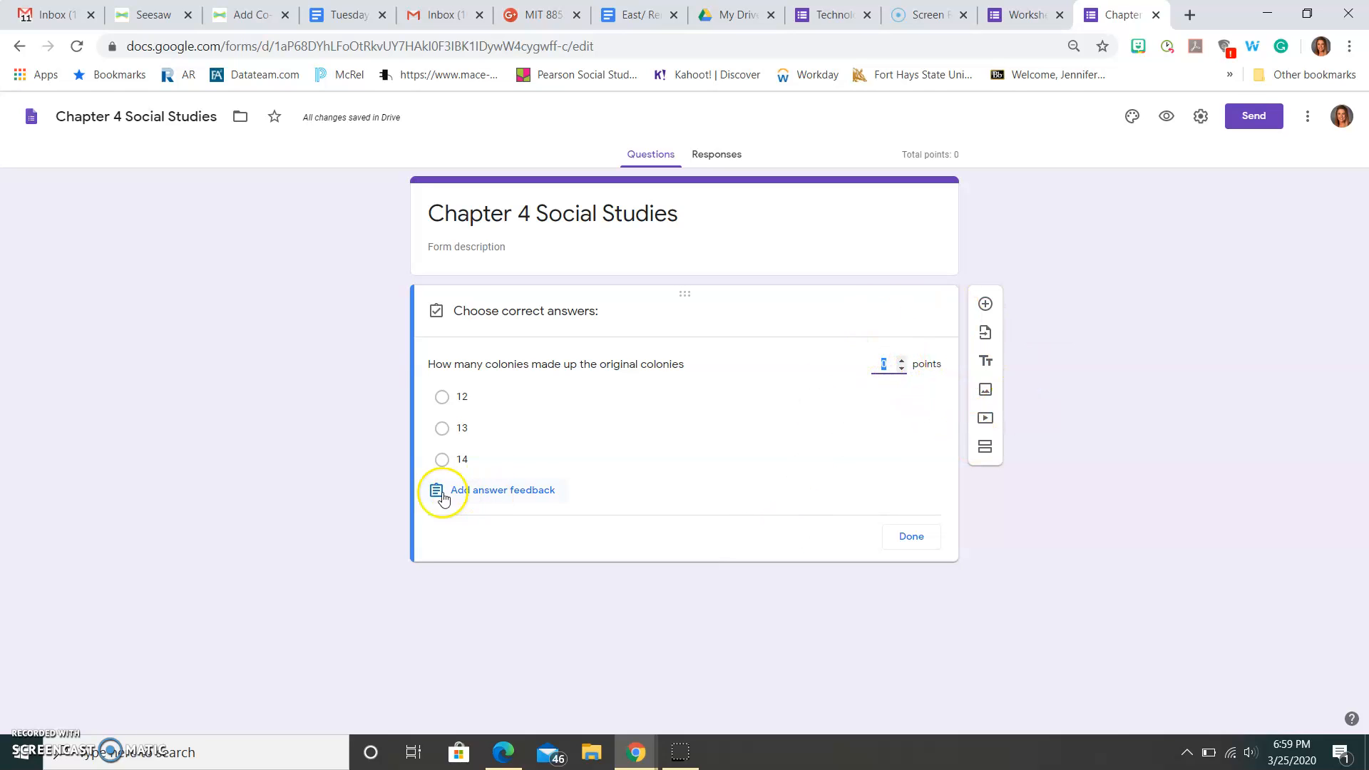
{"action": "left_click", "coordinate": [505, 489]}
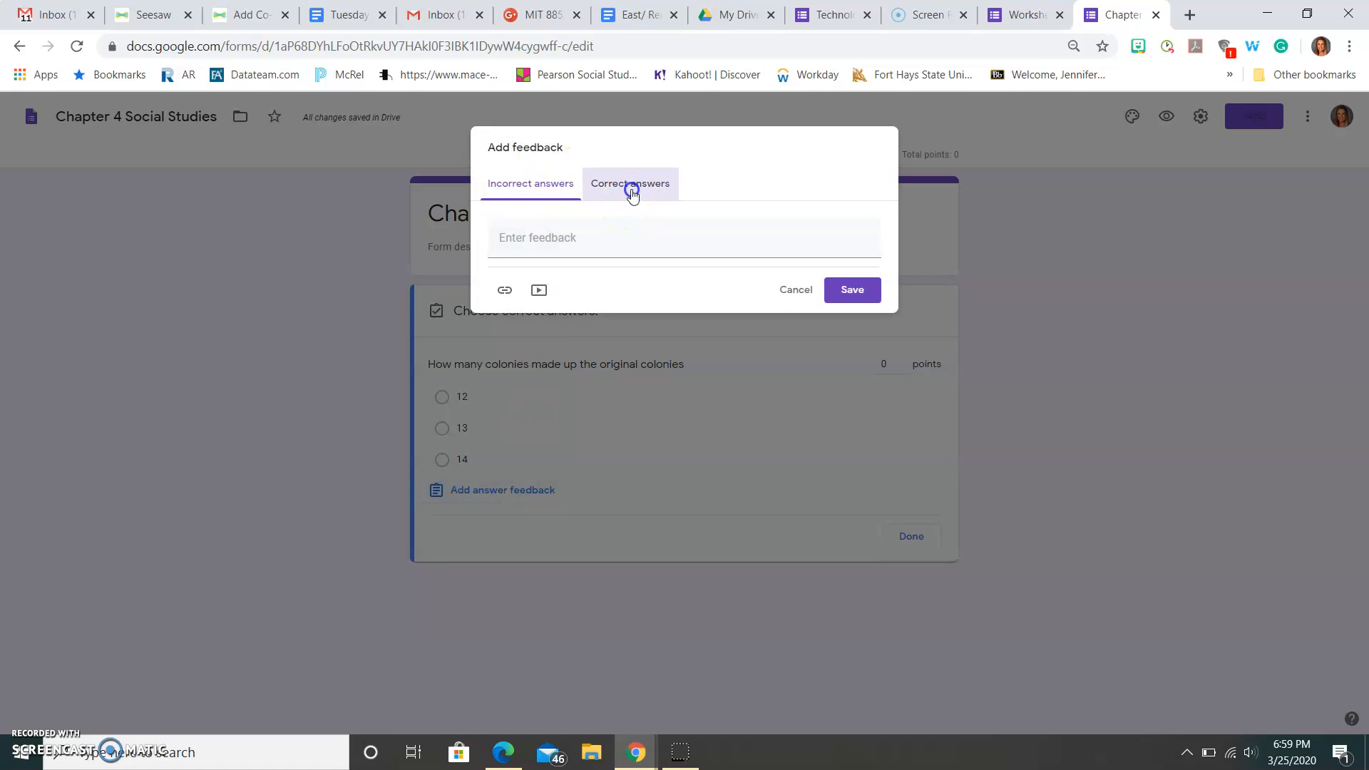
{"action": "left_click", "coordinate": [629, 183]}
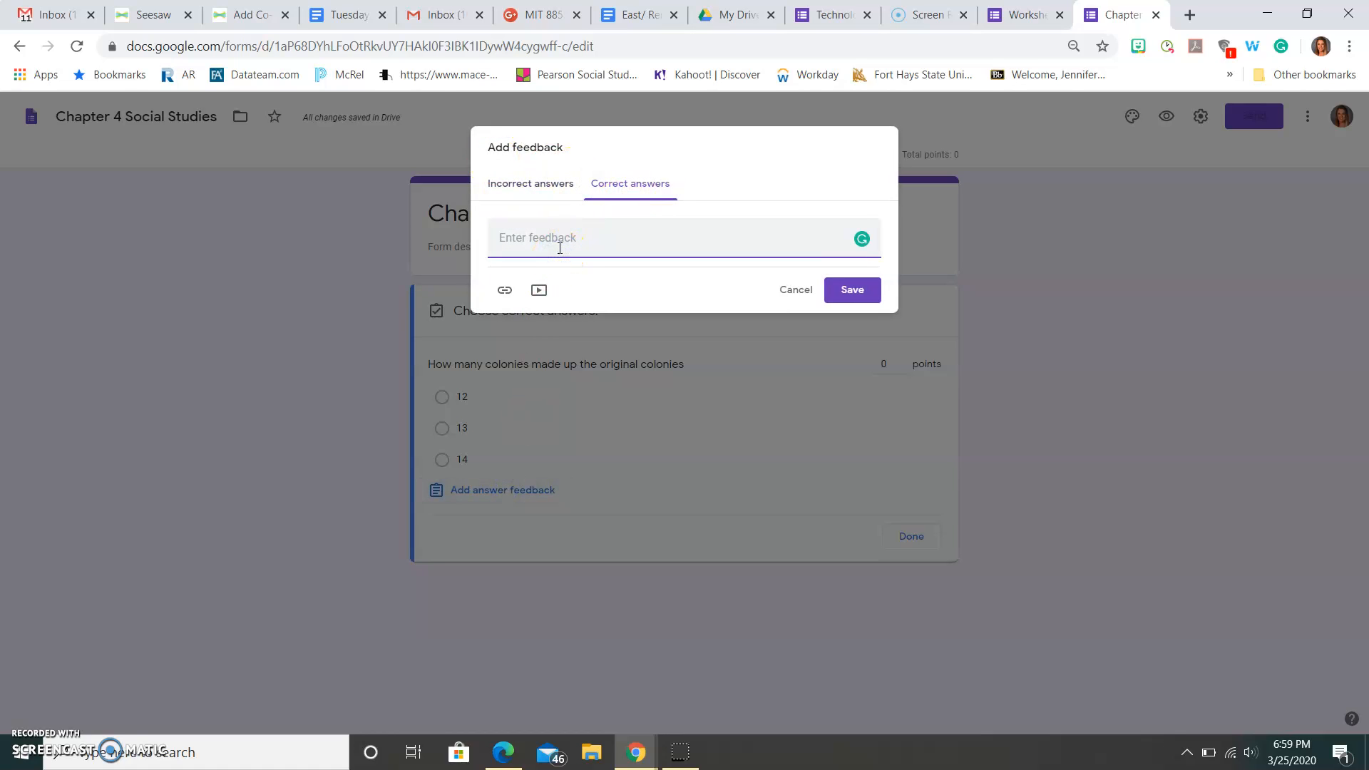
{"action": "type", "text": "13"}
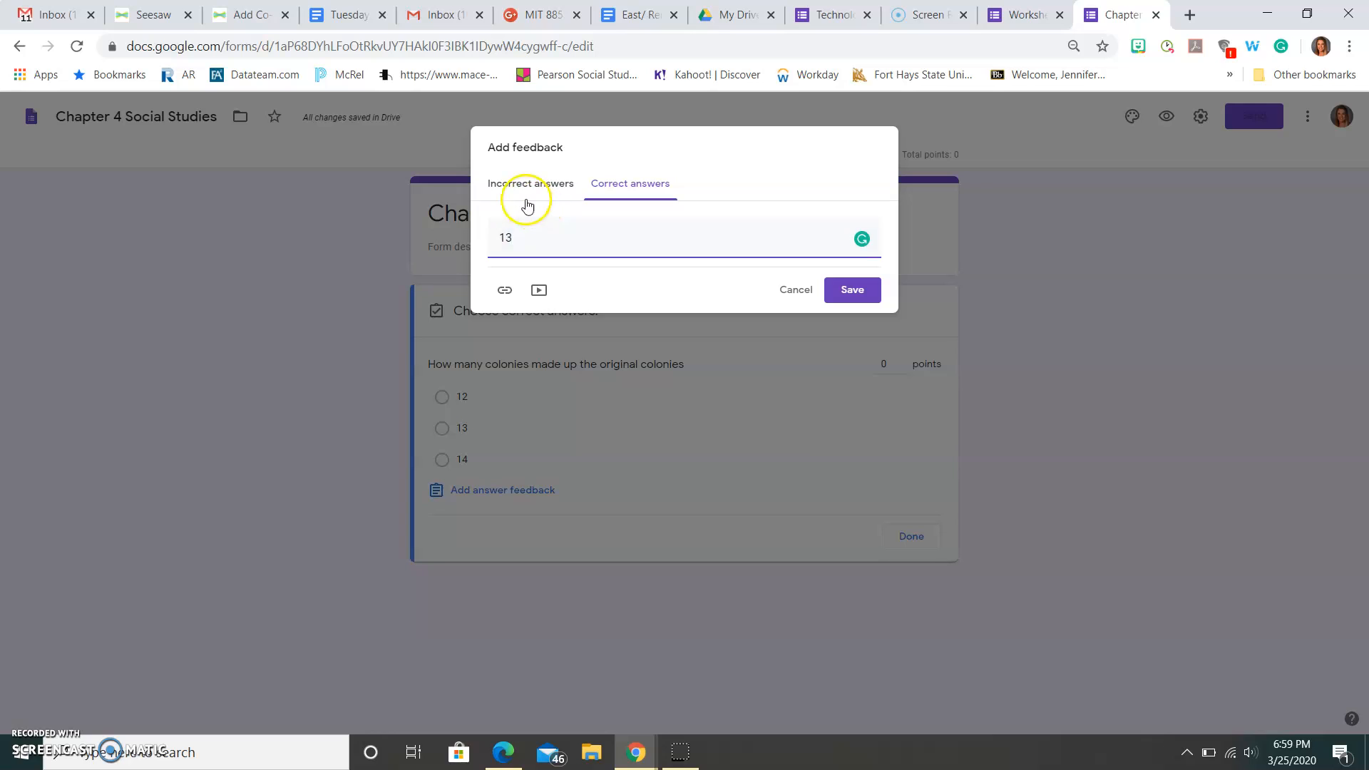
{"action": "left_click", "coordinate": [529, 183]}
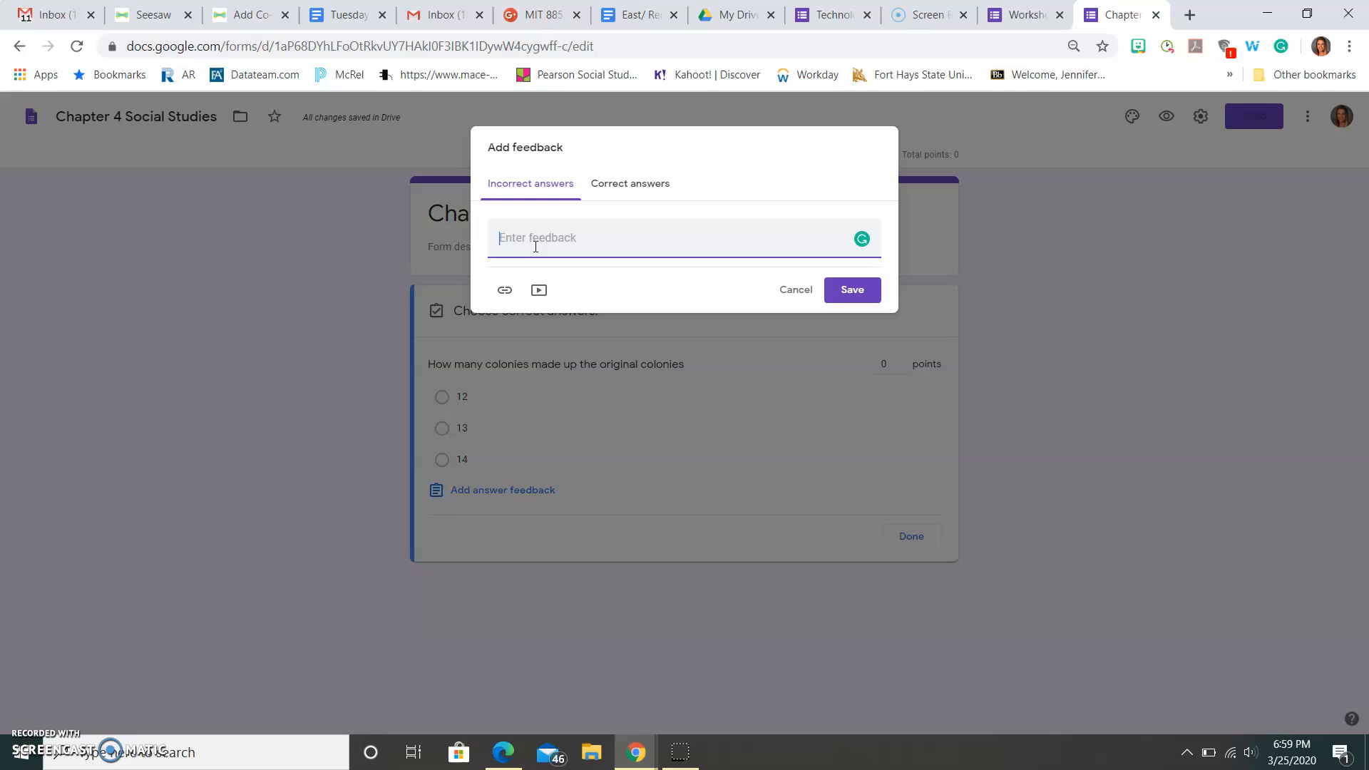
{"action": "type", "text": "L"}
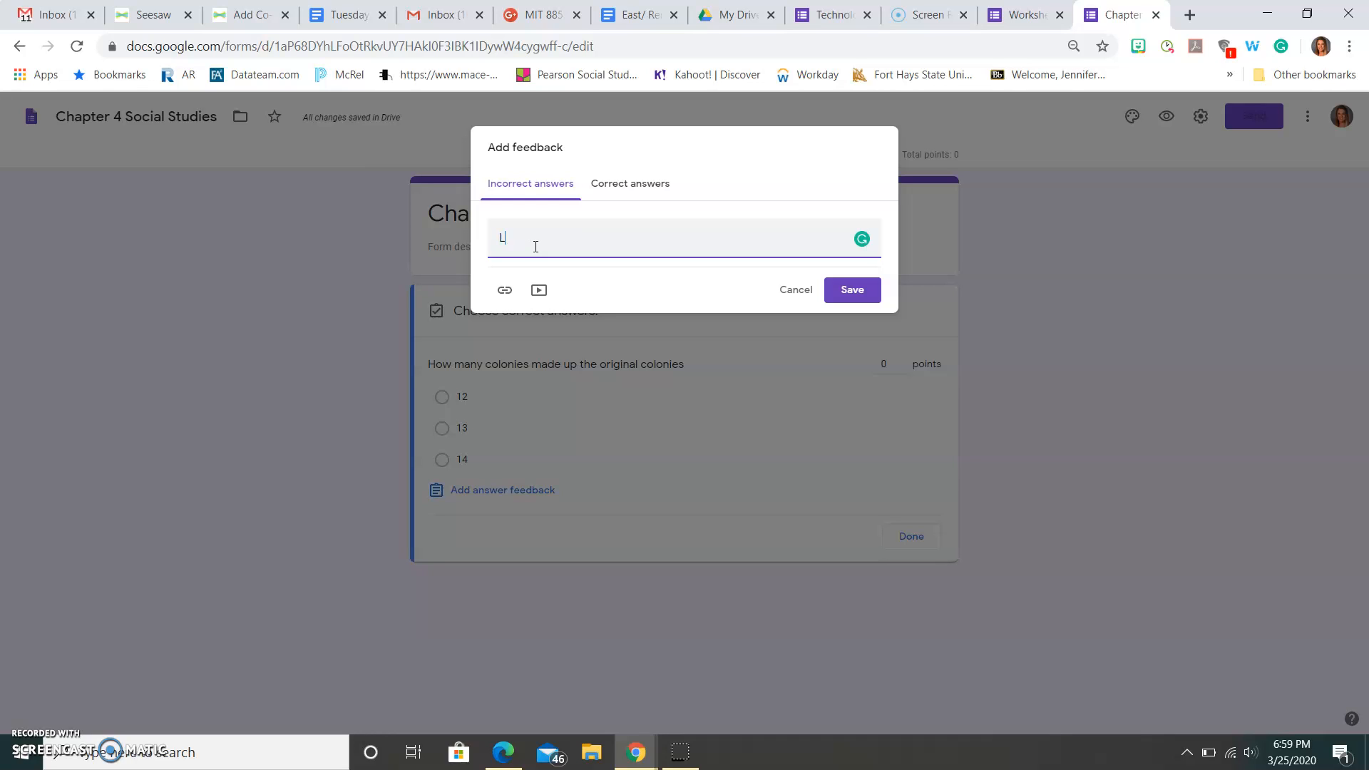
{"action": "type", "text": "ook over chapter 4, lesson 1 a"}
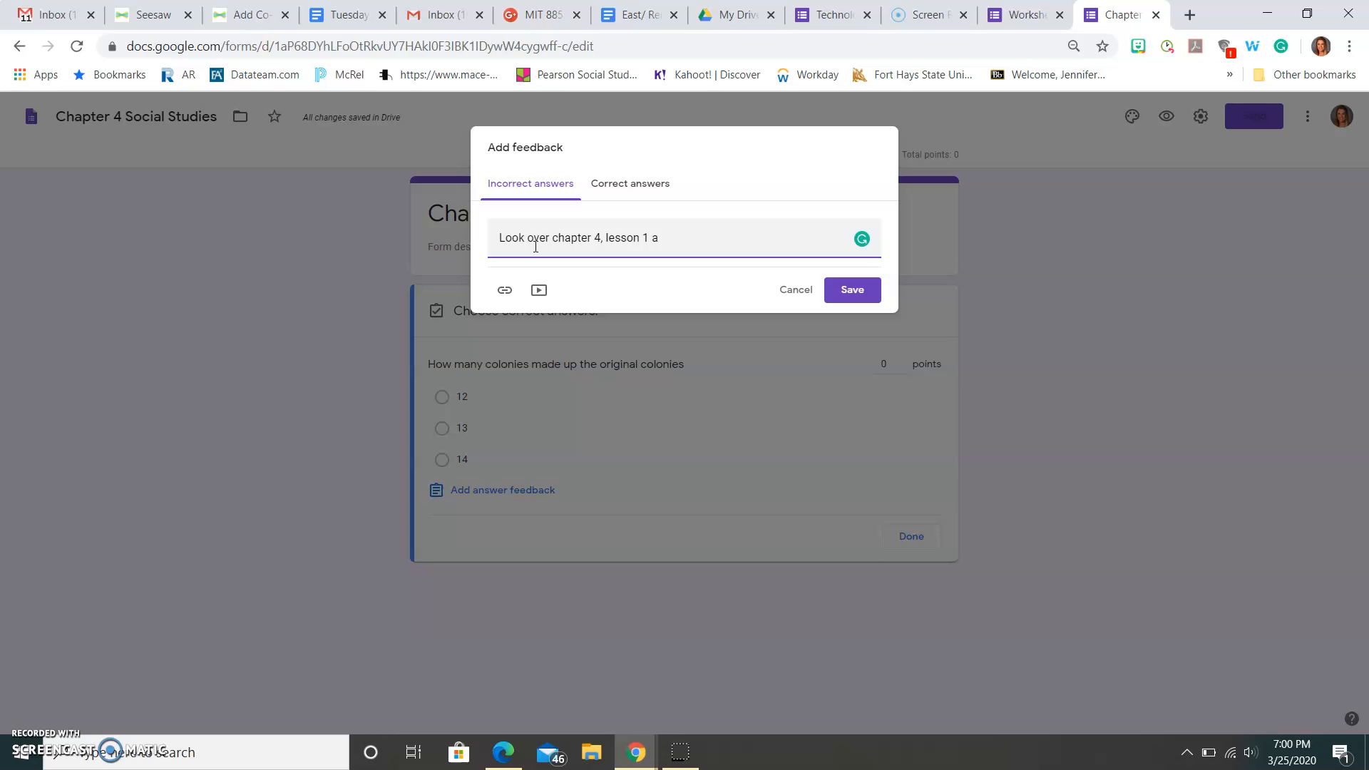
{"action": "type", "text": "gain"}
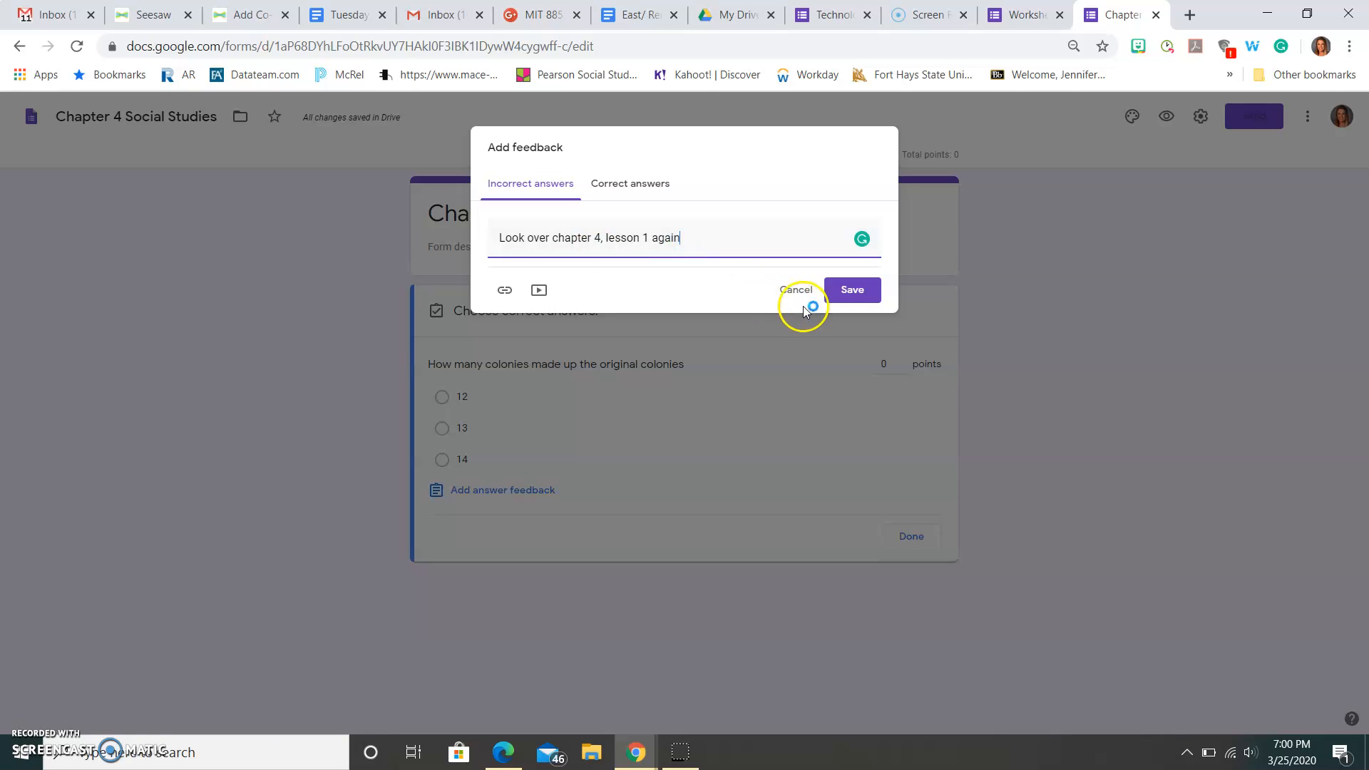
{"action": "left_click", "coordinate": [851, 289]}
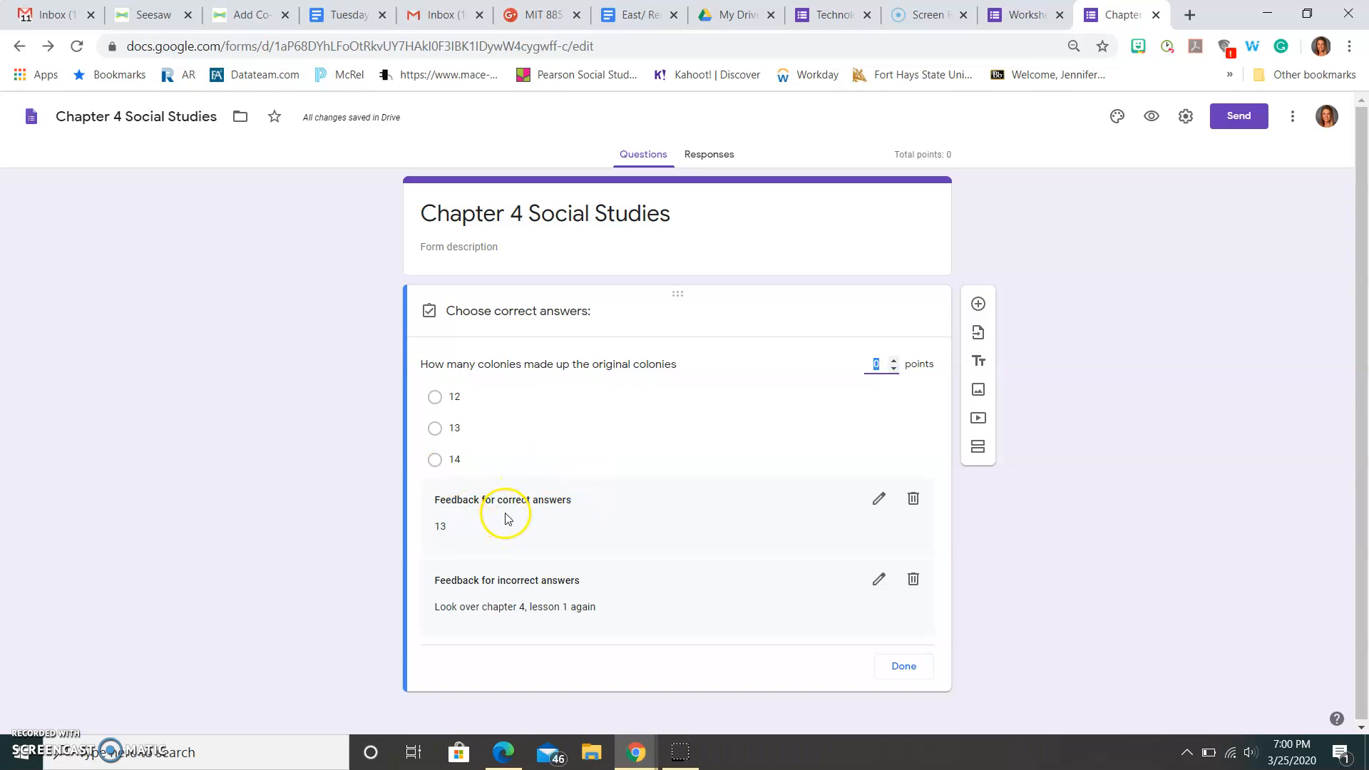
{"action": "mouse_move", "coordinate": [518, 539]}
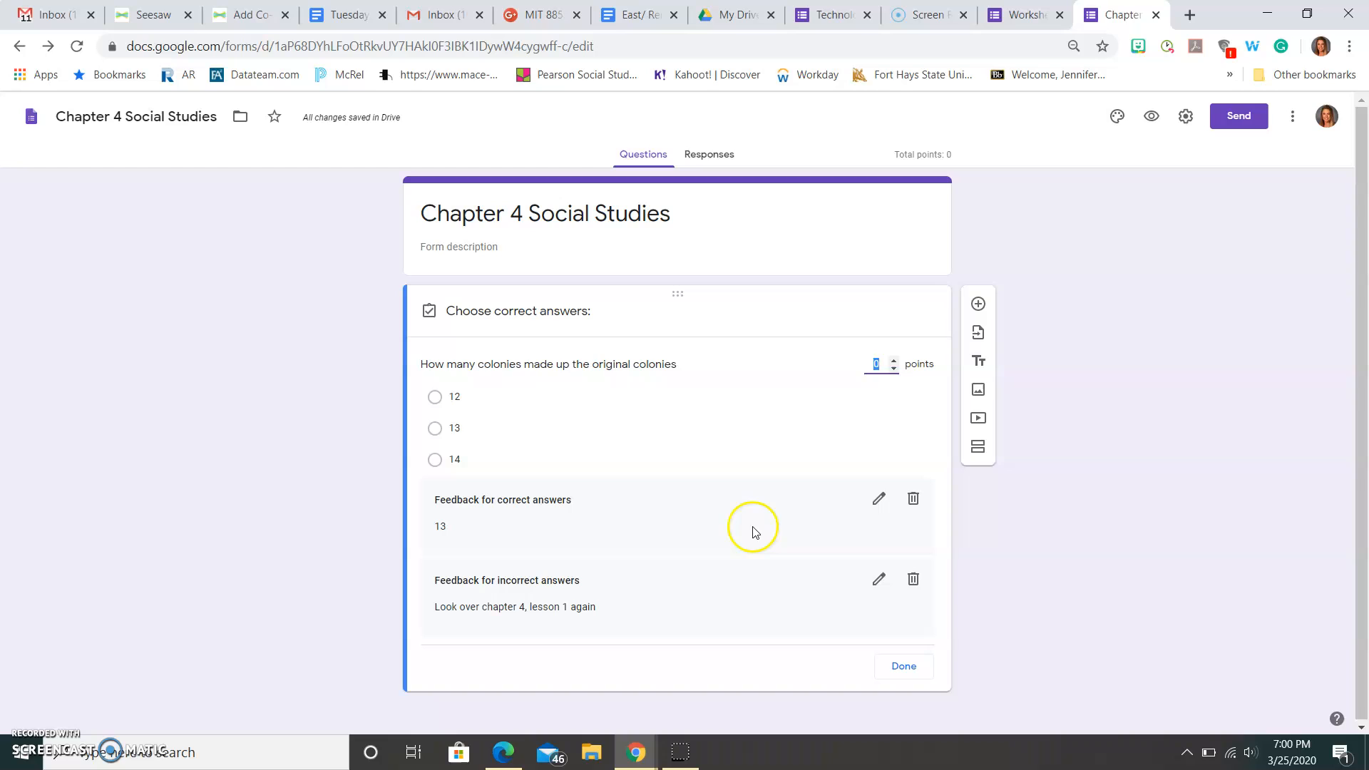
- Replace the correct-answer feedback '13' with 'Good Job!' and save
{"action": "left_click", "coordinate": [877, 499]}
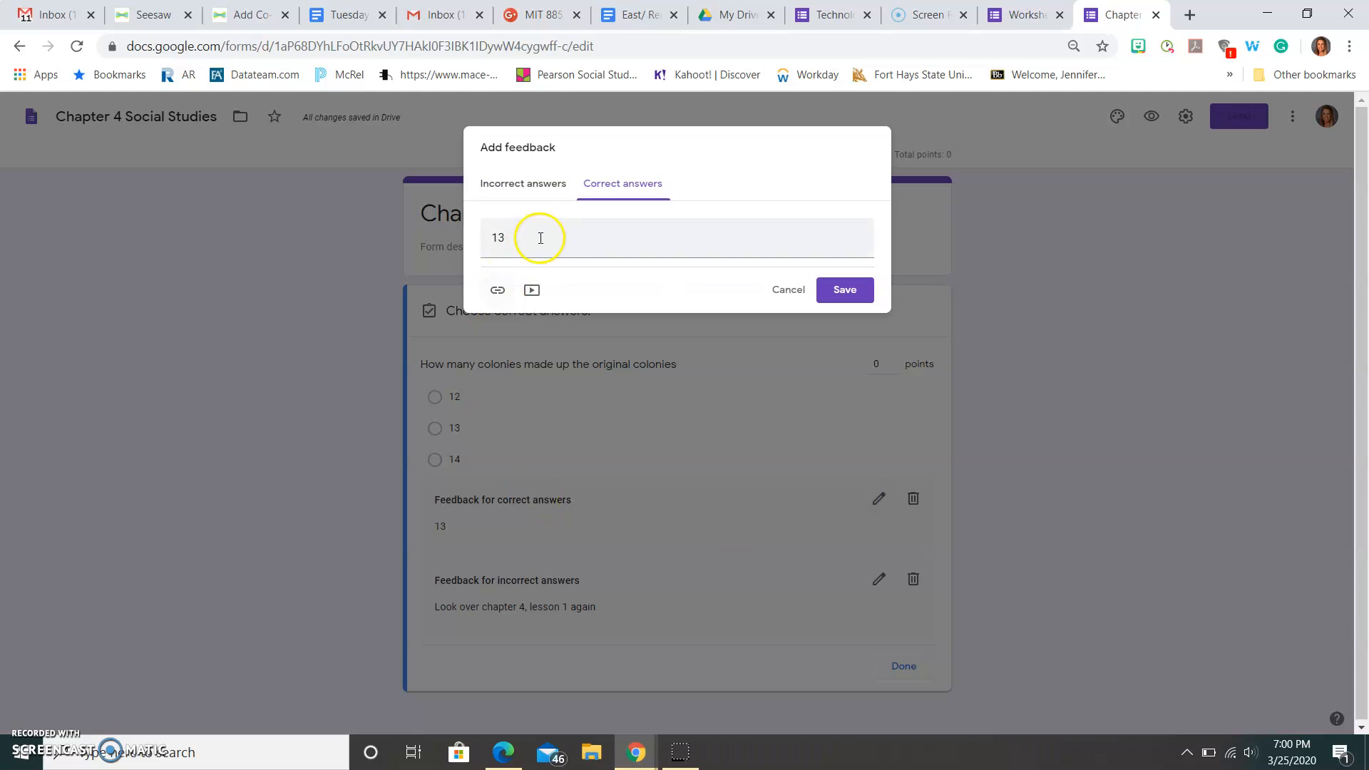
{"action": "type", "text": "G"}
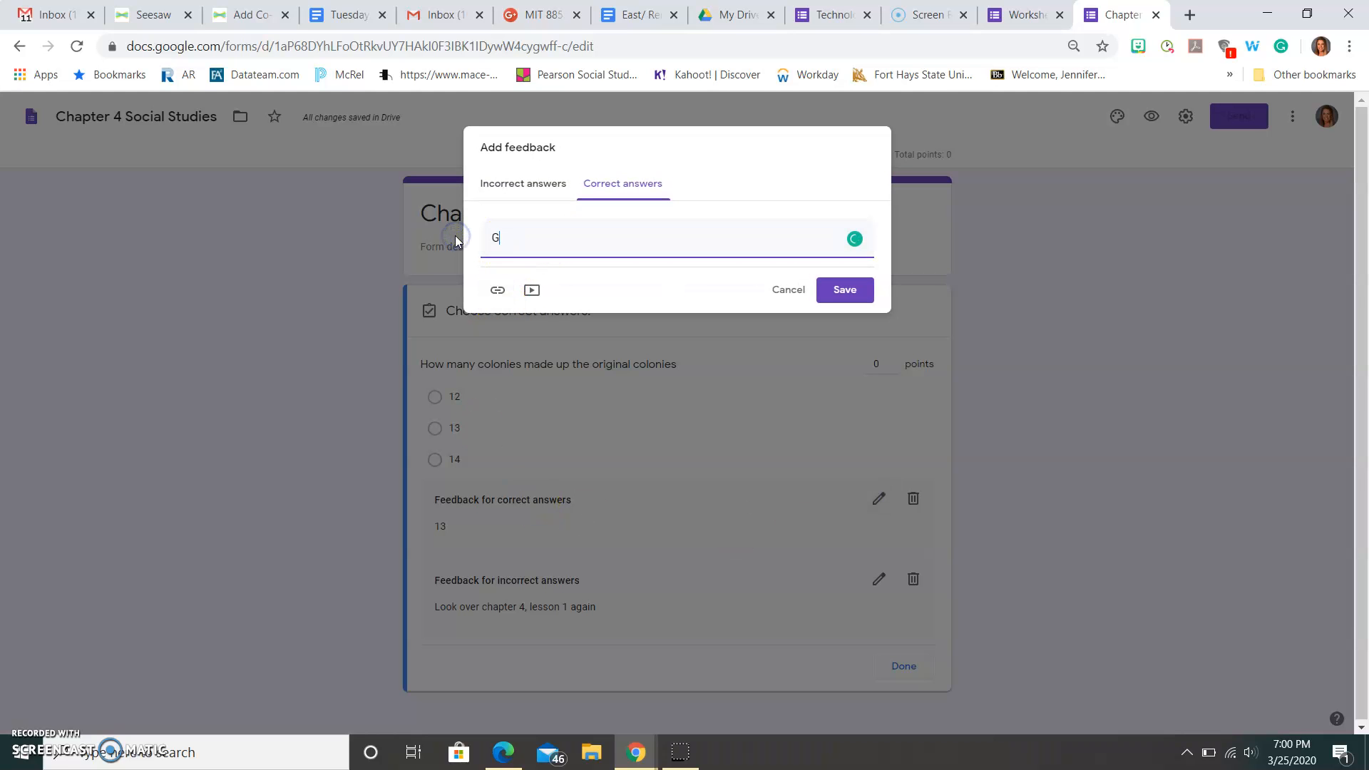
{"action": "type", "text": "ood Job!"}
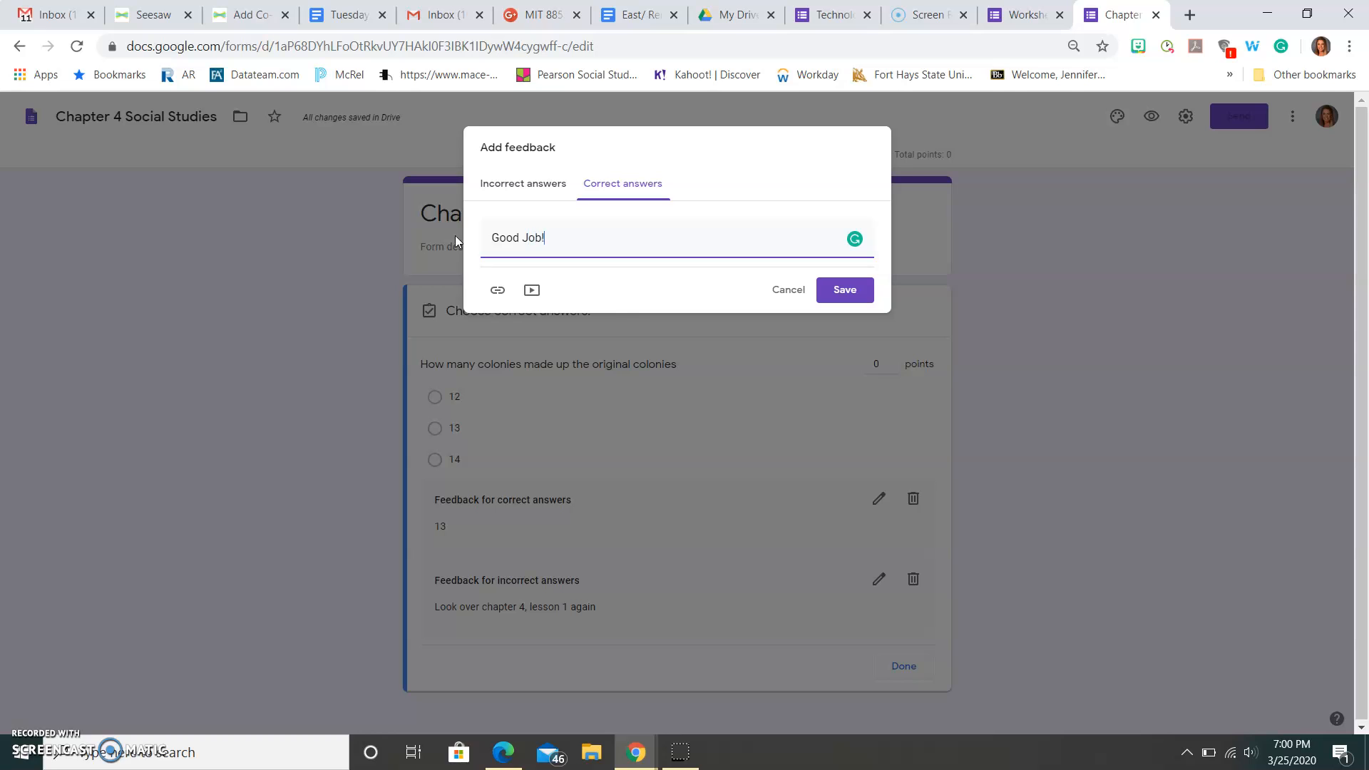
{"action": "left_click", "coordinate": [842, 290]}
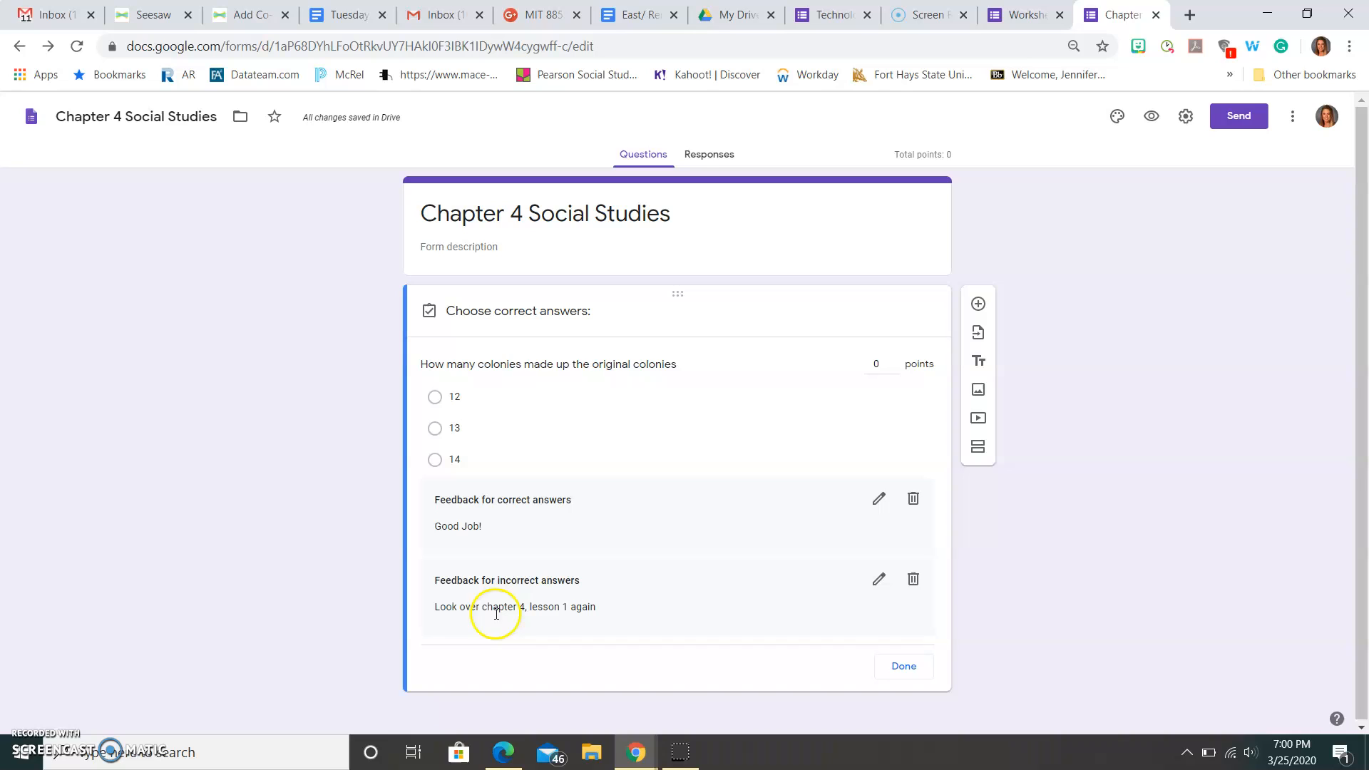
{"action": "mouse_move", "coordinate": [623, 595]}
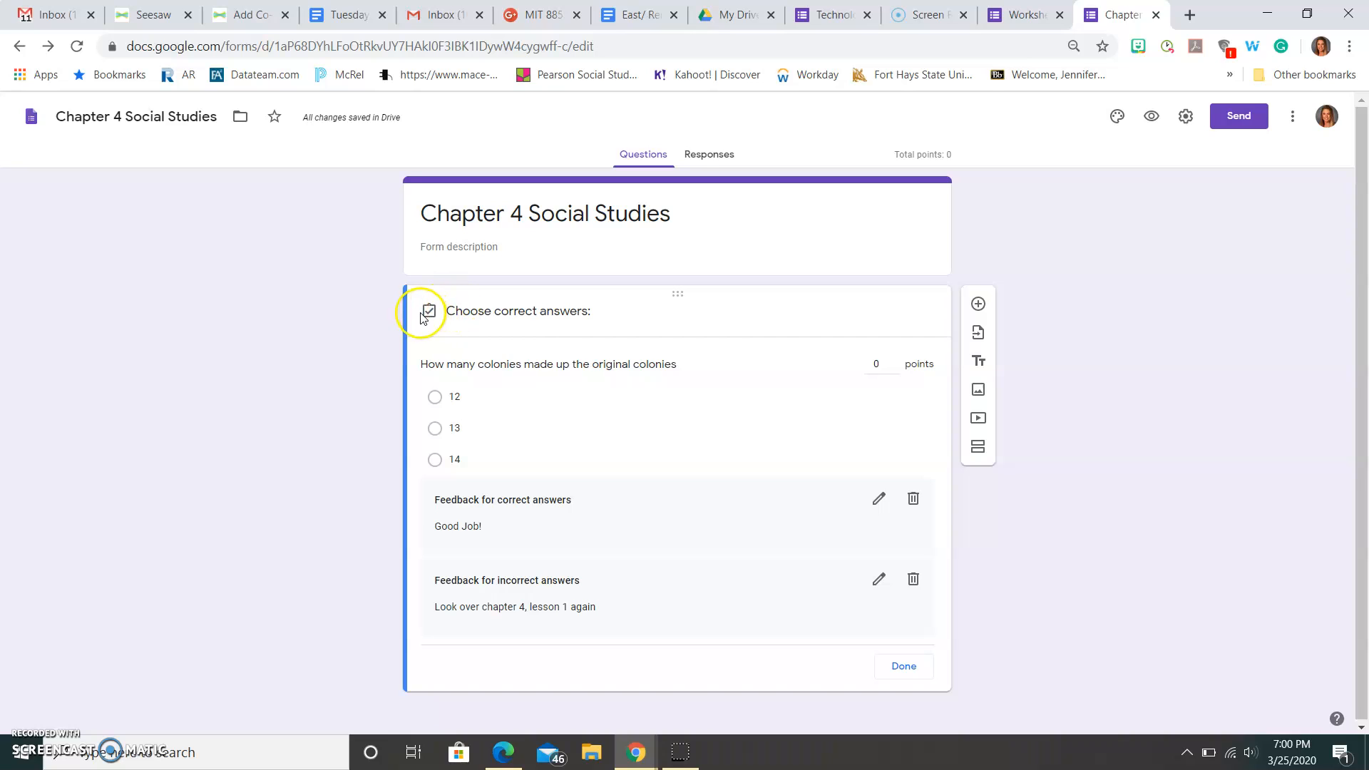
- Mark 13 as the correct answer worth 5 points and add a new question
{"action": "left_click", "coordinate": [435, 428]}
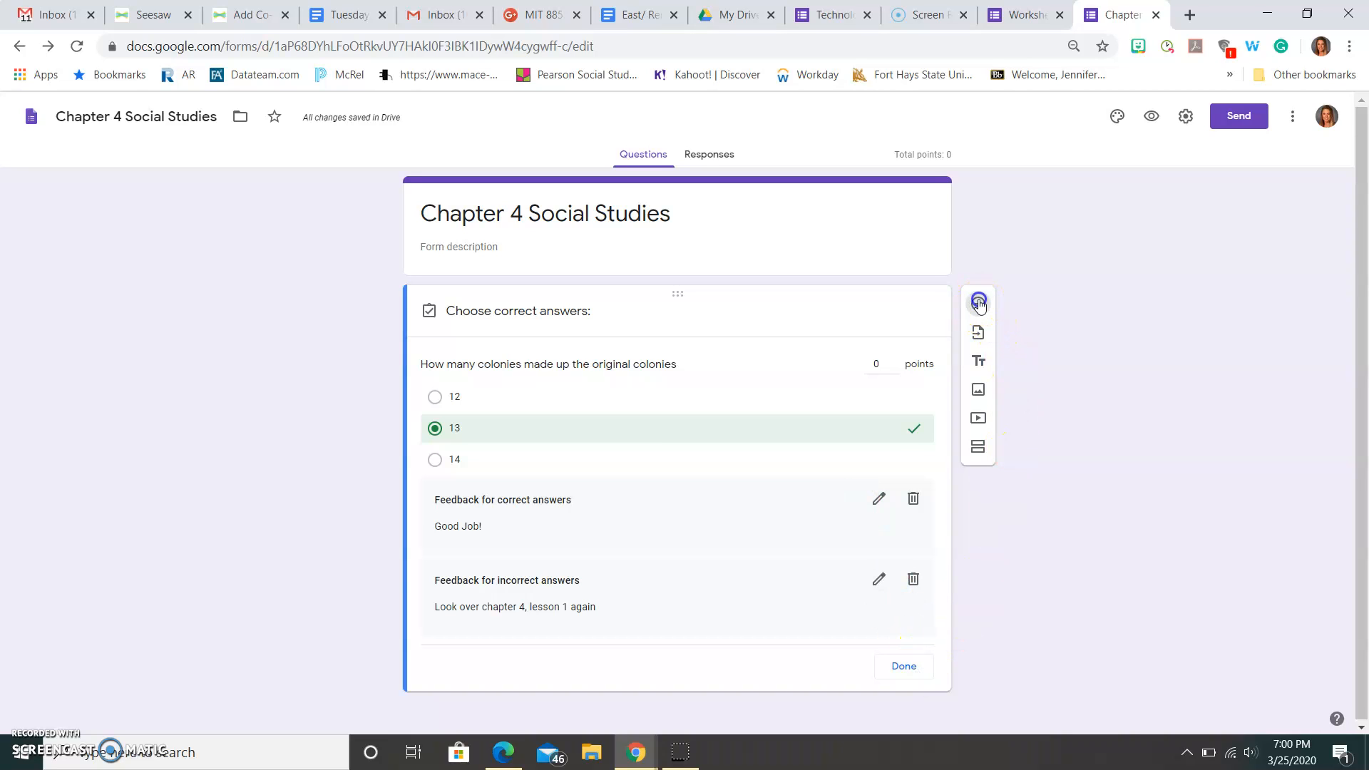
{"action": "left_click", "coordinate": [977, 303]}
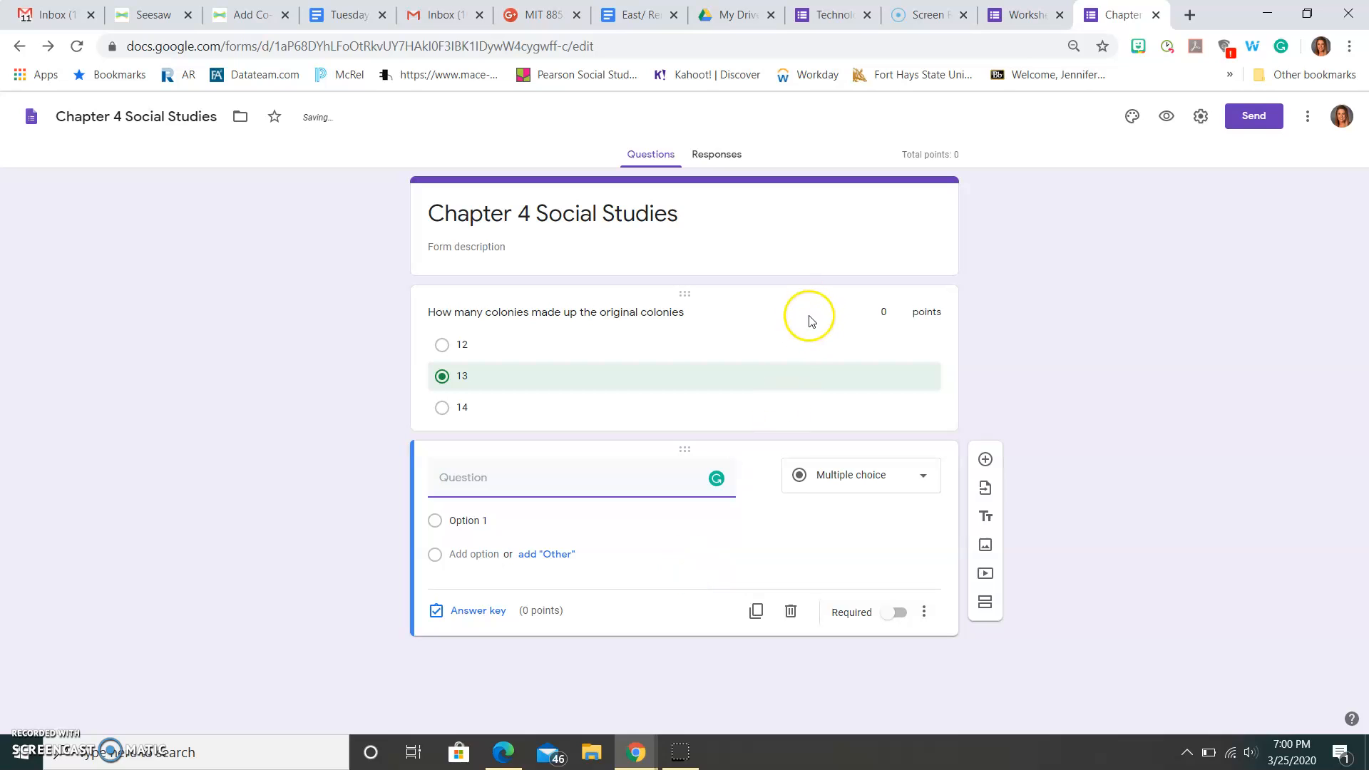
{"action": "left_click", "coordinate": [478, 610]}
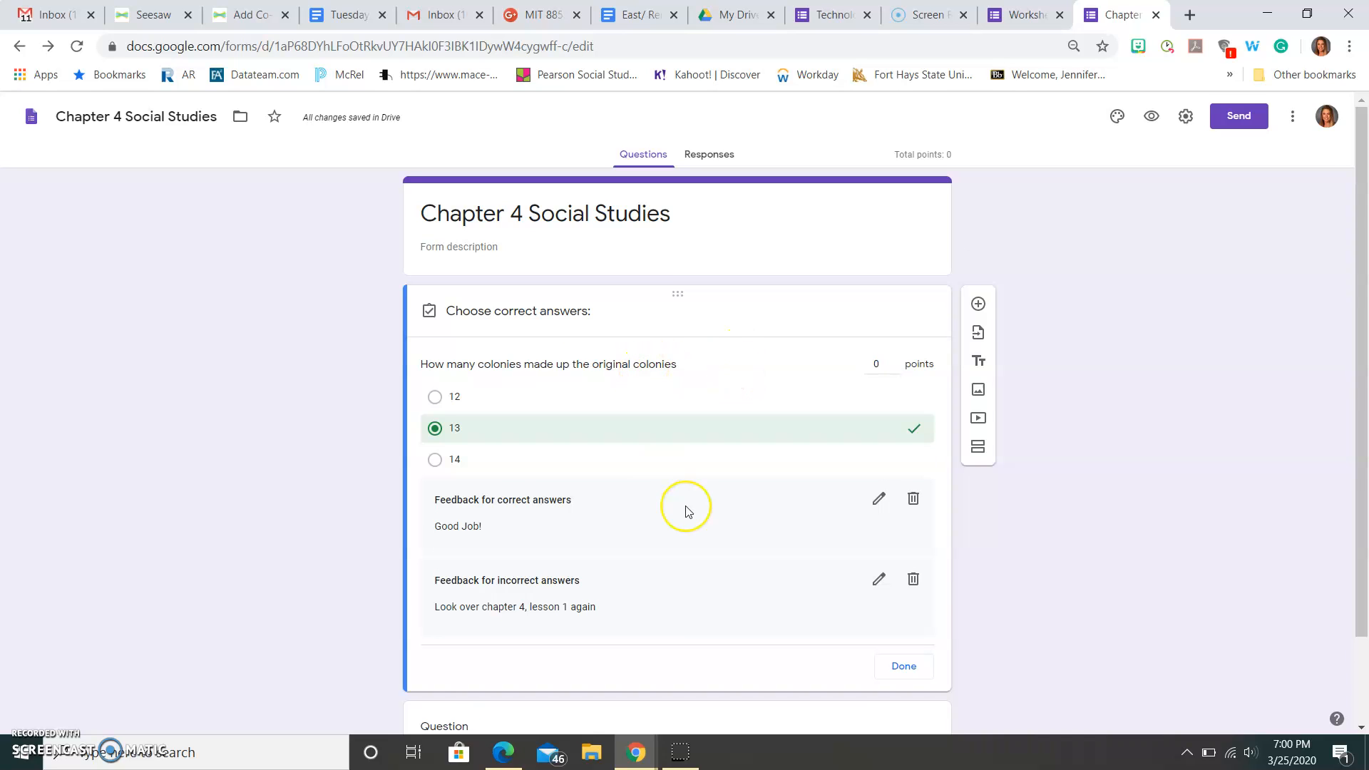
{"action": "scroll", "scroll_direction": "down", "scroll_amount": 3}
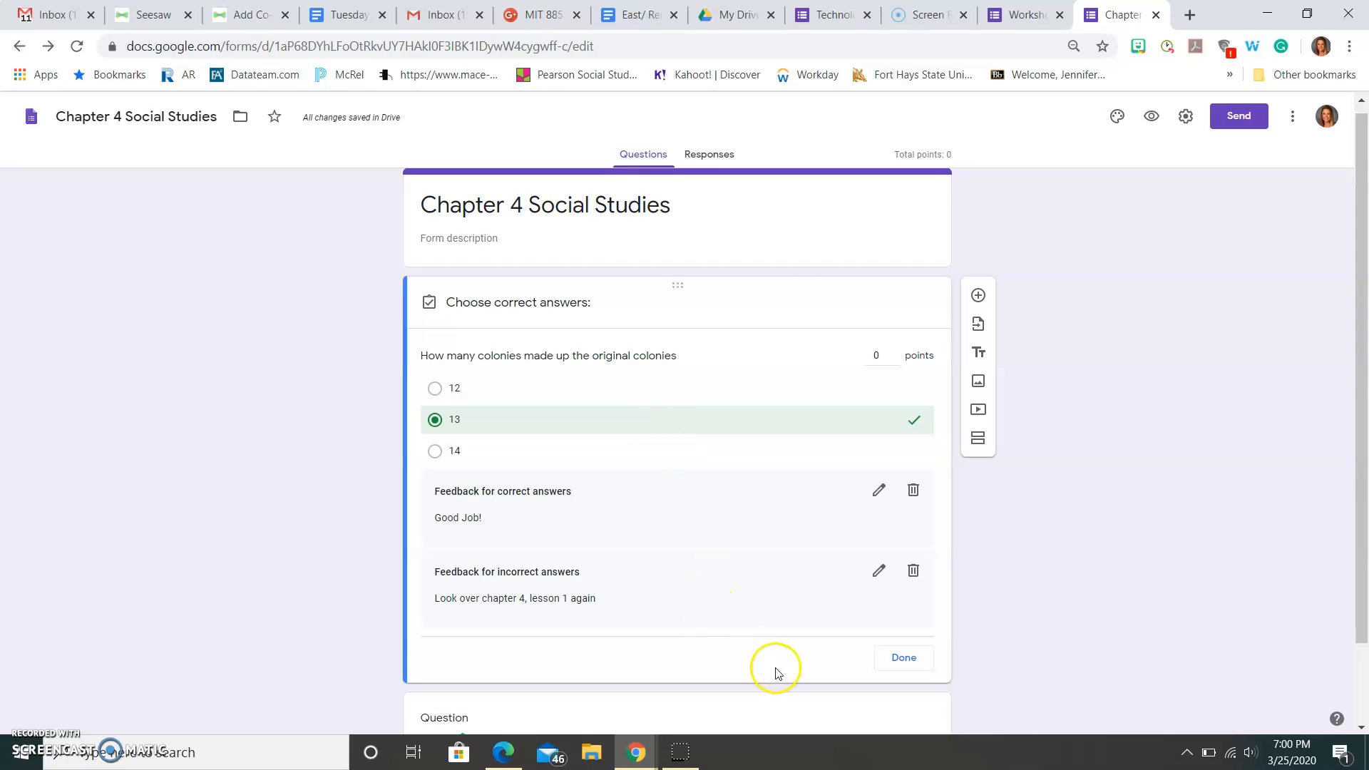
{"action": "mouse_move", "coordinate": [889, 438]}
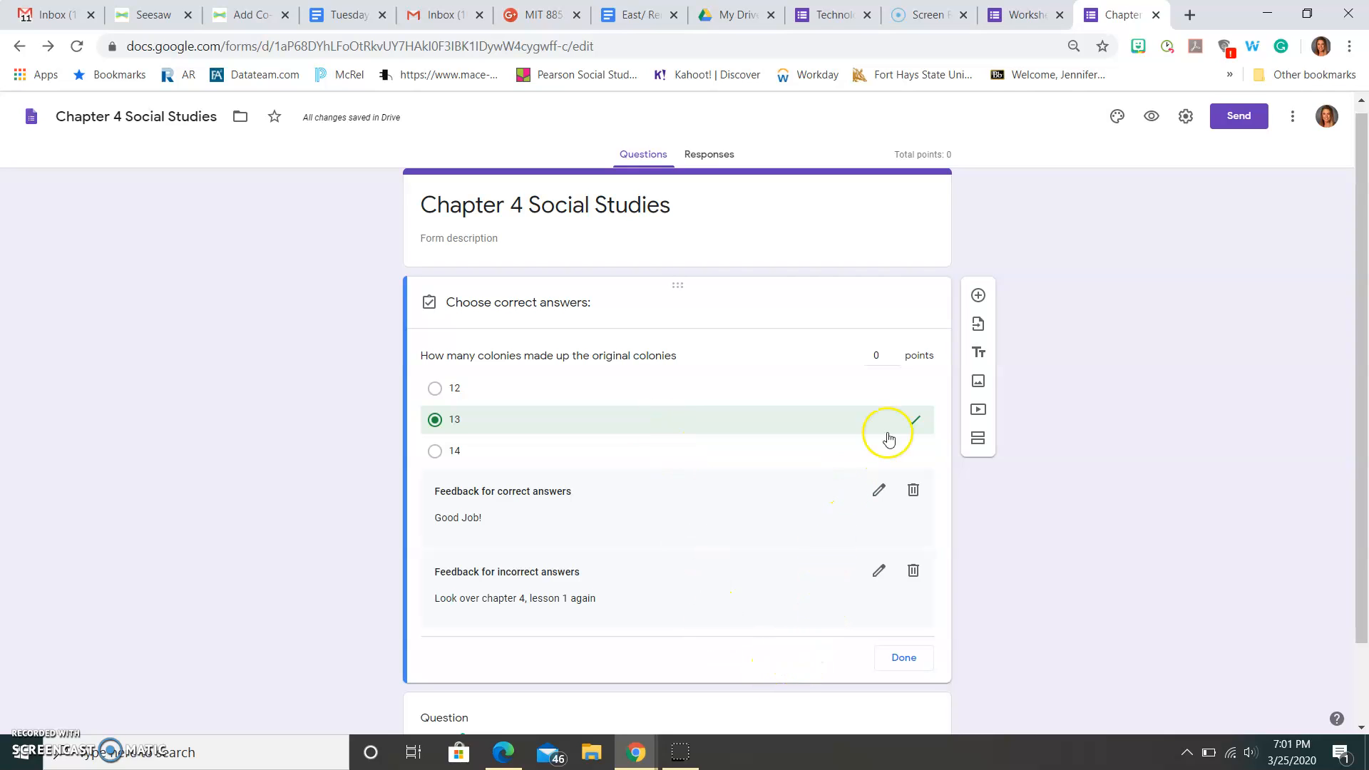
{"action": "left_click", "coordinate": [874, 355]}
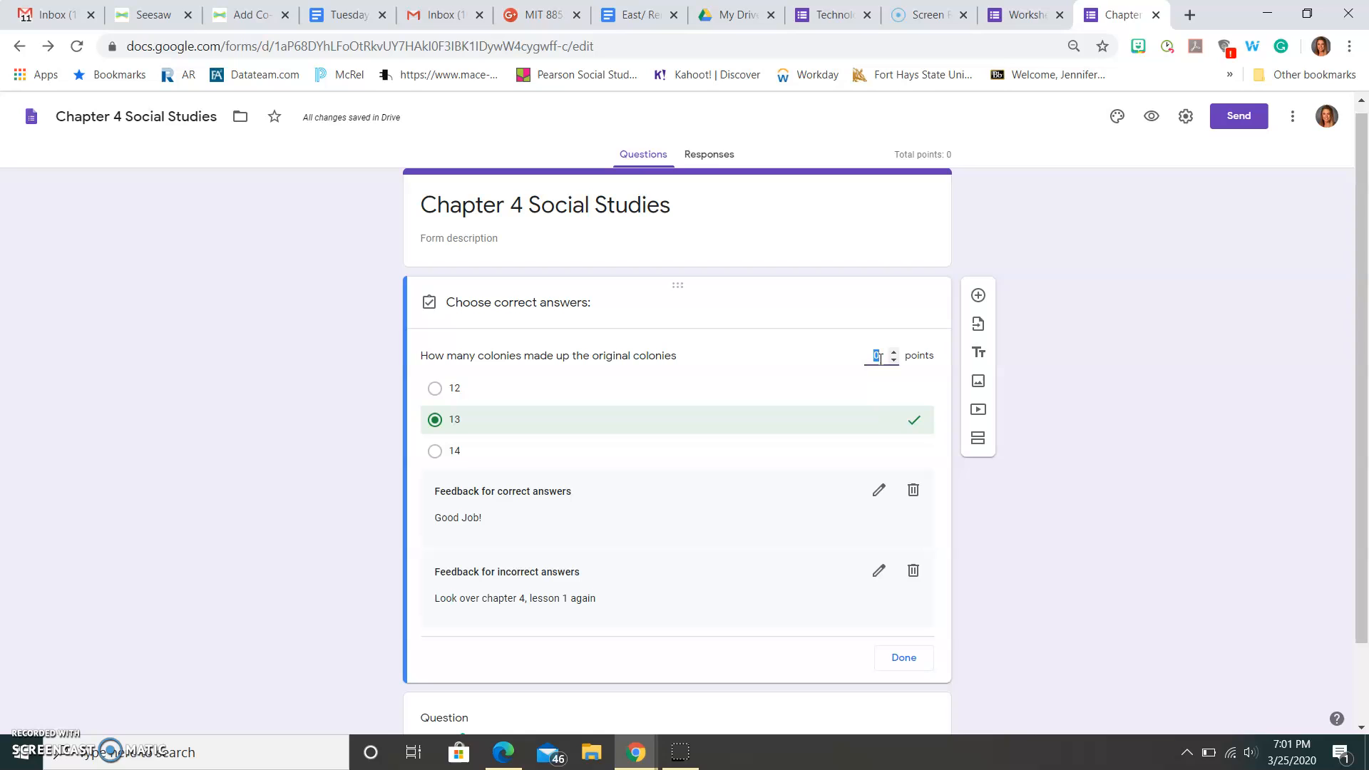
{"action": "type", "text": "5"}
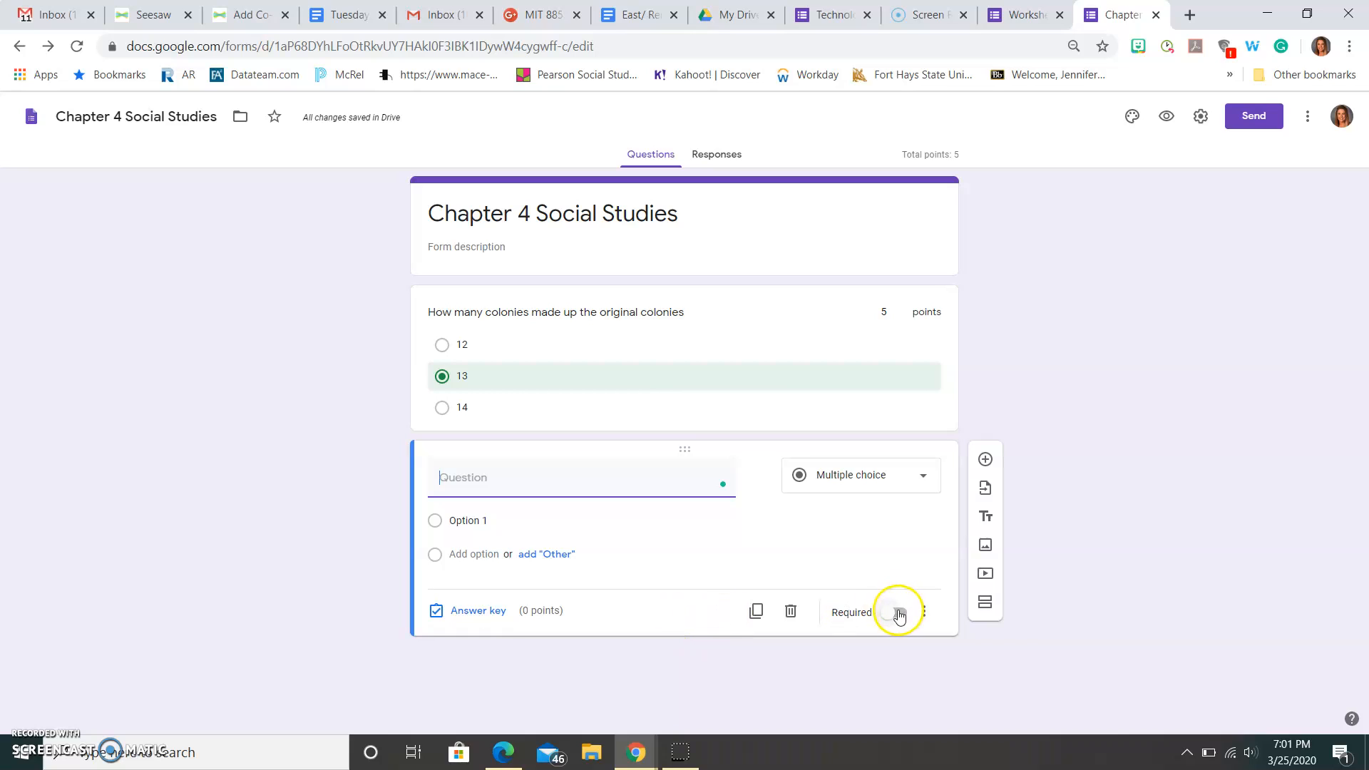
- Browse the Insert image sources (camera, photos, Drive, Google search), then close without adding one
{"action": "left_click", "coordinate": [893, 611]}
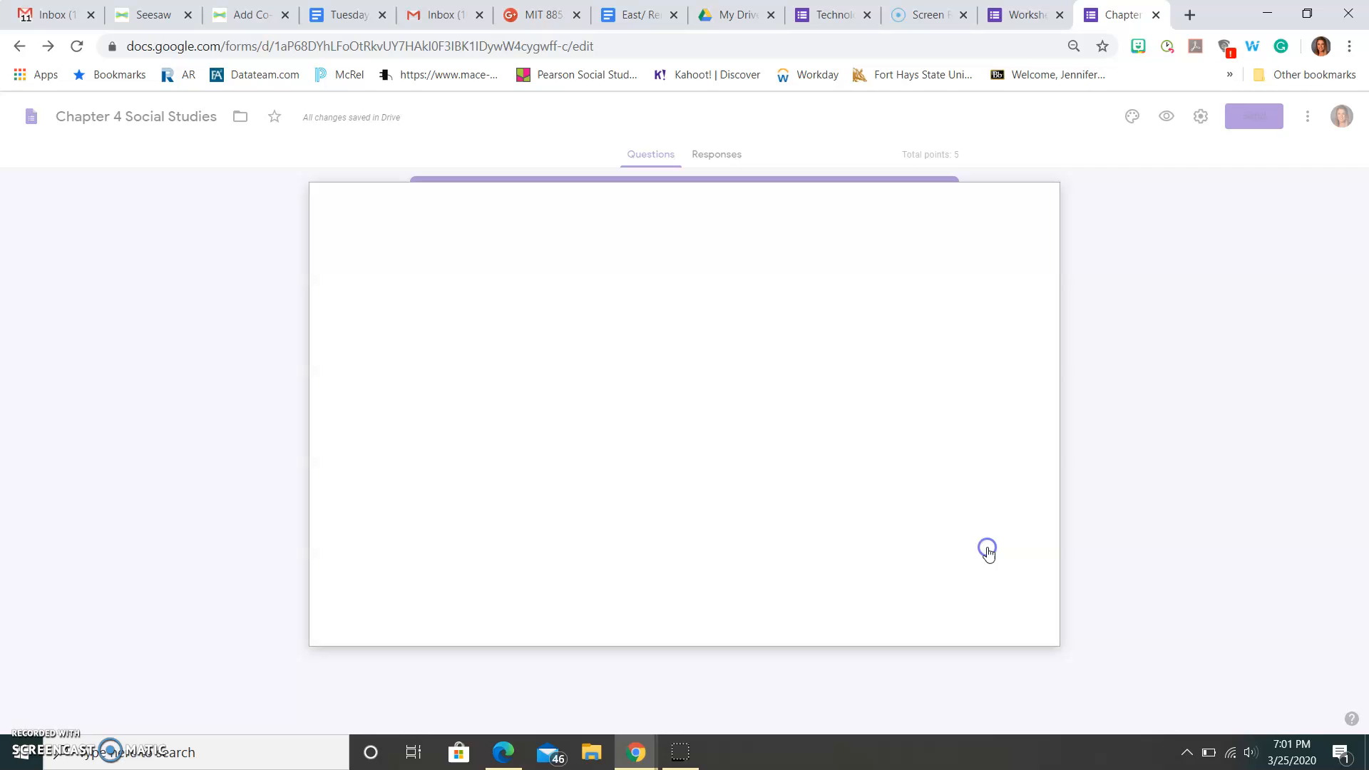
{"action": "left_click", "coordinate": [987, 549]}
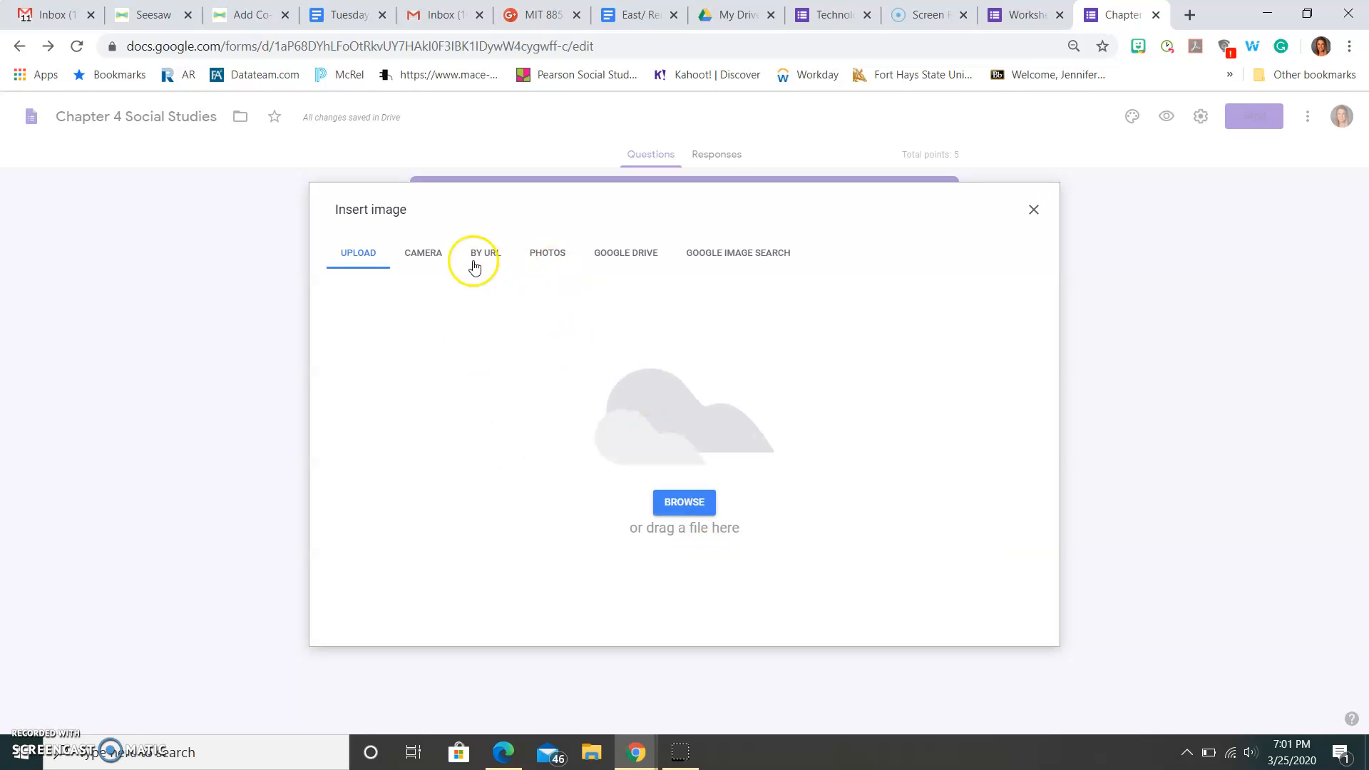
{"action": "left_click", "coordinate": [422, 252]}
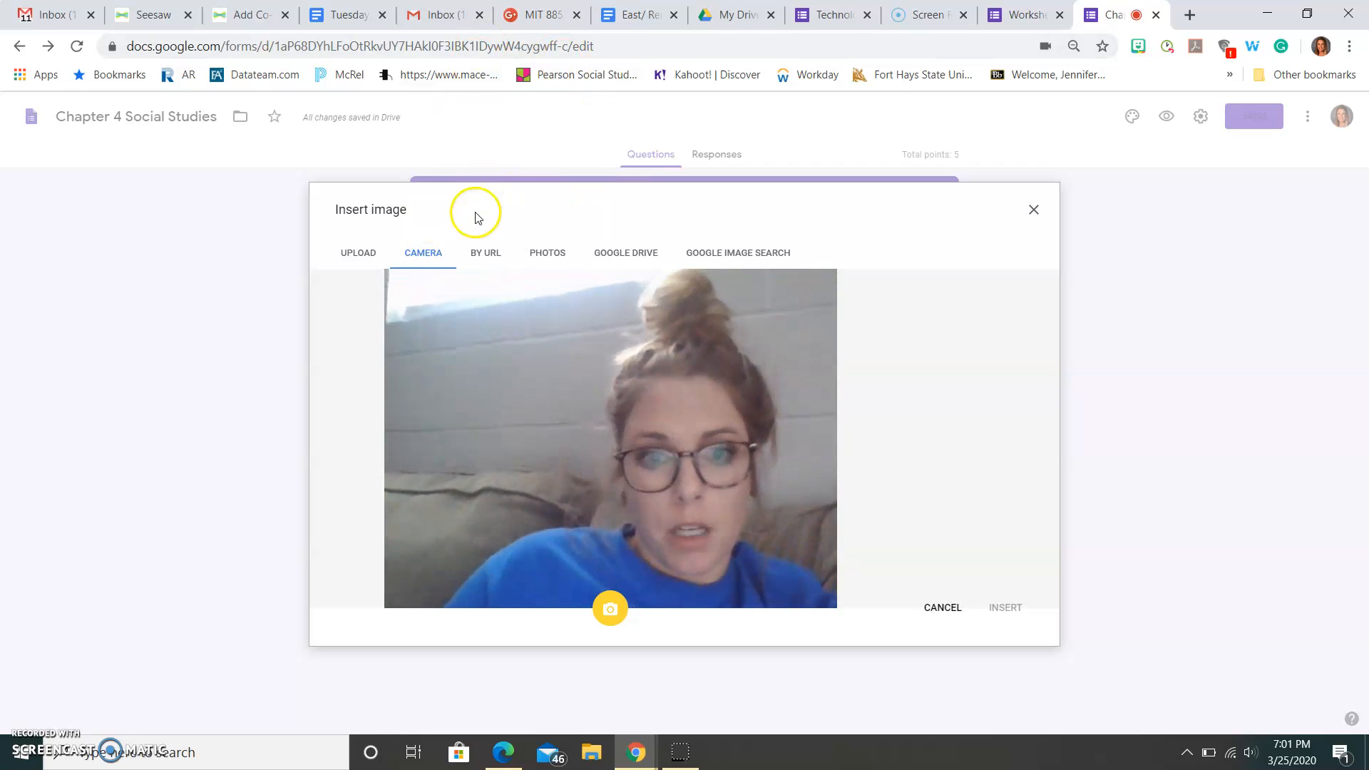
{"action": "left_click", "coordinate": [548, 253]}
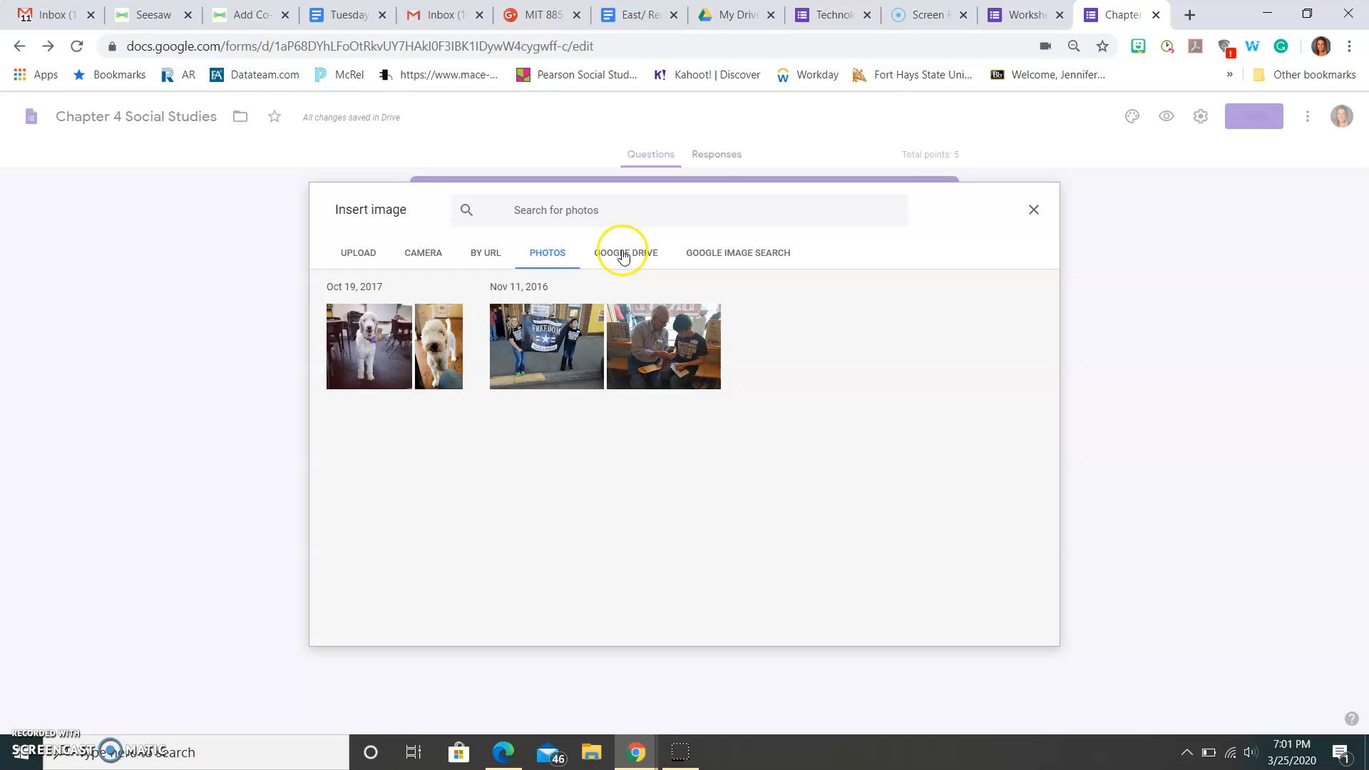
{"action": "left_click", "coordinate": [625, 252]}
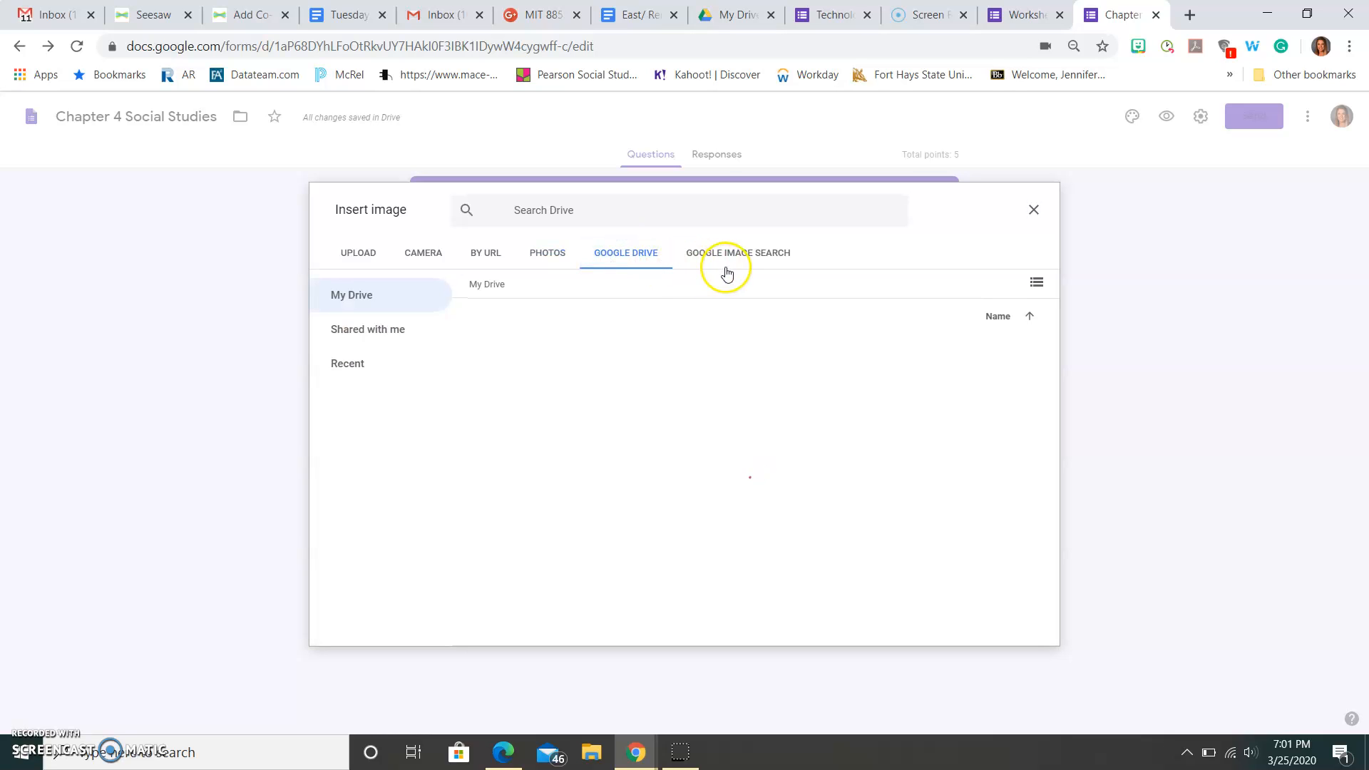
{"action": "left_click", "coordinate": [737, 253]}
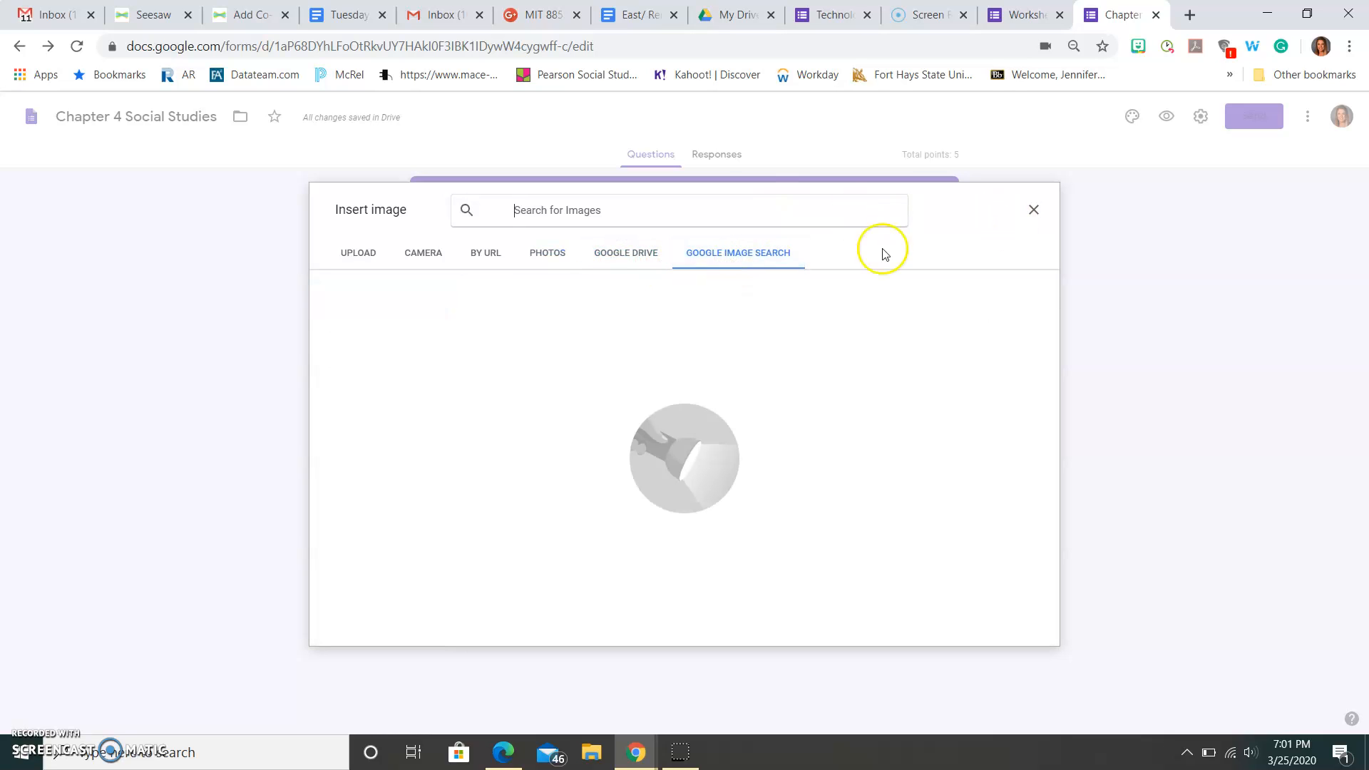
{"action": "left_click", "coordinate": [357, 252]}
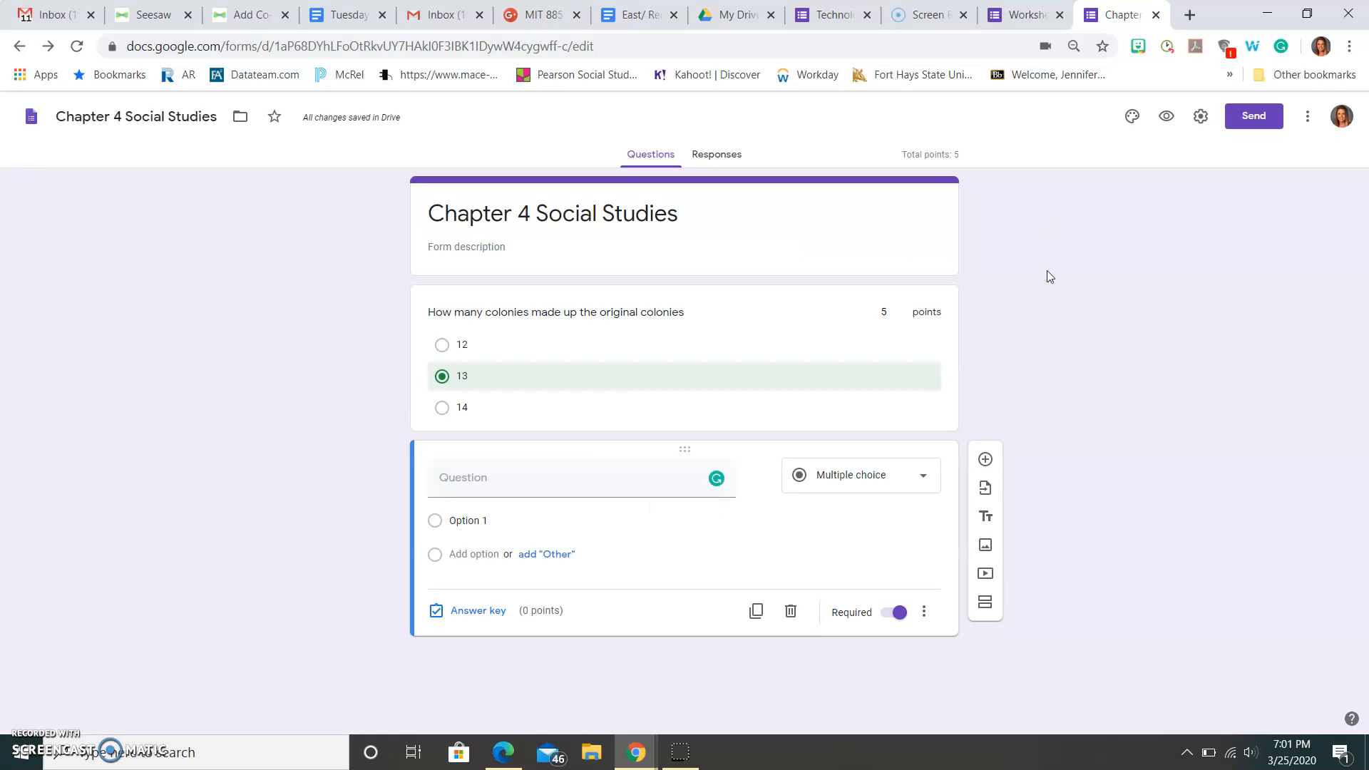
{"action": "mouse_move", "coordinate": [882, 496]}
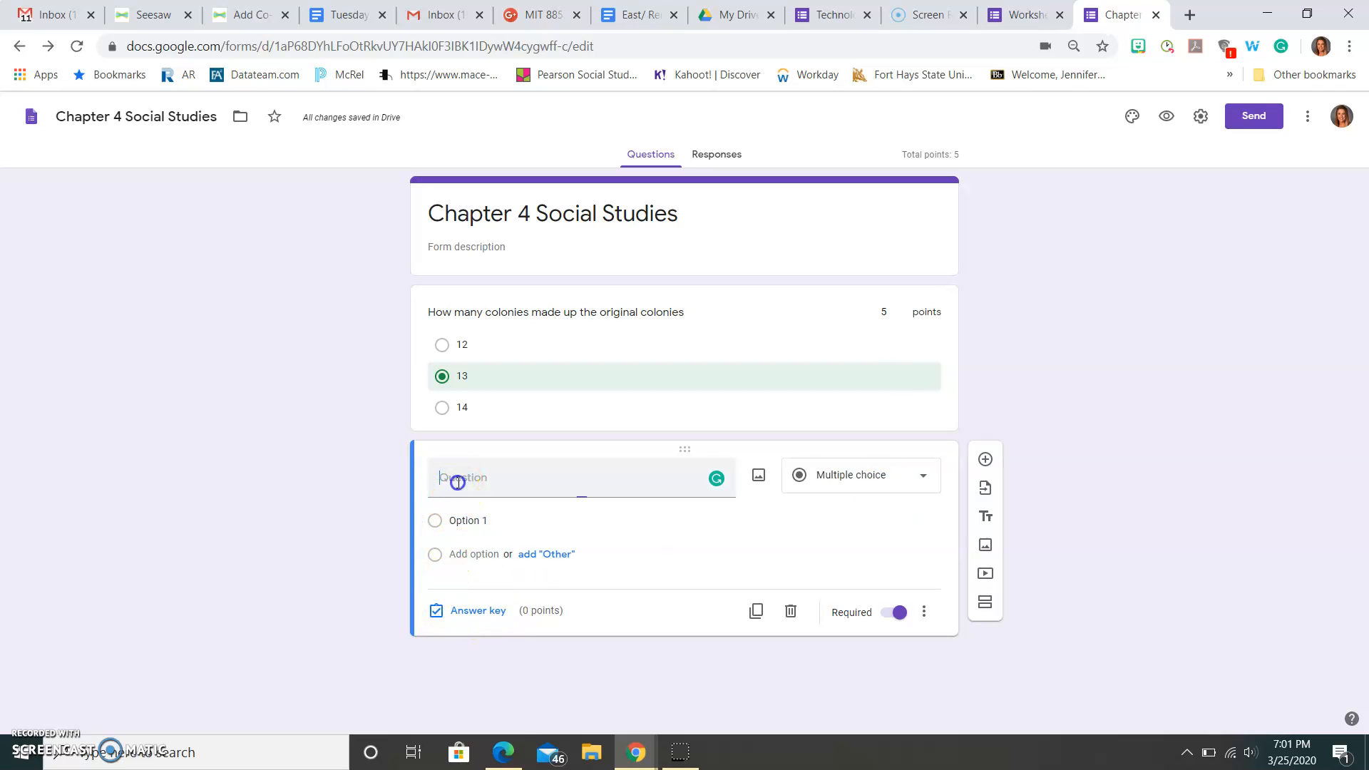
- Type 'Which of the 3 regions is the North Region' and bring up the video search
{"action": "type", "text": "Which of the 3 regions is t"}
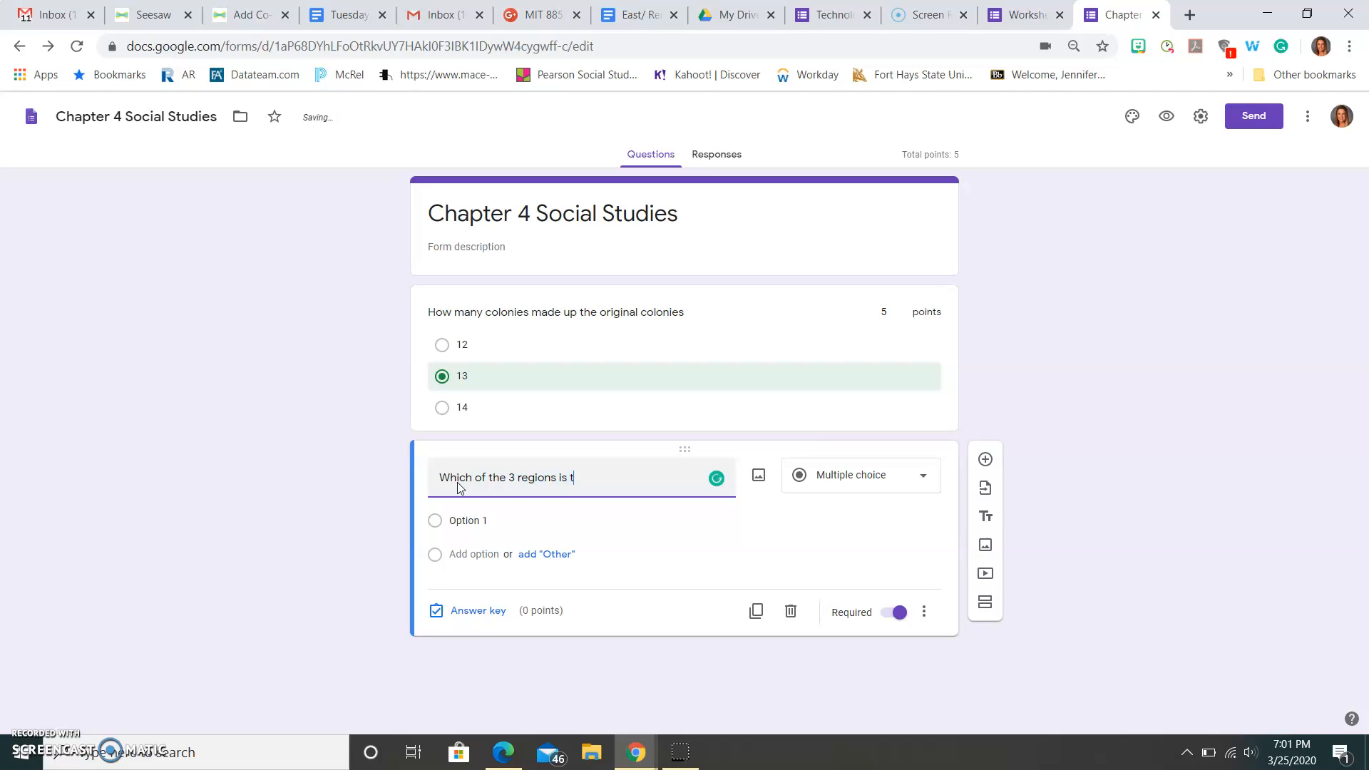
{"action": "type", "text": "he North Region"}
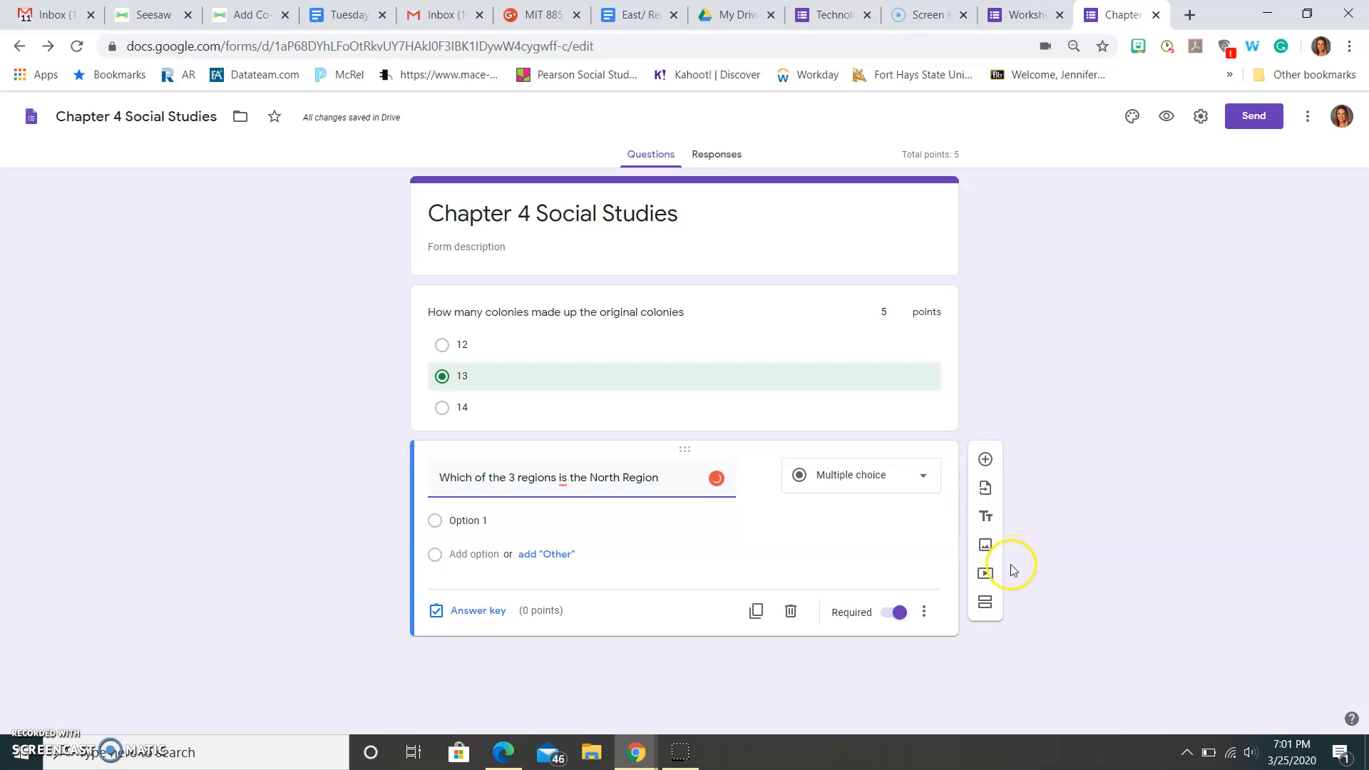
{"action": "left_click", "coordinate": [984, 573]}
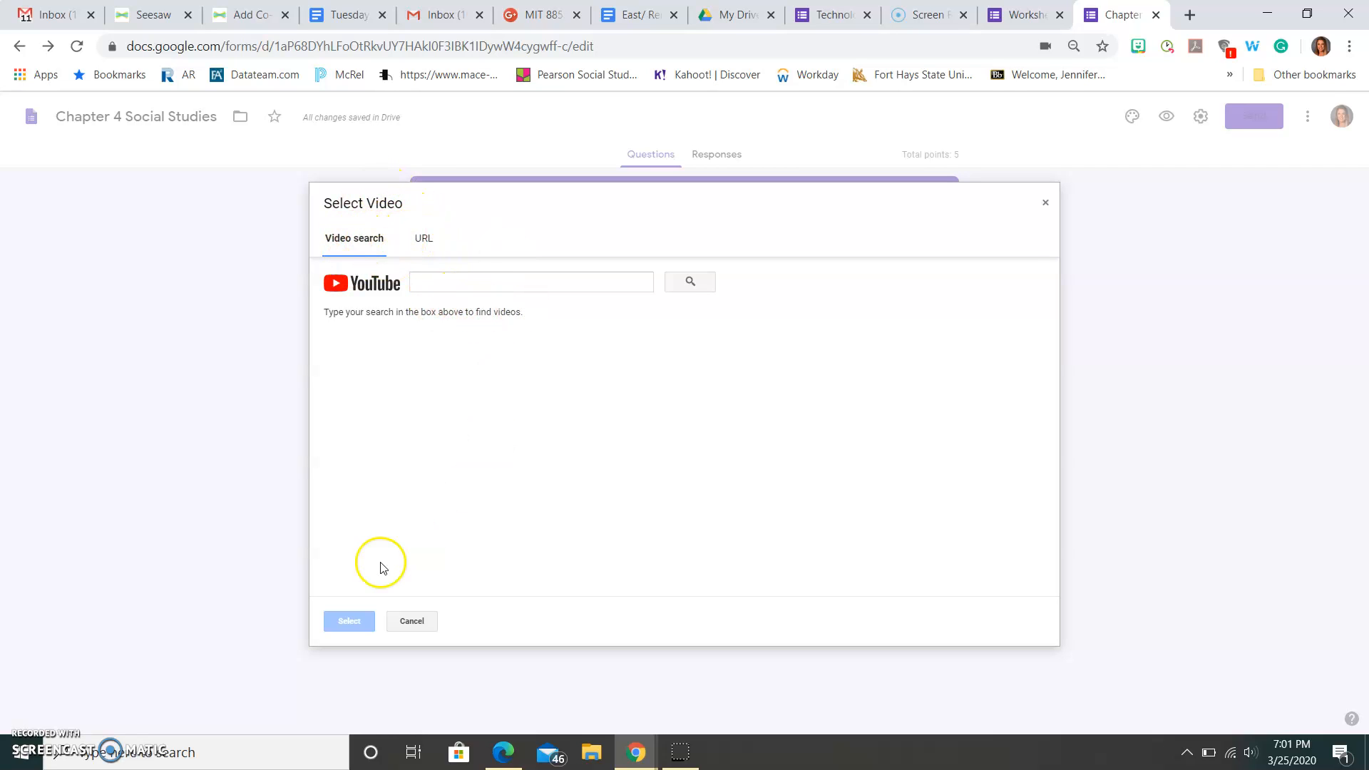
- Dismiss the Select Video dialog with no video attached
{"action": "left_click", "coordinate": [410, 621]}
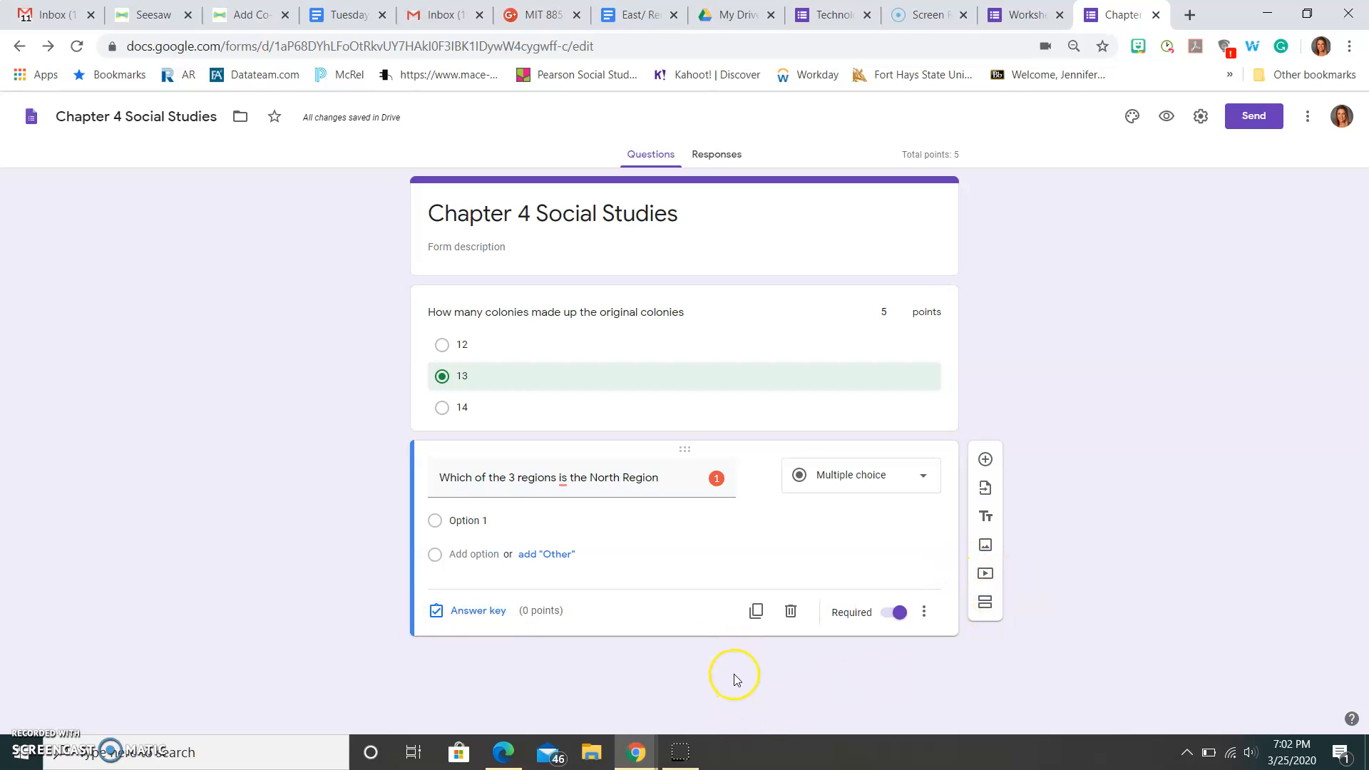
{"action": "mouse_move", "coordinate": [985, 602]}
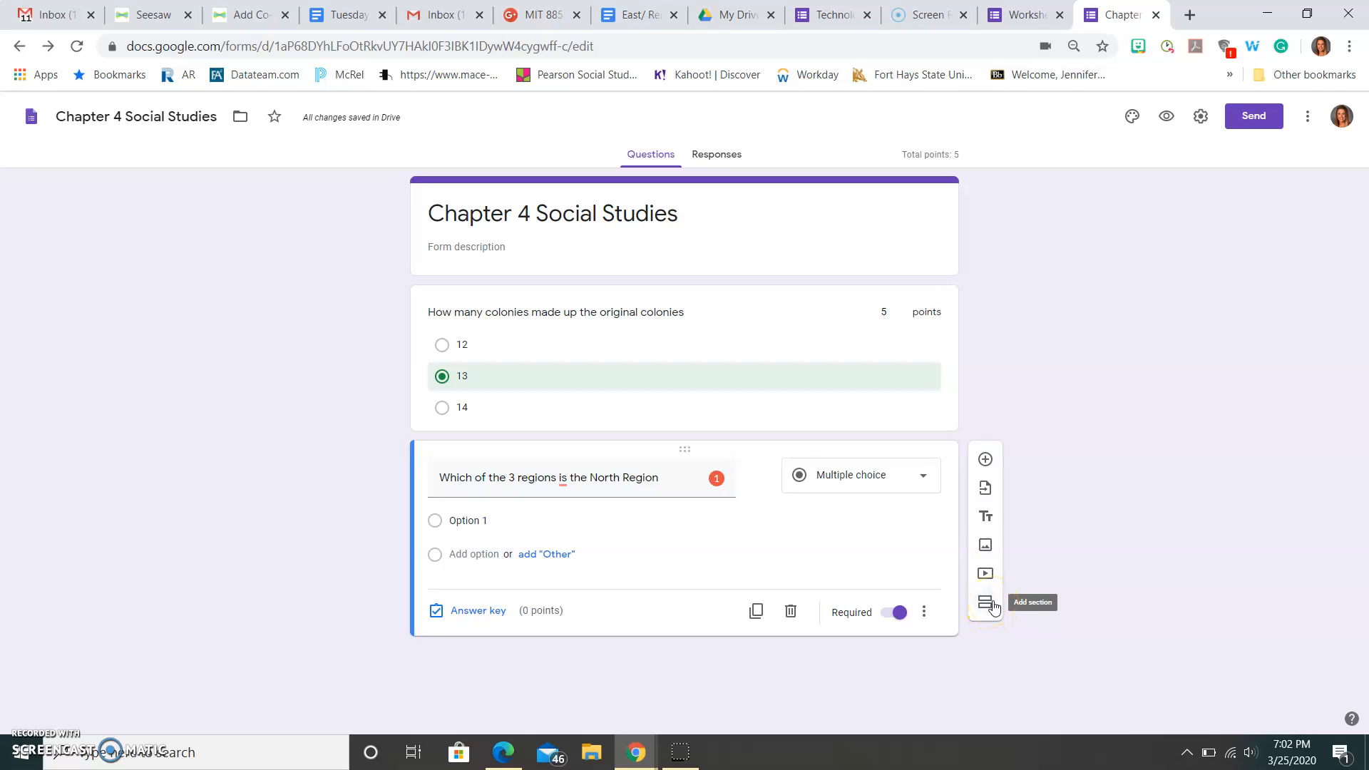
- Add a second section and drag the colonies question below the North Region question
{"action": "left_click", "coordinate": [985, 601]}
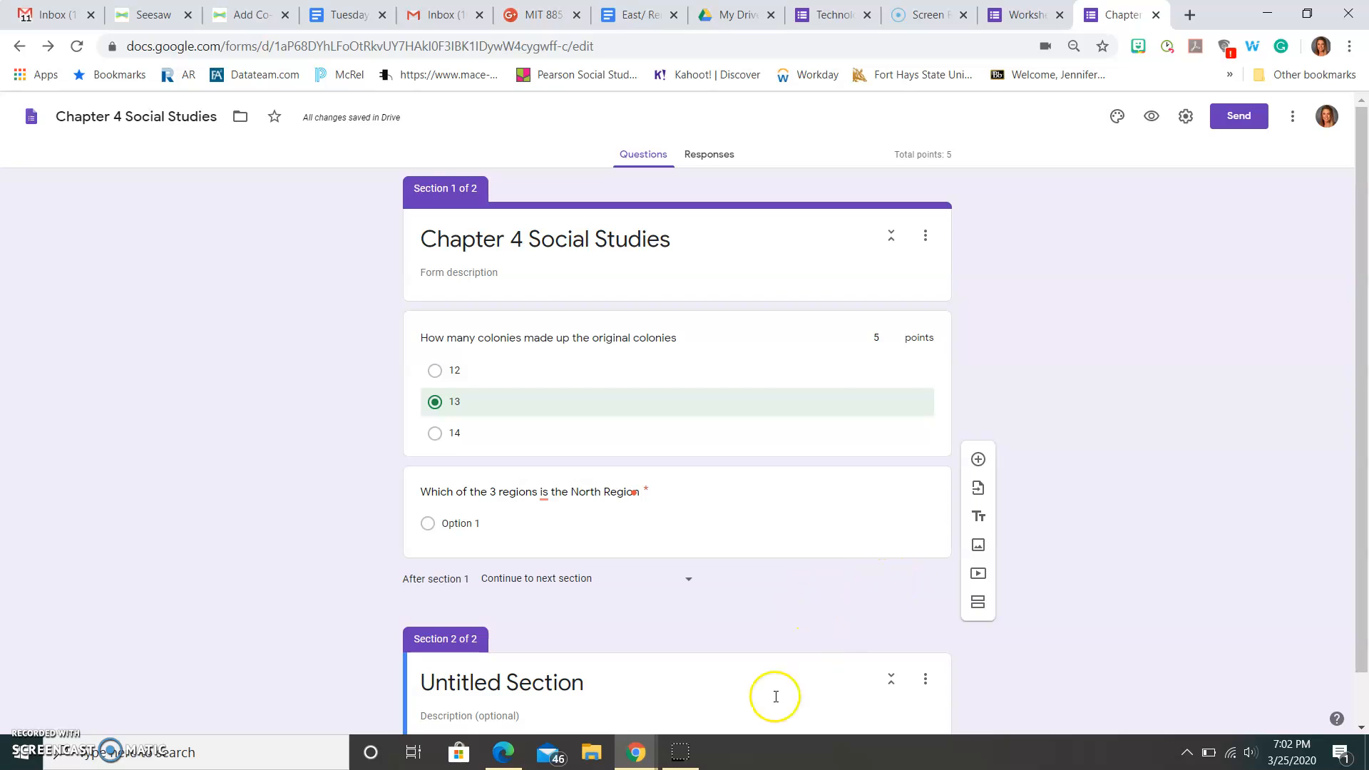
{"action": "mouse_move", "coordinate": [977, 516]}
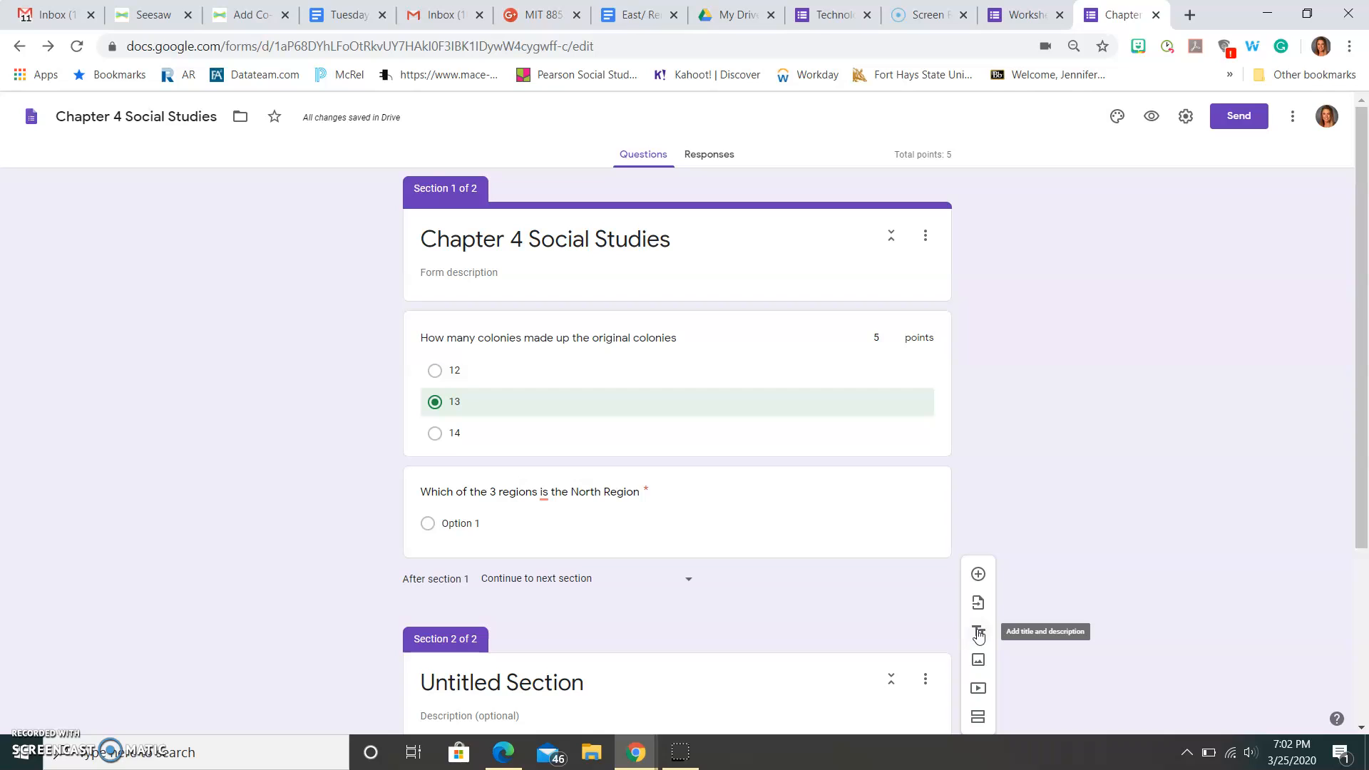
{"action": "mouse_move", "coordinate": [976, 601]}
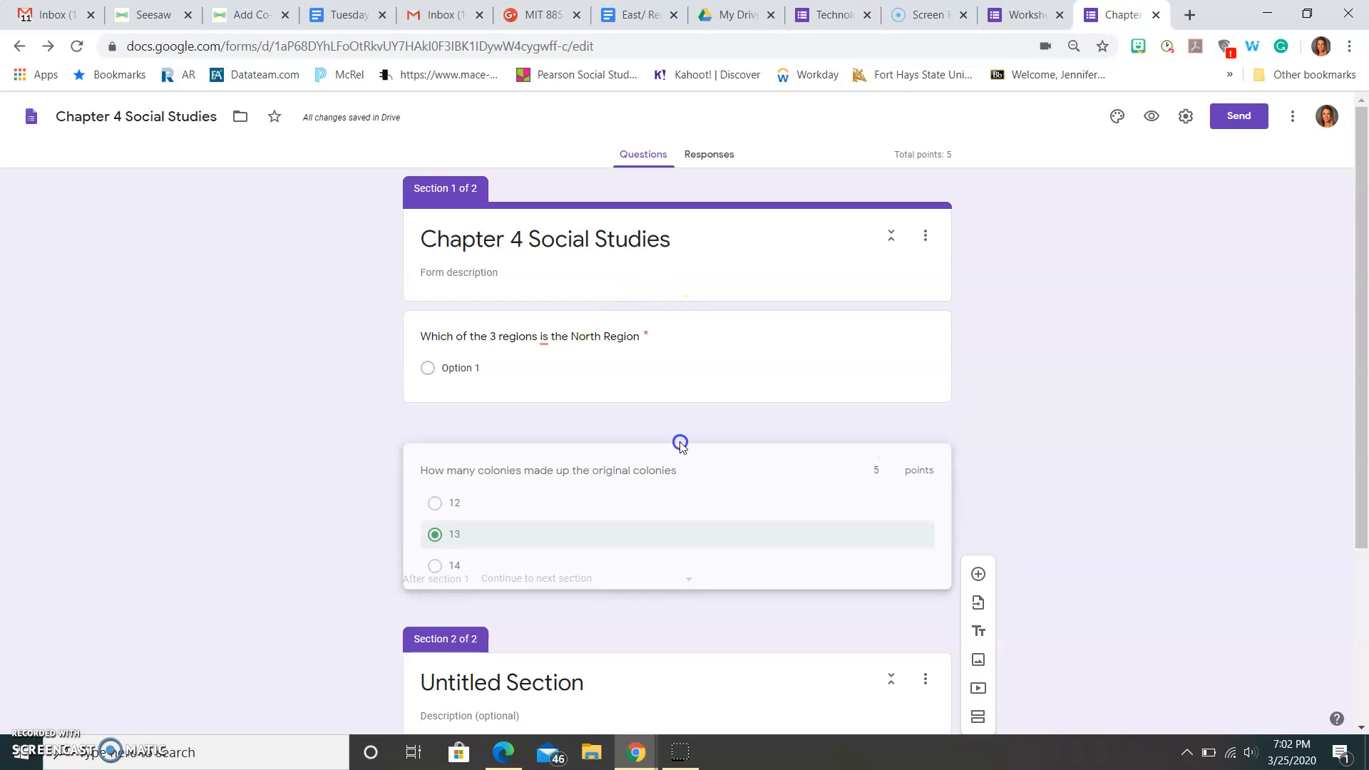
{"action": "left_click", "coordinate": [548, 470]}
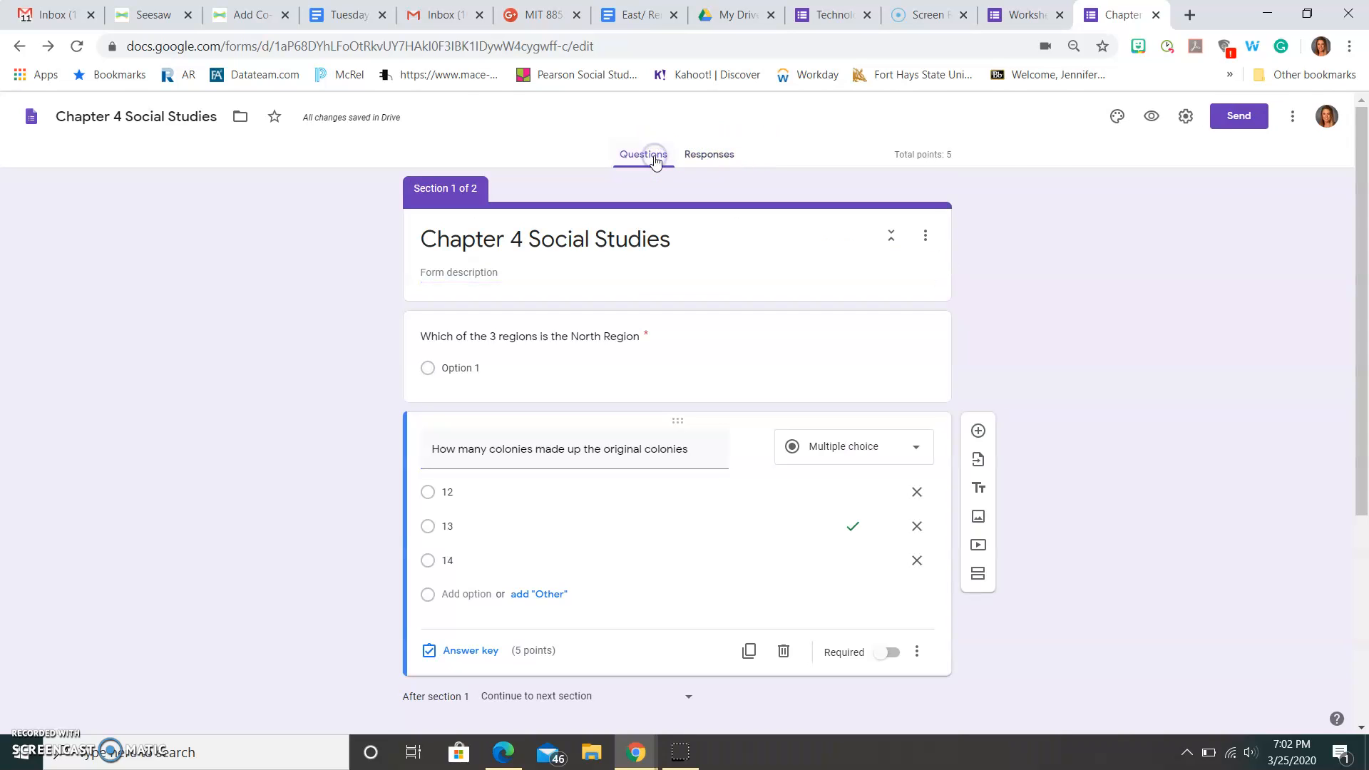
- Apply the Just kids cartoon cars header, green theme colour and Formal font style
{"action": "left_click", "coordinate": [1115, 116]}
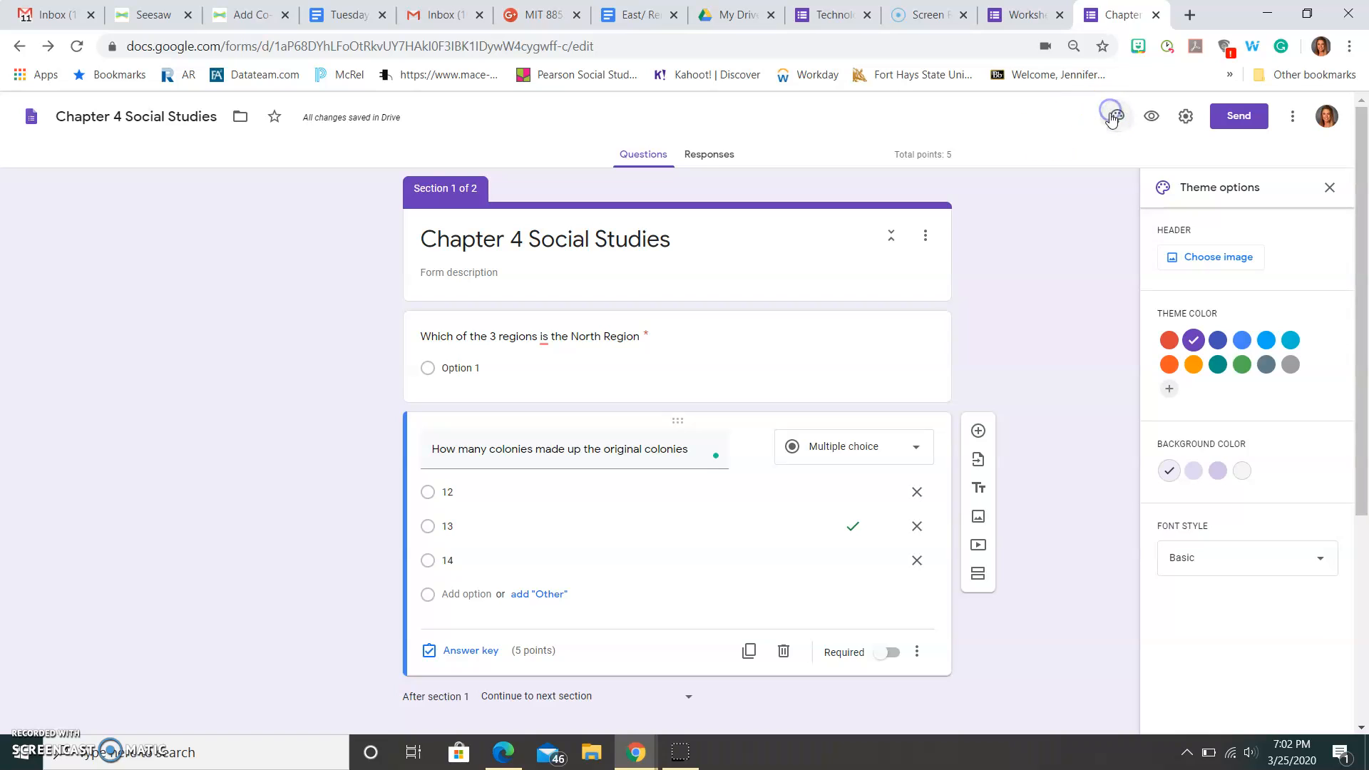
{"action": "left_click", "coordinate": [1242, 365]}
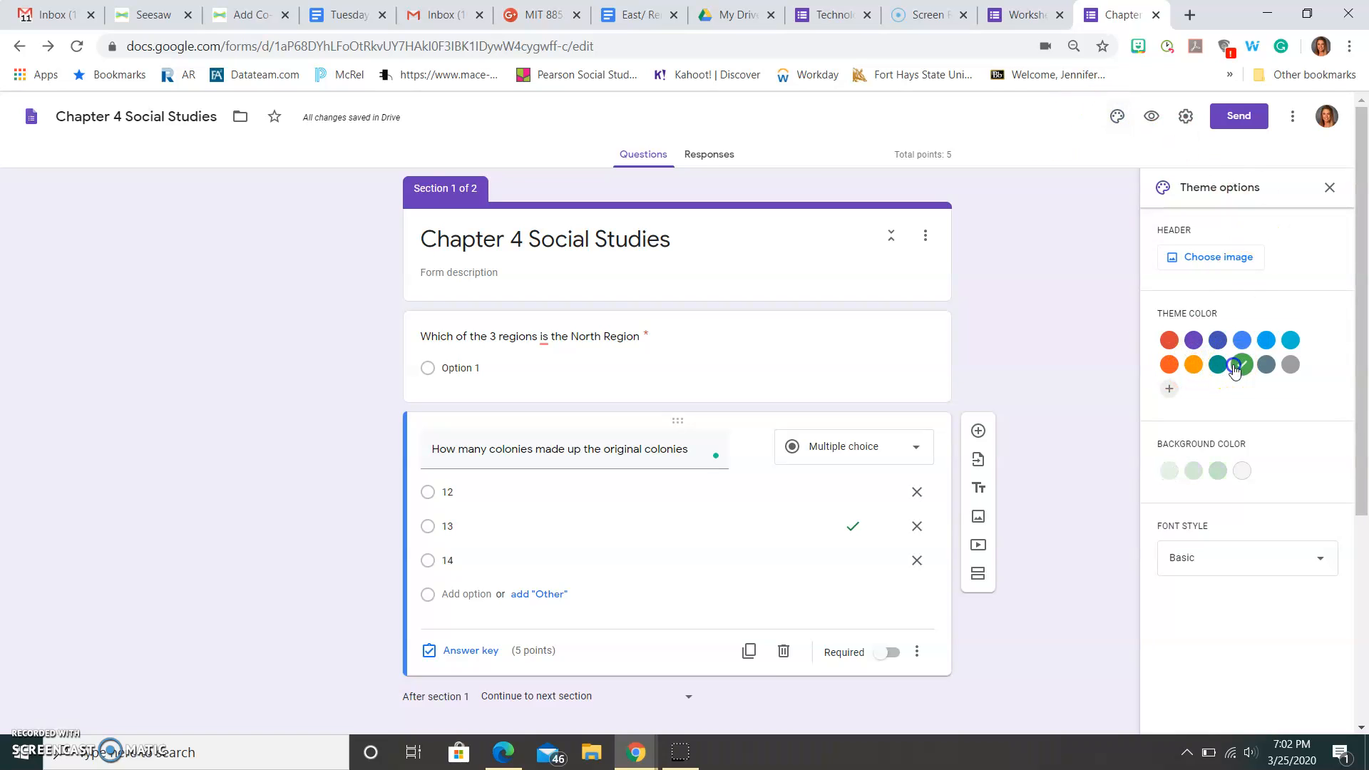
{"action": "left_click", "coordinate": [1218, 256]}
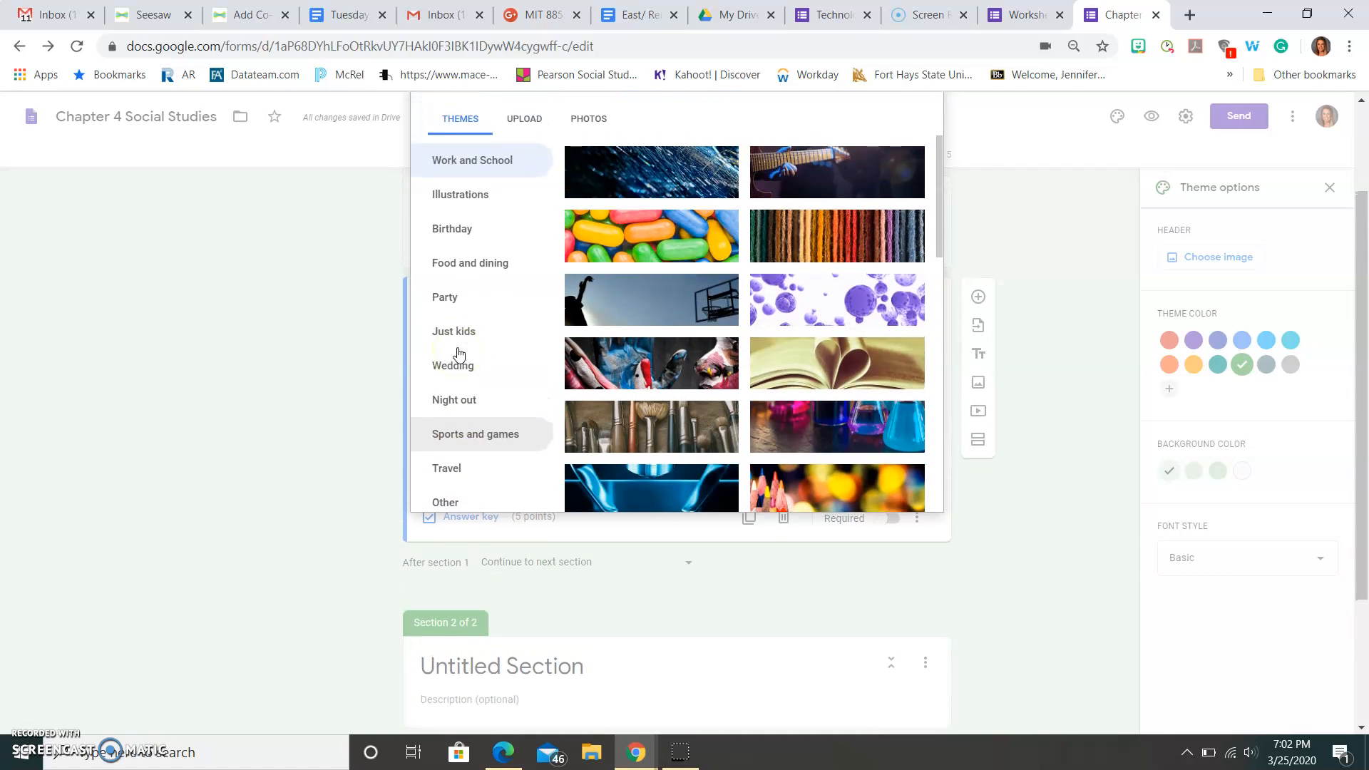
{"action": "left_click", "coordinate": [454, 331]}
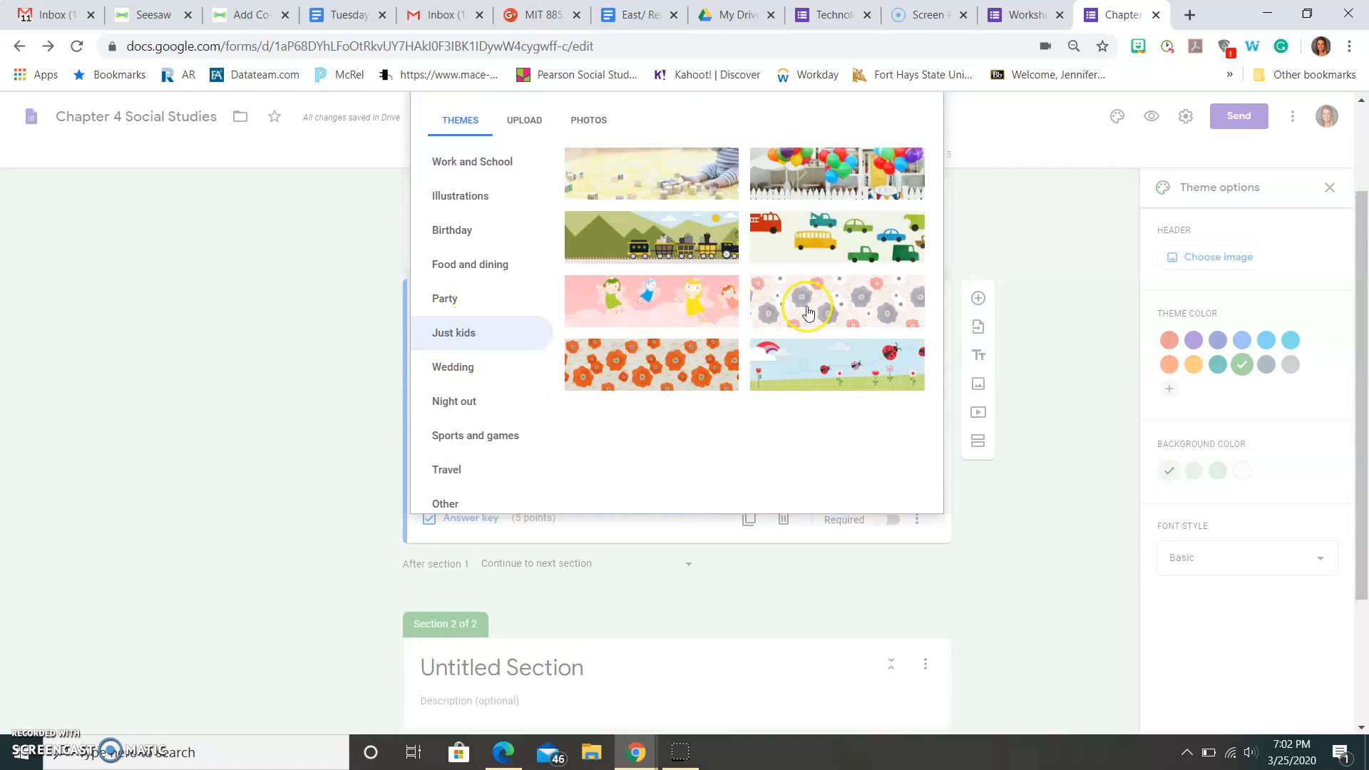
{"action": "left_click", "coordinate": [835, 237]}
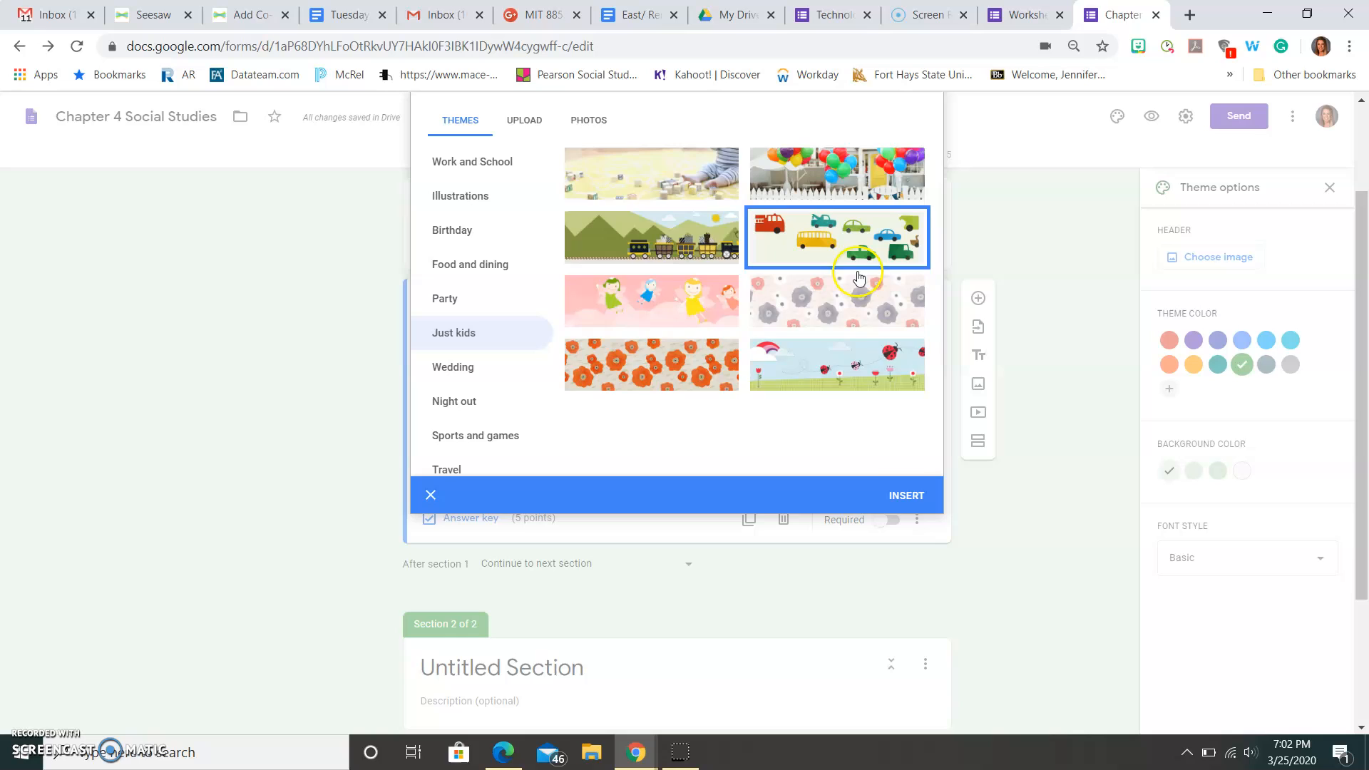
{"action": "left_click", "coordinate": [429, 494]}
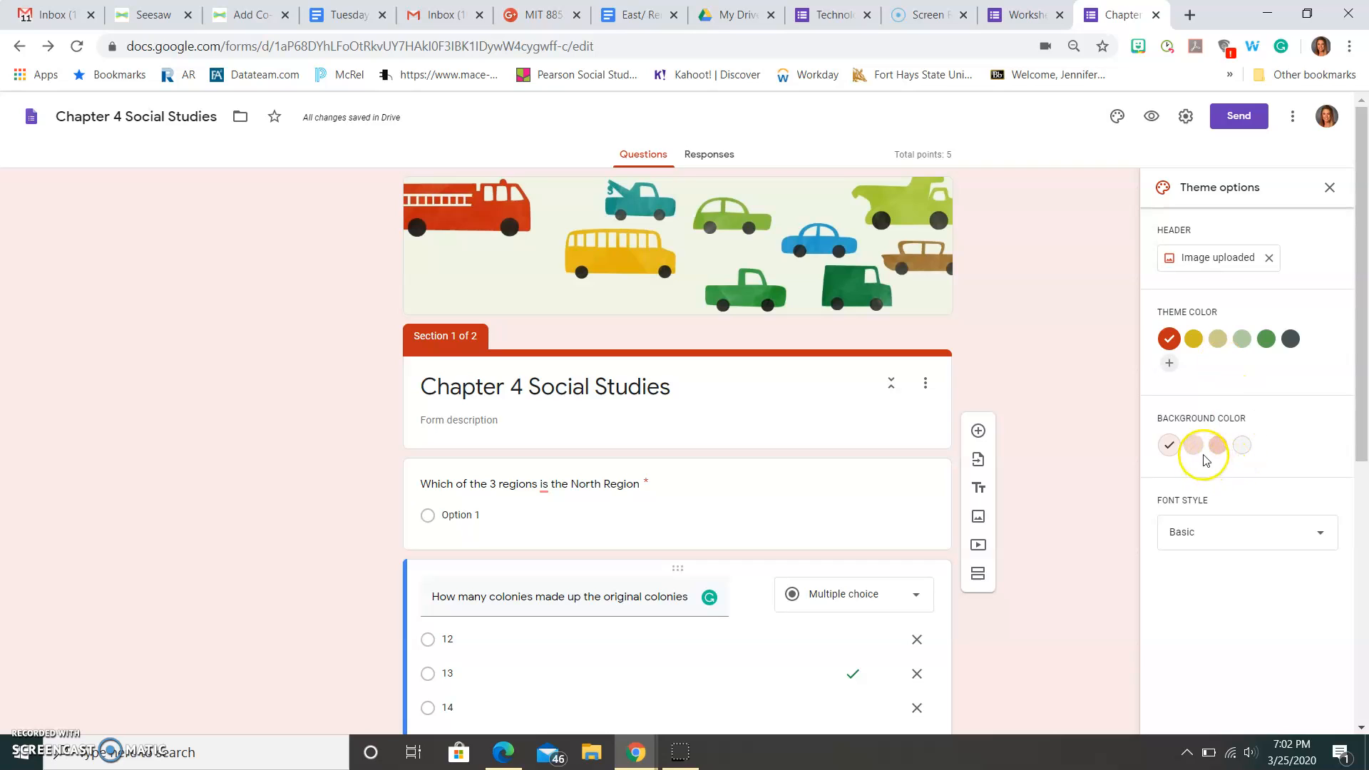
{"action": "left_click", "coordinate": [1264, 338]}
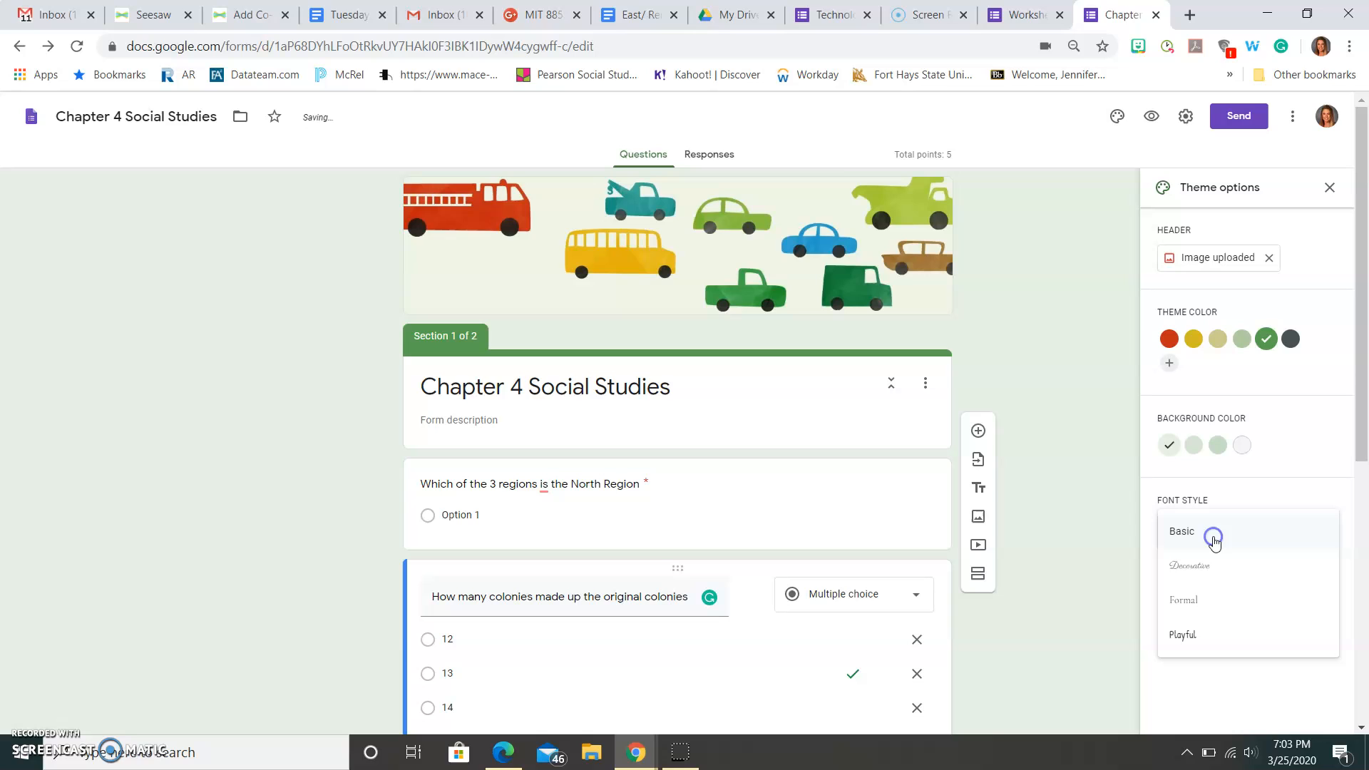
{"action": "left_click", "coordinate": [1183, 599]}
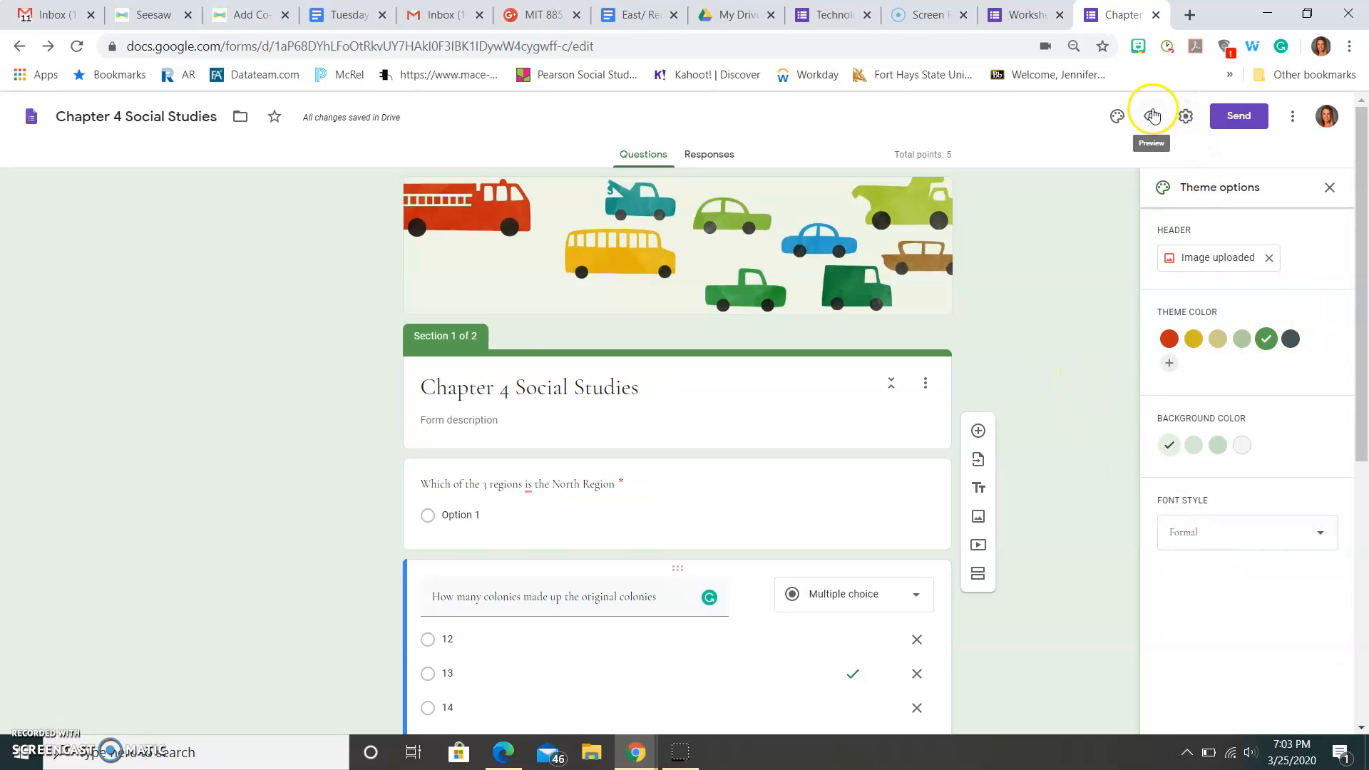
{"action": "left_click", "coordinate": [1151, 116]}
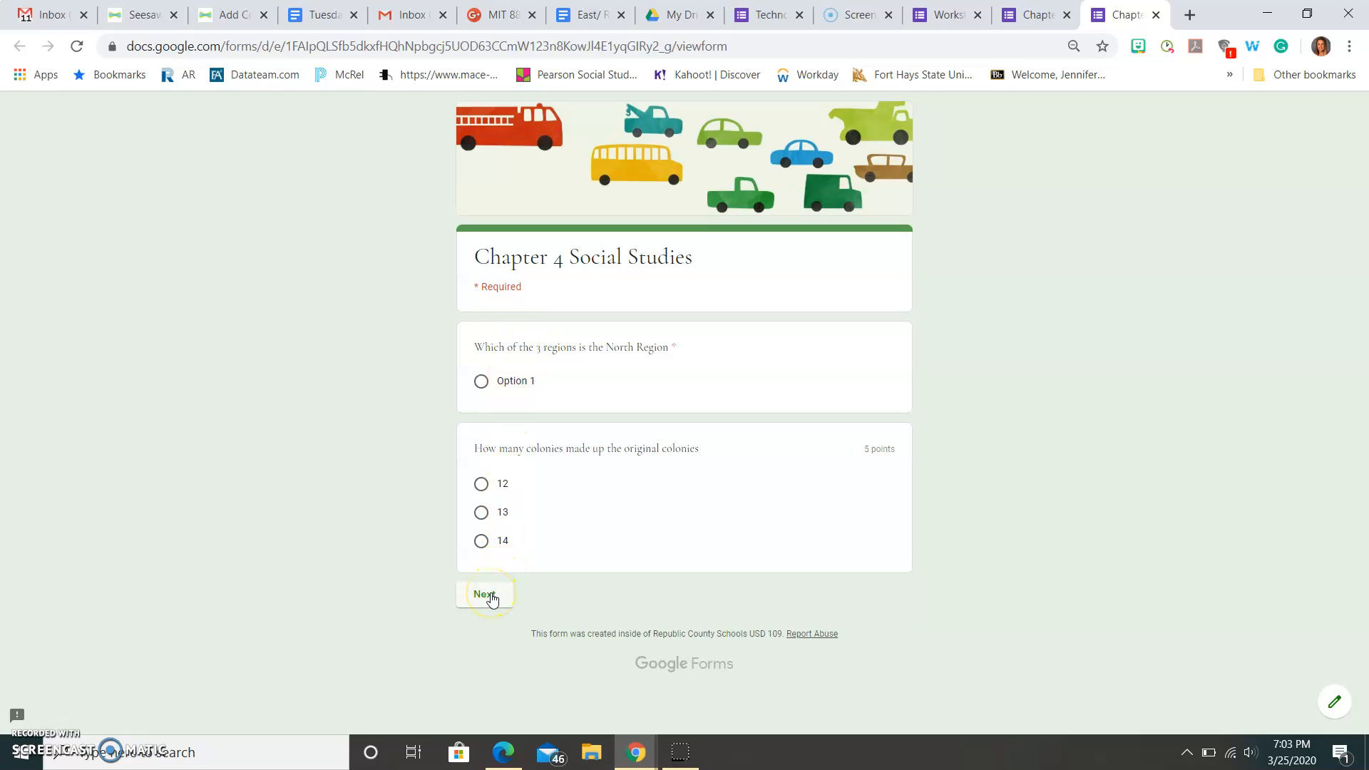
{"action": "left_click", "coordinate": [483, 599]}
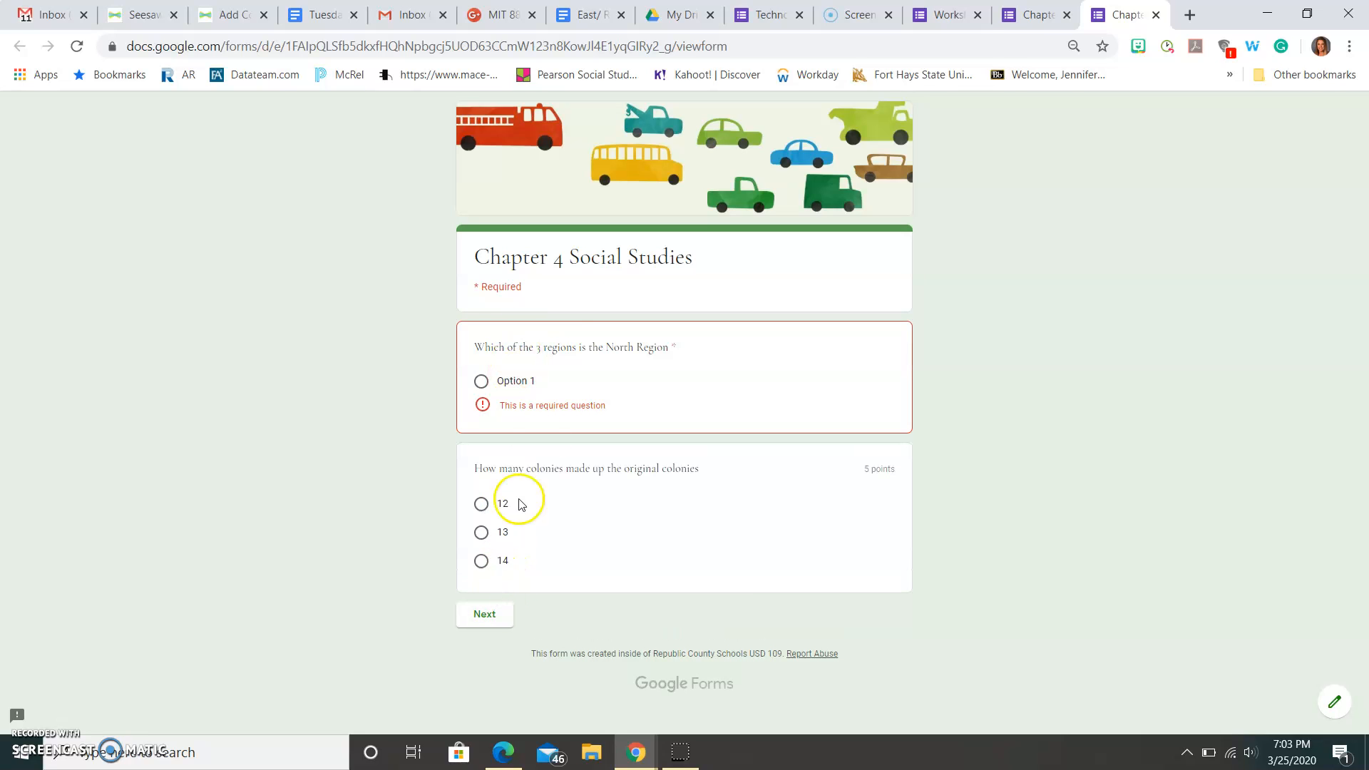
{"action": "mouse_move", "coordinate": [688, 449]}
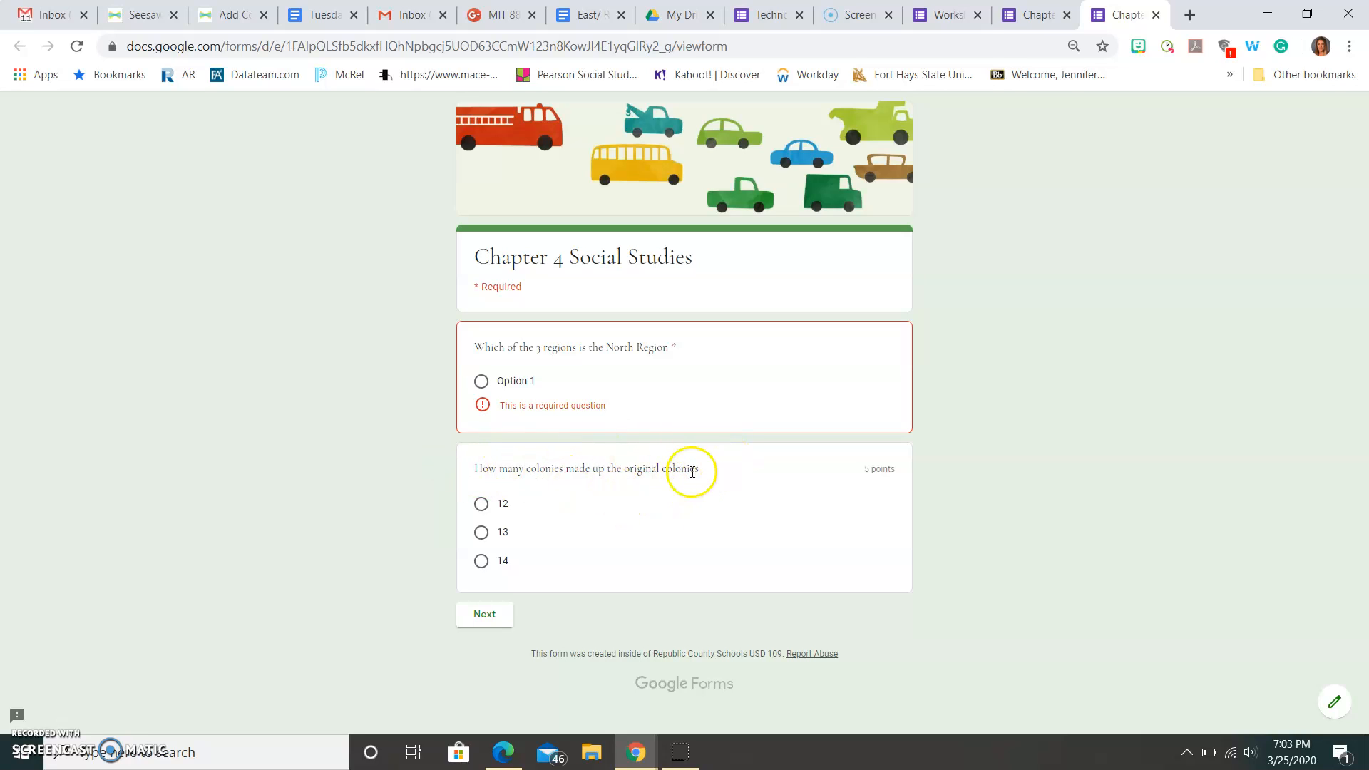
{"action": "mouse_move", "coordinate": [686, 339]}
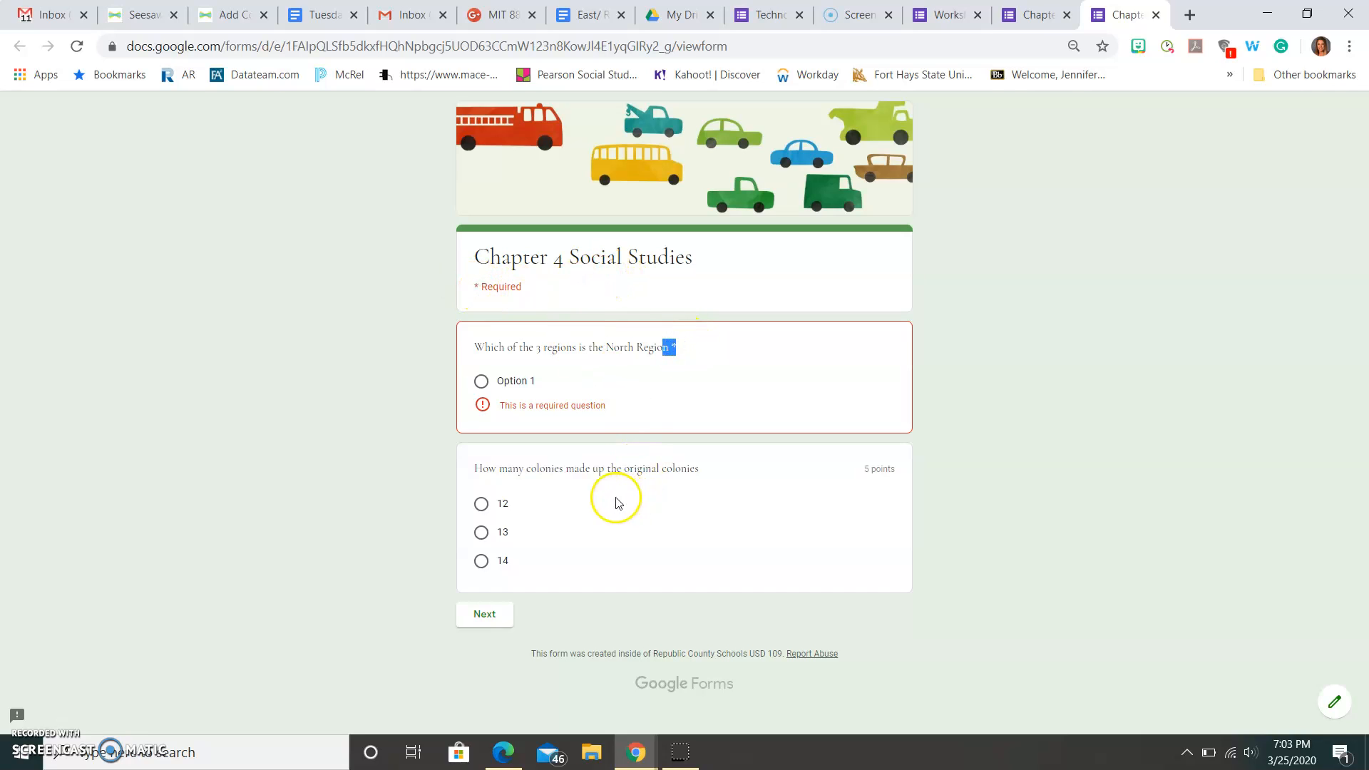
{"action": "mouse_move", "coordinate": [794, 409]}
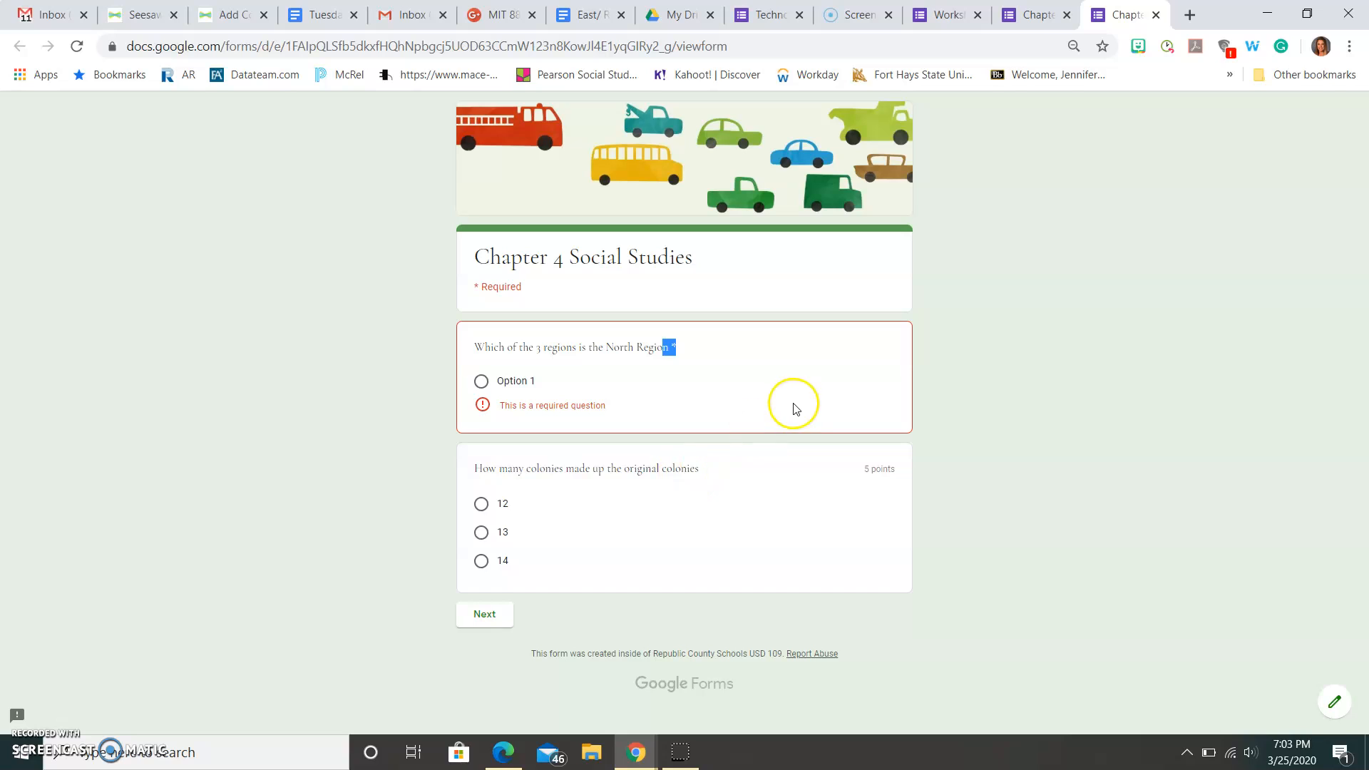
{"action": "mouse_move", "coordinate": [673, 501]}
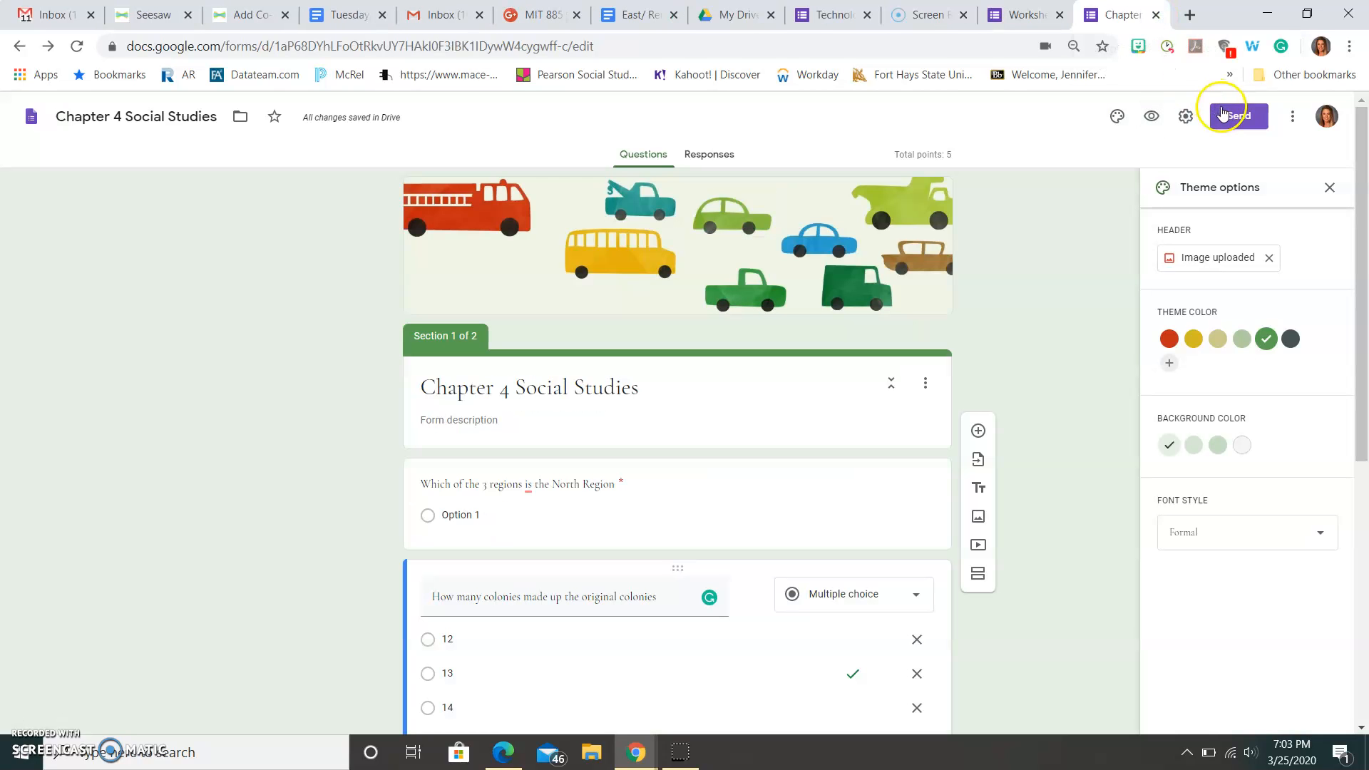
- Open the send options, then view and close the collaborator sharing settings
{"action": "left_click", "coordinate": [1237, 116]}
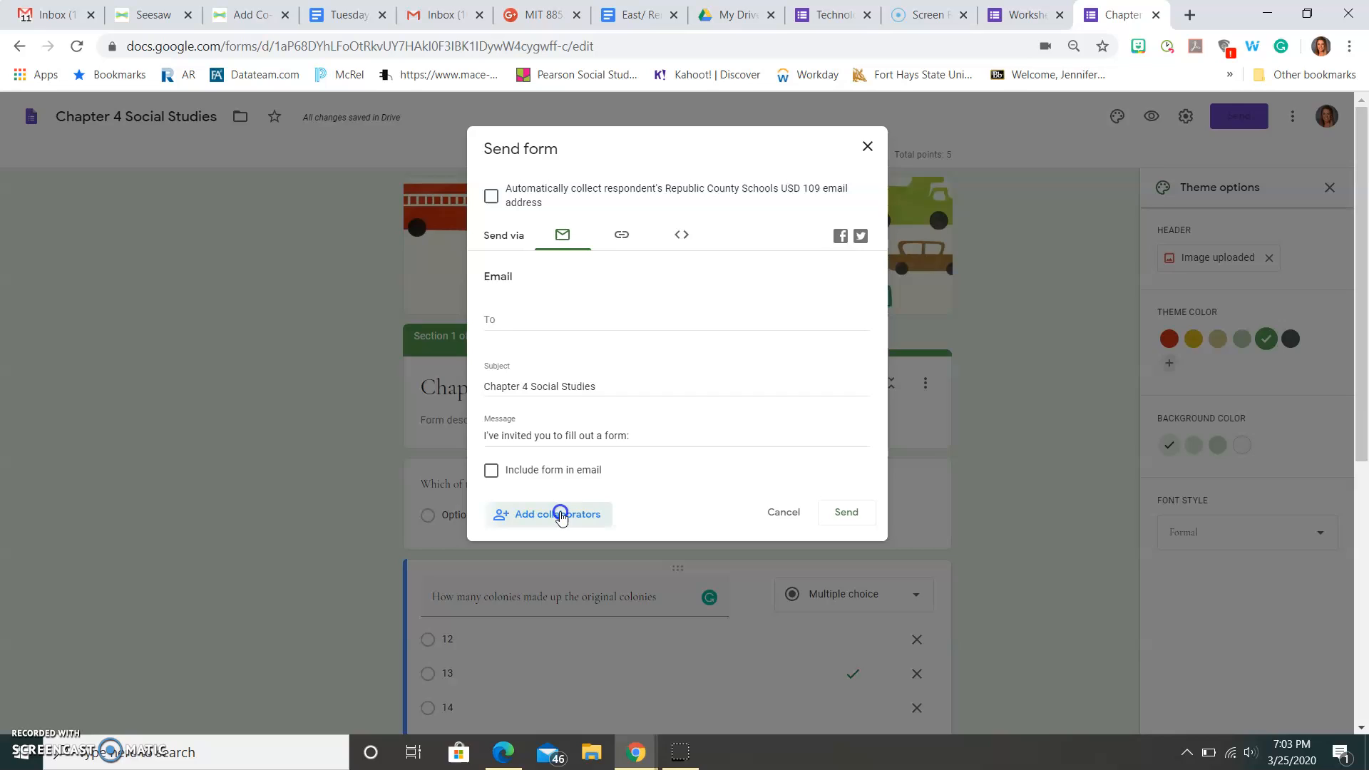
{"action": "left_click", "coordinate": [548, 513]}
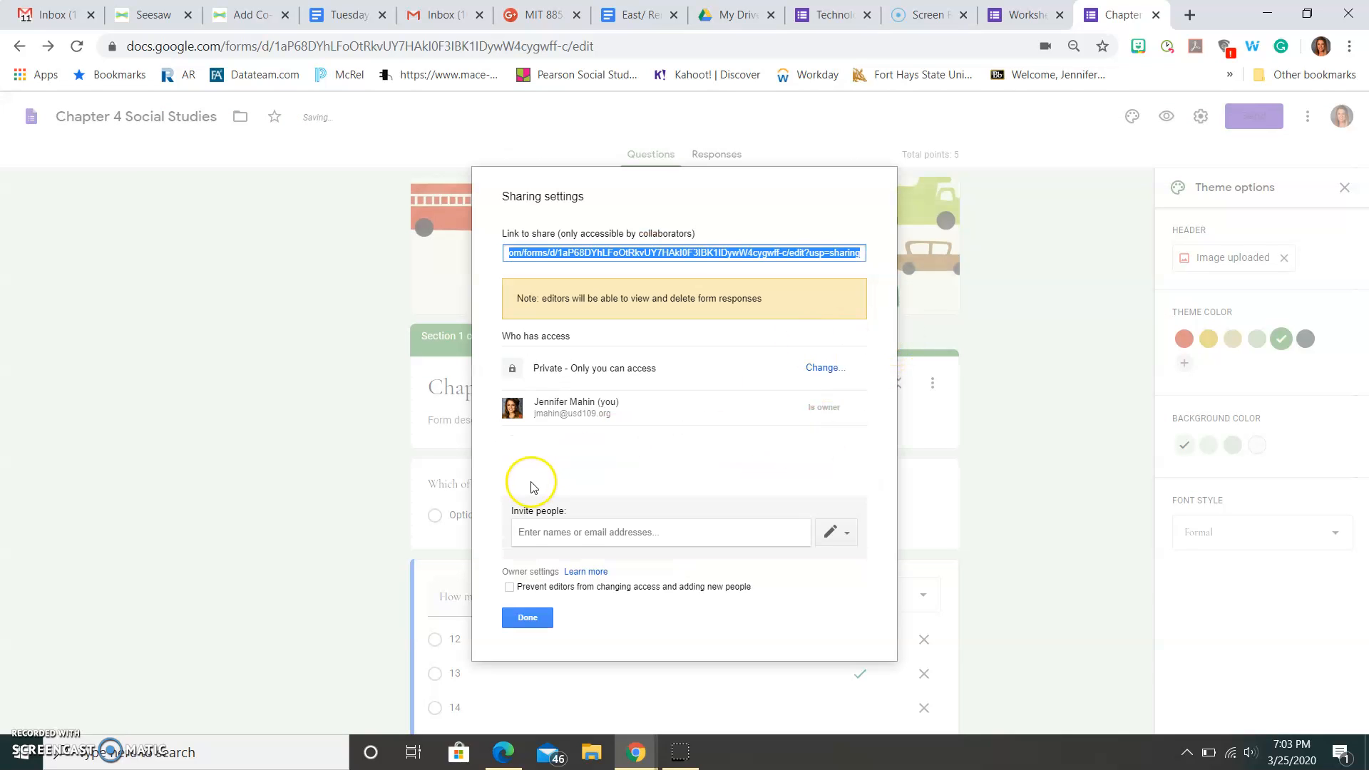
{"action": "left_click", "coordinate": [526, 617]}
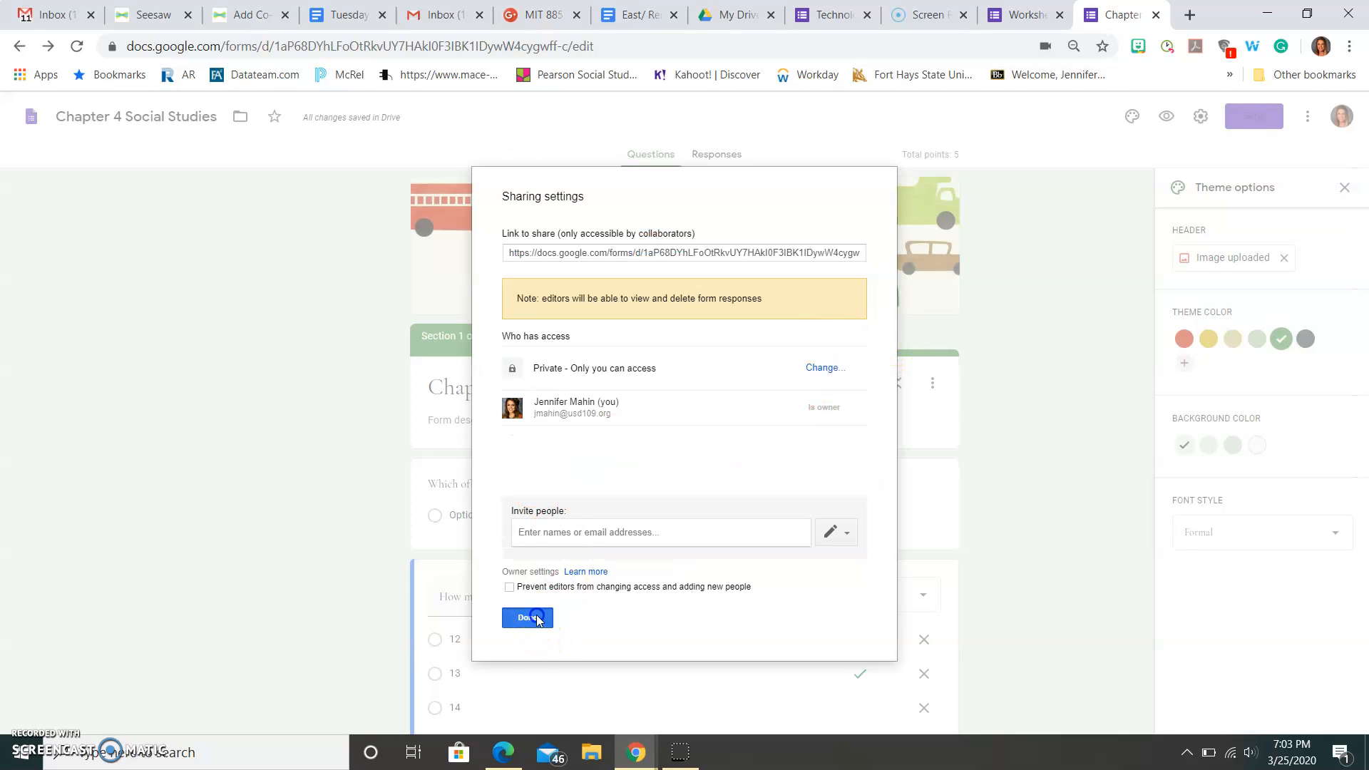
{"action": "left_click", "coordinate": [527, 618]}
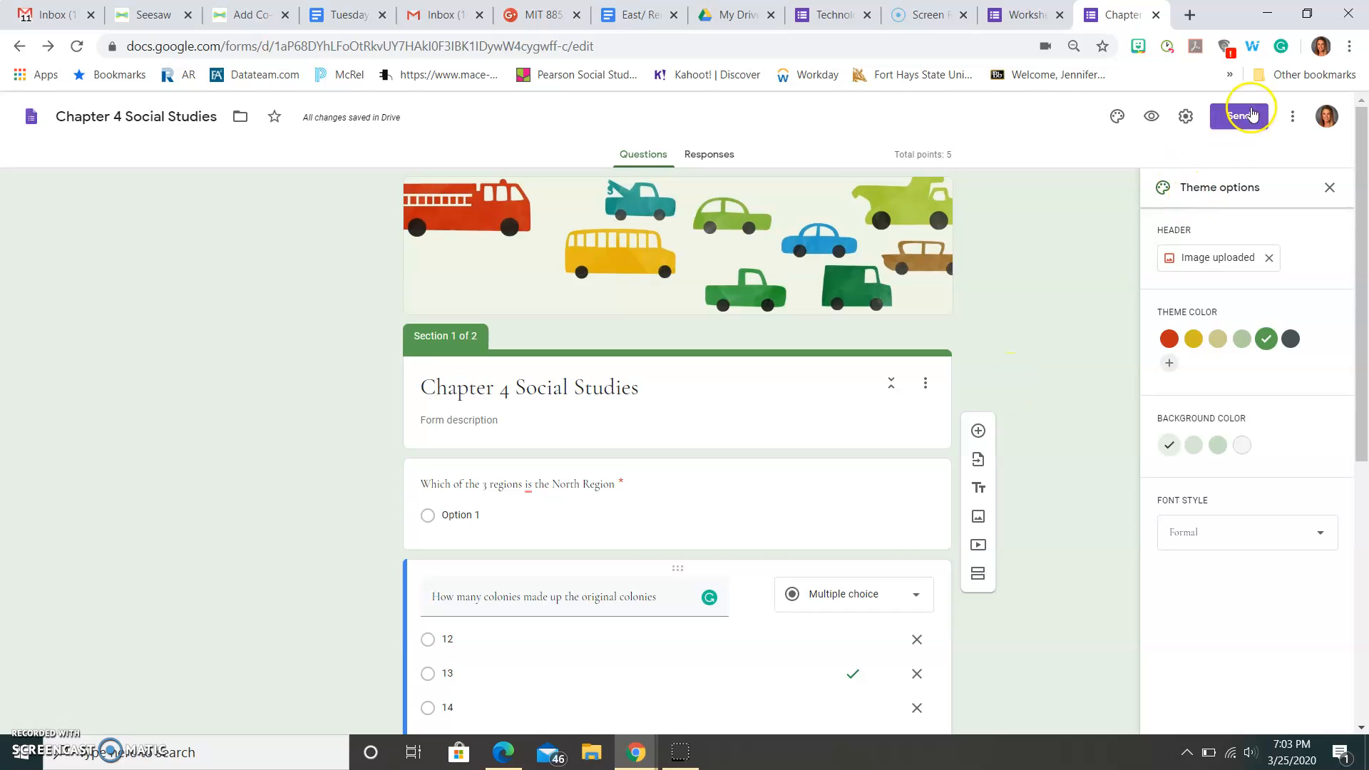
- View the email, shareable link and embed code options for sending the form
{"action": "left_click", "coordinate": [1236, 116]}
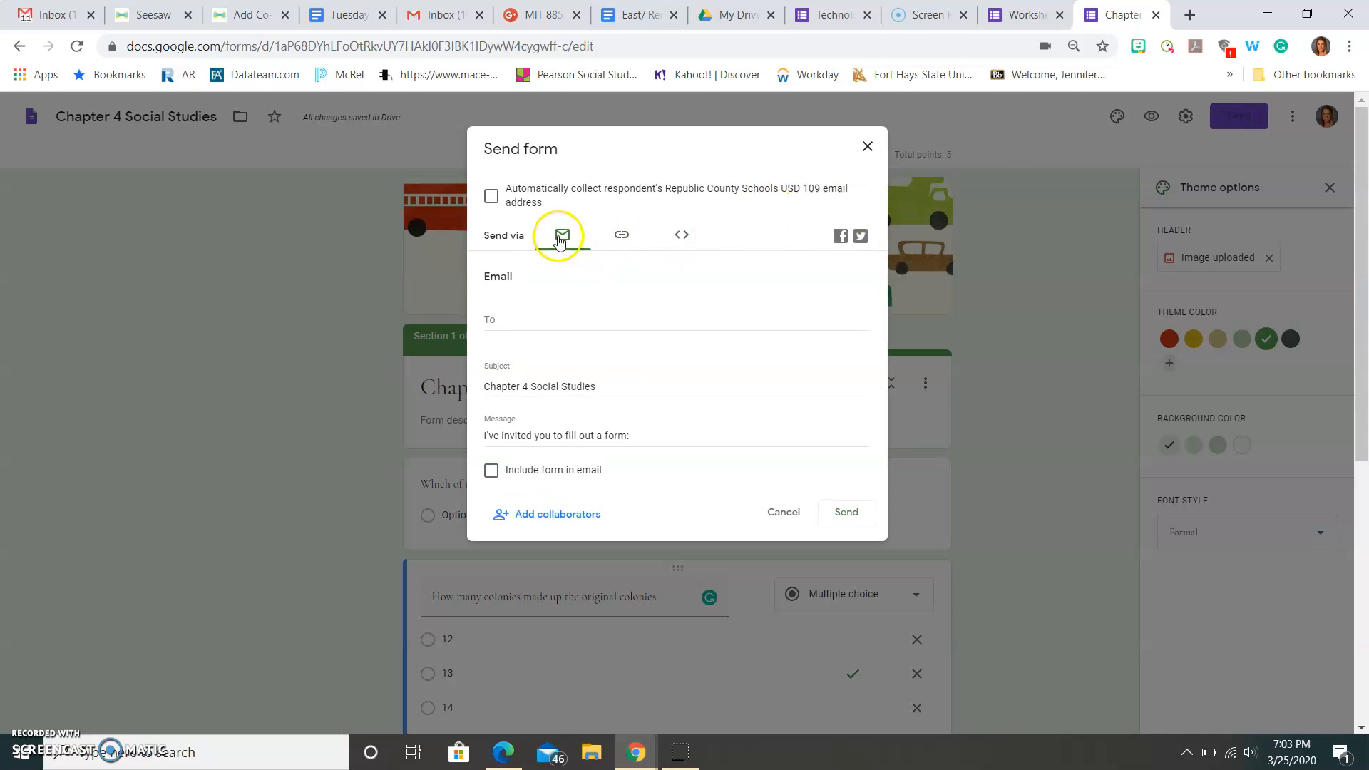
{"action": "left_click", "coordinate": [621, 234]}
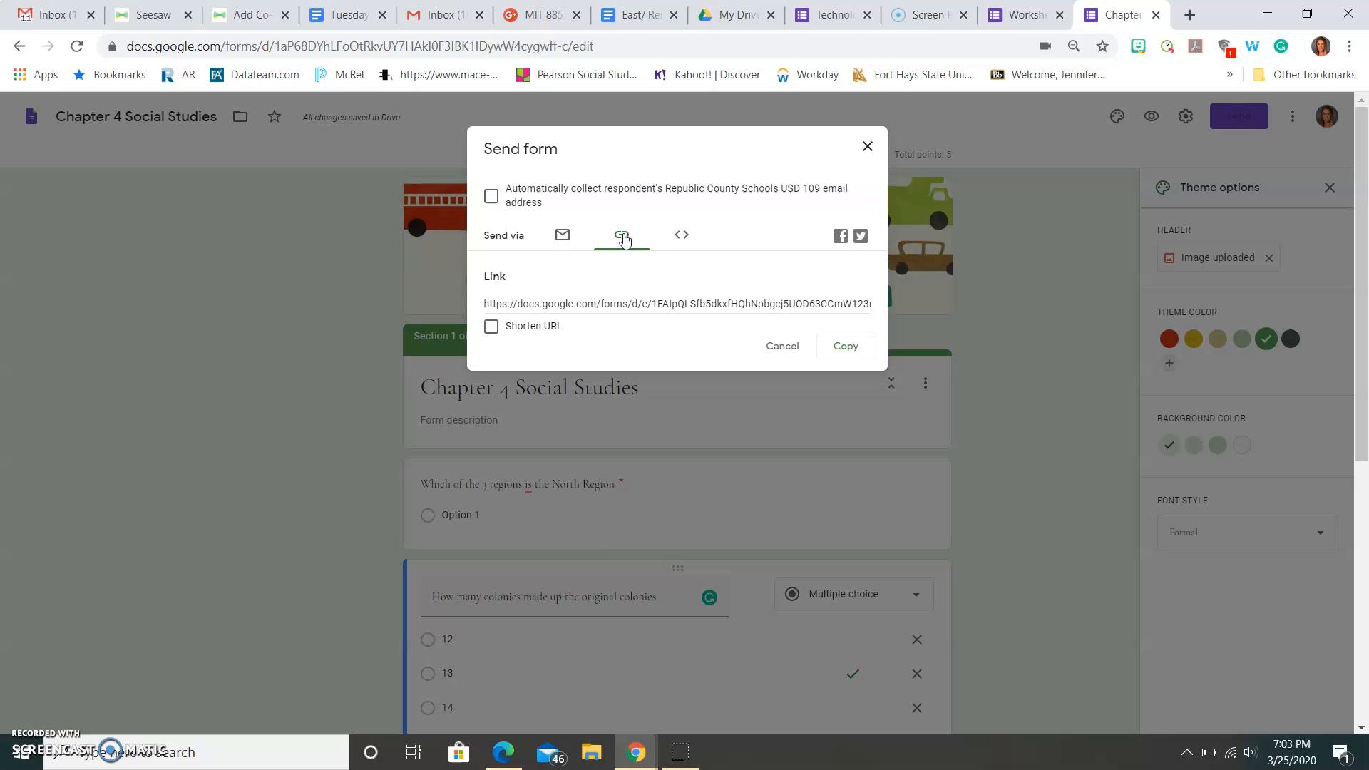
{"action": "left_click", "coordinate": [680, 235]}
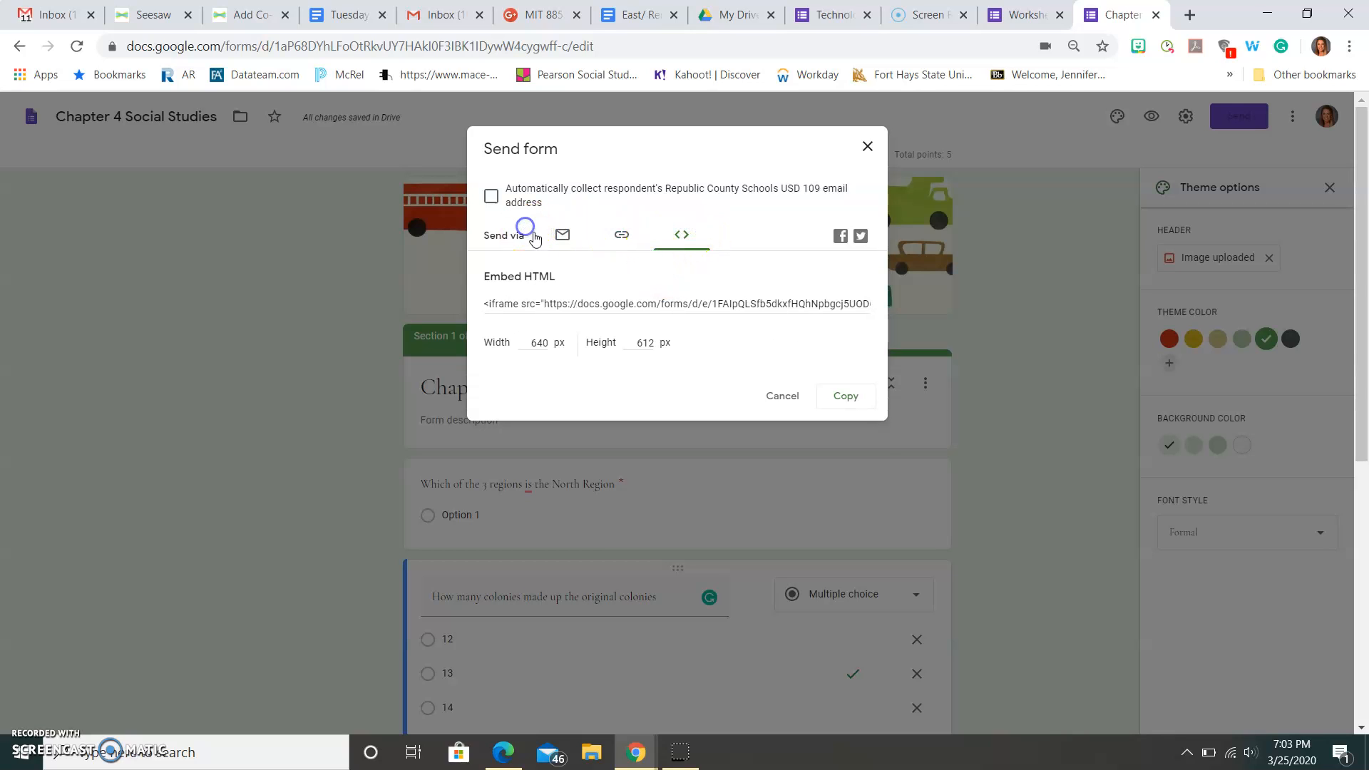
{"action": "left_click", "coordinate": [561, 233]}
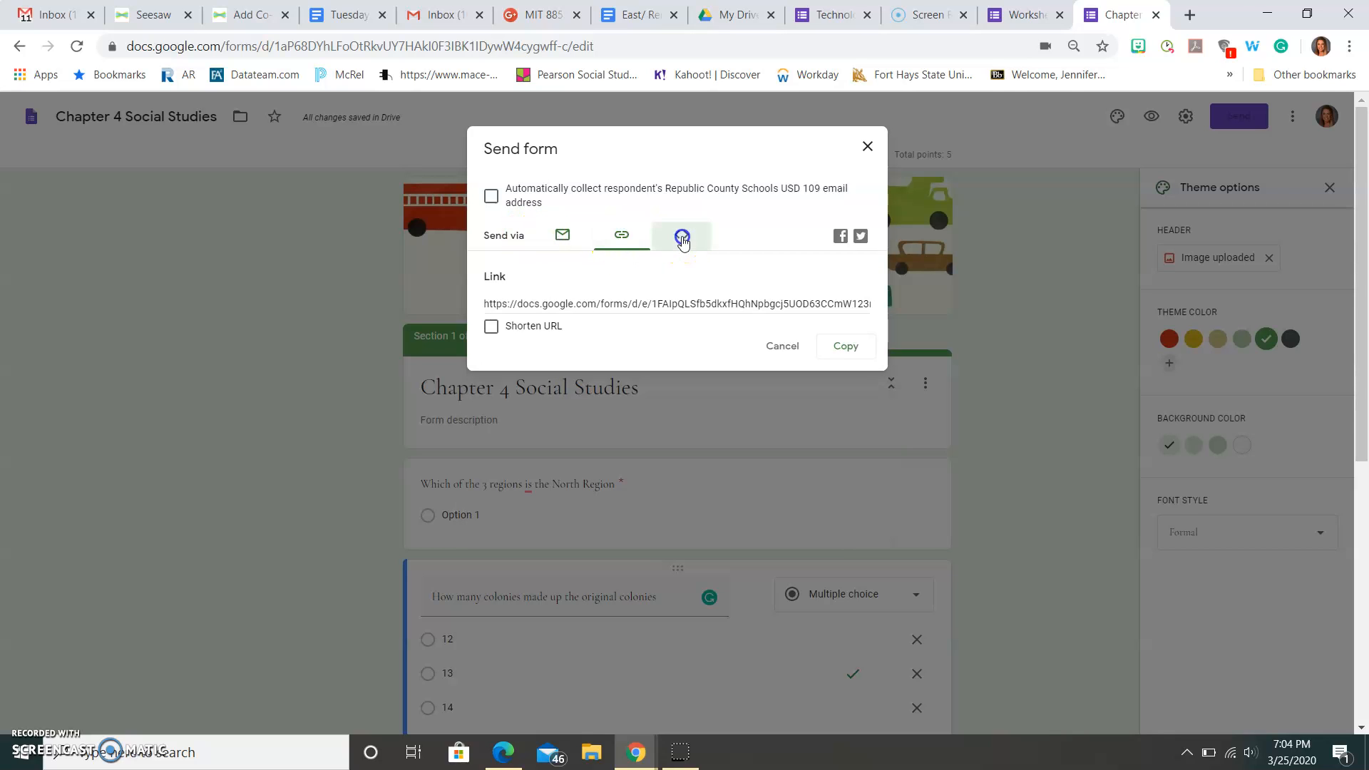
{"action": "left_click", "coordinate": [681, 234]}
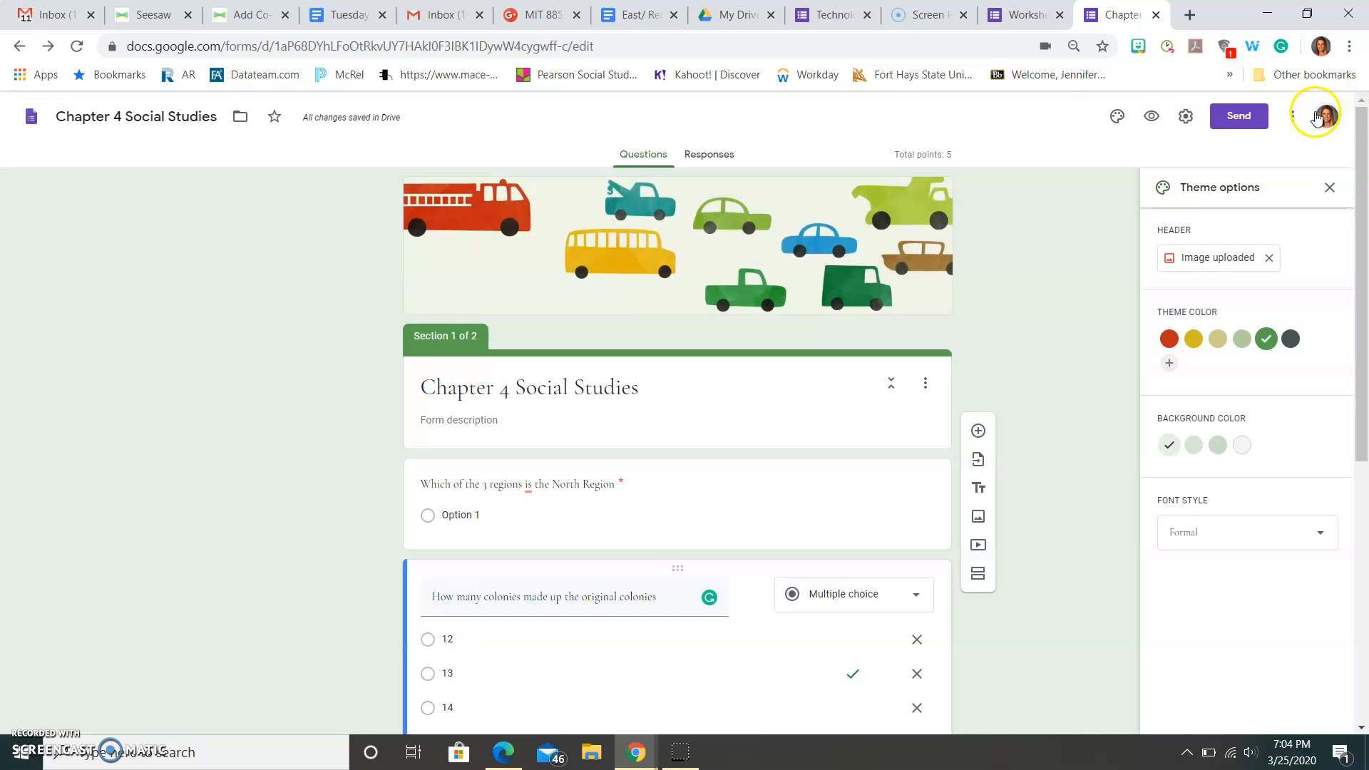
- Open the three-dot More menu listing Make a copy, Move to trash and Print
{"action": "left_click", "coordinate": [1292, 116]}
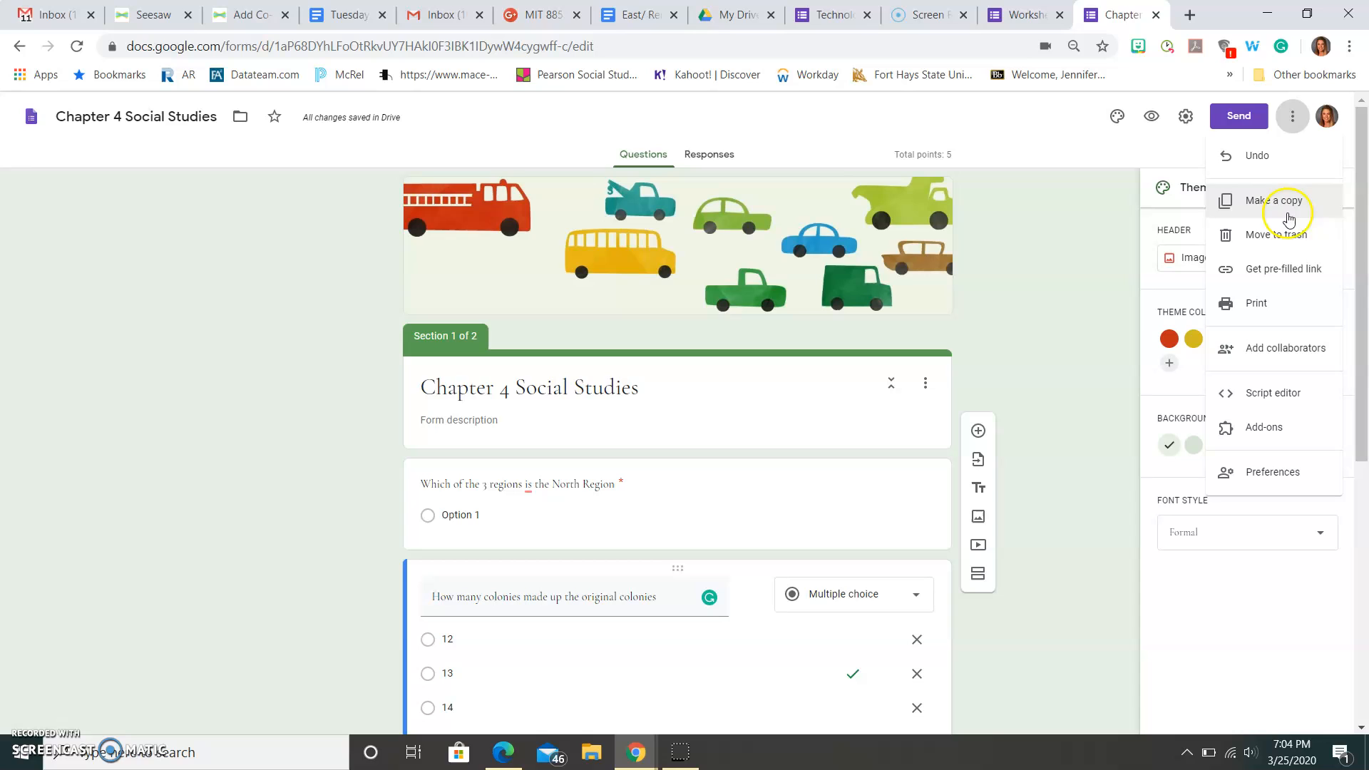
{"action": "mouse_move", "coordinate": [1276, 445]}
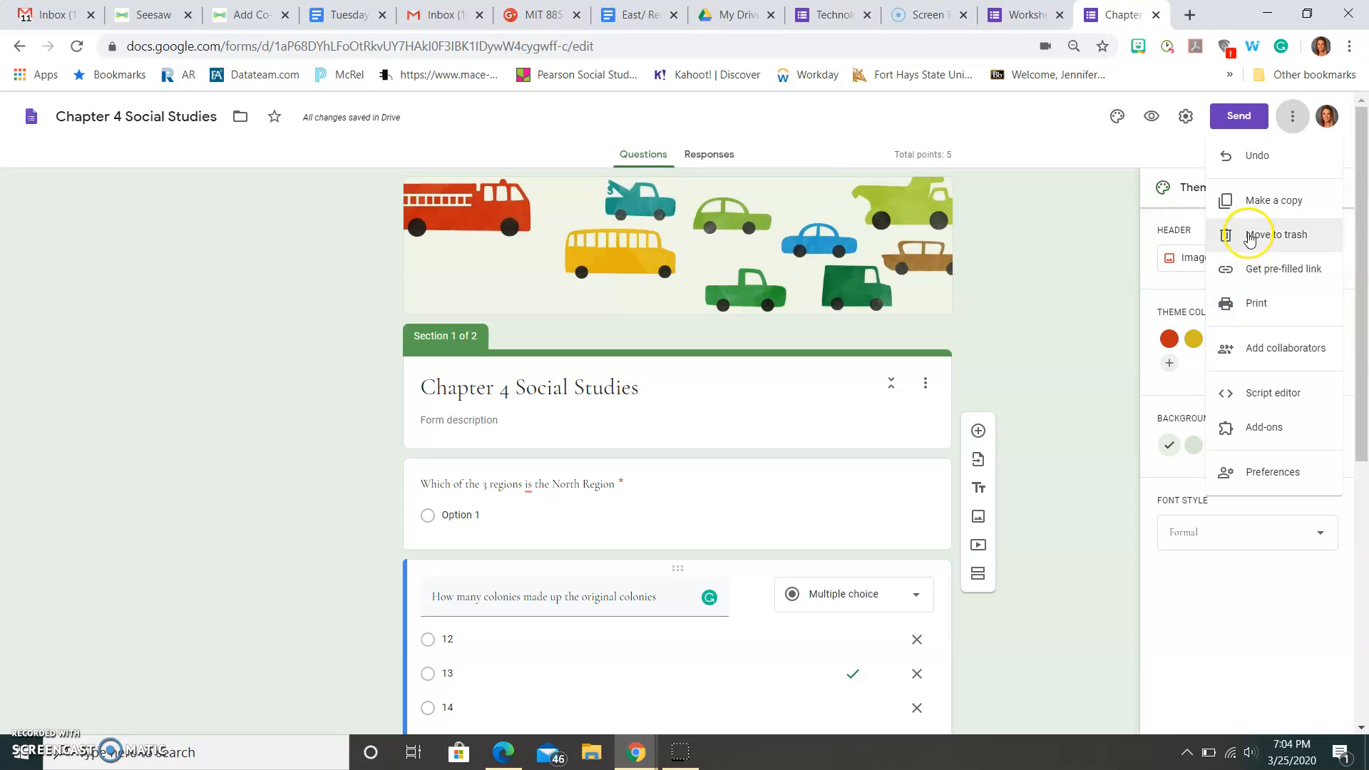
{"action": "mouse_move", "coordinate": [1247, 208]}
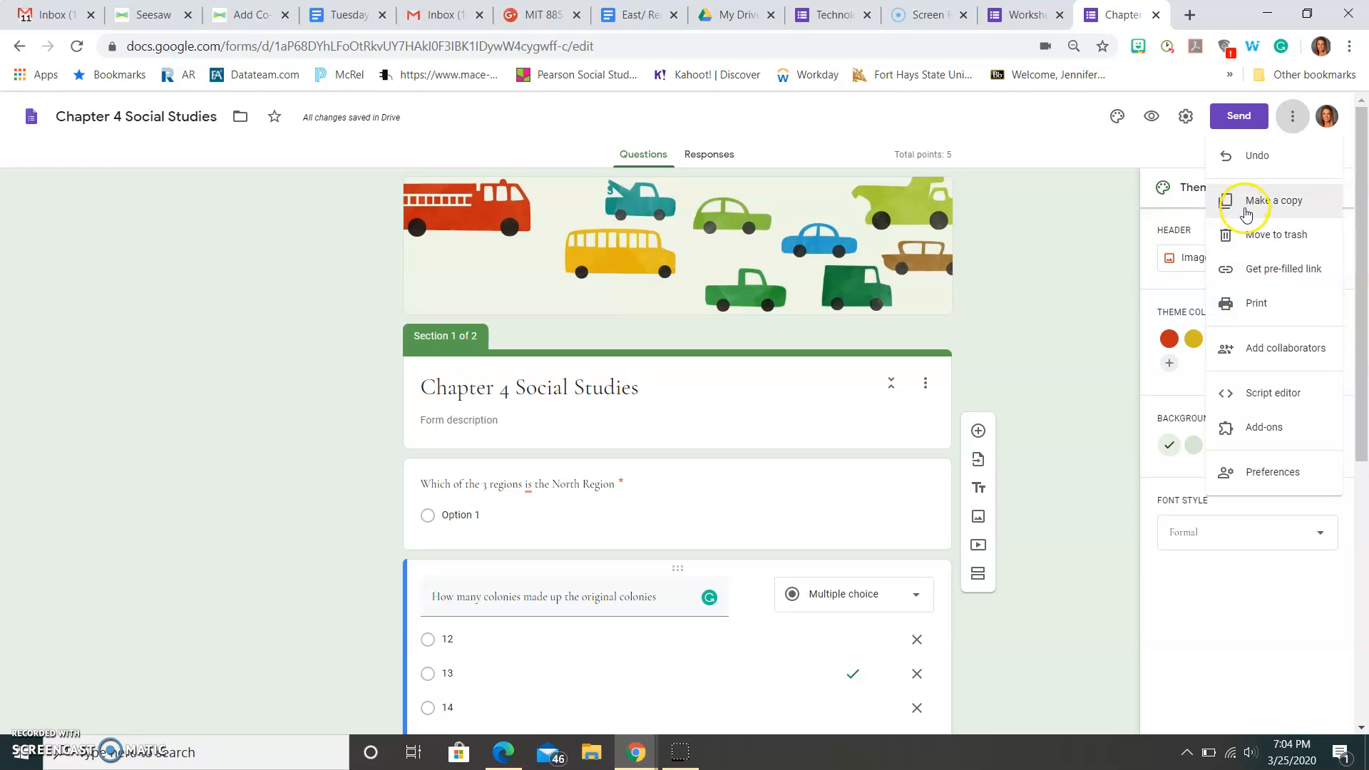
{"action": "mouse_move", "coordinate": [1046, 24]}
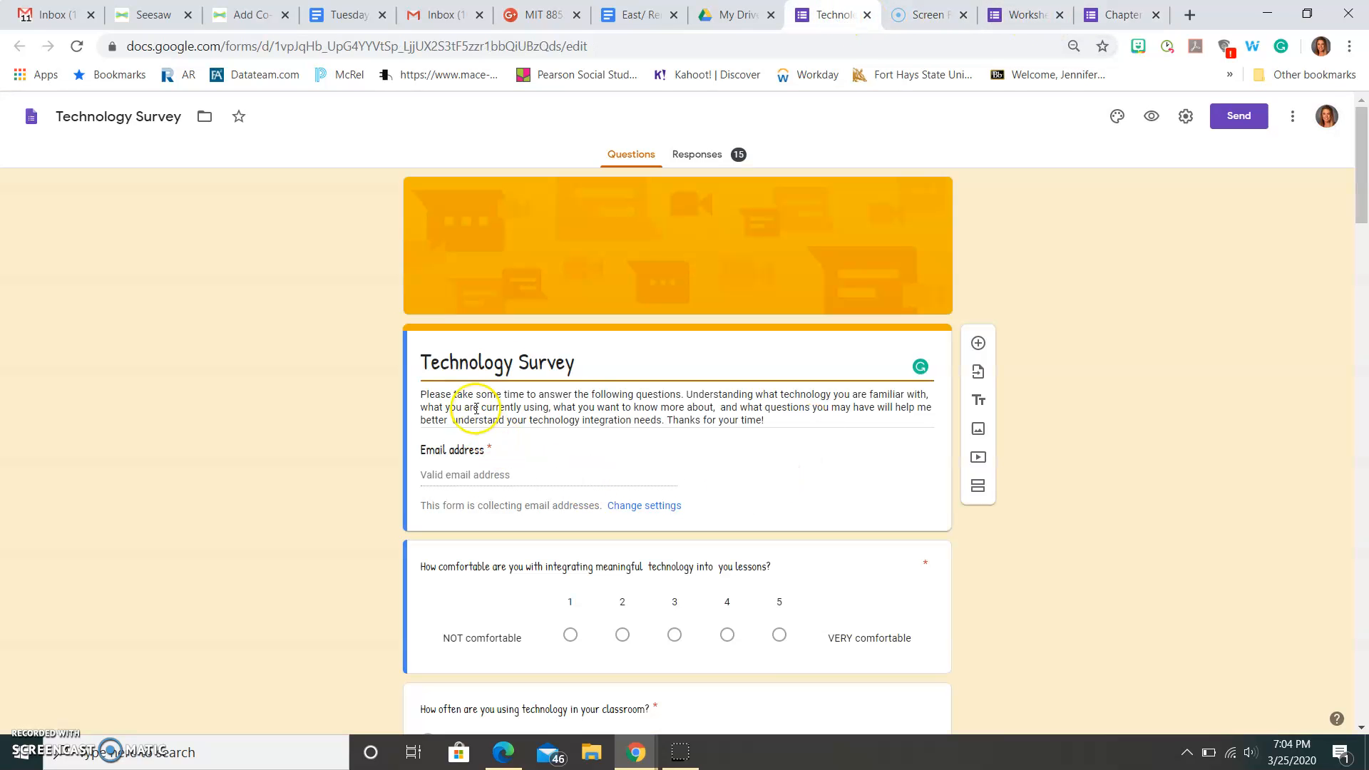
- Scroll down through the Technology Survey's questions
{"action": "scroll", "scroll_direction": "down", "scroll_amount": 3}
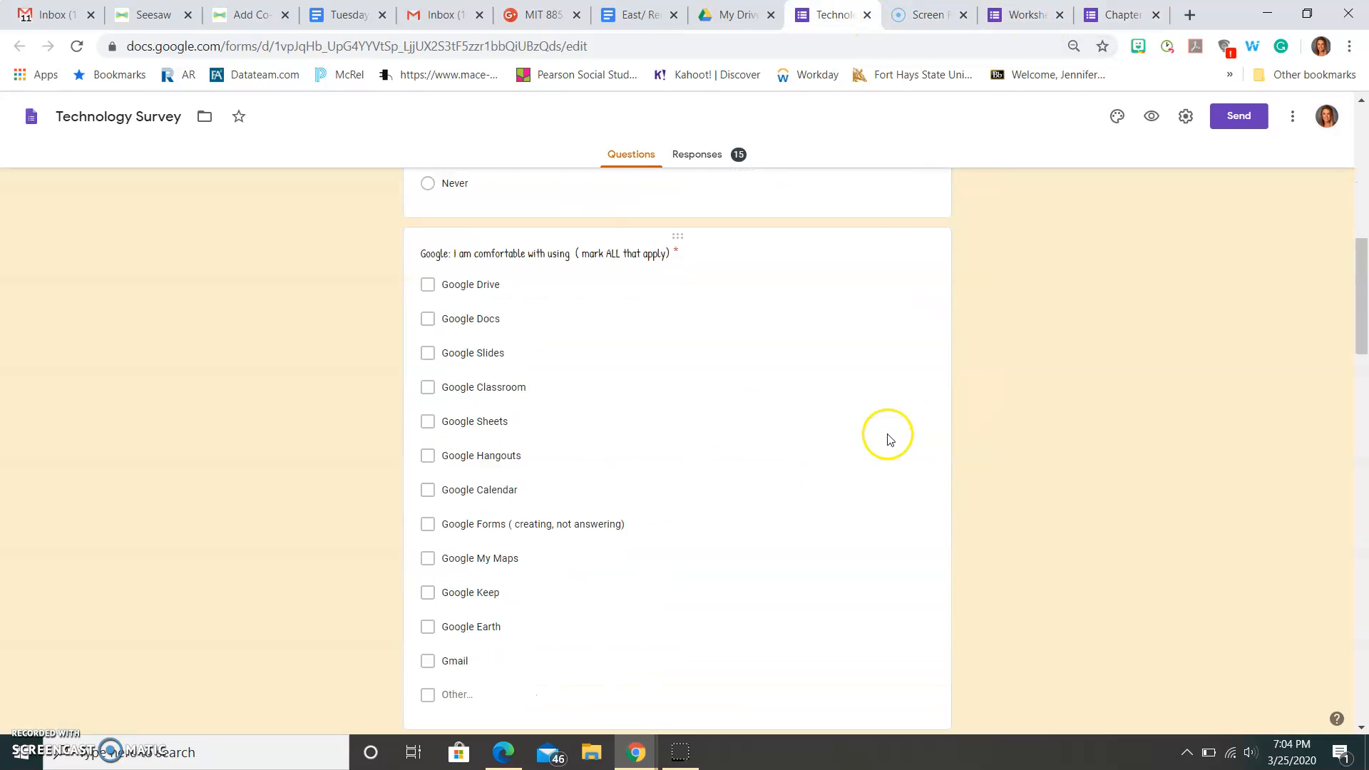
{"action": "scroll", "scroll_direction": "down", "scroll_amount": 3}
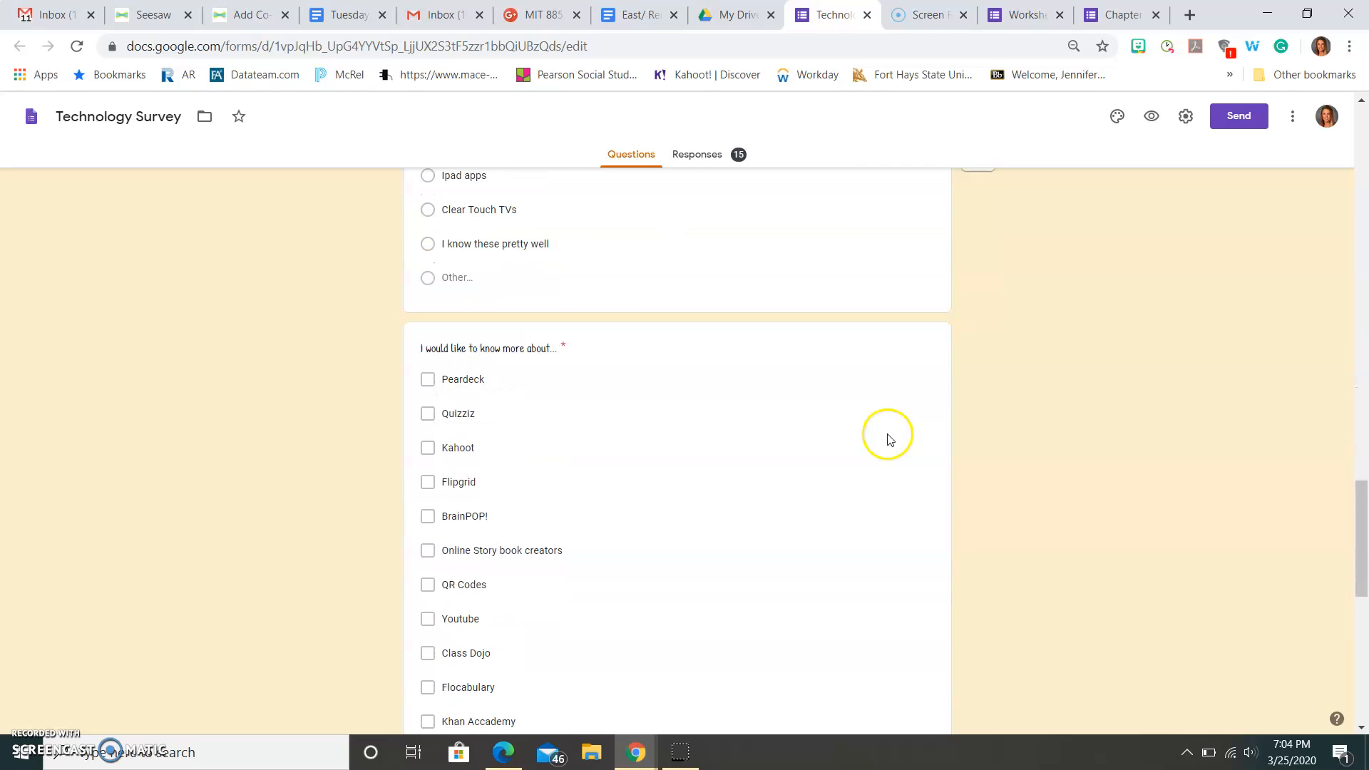
{"action": "scroll", "scroll_direction": "down", "scroll_amount": 3}
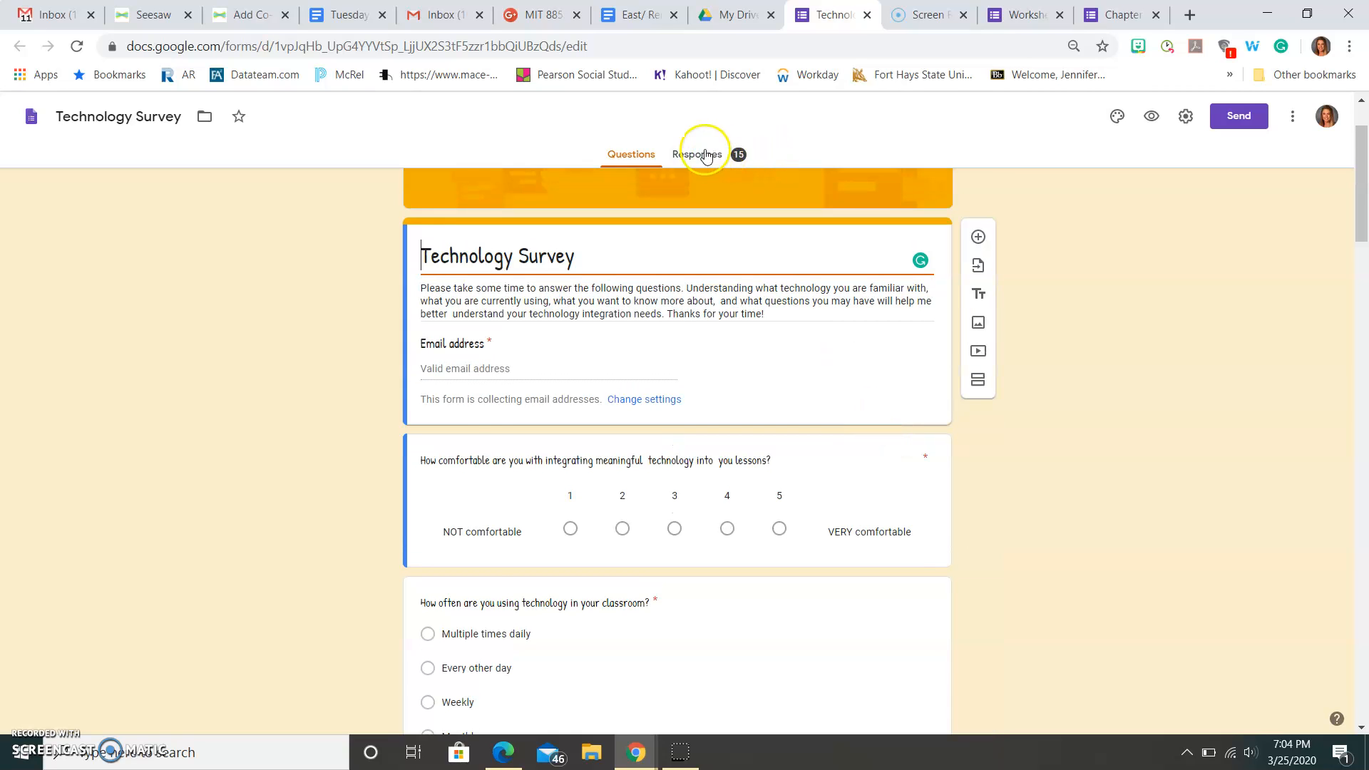
- Open the Technology Survey's Responses tab and scroll through the summary charts
{"action": "left_click", "coordinate": [697, 154]}
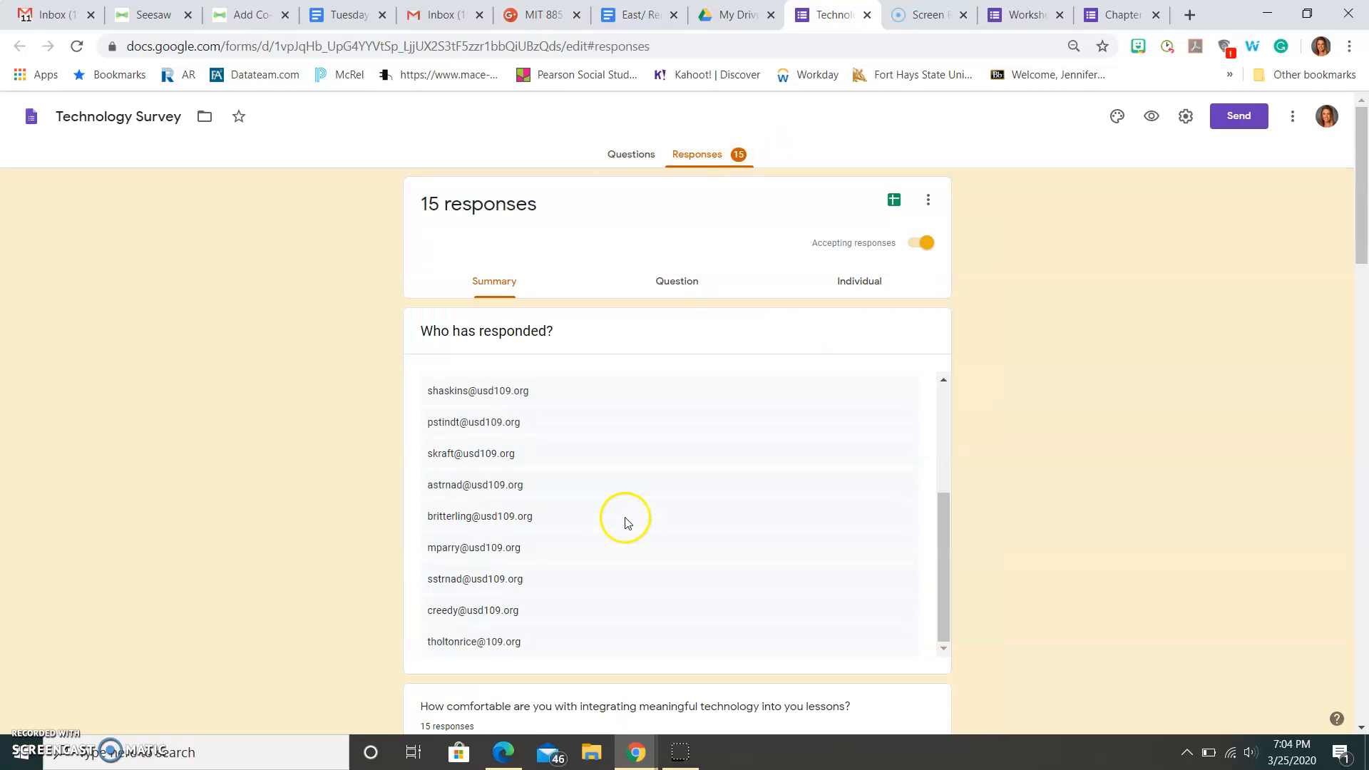
{"action": "scroll", "scroll_direction": "down", "scroll_amount": 3}
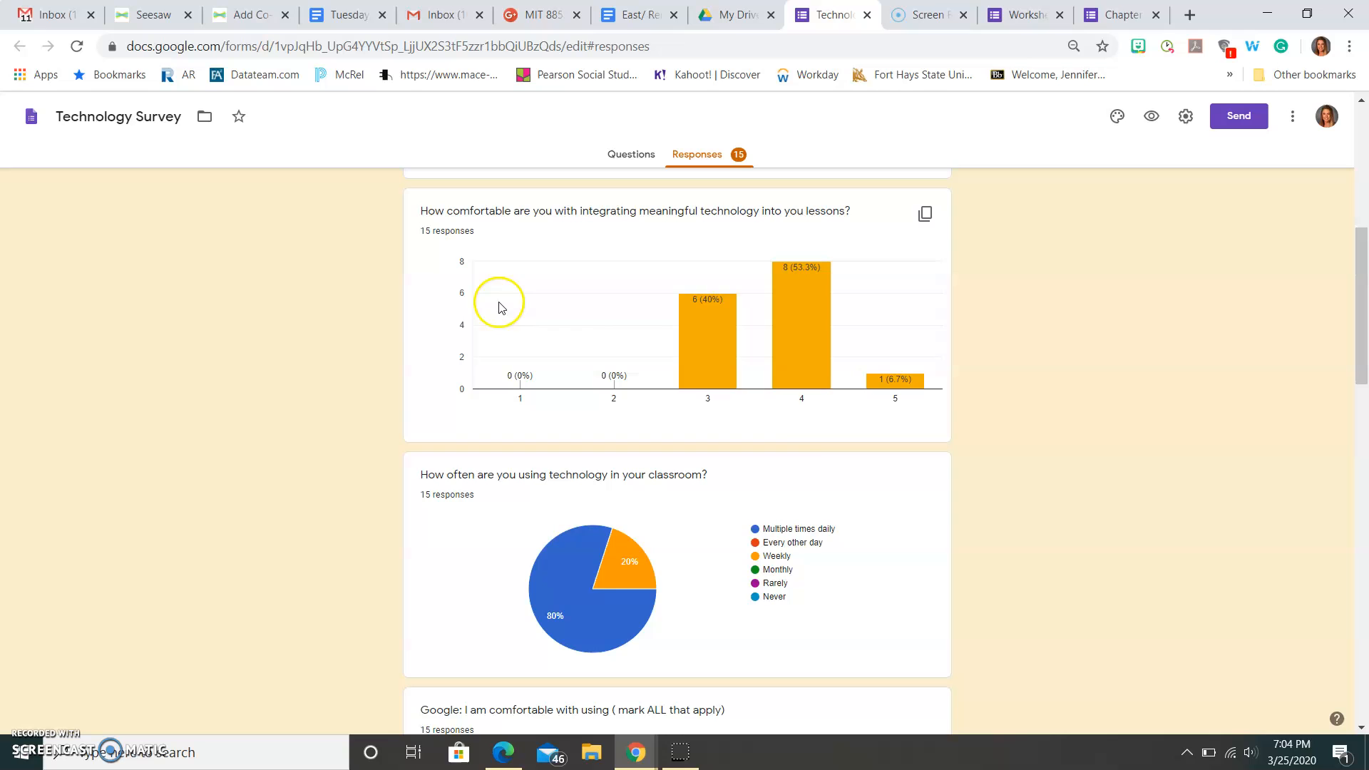
{"action": "scroll", "scroll_direction": "down", "scroll_amount": 3}
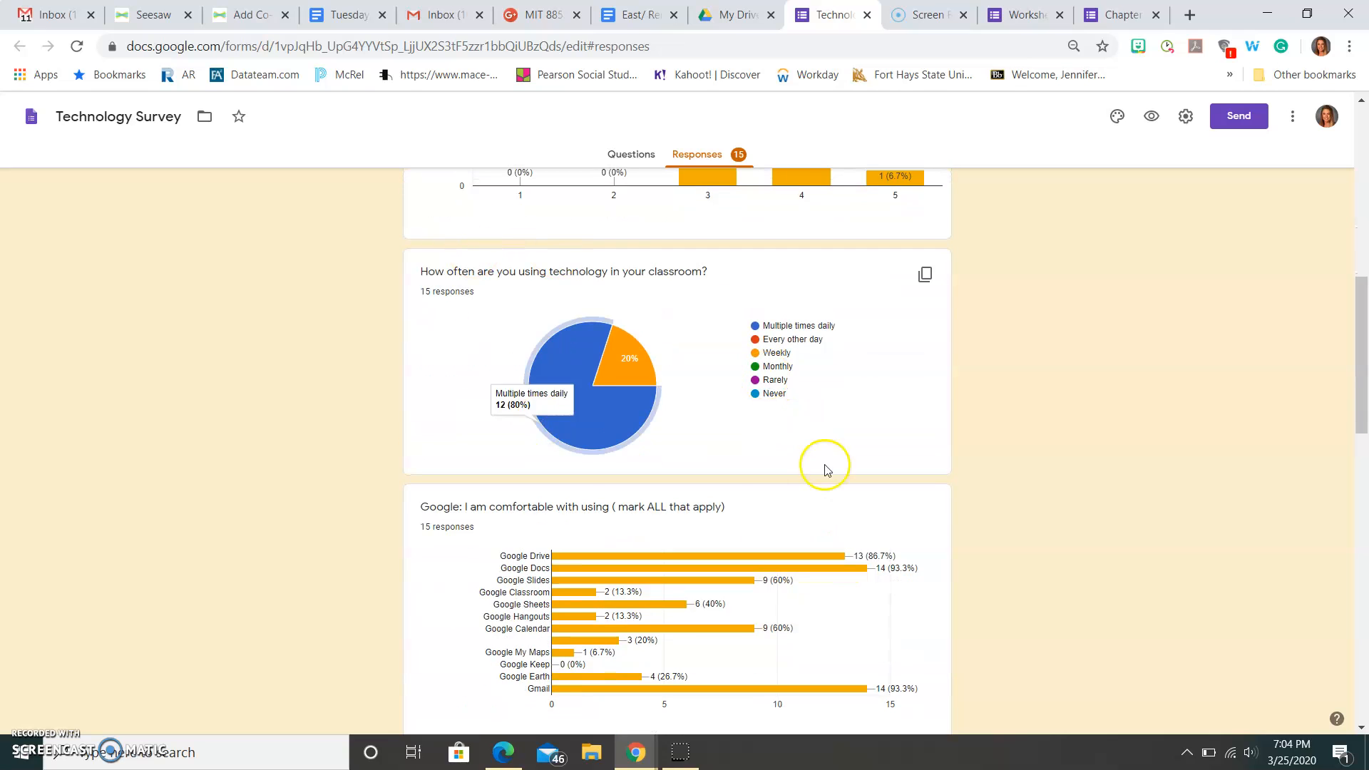
{"action": "scroll", "scroll_direction": "down", "scroll_amount": 3}
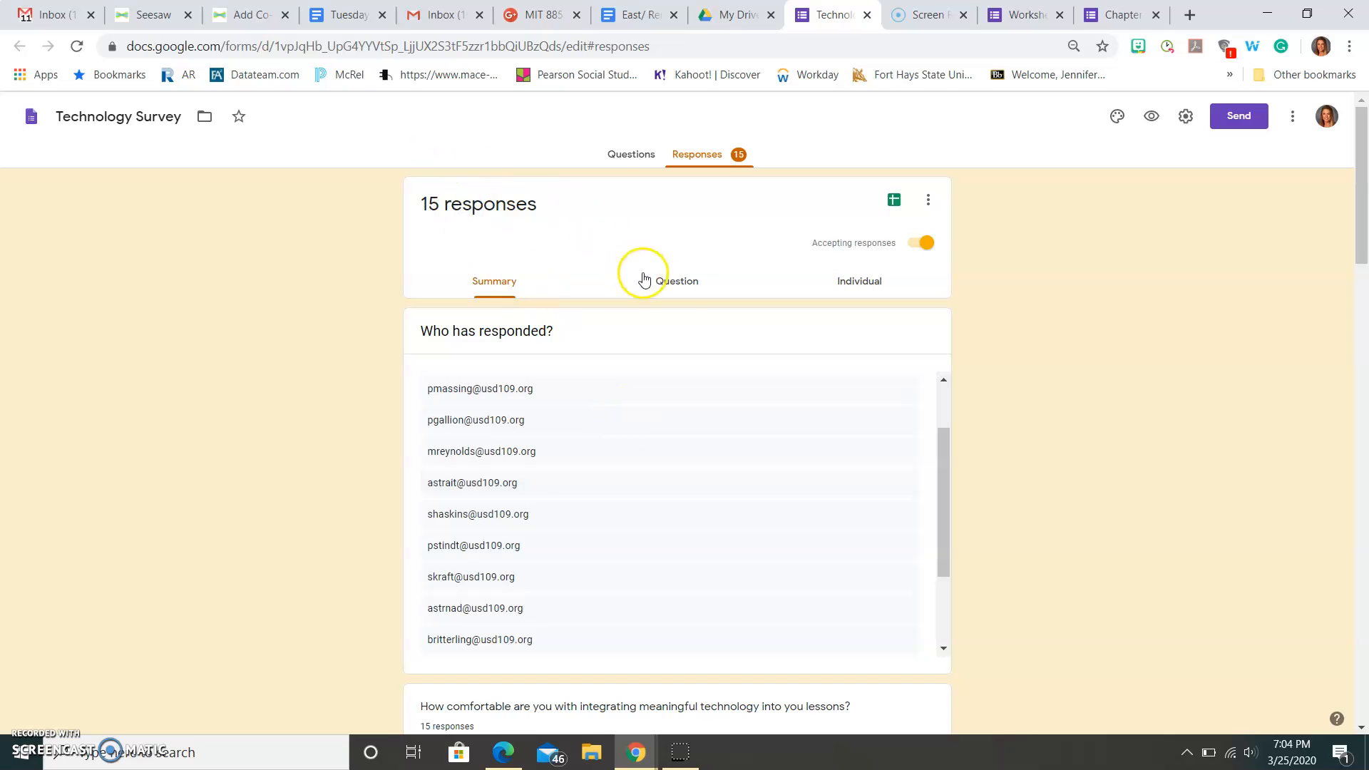
{"action": "left_click", "coordinate": [676, 280]}
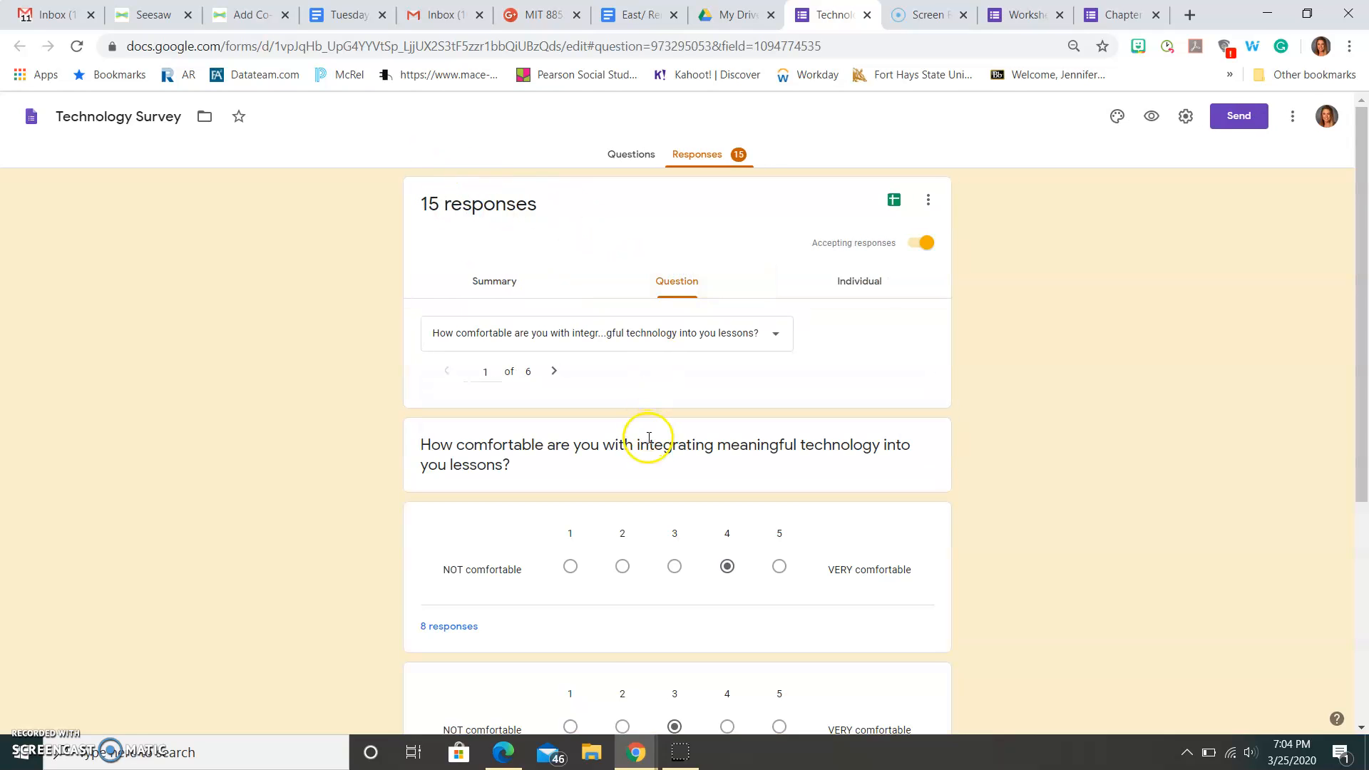
{"action": "scroll", "scroll_direction": "down", "scroll_amount": 3}
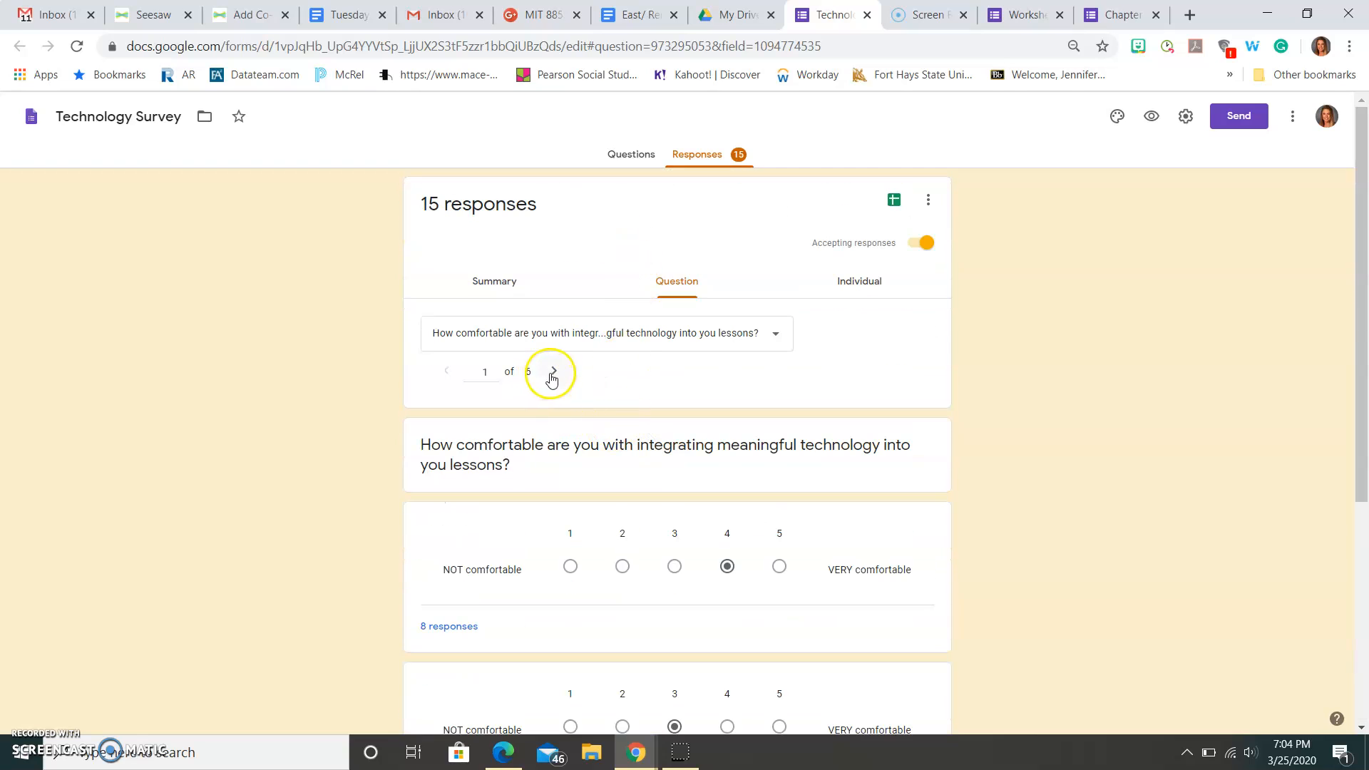
{"action": "left_click", "coordinate": [552, 371]}
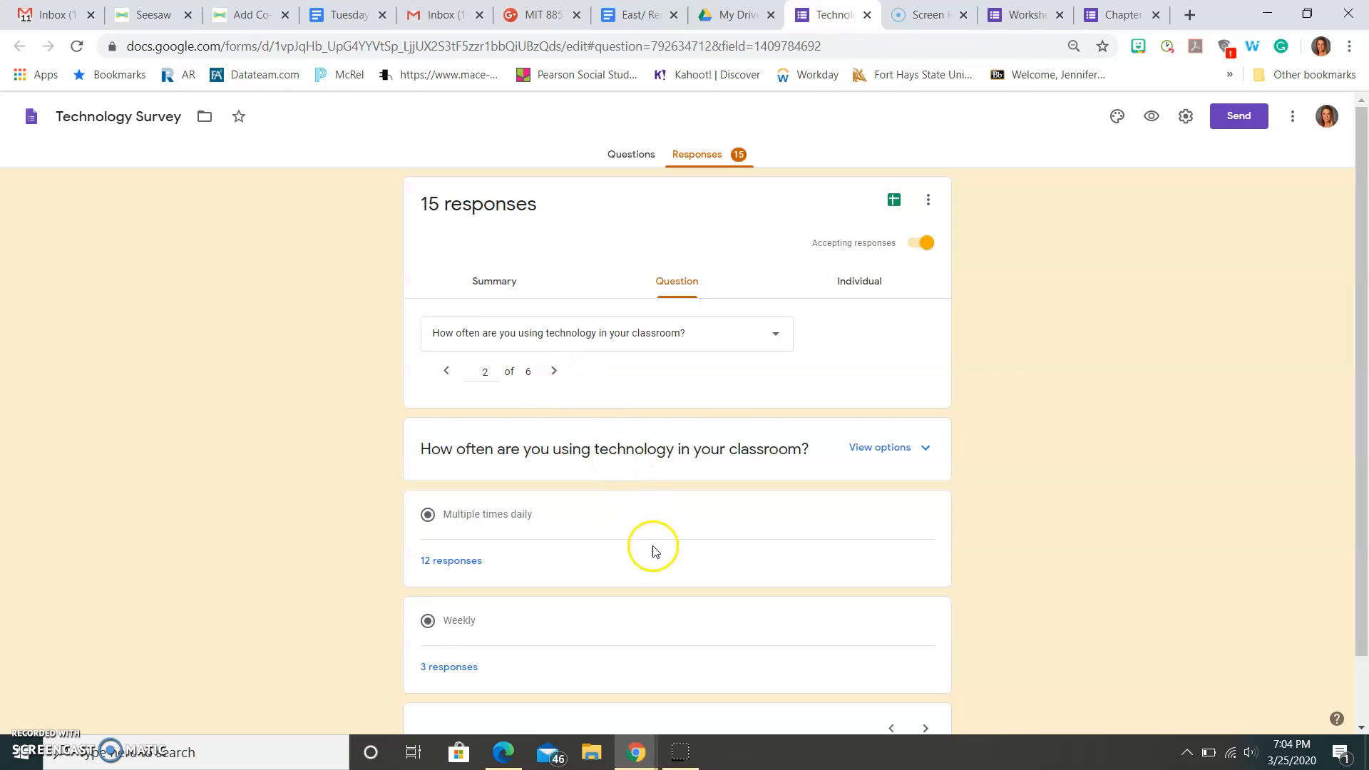
{"action": "scroll", "scroll_direction": "down", "scroll_amount": 3}
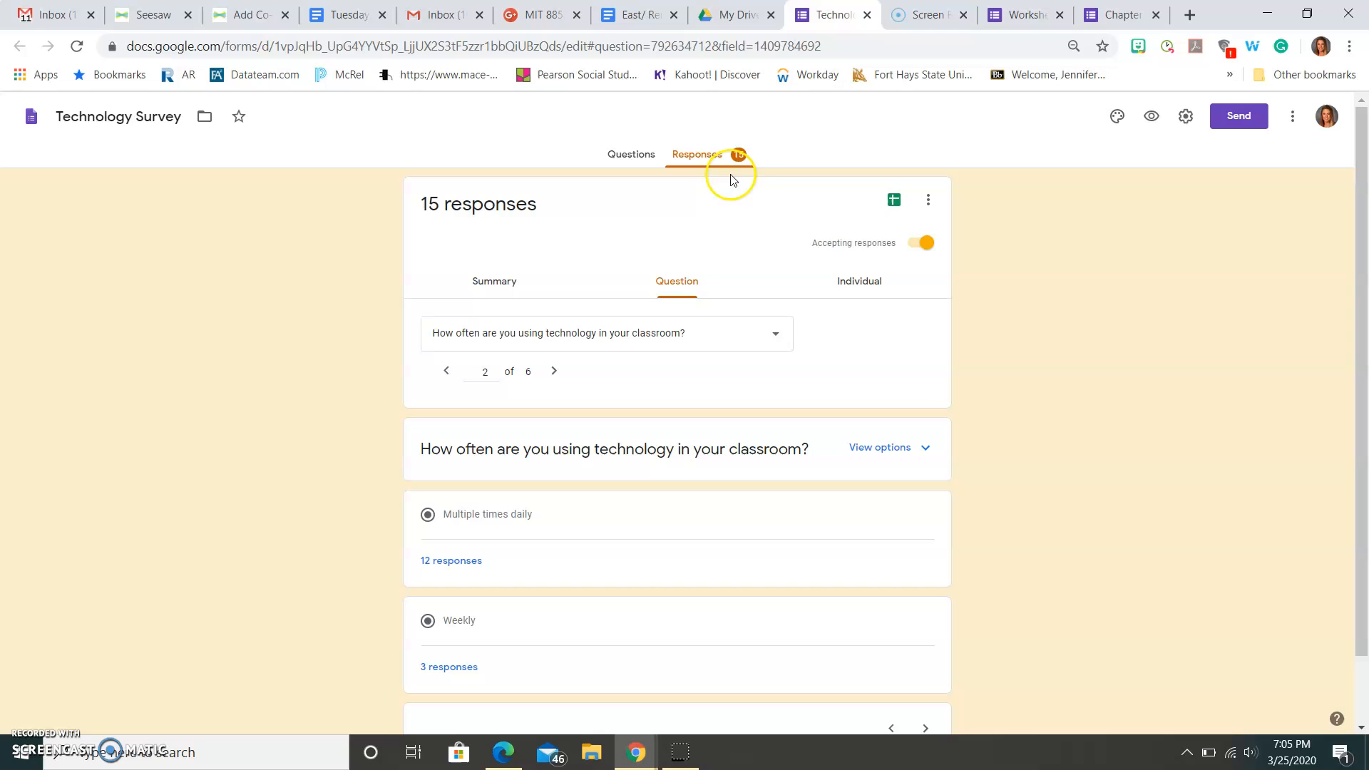
{"action": "left_click", "coordinate": [858, 280]}
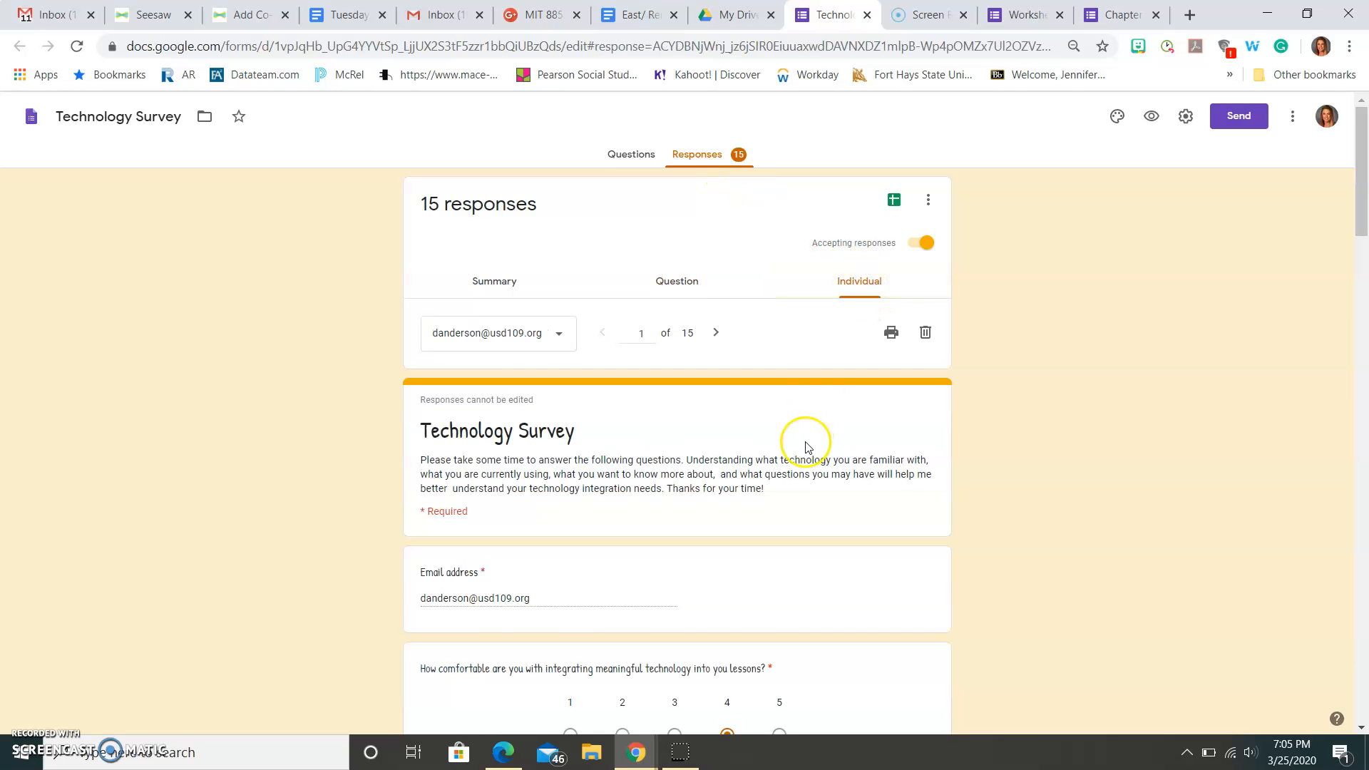
{"action": "scroll", "scroll_direction": "down", "scroll_amount": 3}
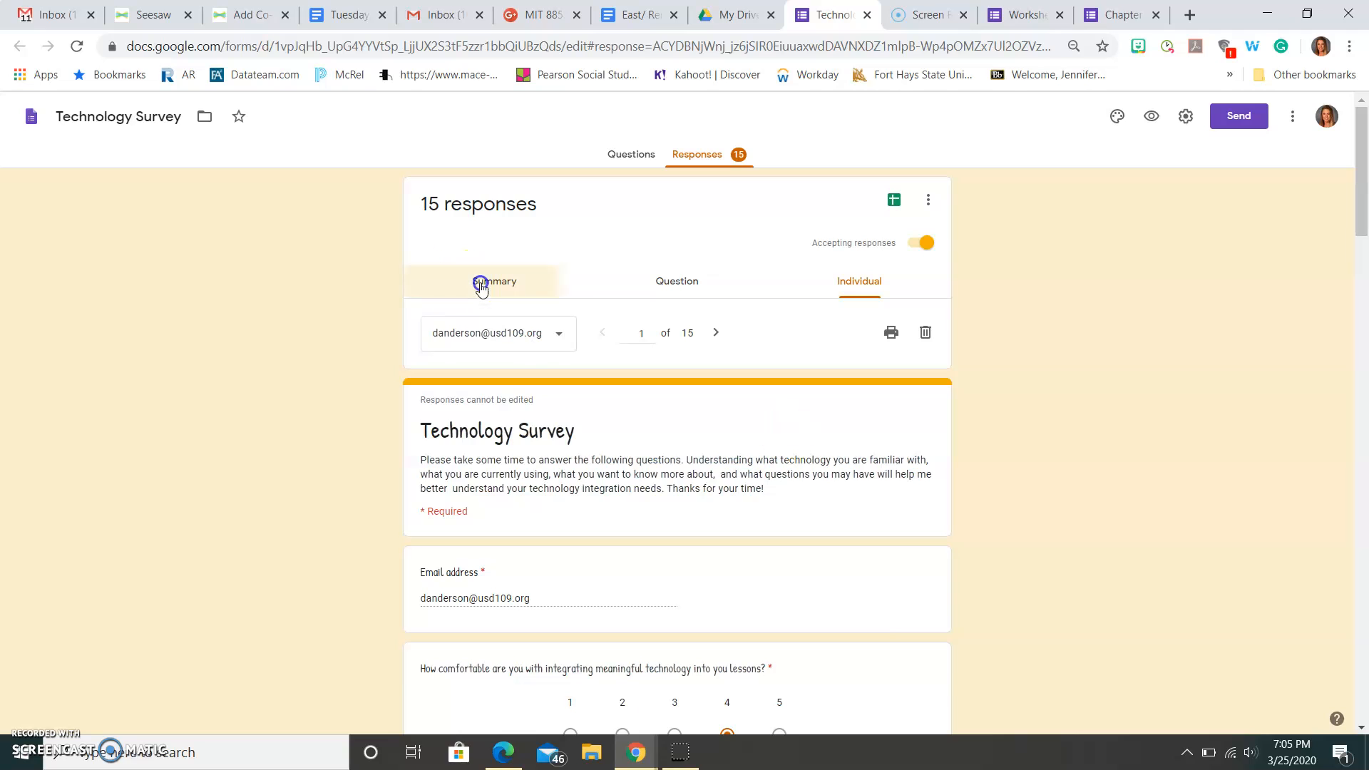
{"action": "left_click", "coordinate": [494, 281]}
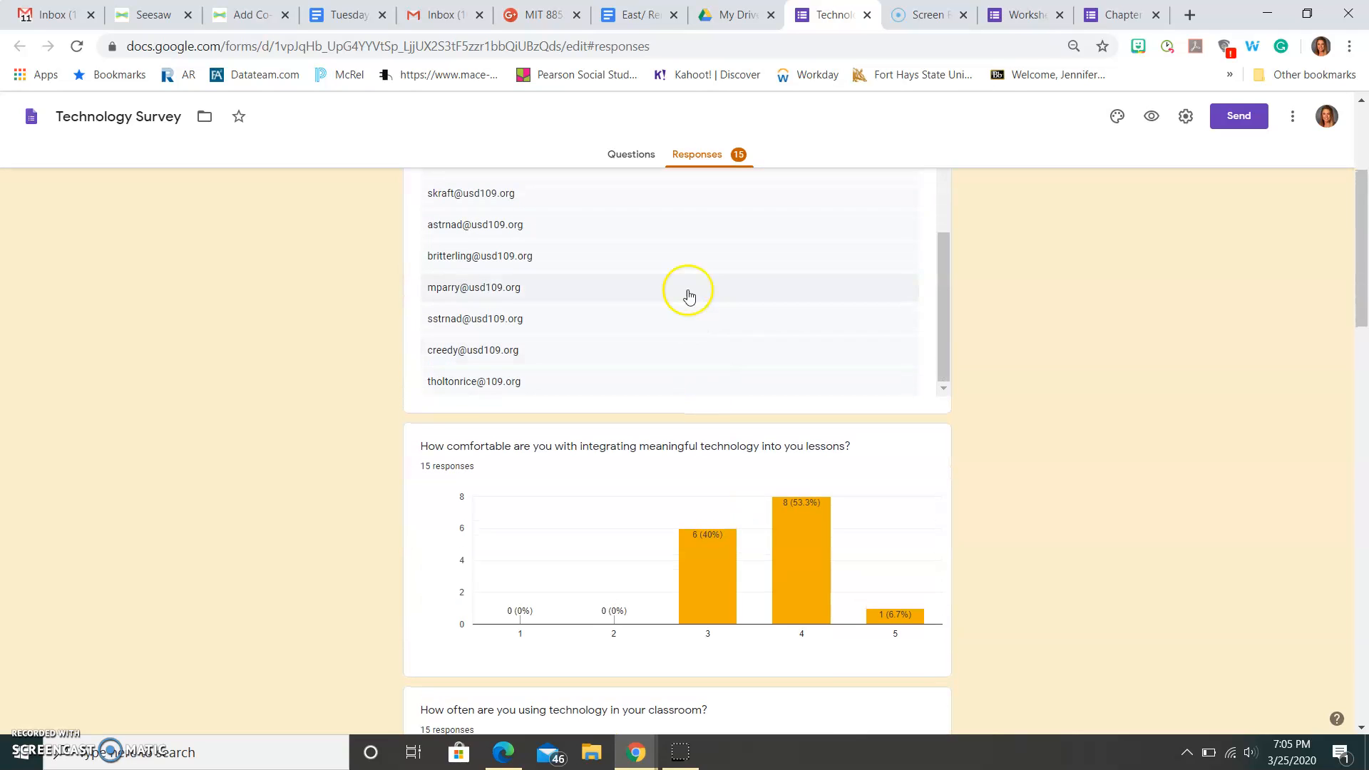
{"action": "scroll", "scroll_direction": "down", "scroll_amount": 3}
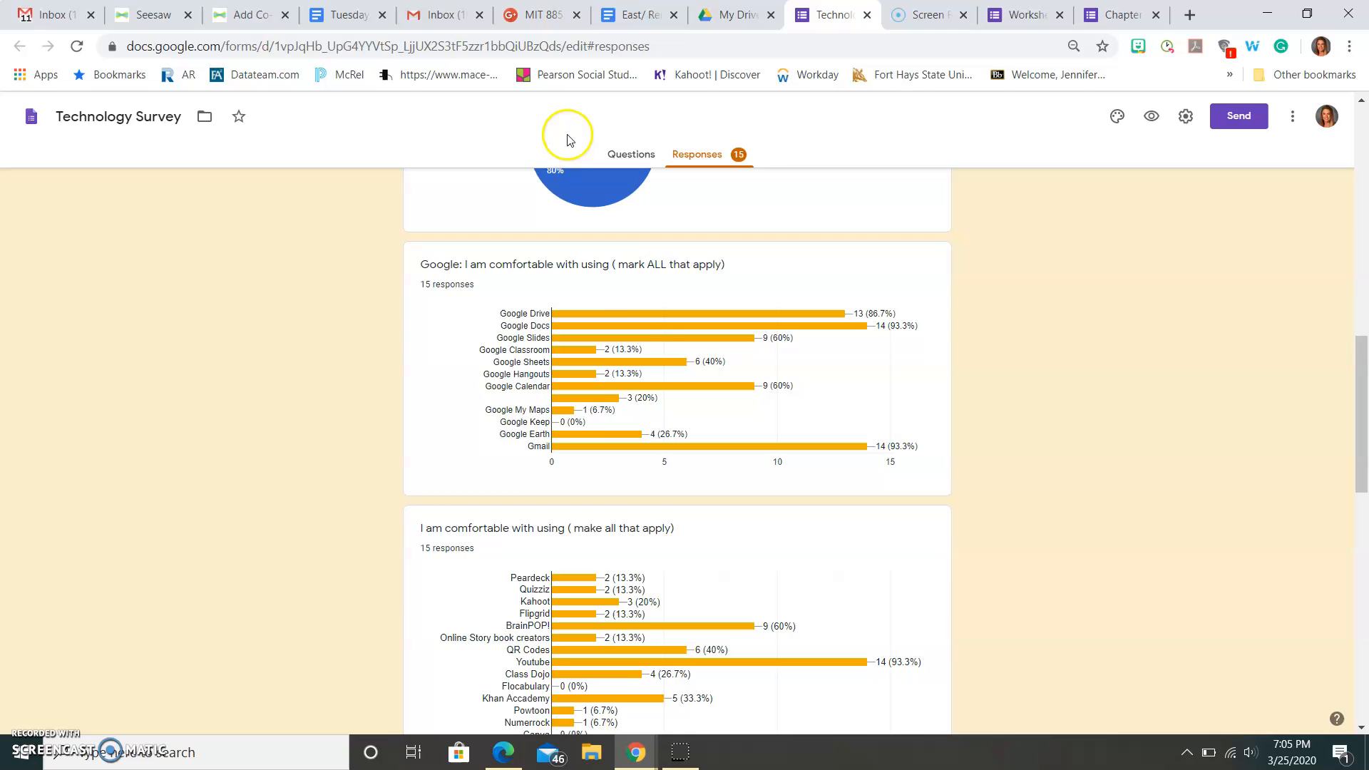
{"action": "scroll", "scroll_direction": "down", "scroll_amount": 3}
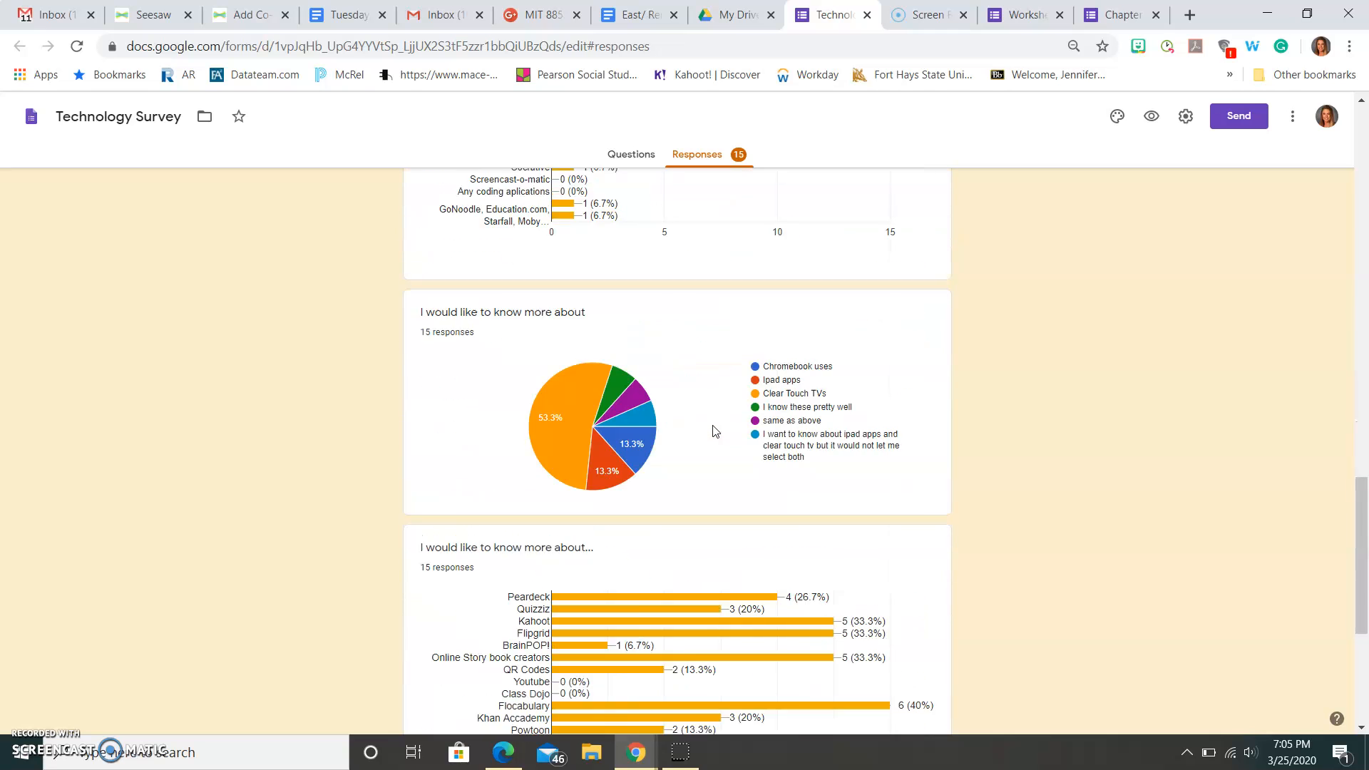
{"action": "scroll", "scroll_direction": "down", "scroll_amount": 3}
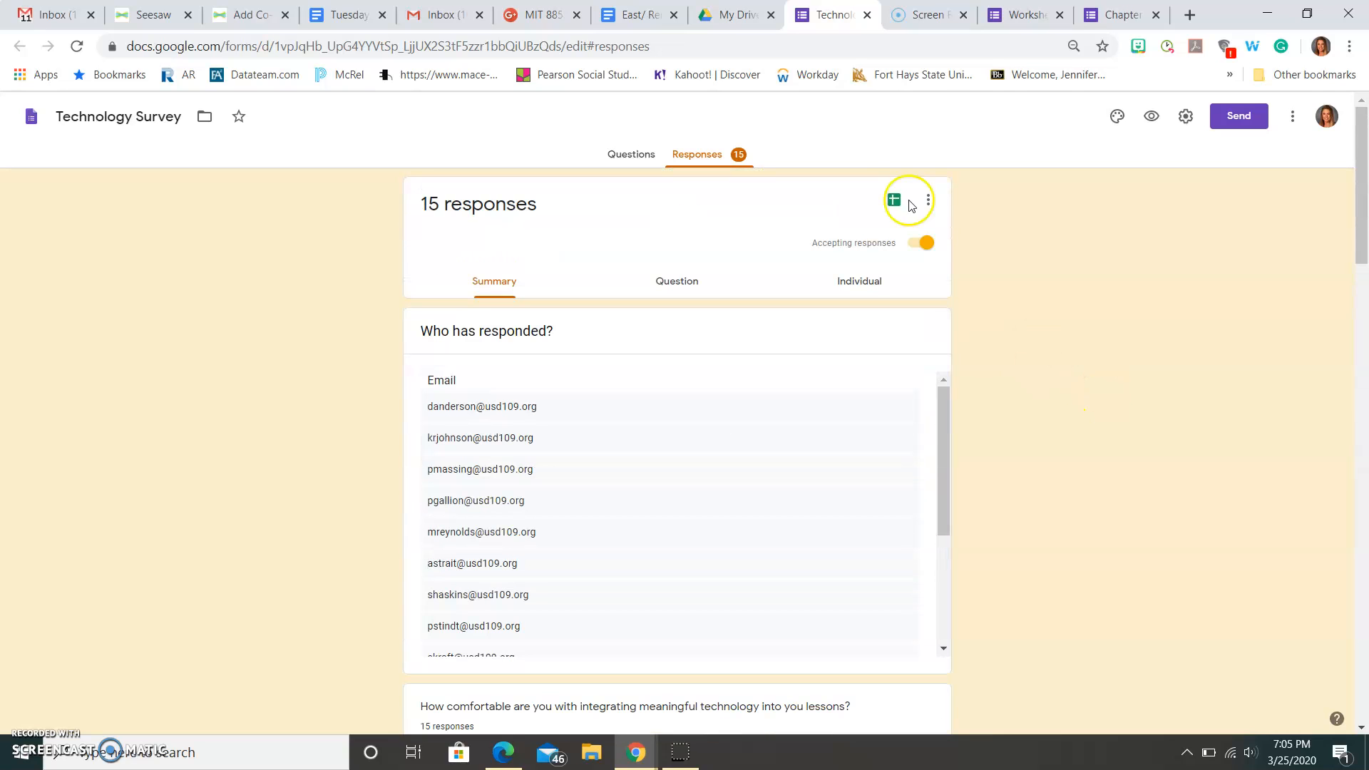
{"action": "left_click", "coordinate": [891, 200]}
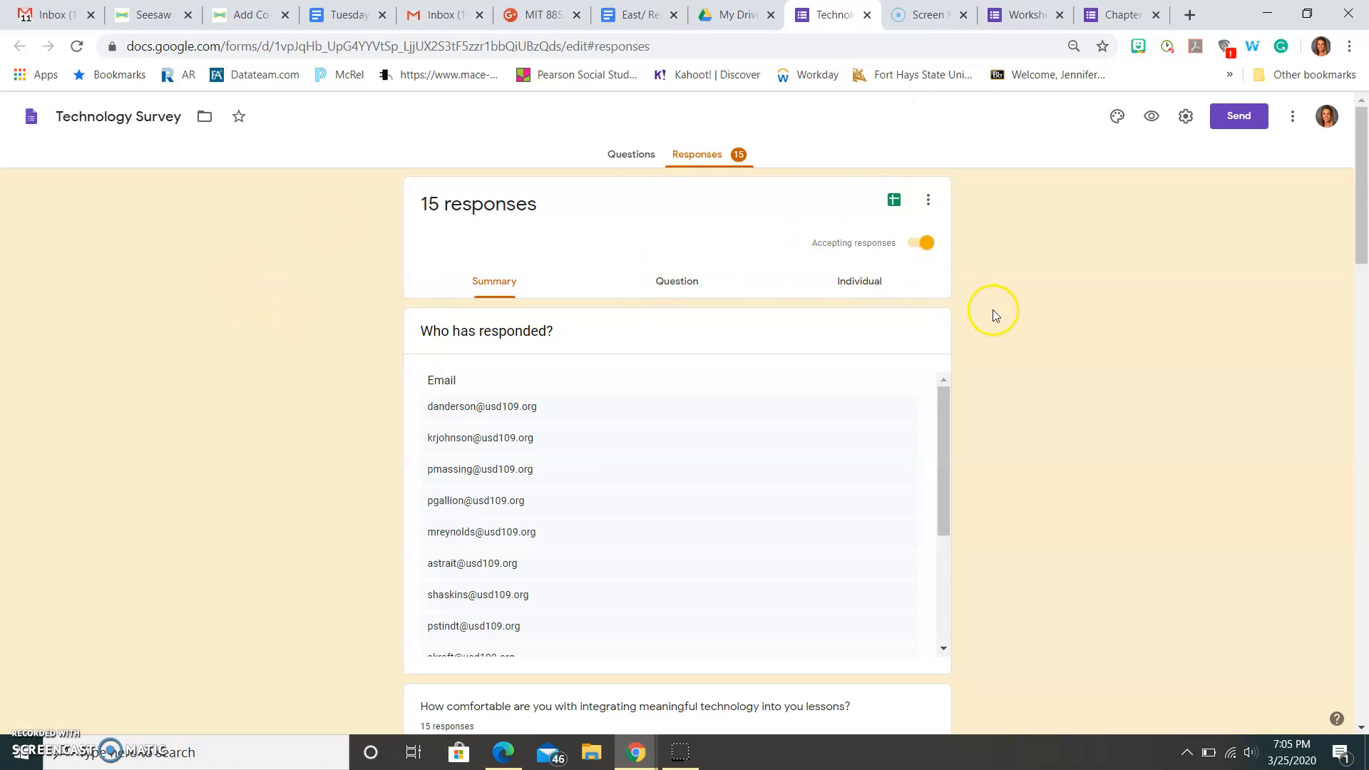
{"action": "mouse_move", "coordinate": [1047, 239]}
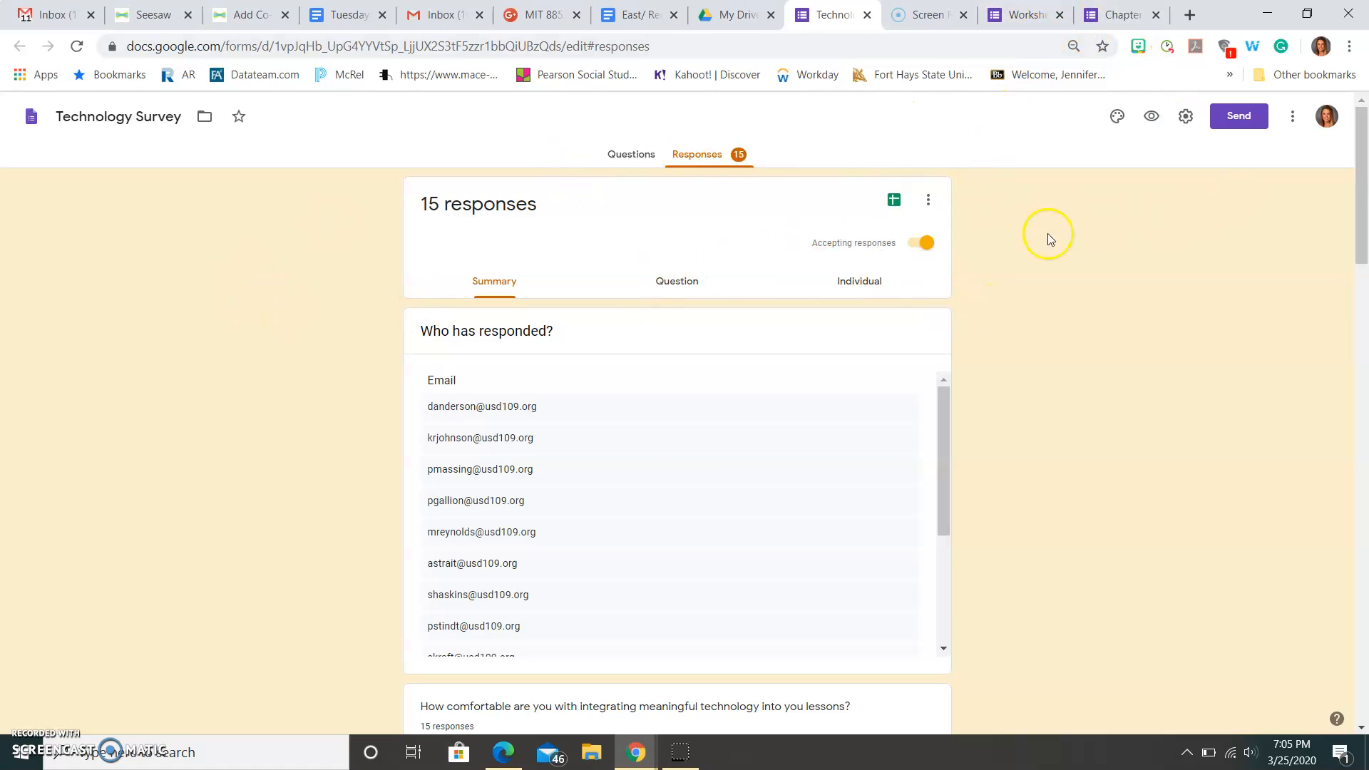
{"action": "mouse_move", "coordinate": [235, 81]}
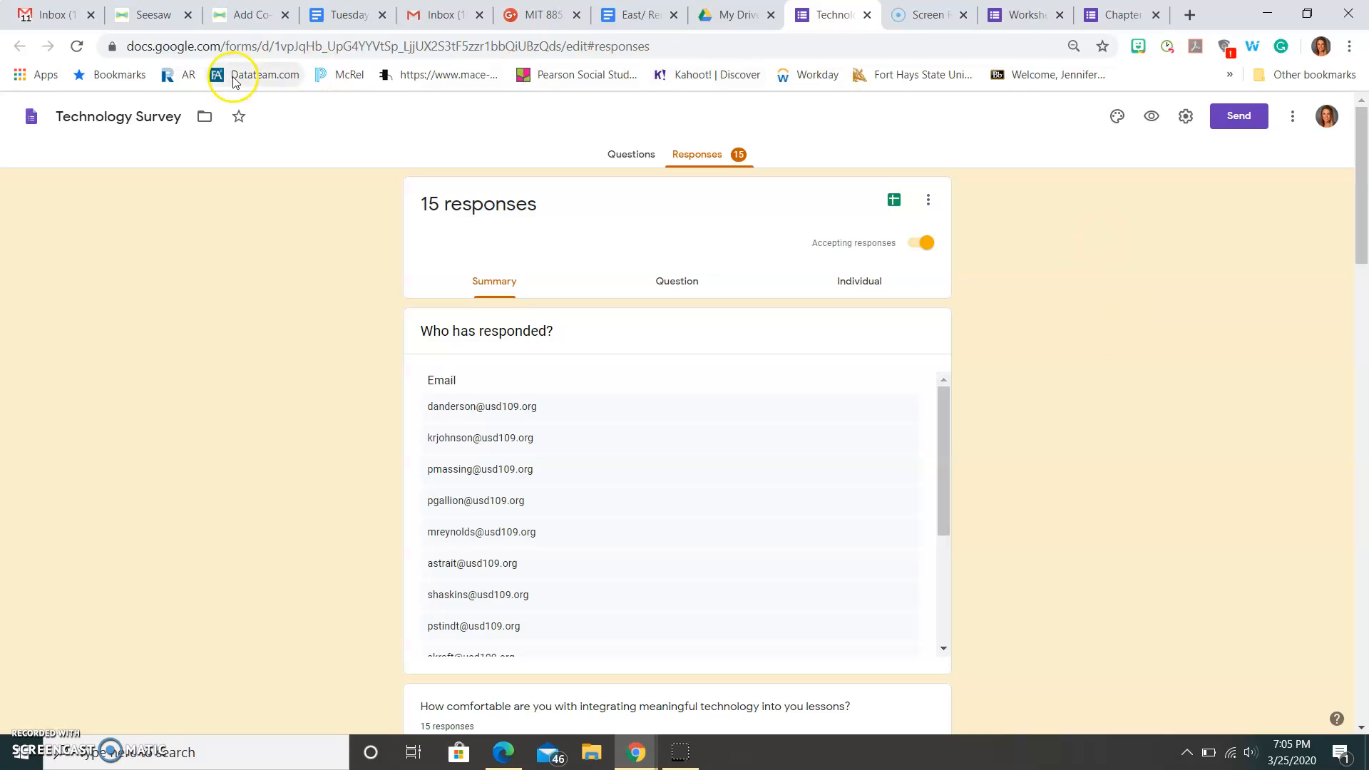
{"action": "mouse_move", "coordinate": [205, 116]}
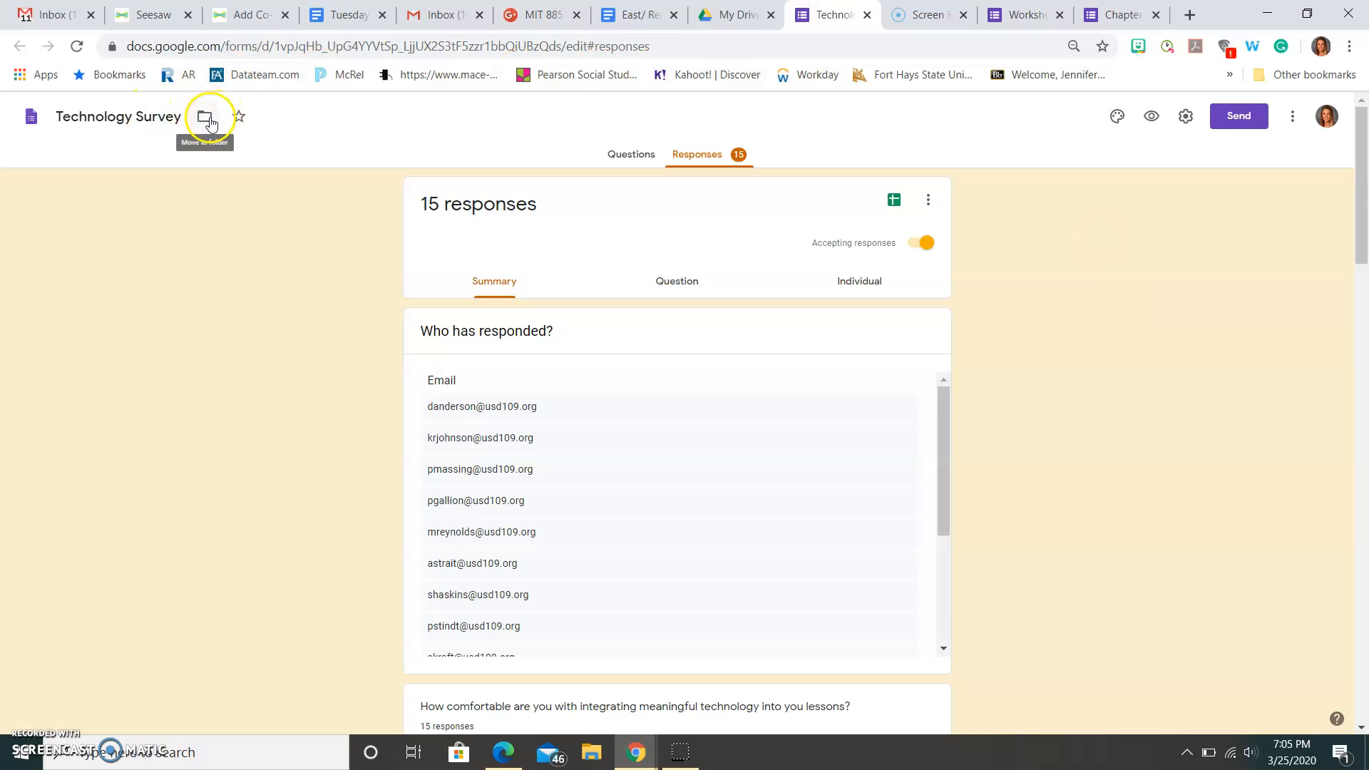
- Close the Move to folder panel without moving the form, viewing the summary charts
{"action": "left_click", "coordinate": [204, 116]}
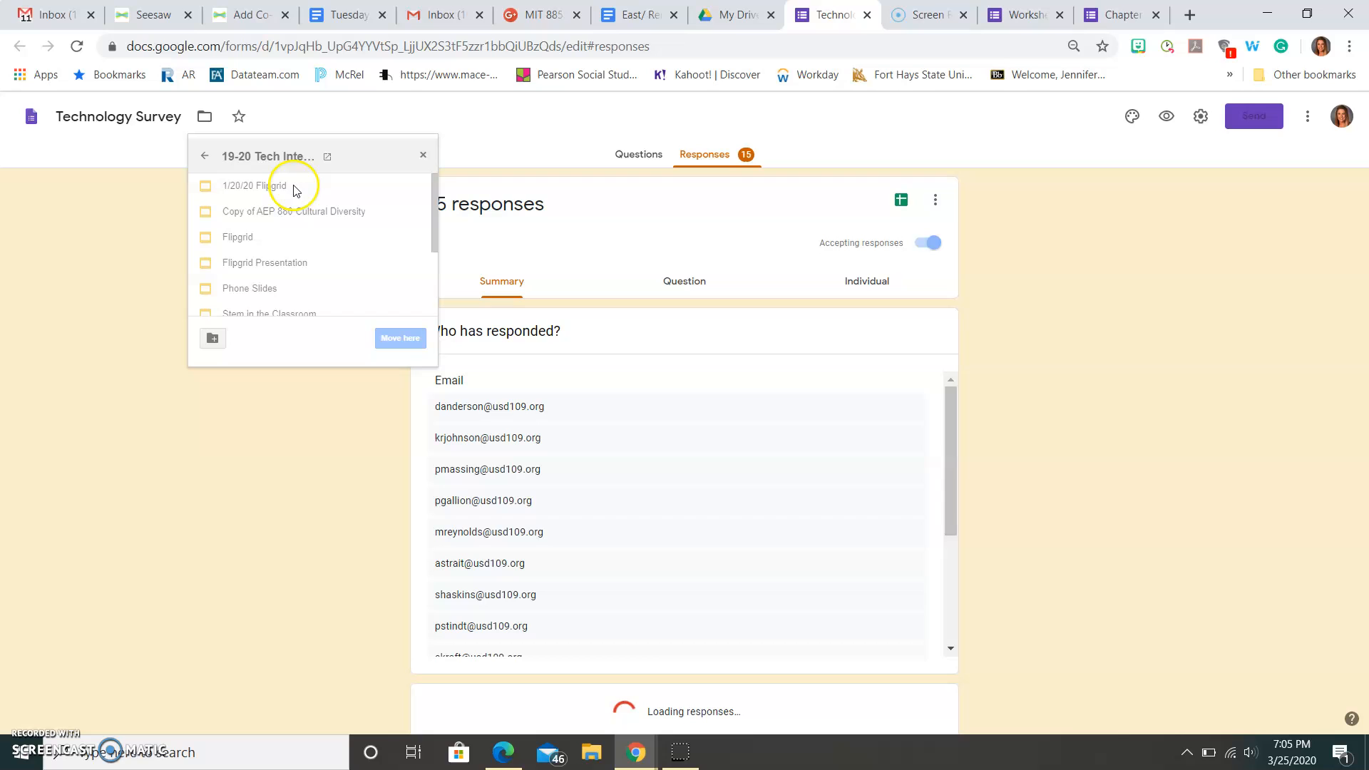
{"action": "scroll", "scroll_direction": "down", "scroll_amount": 3}
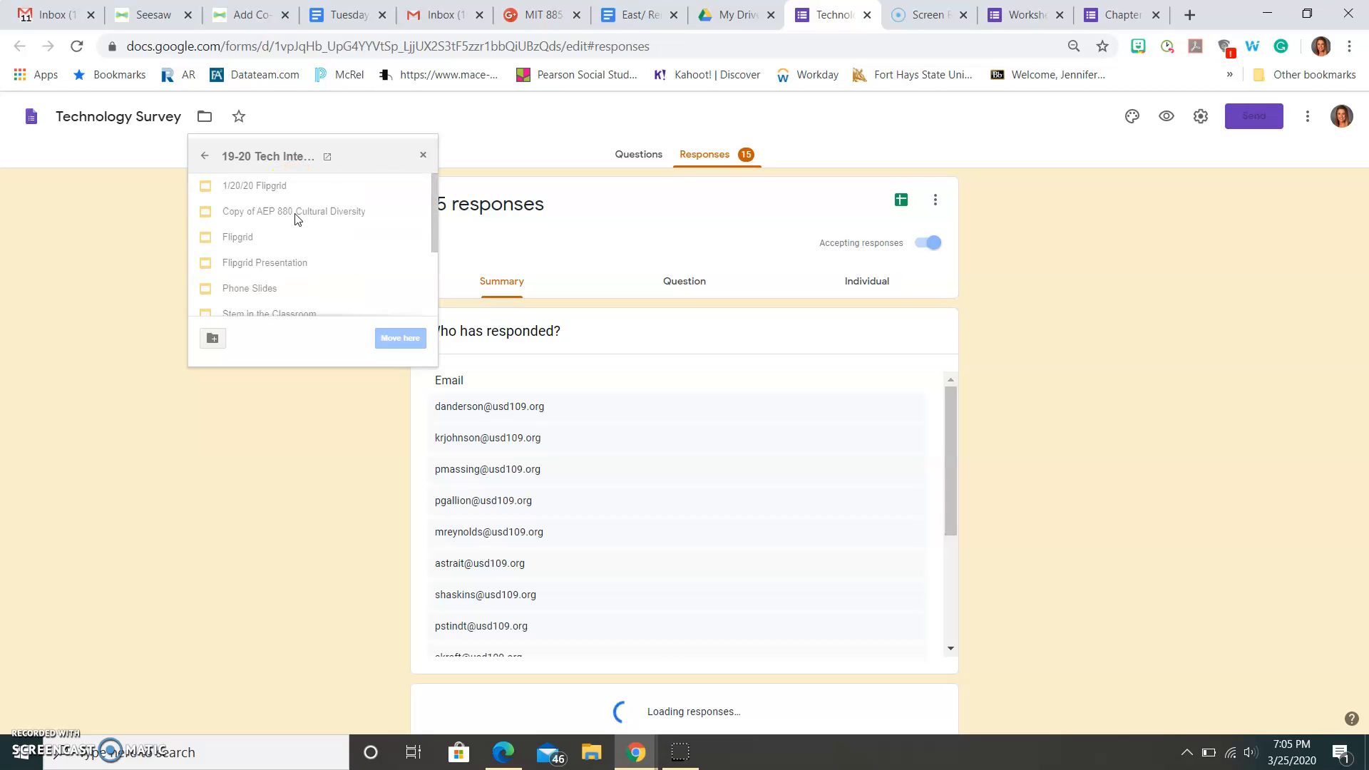
{"action": "left_click", "coordinate": [204, 156]}
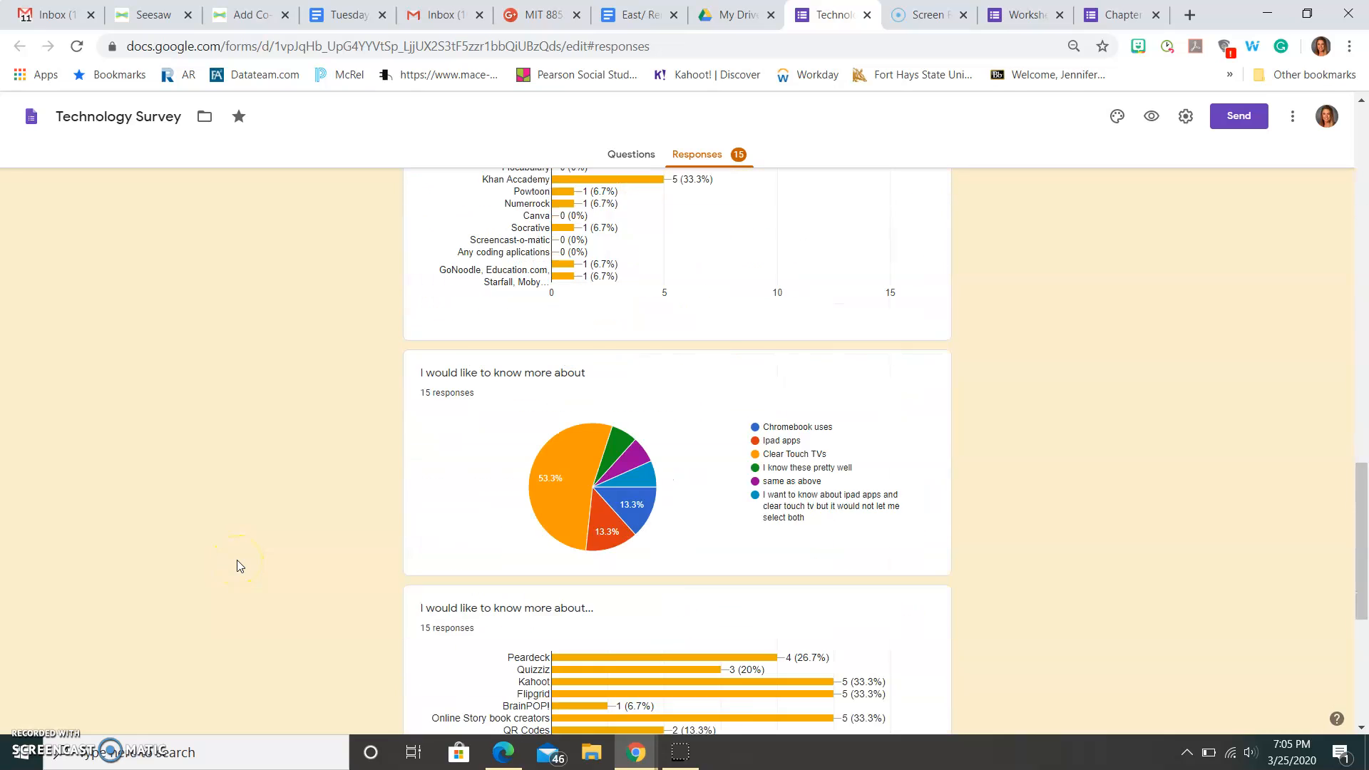
- Switch to the Worksheet form, make the topic question required, and duplicate it
{"action": "left_click", "coordinate": [1022, 15]}
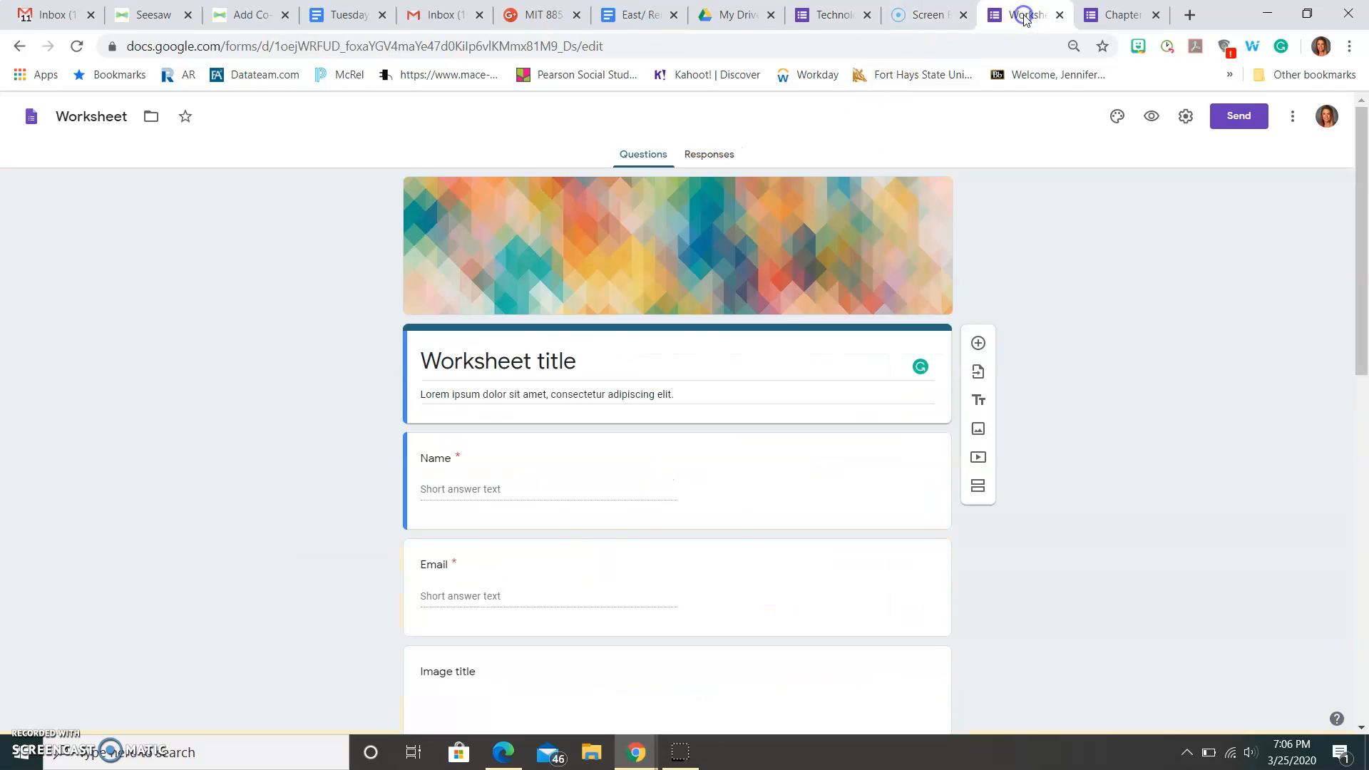
{"action": "scroll", "scroll_direction": "down", "scroll_amount": 3}
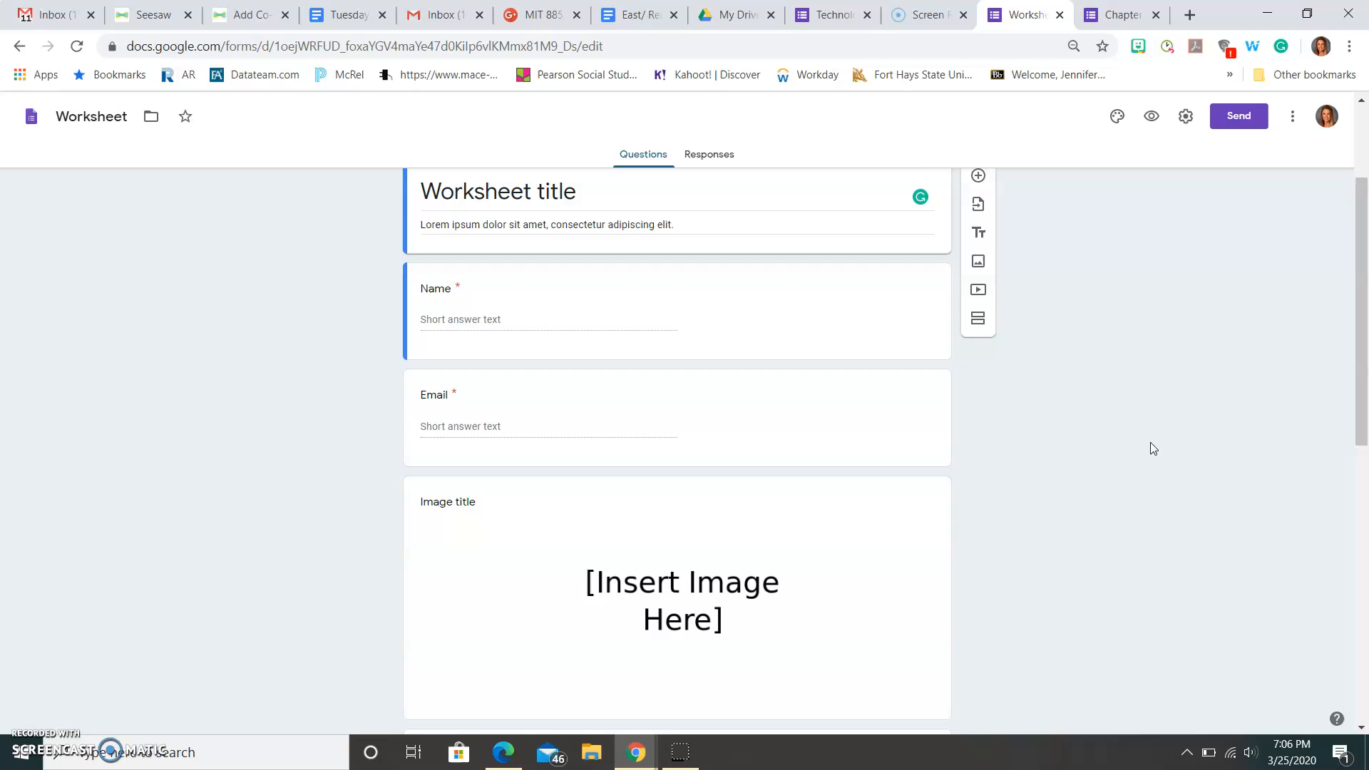
{"action": "scroll", "scroll_direction": "down", "scroll_amount": 3}
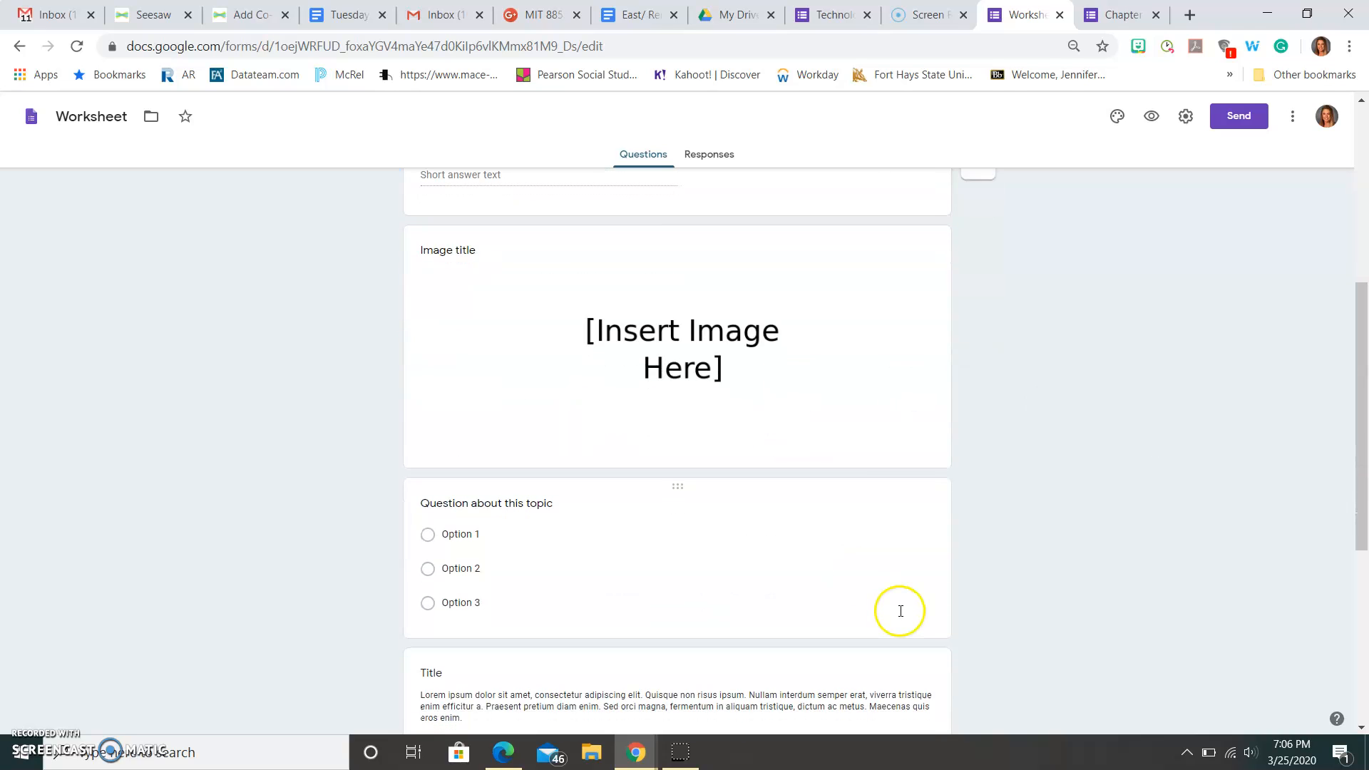
{"action": "left_click", "coordinate": [680, 349]}
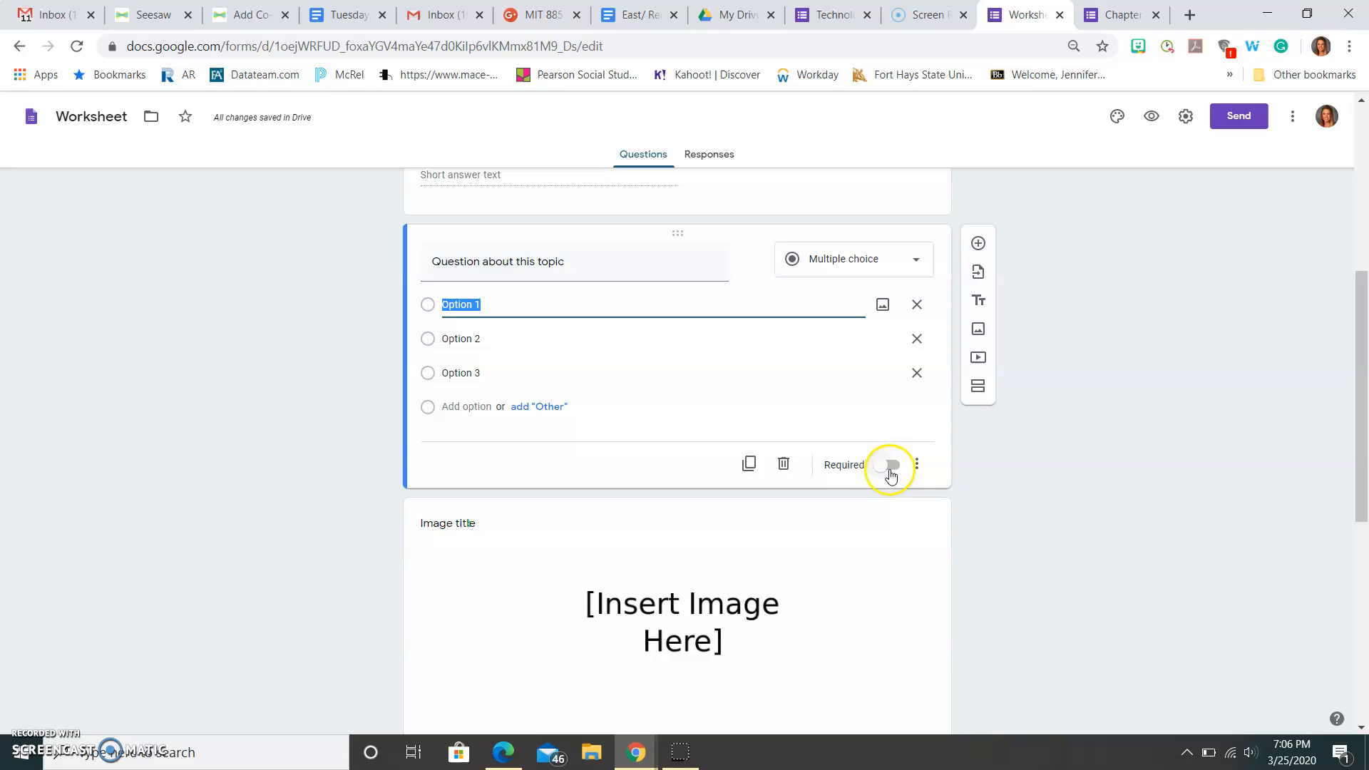
{"action": "left_click", "coordinate": [888, 464]}
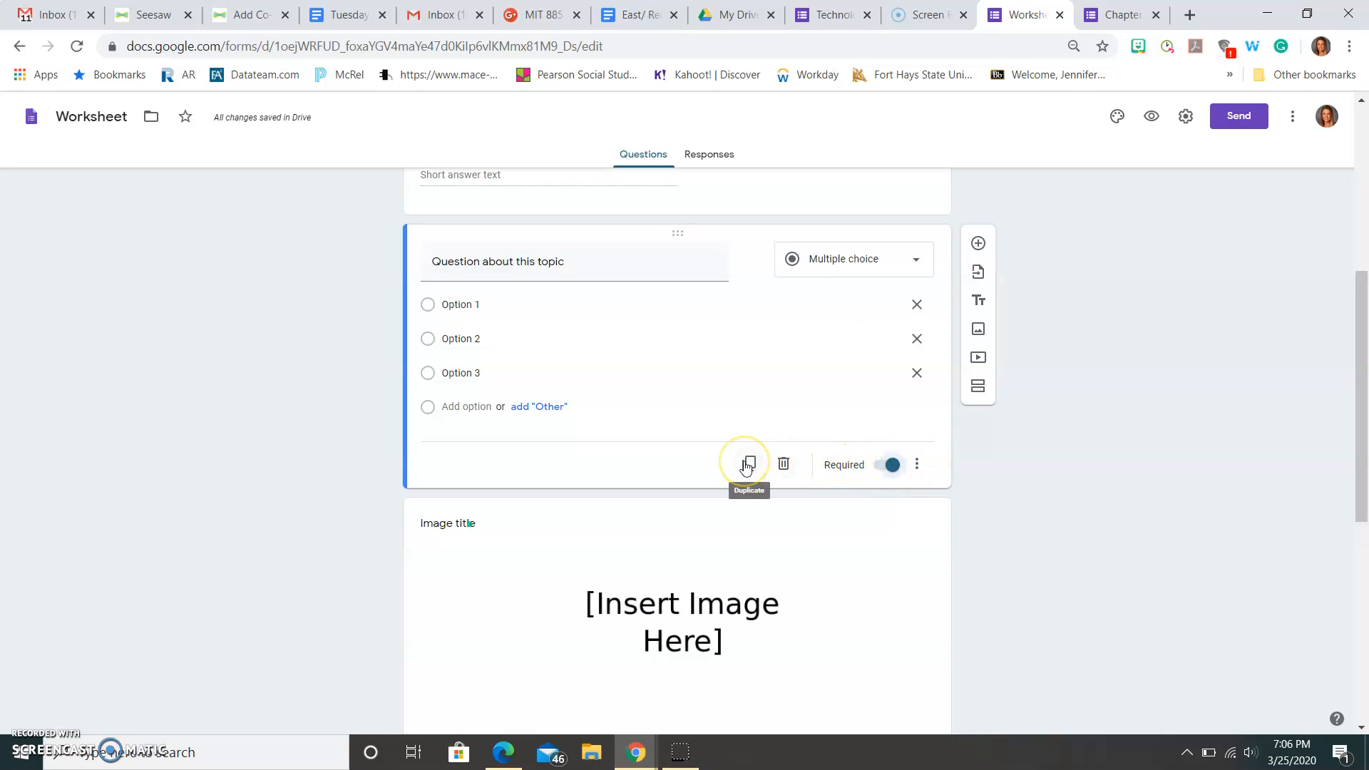
{"action": "left_click", "coordinate": [746, 463]}
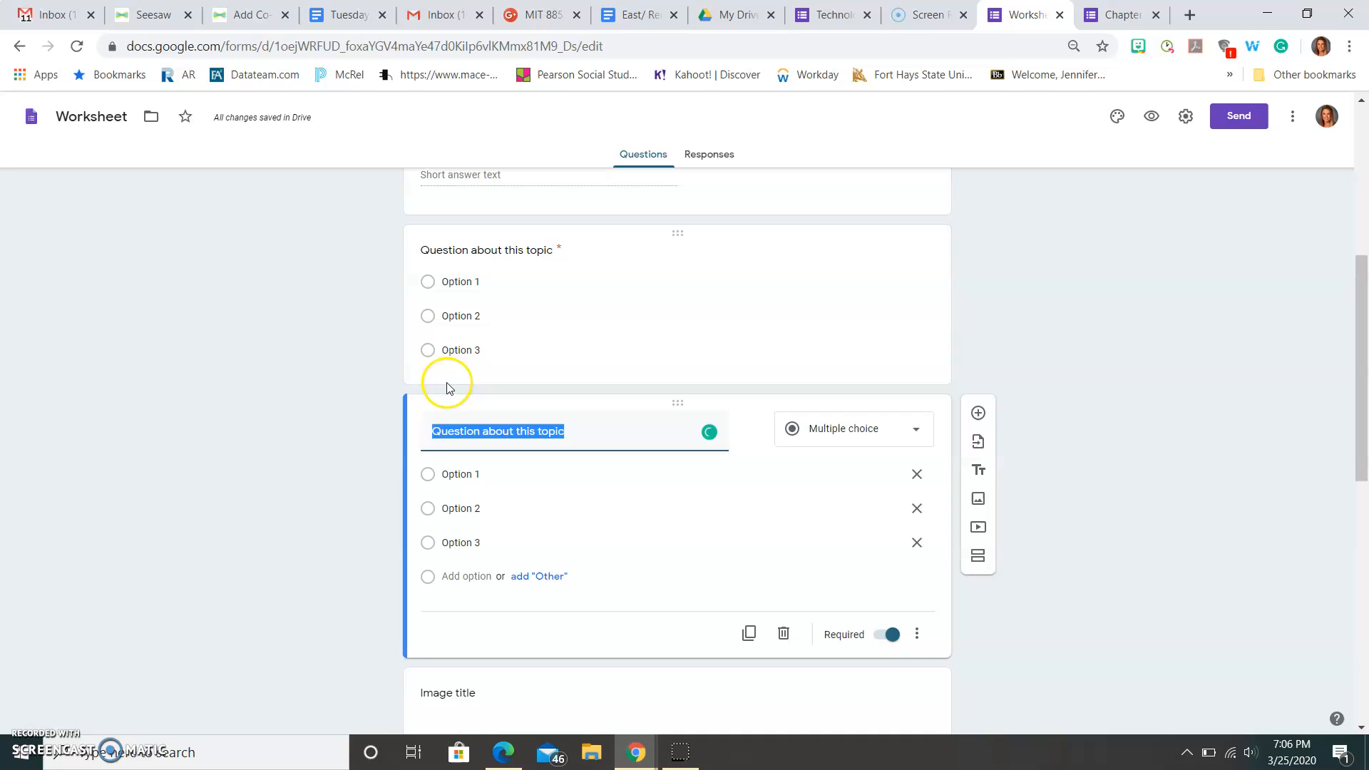
{"action": "mouse_move", "coordinate": [672, 350]}
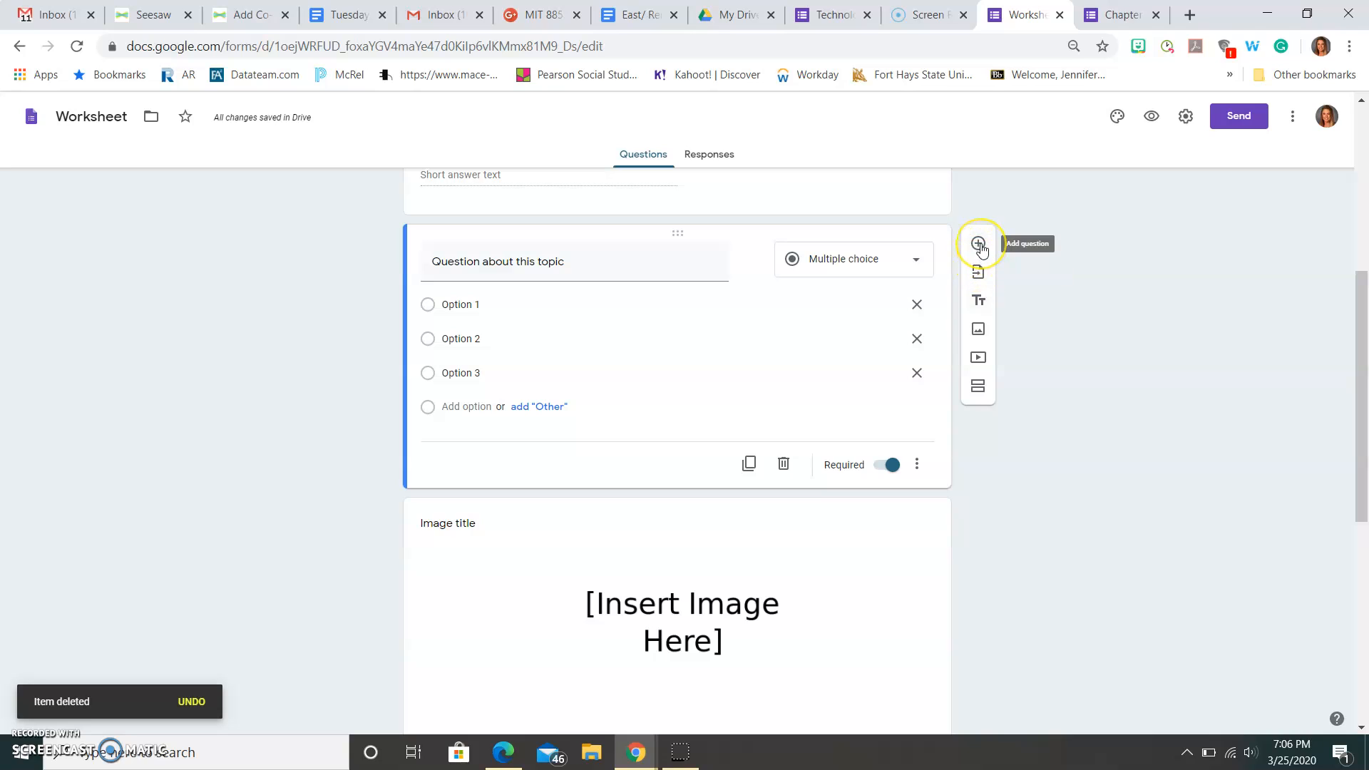
{"action": "mouse_move", "coordinate": [978, 272]}
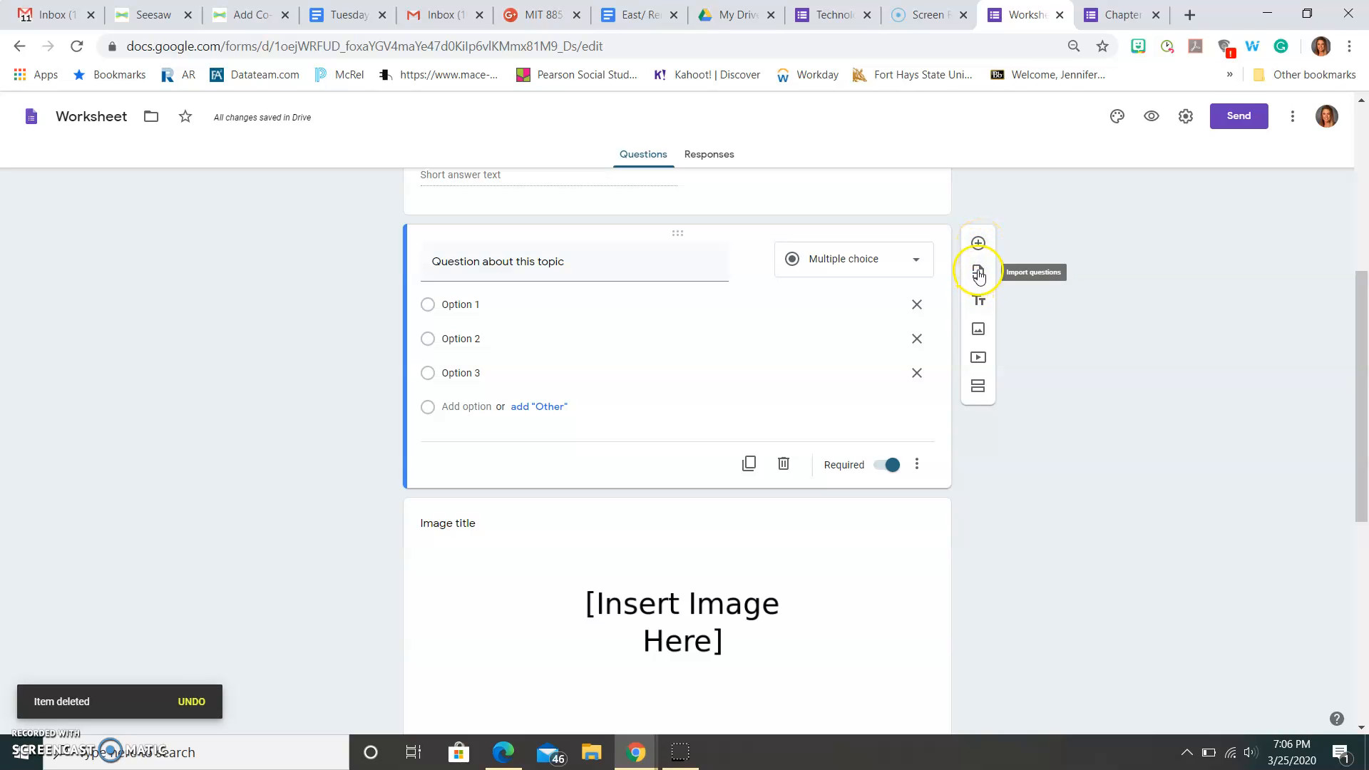
- Delete the duplicate question and open the topic question's More options menu
{"action": "left_click", "coordinate": [976, 272]}
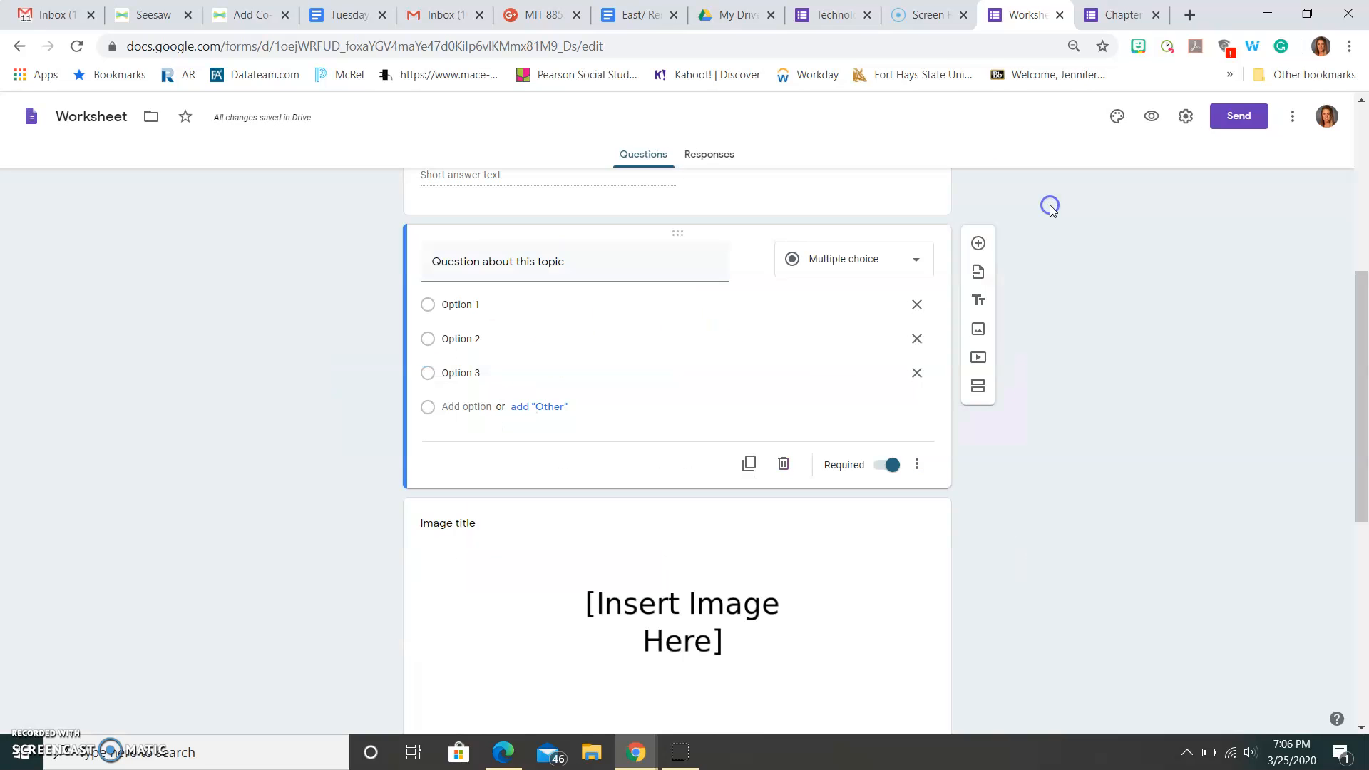
{"action": "mouse_move", "coordinate": [977, 300]}
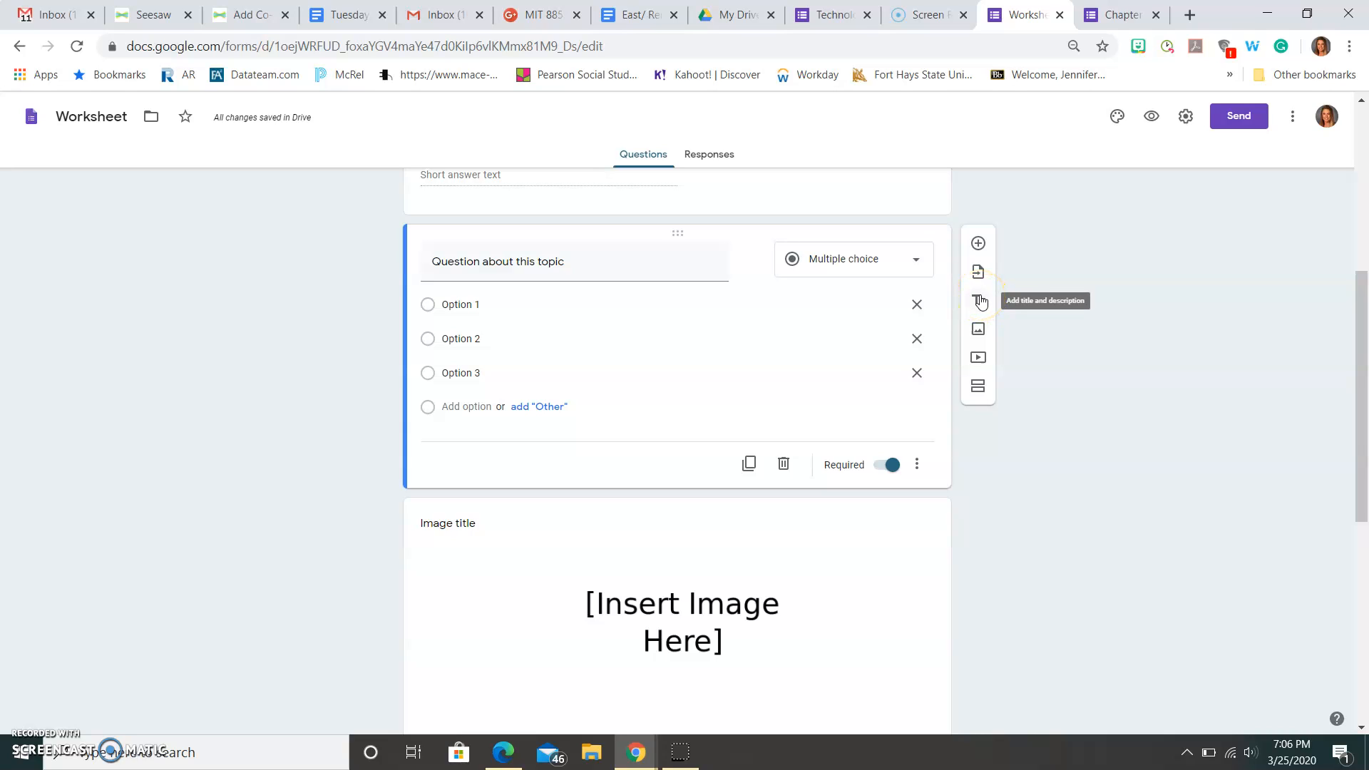
{"action": "mouse_move", "coordinate": [977, 334]}
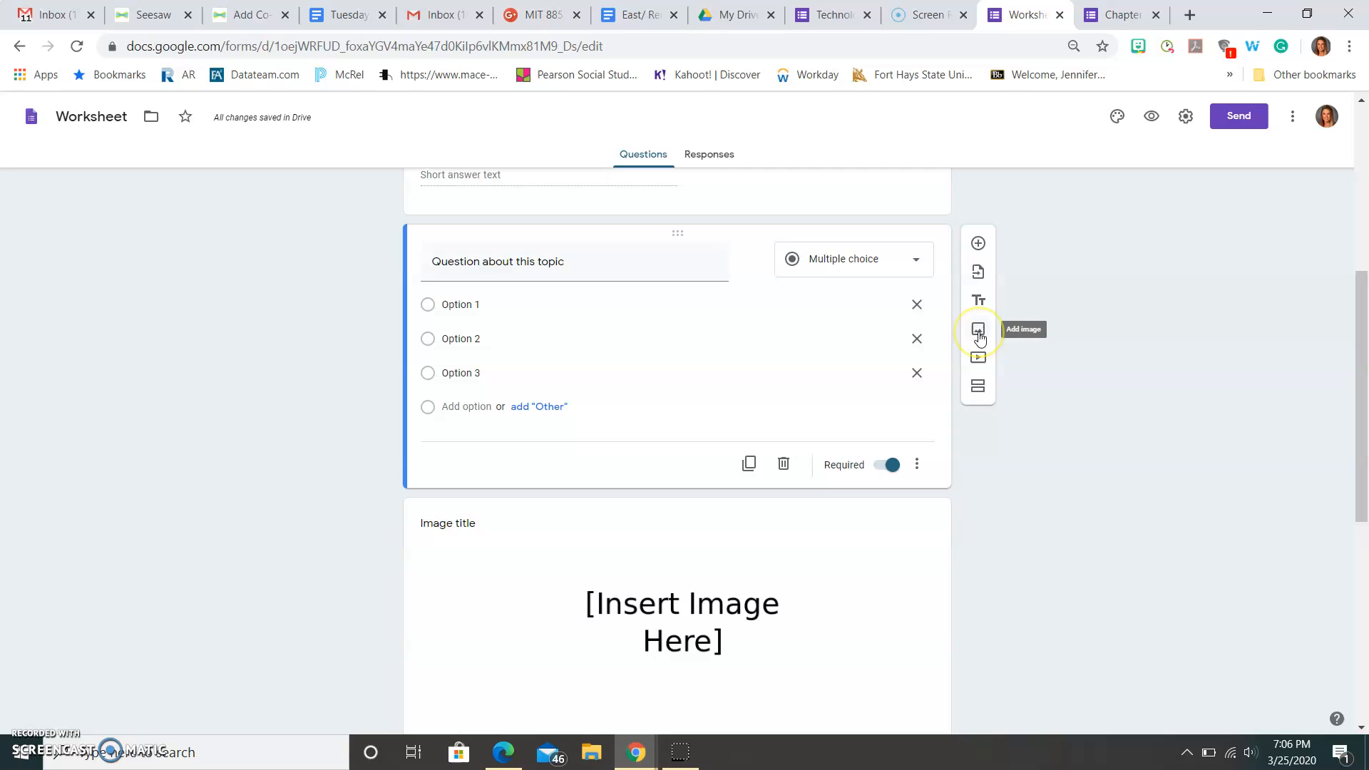
{"action": "mouse_move", "coordinate": [977, 358]}
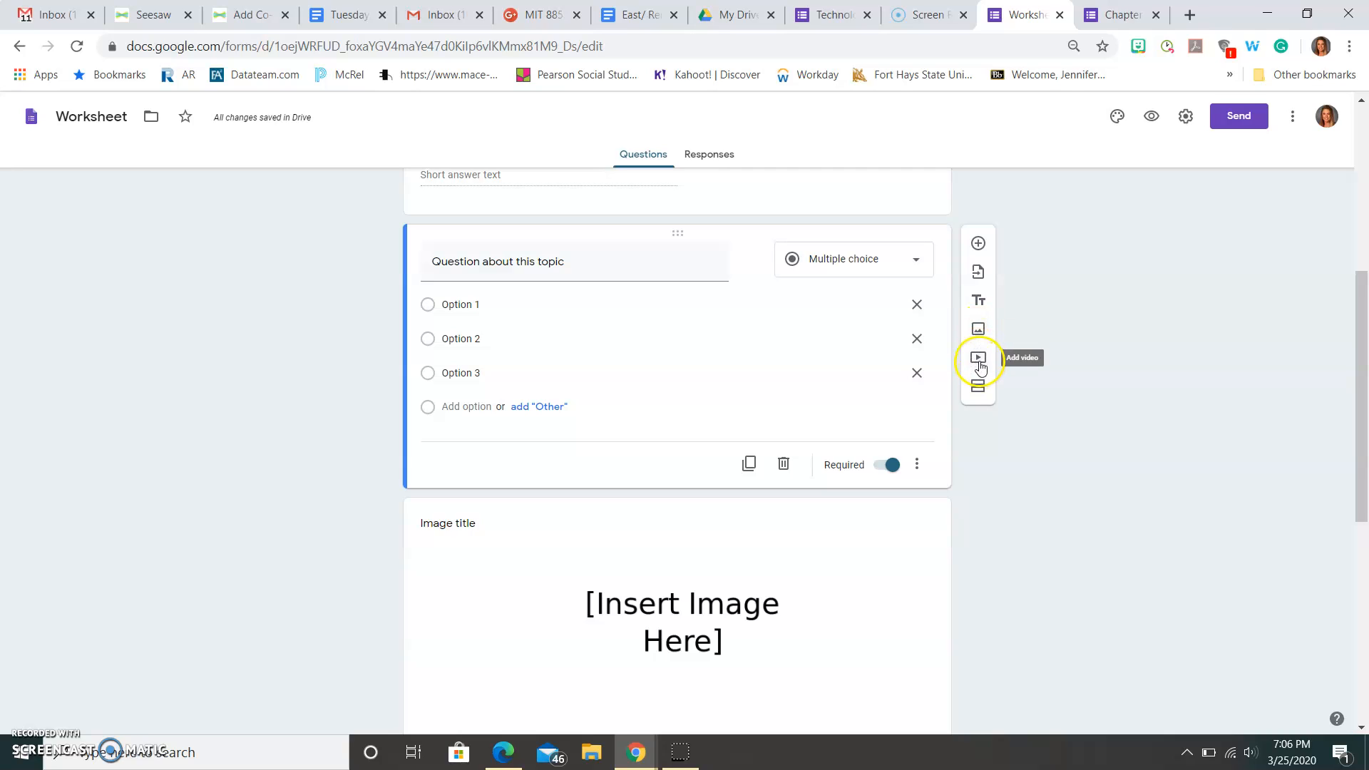
{"action": "mouse_move", "coordinate": [977, 384]}
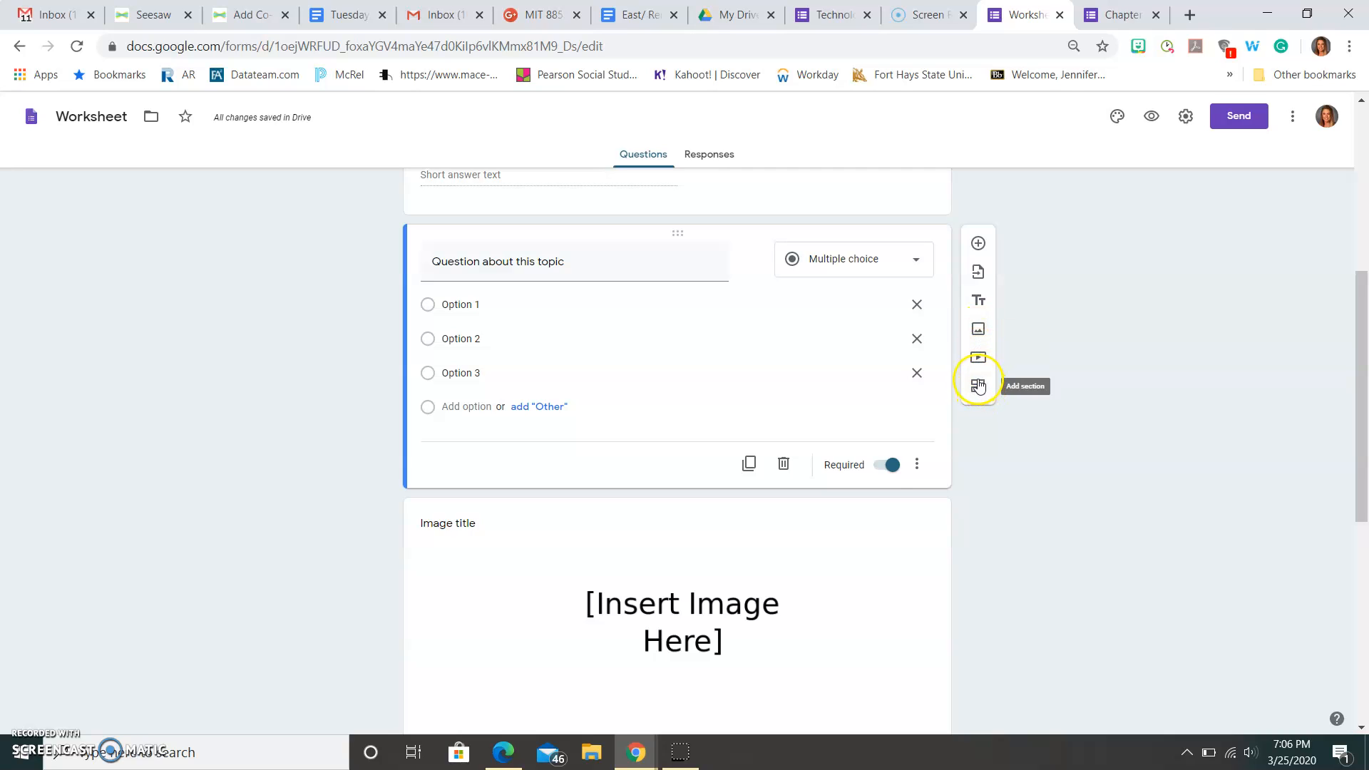
{"action": "left_click", "coordinate": [915, 464]}
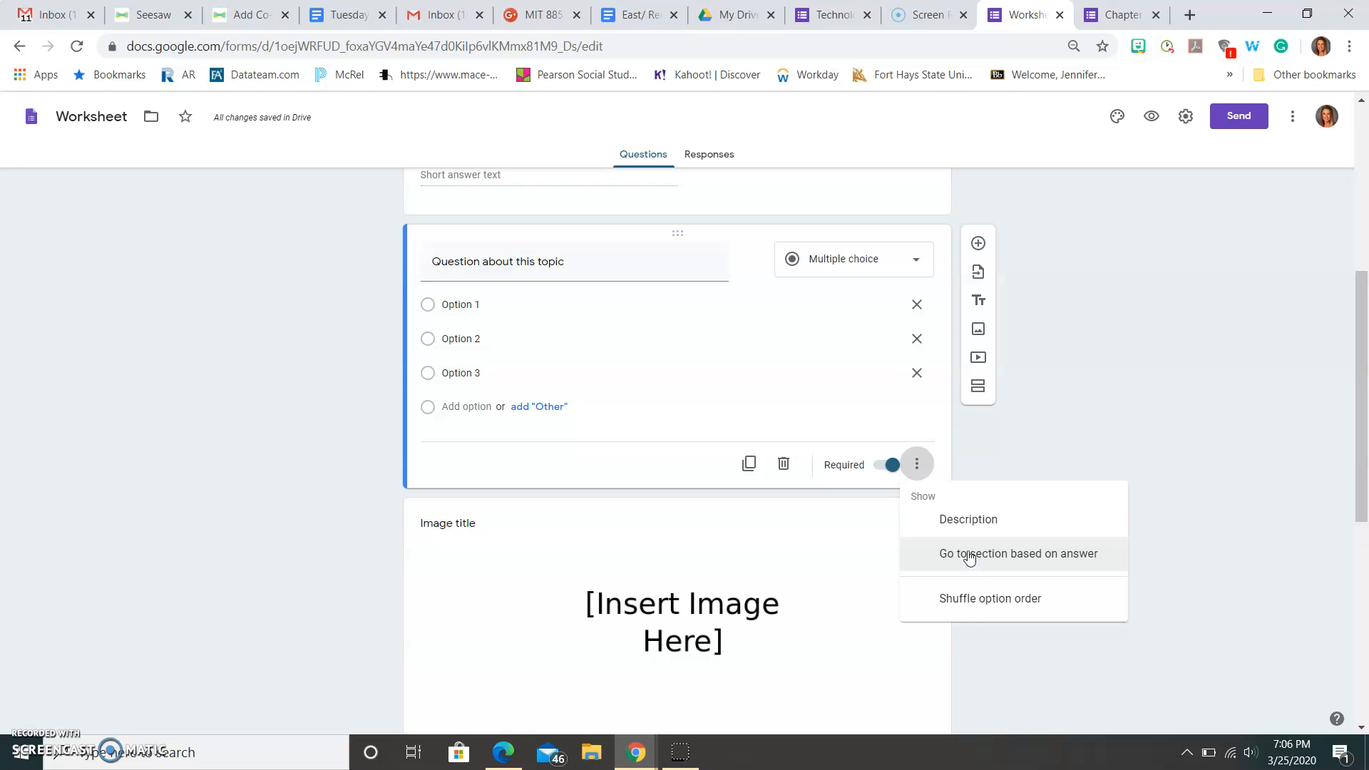
- Enable 'Go to section based on answer' and check Option 1's section dropdown
{"action": "left_click", "coordinate": [1014, 552]}
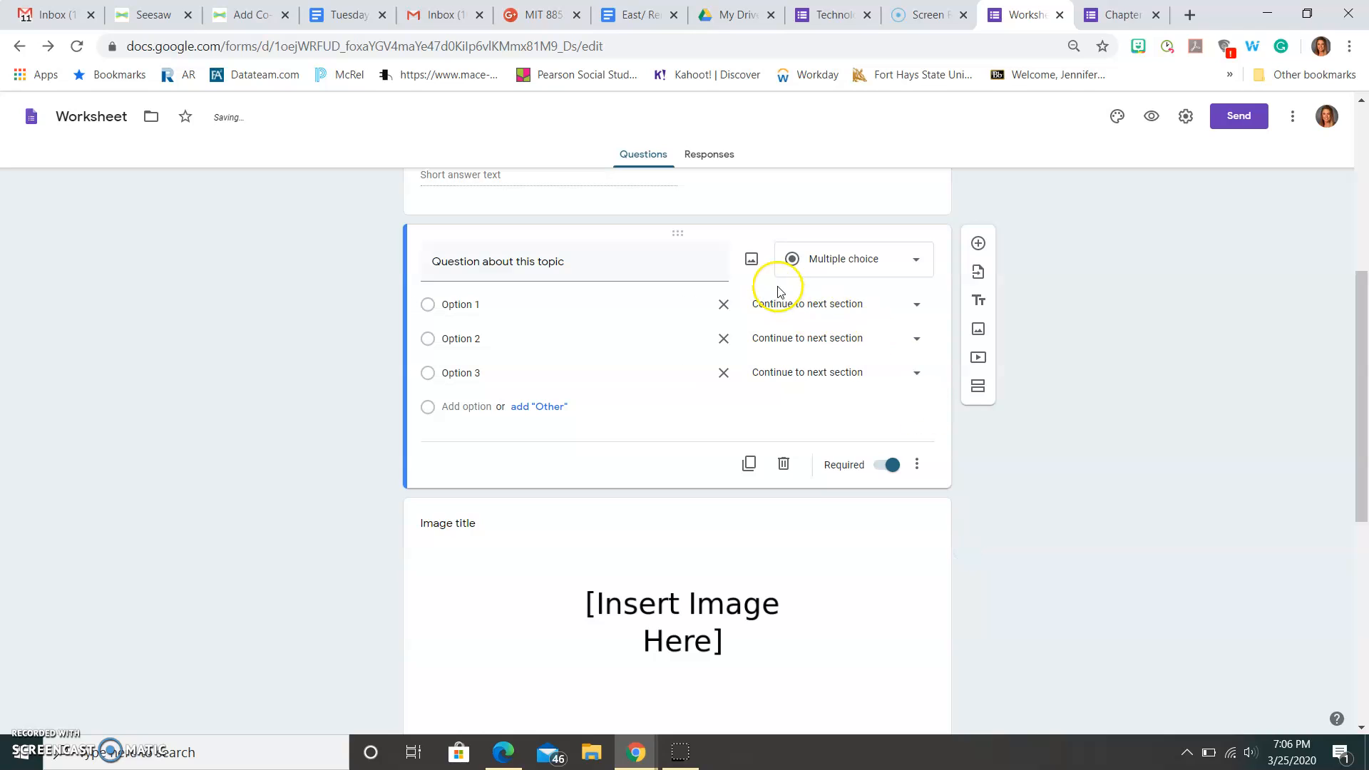
{"action": "left_click", "coordinate": [915, 304]}
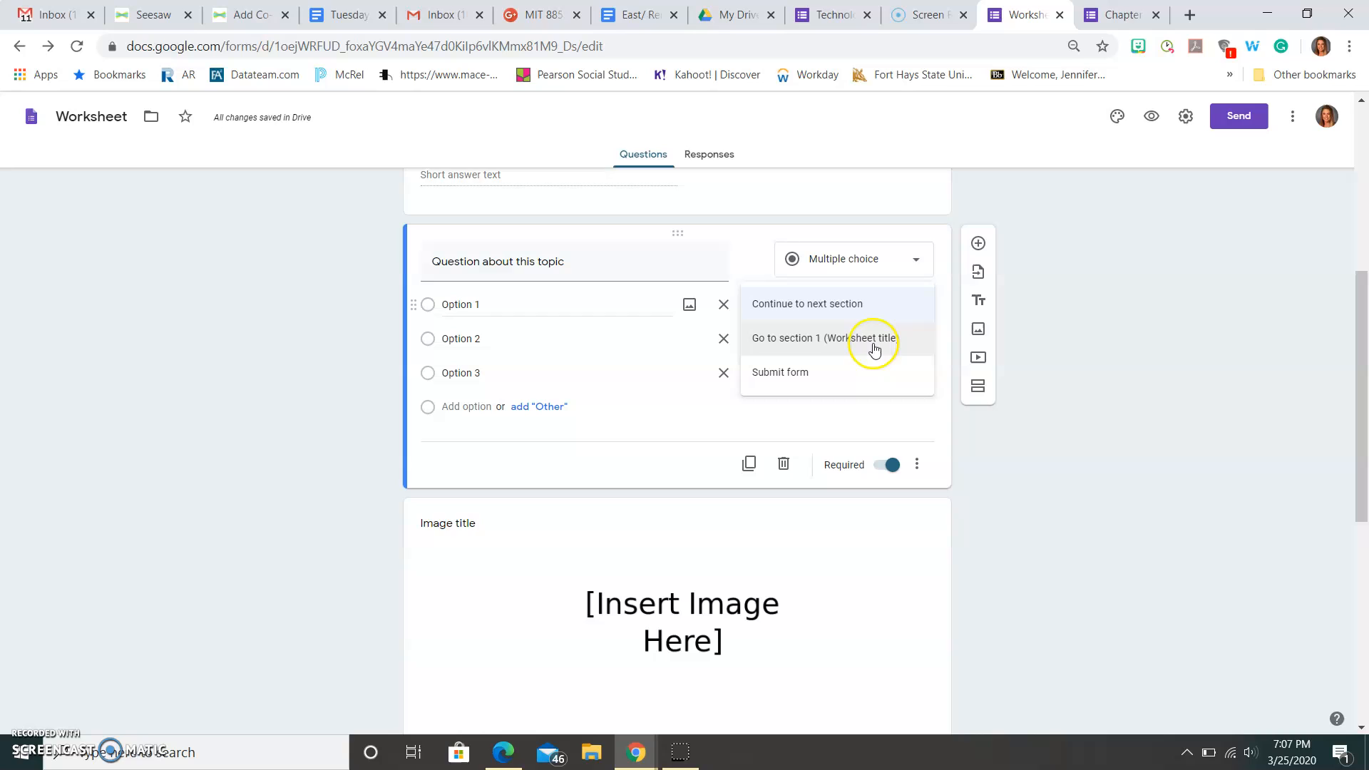
{"action": "mouse_move", "coordinate": [833, 372]}
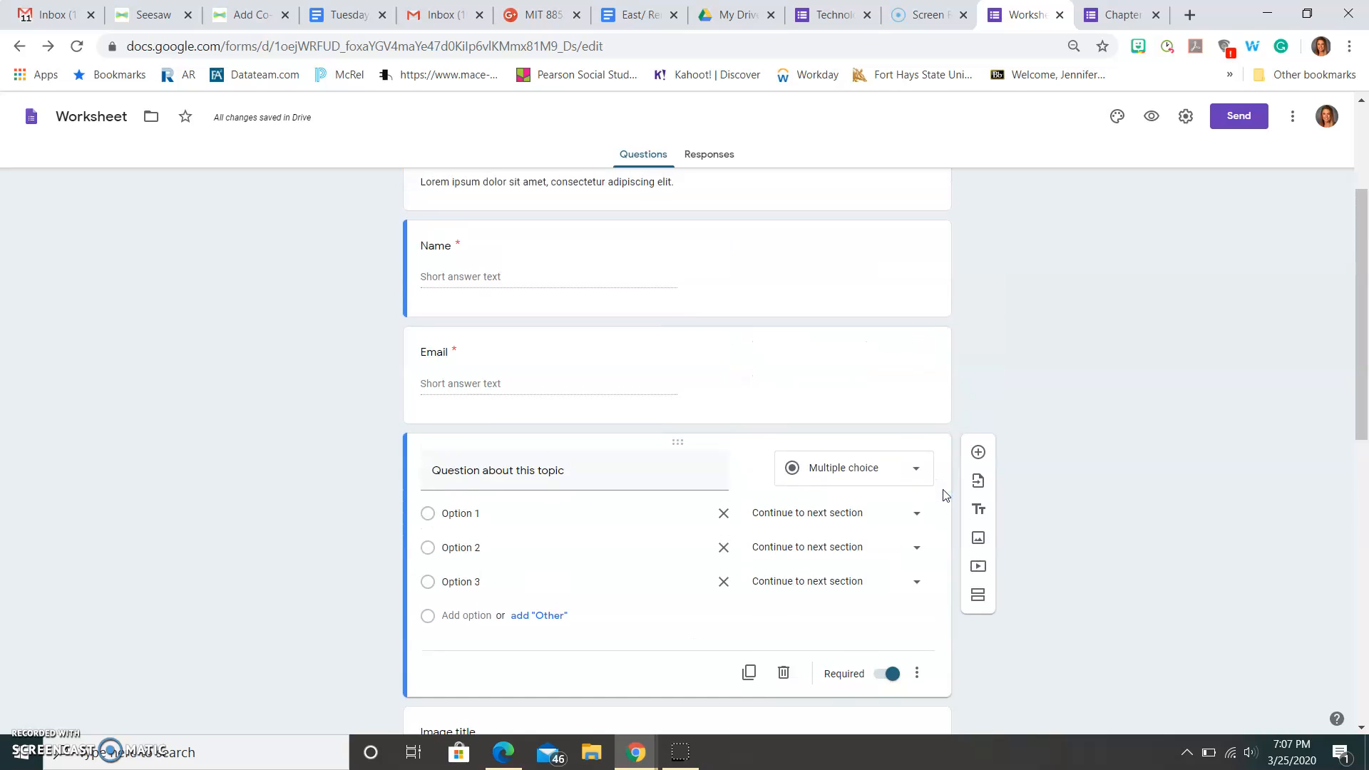
{"action": "scroll", "scroll_direction": "down", "scroll_amount": 3}
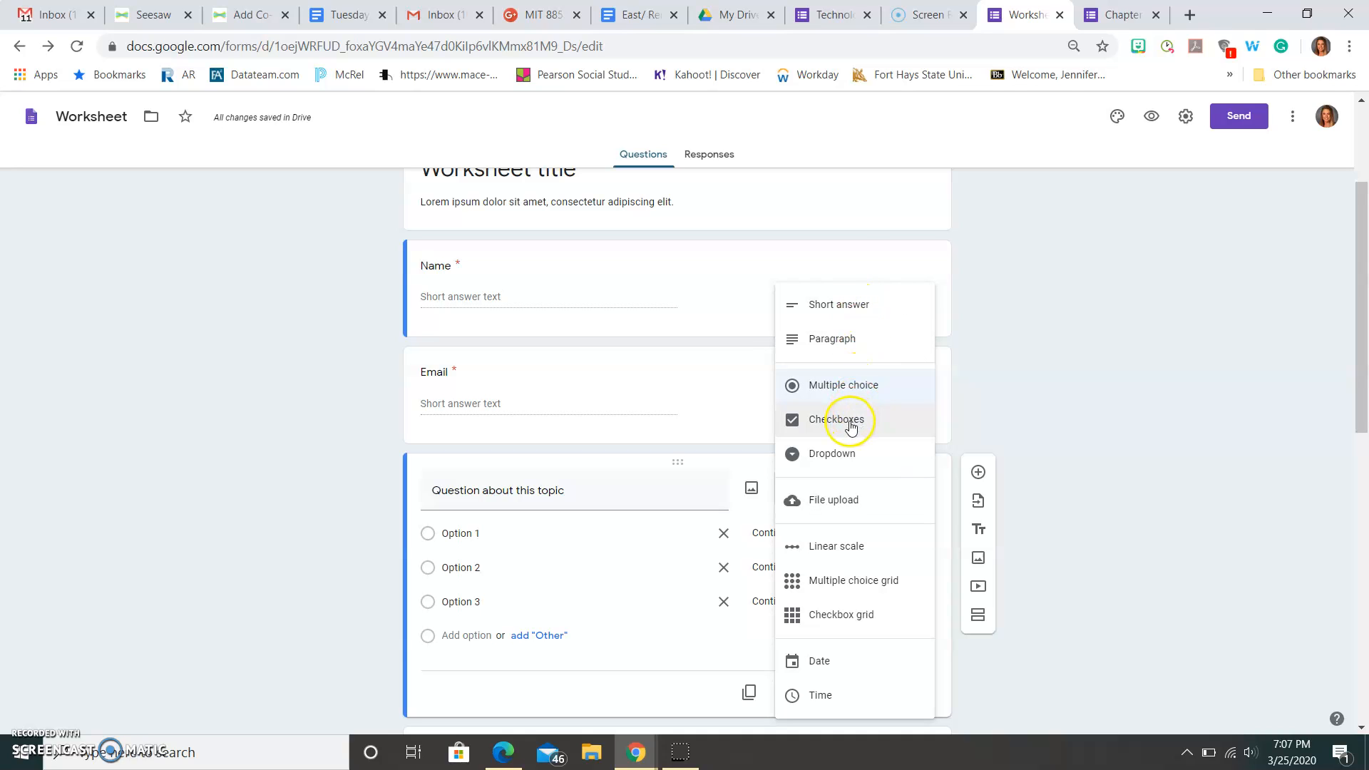
{"action": "mouse_move", "coordinate": [846, 507]}
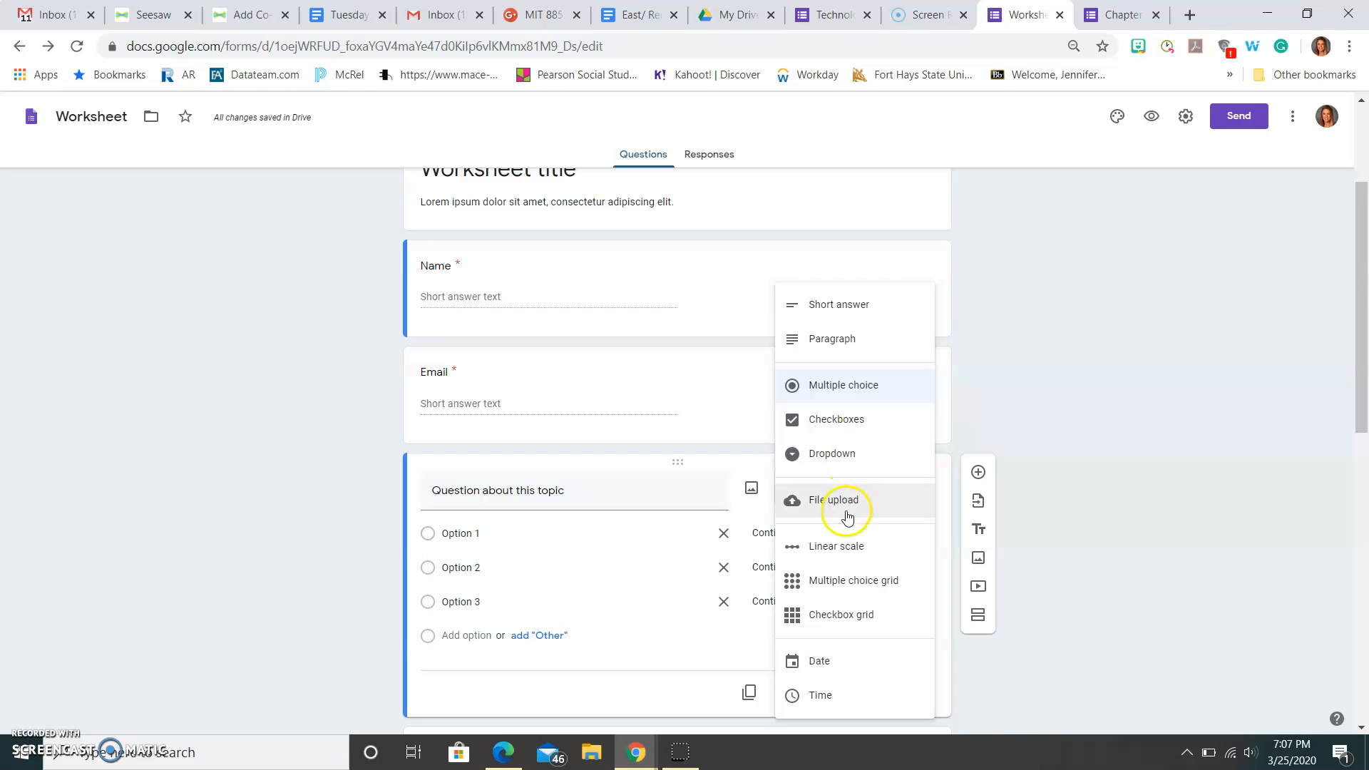
{"action": "mouse_move", "coordinate": [841, 580]}
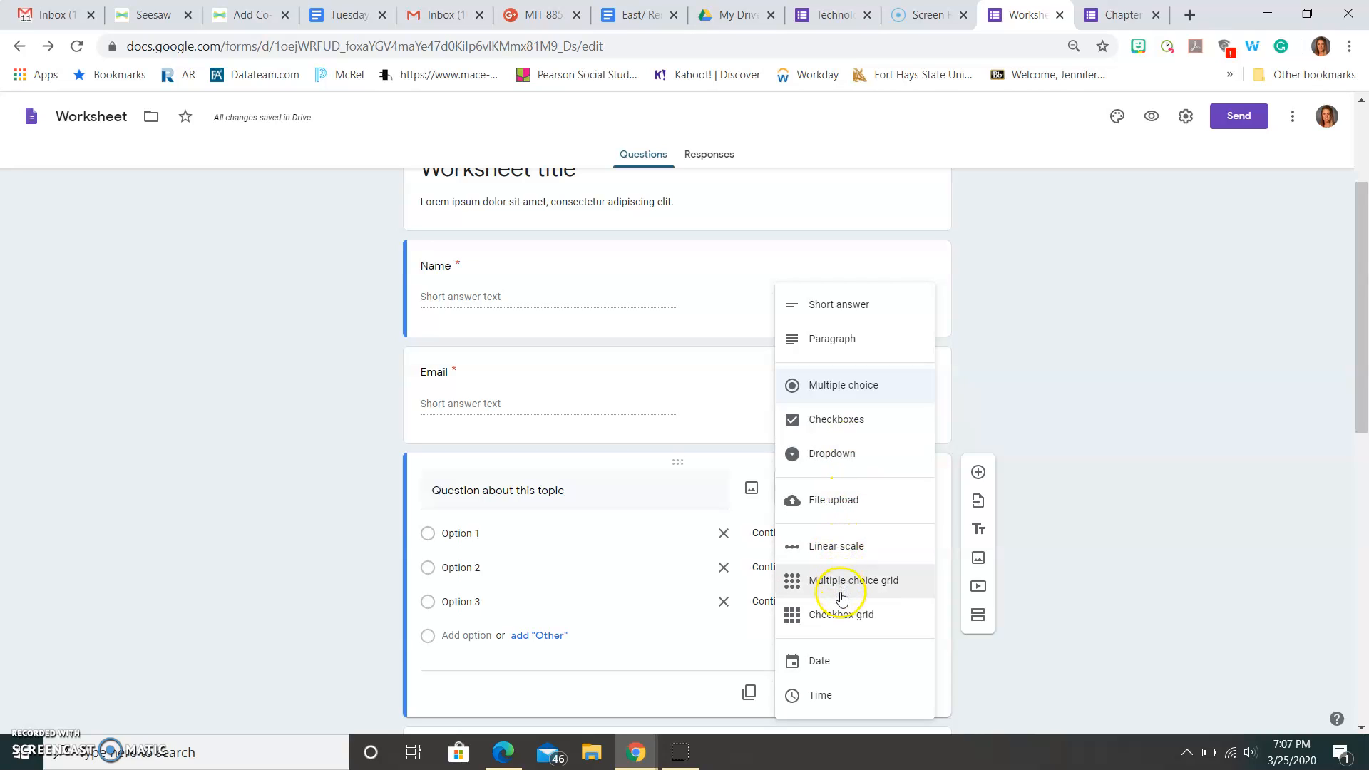
{"action": "mouse_move", "coordinate": [840, 626]}
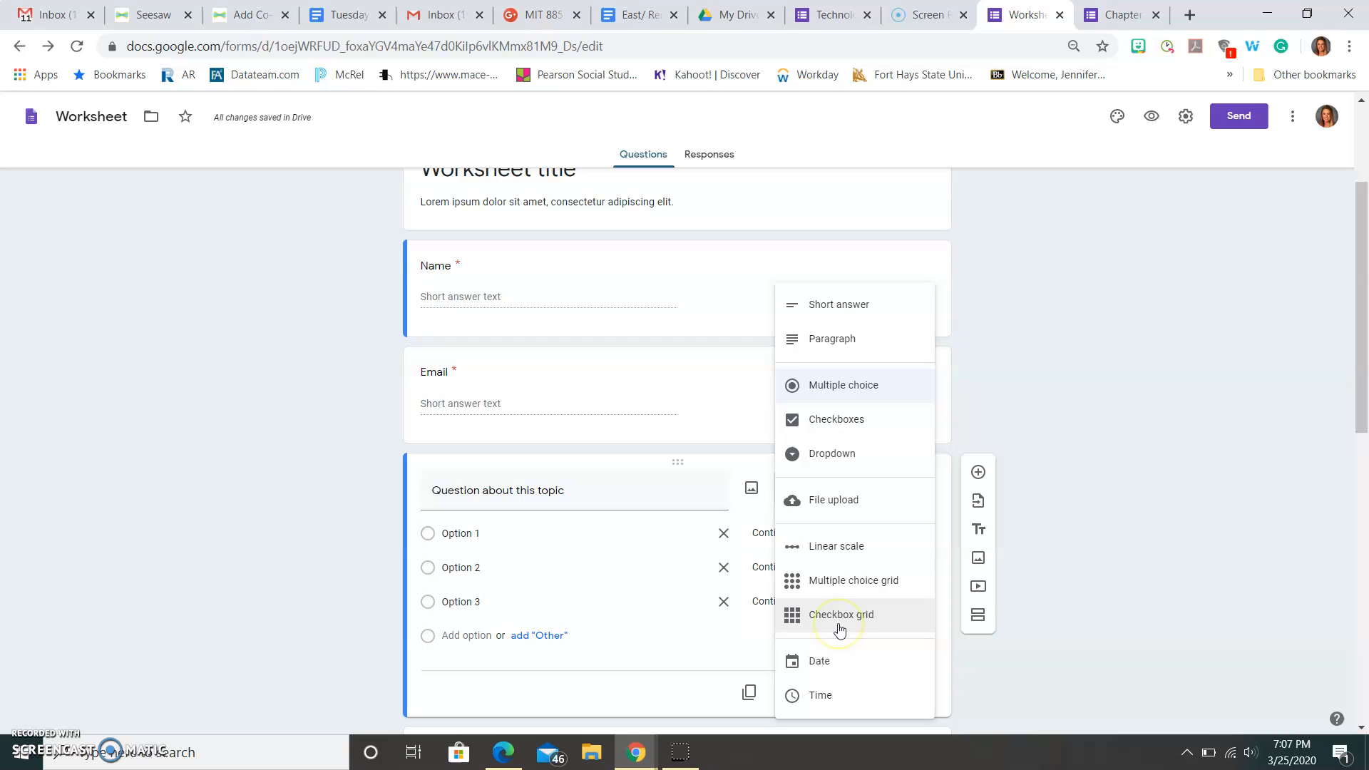
{"action": "mouse_move", "coordinate": [818, 661]}
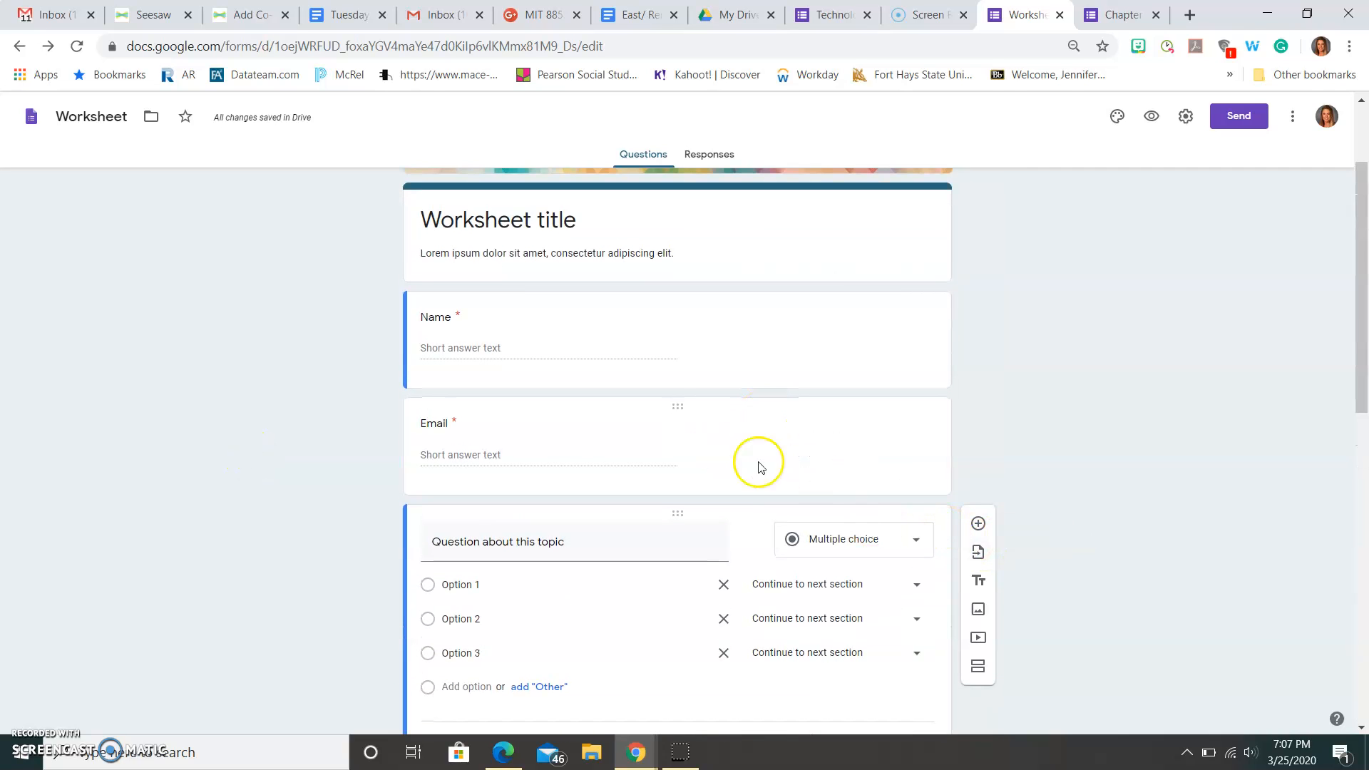
- Change the Worksheet topic question's type from multiple choice to Date
{"action": "left_click", "coordinate": [852, 539]}
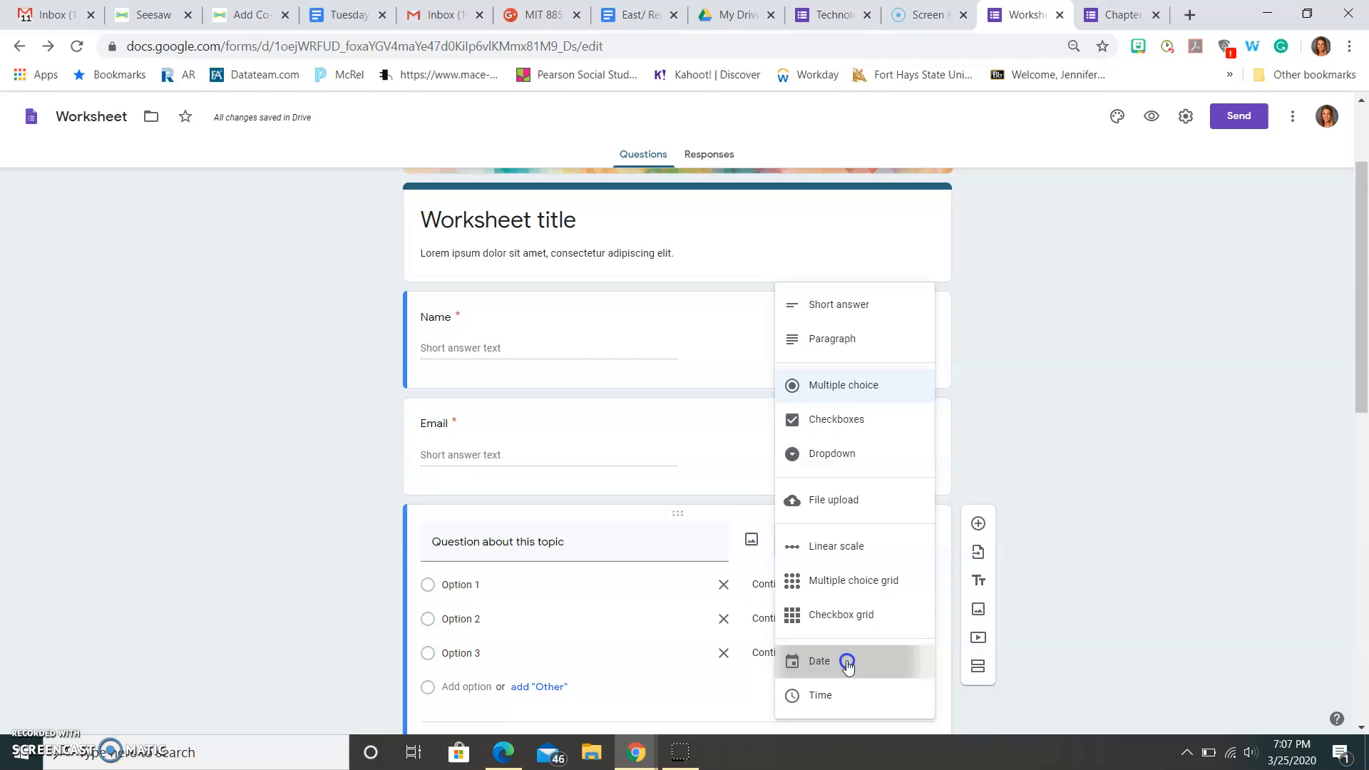
{"action": "left_click", "coordinate": [818, 661]}
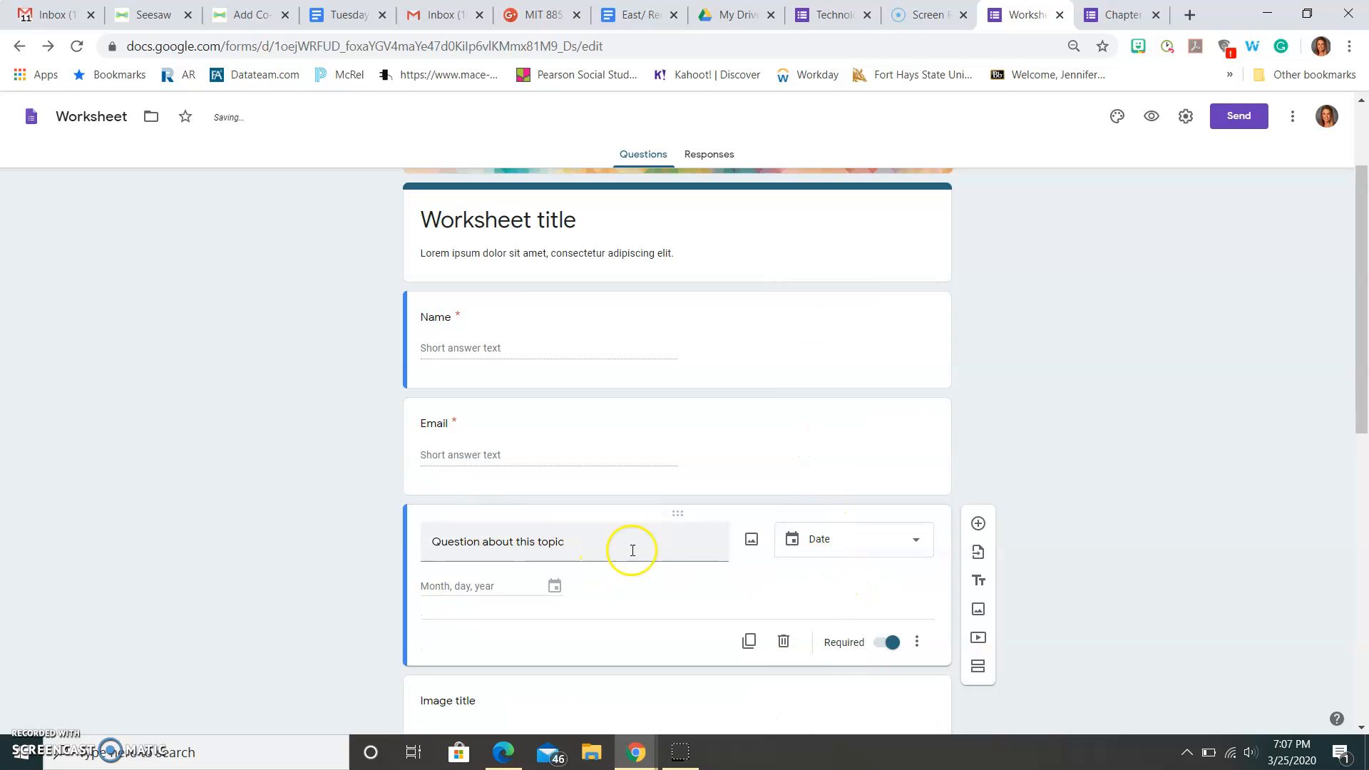
{"action": "scroll", "scroll_direction": "down", "scroll_amount": 3}
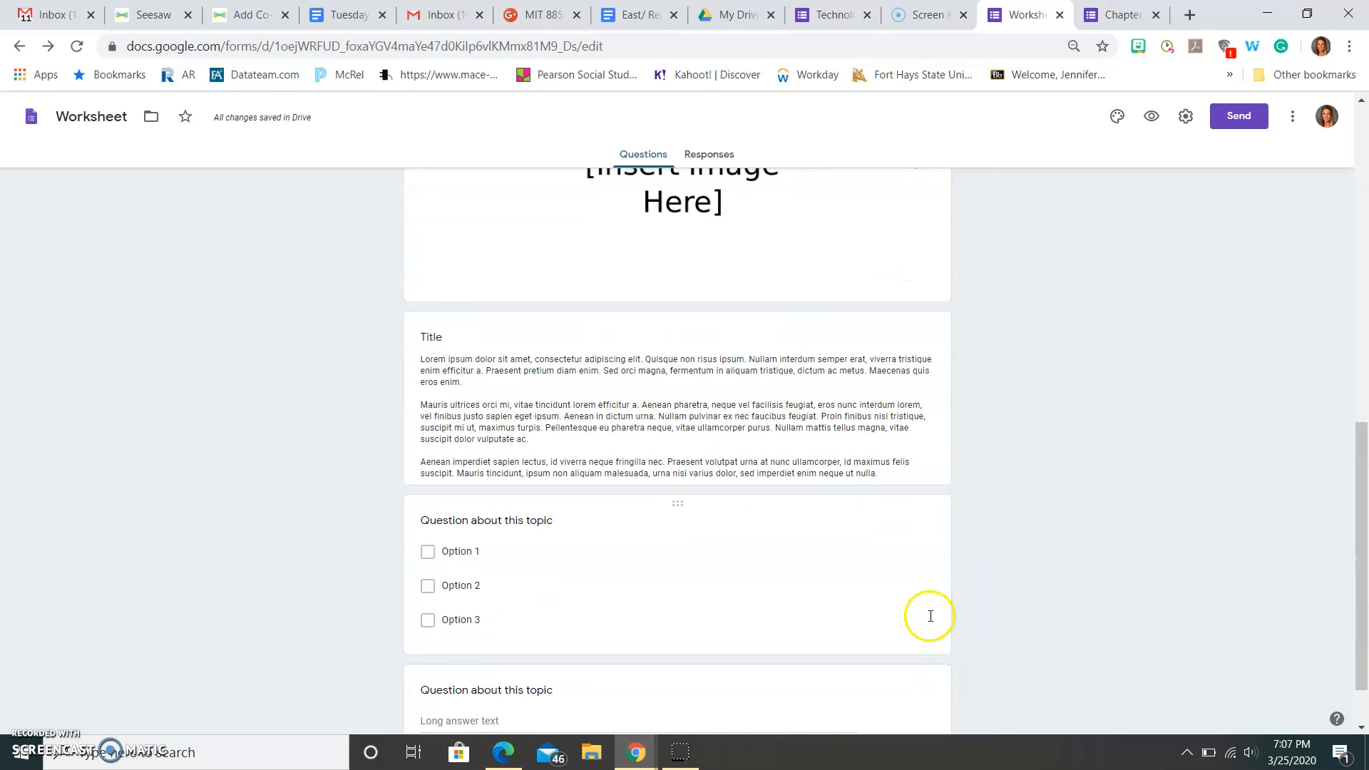